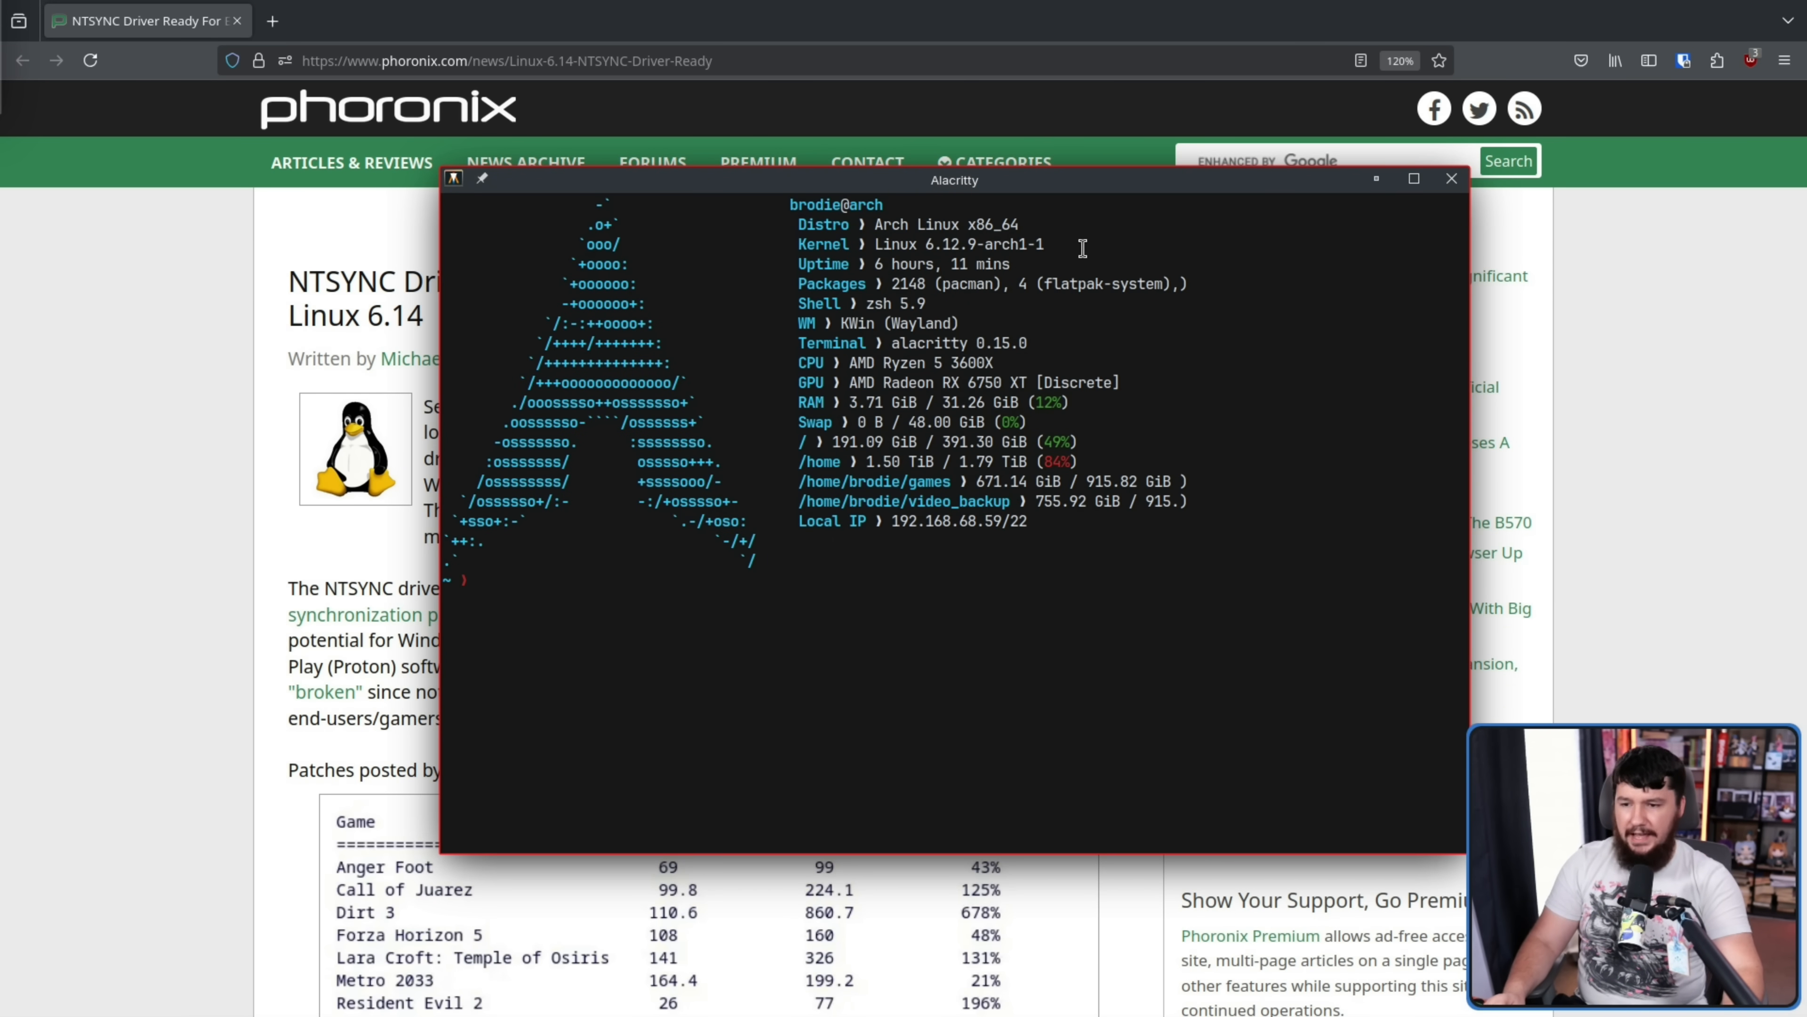
Step: Dismiss the terminal and open the linked lore.kernel.org Wine post in a new tab
{"action": "left_click", "coordinate": [1450, 179]}
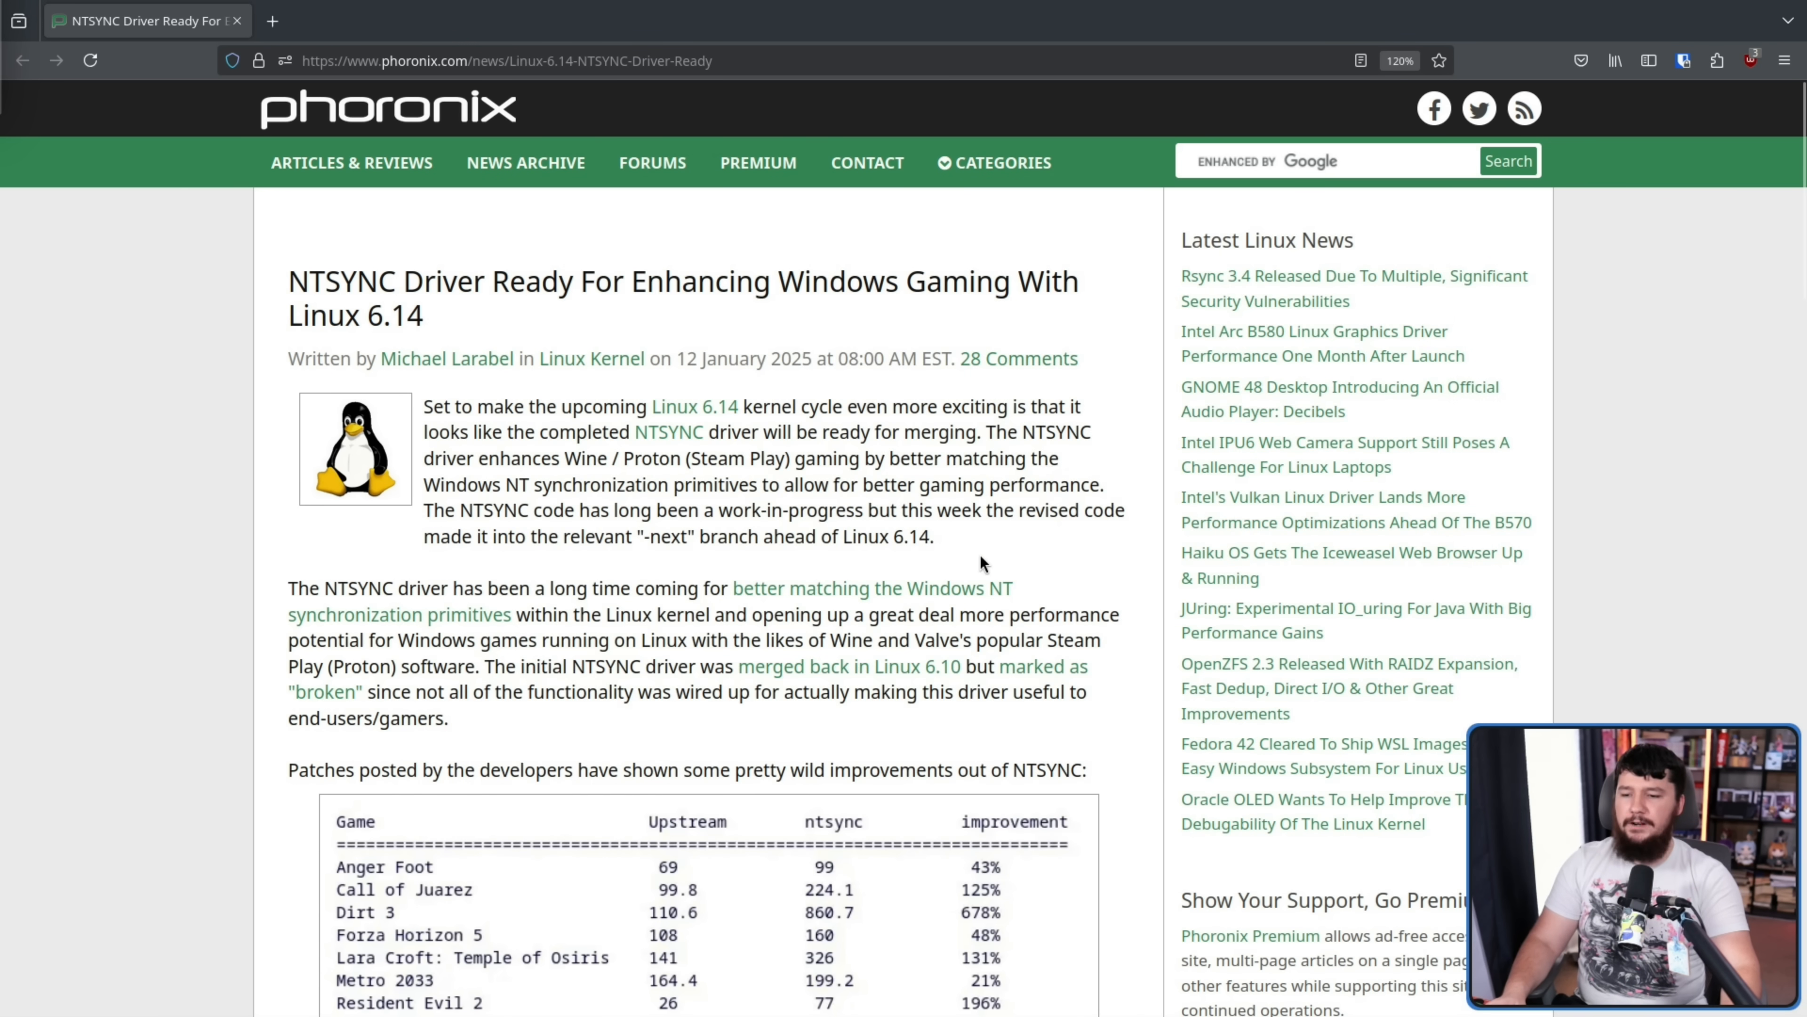
{"action": "mouse_move", "coordinate": [972, 551]}
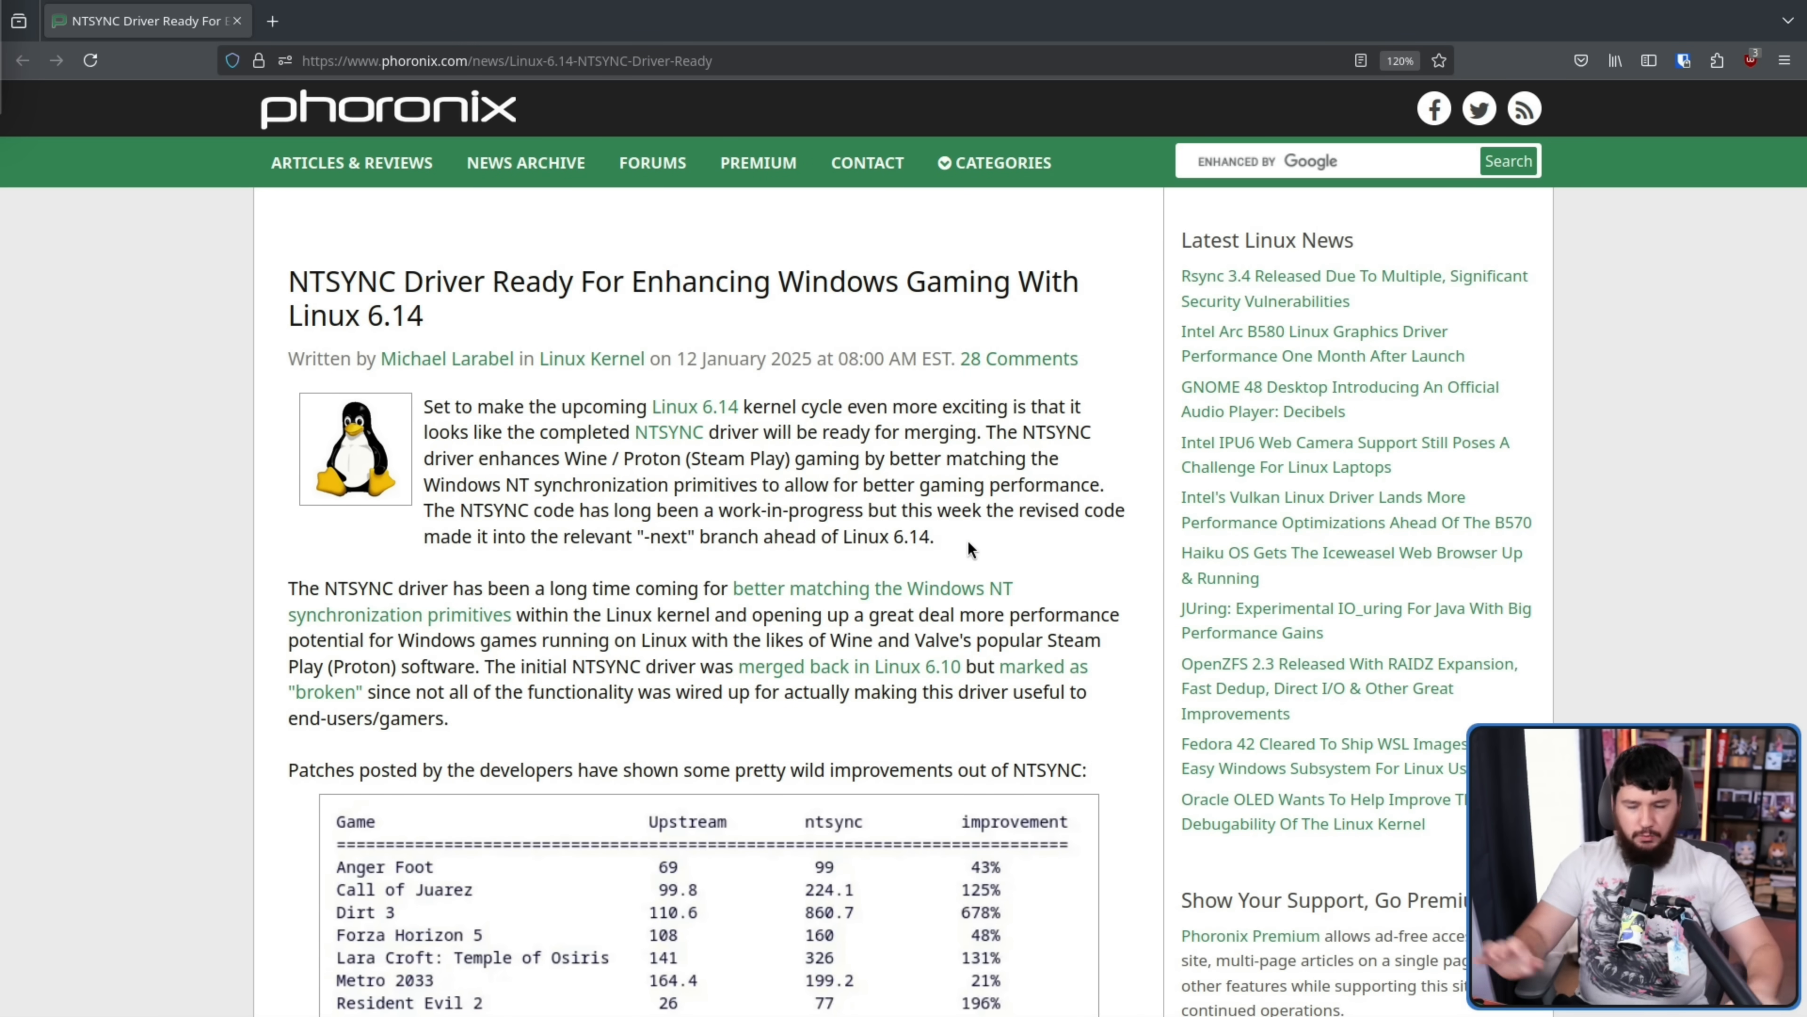
{"action": "mouse_move", "coordinate": [496, 636]}
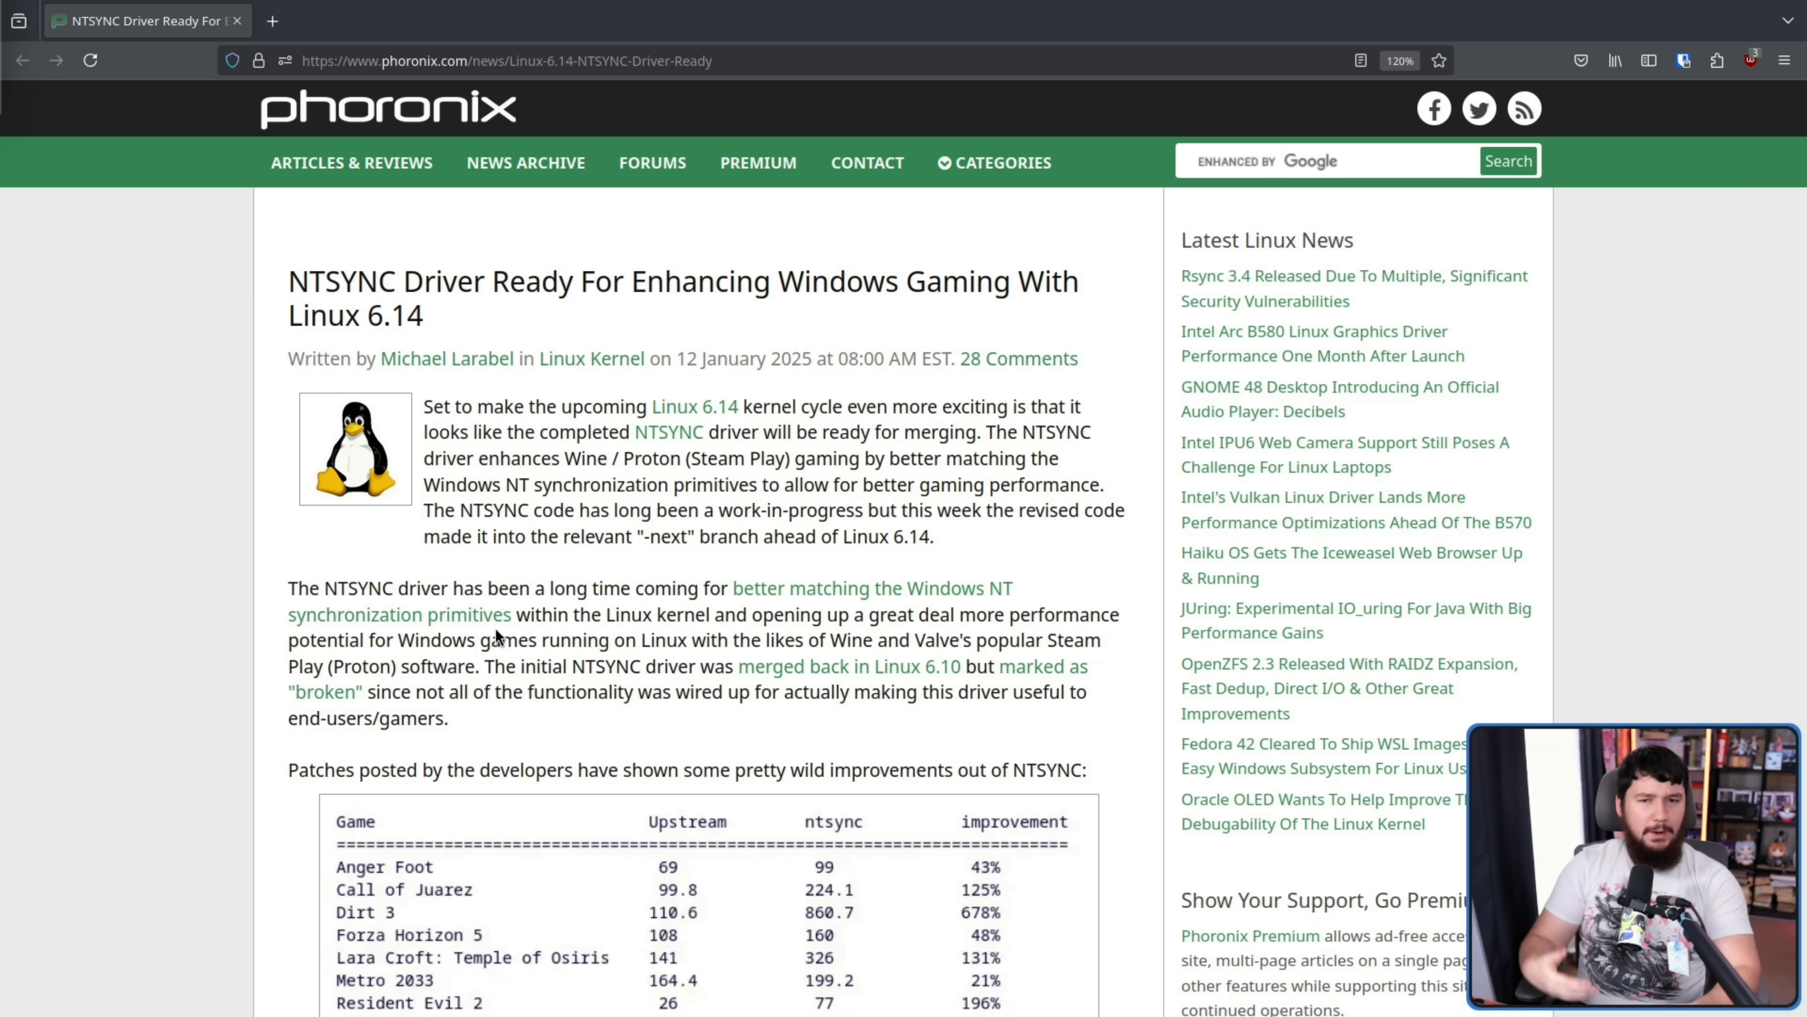
{"action": "mouse_move", "coordinate": [776, 564]}
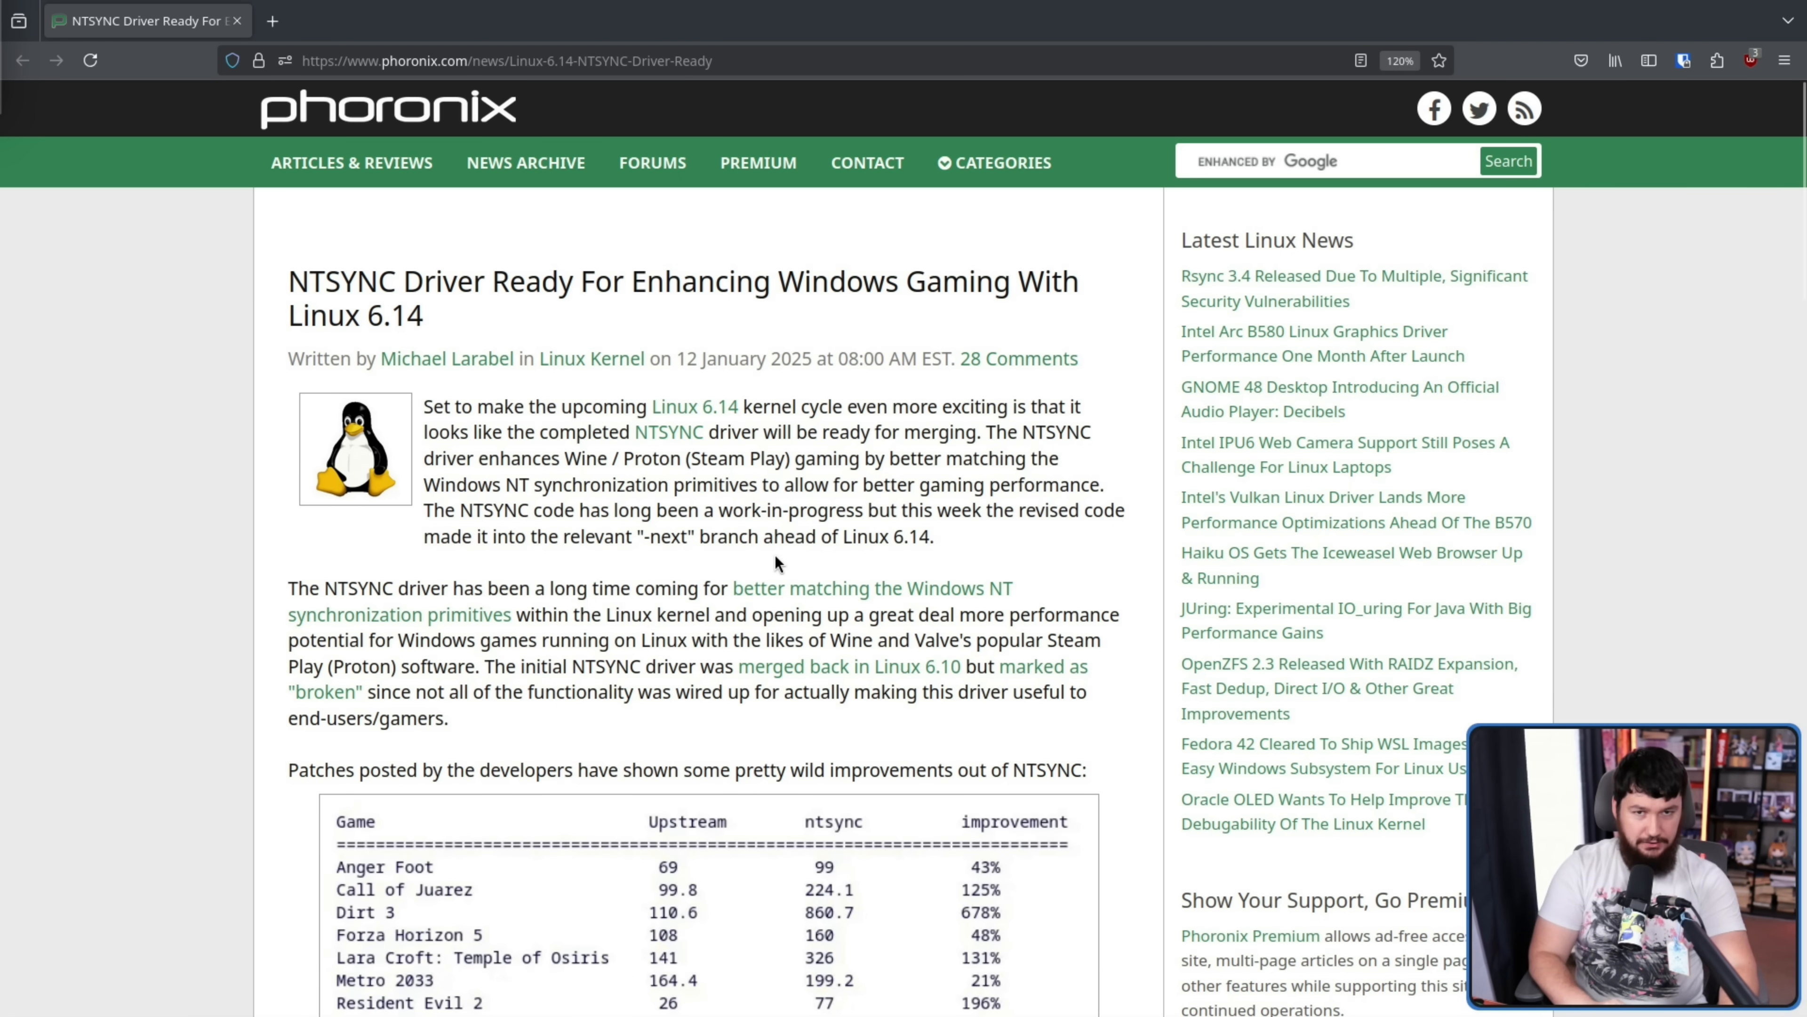
{"action": "left_click", "coordinate": [591, 358]}
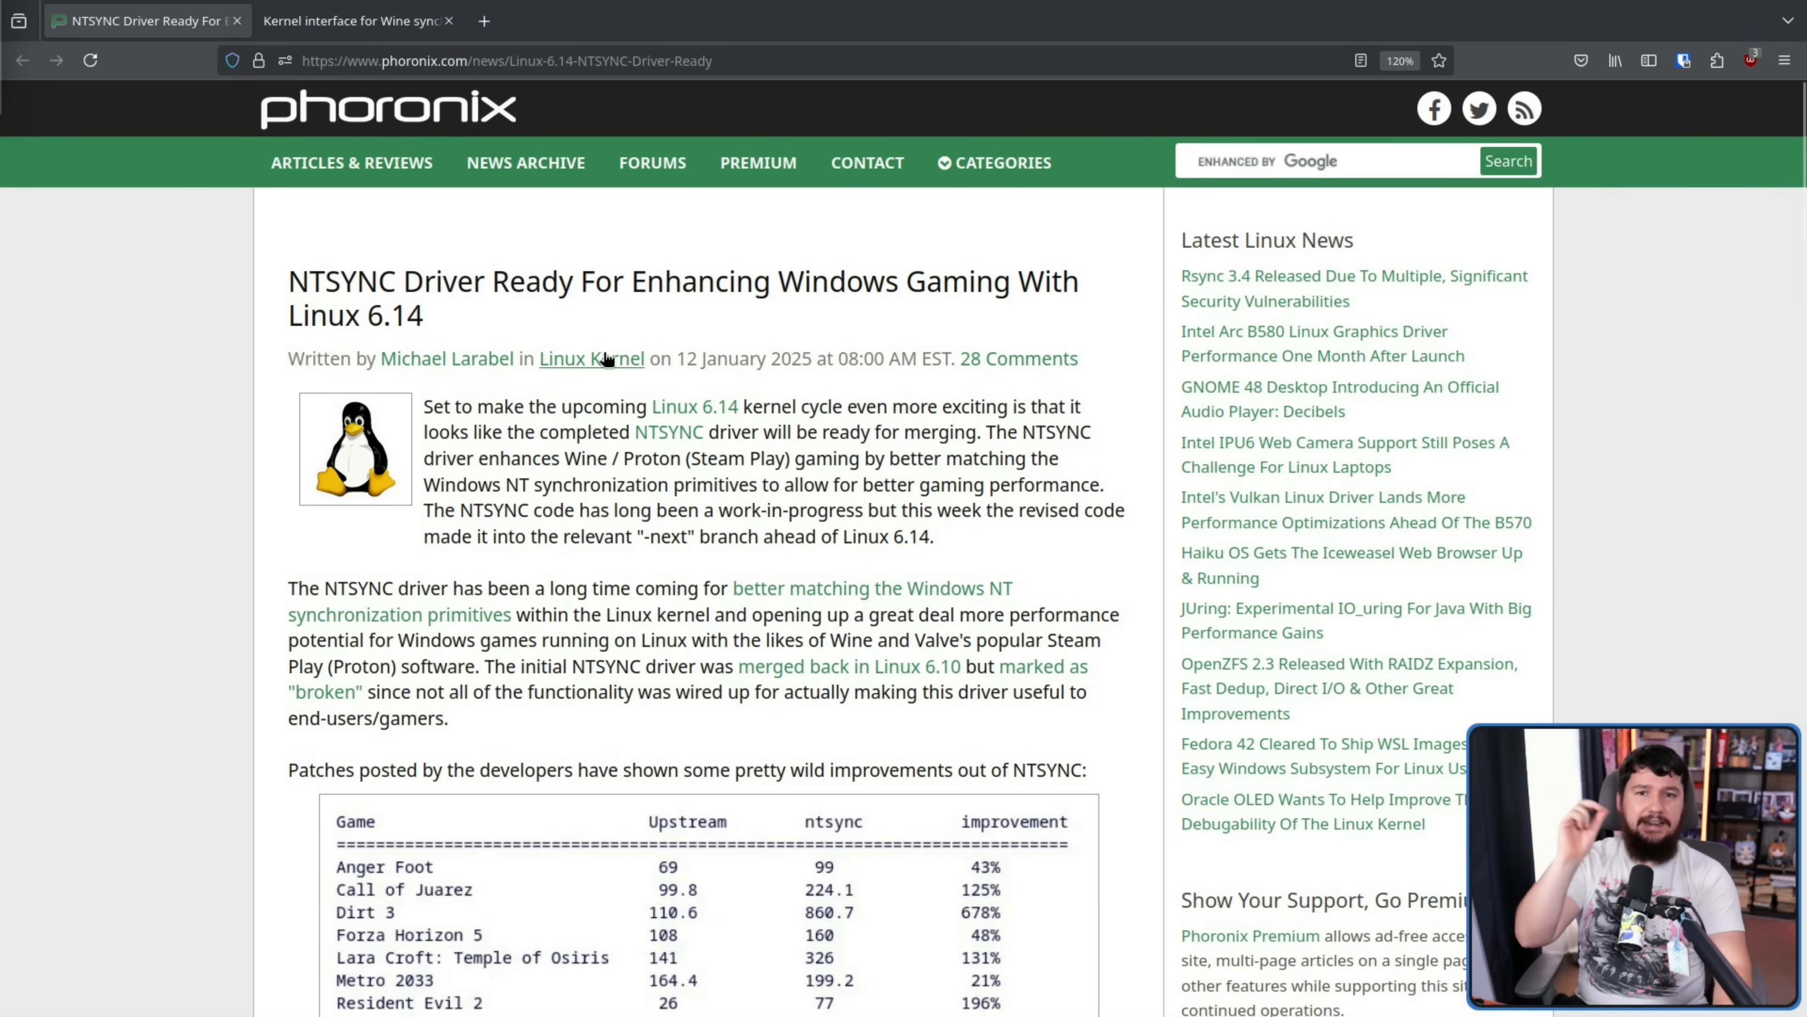
Step: Switch to the Wine mailing-list post and scroll to its Table of Contents and Background
{"action": "left_click", "coordinate": [354, 19]}
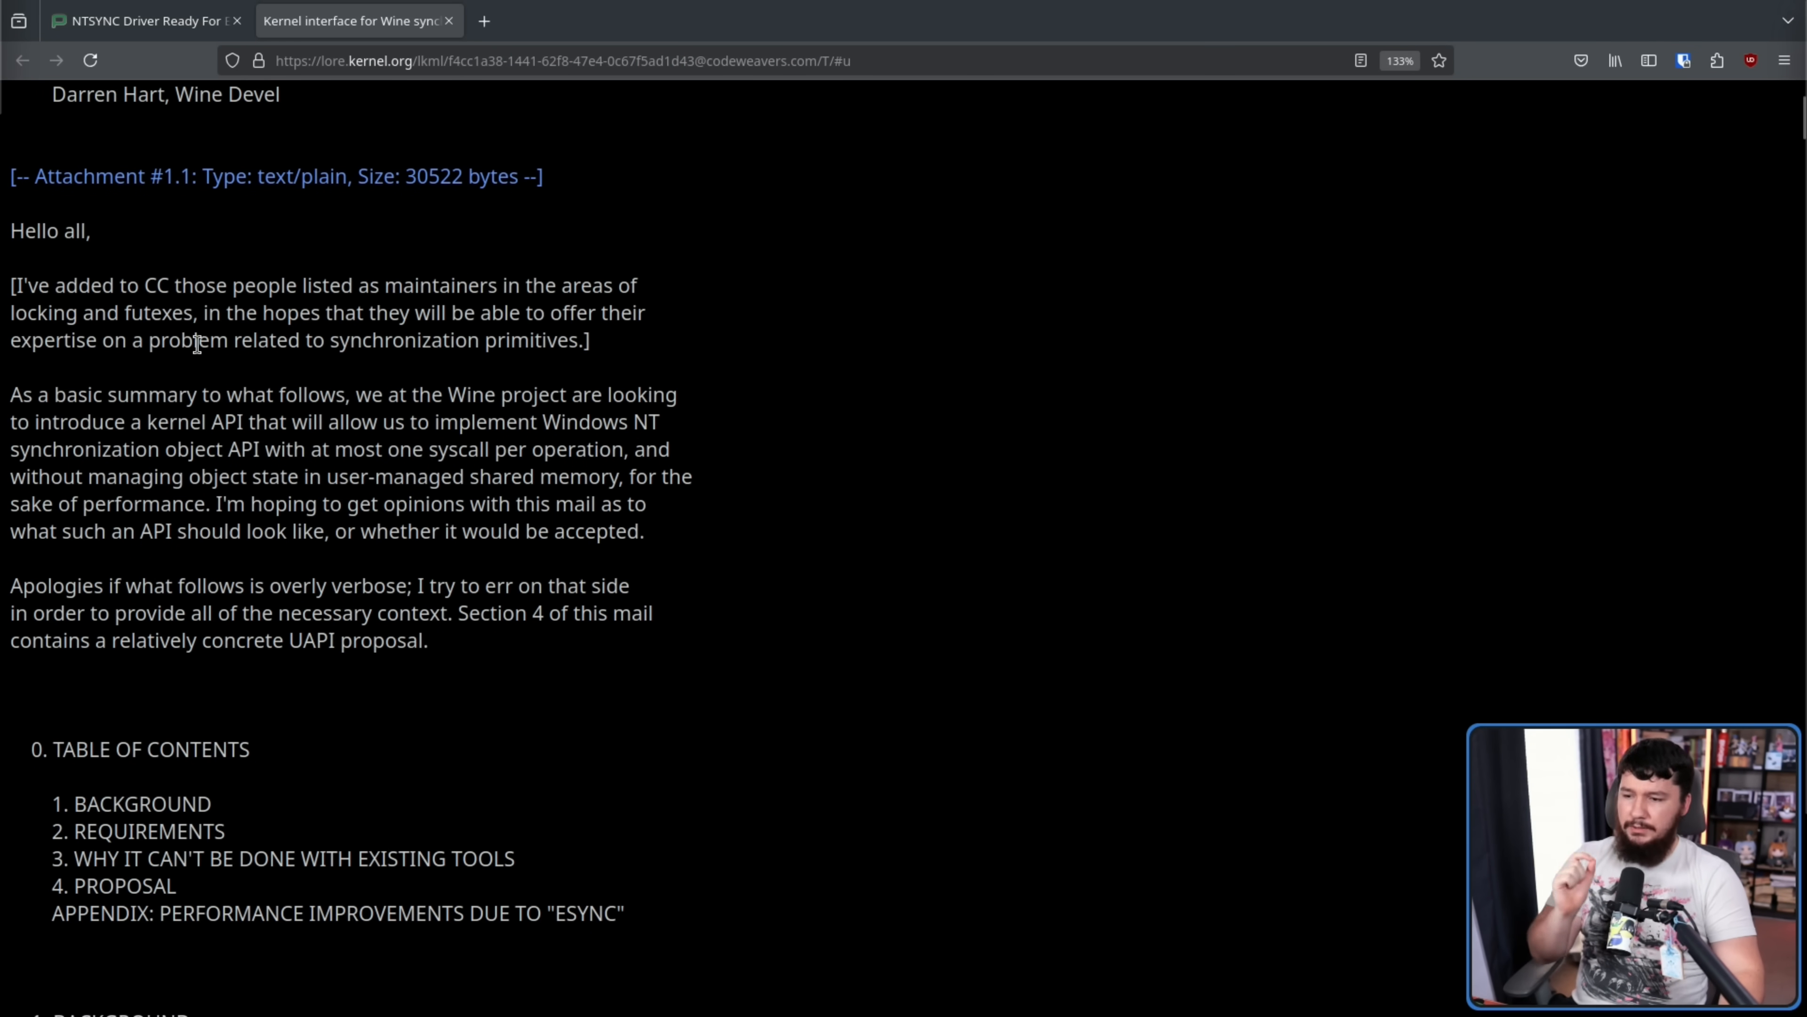
{"action": "mouse_move", "coordinate": [194, 343]}
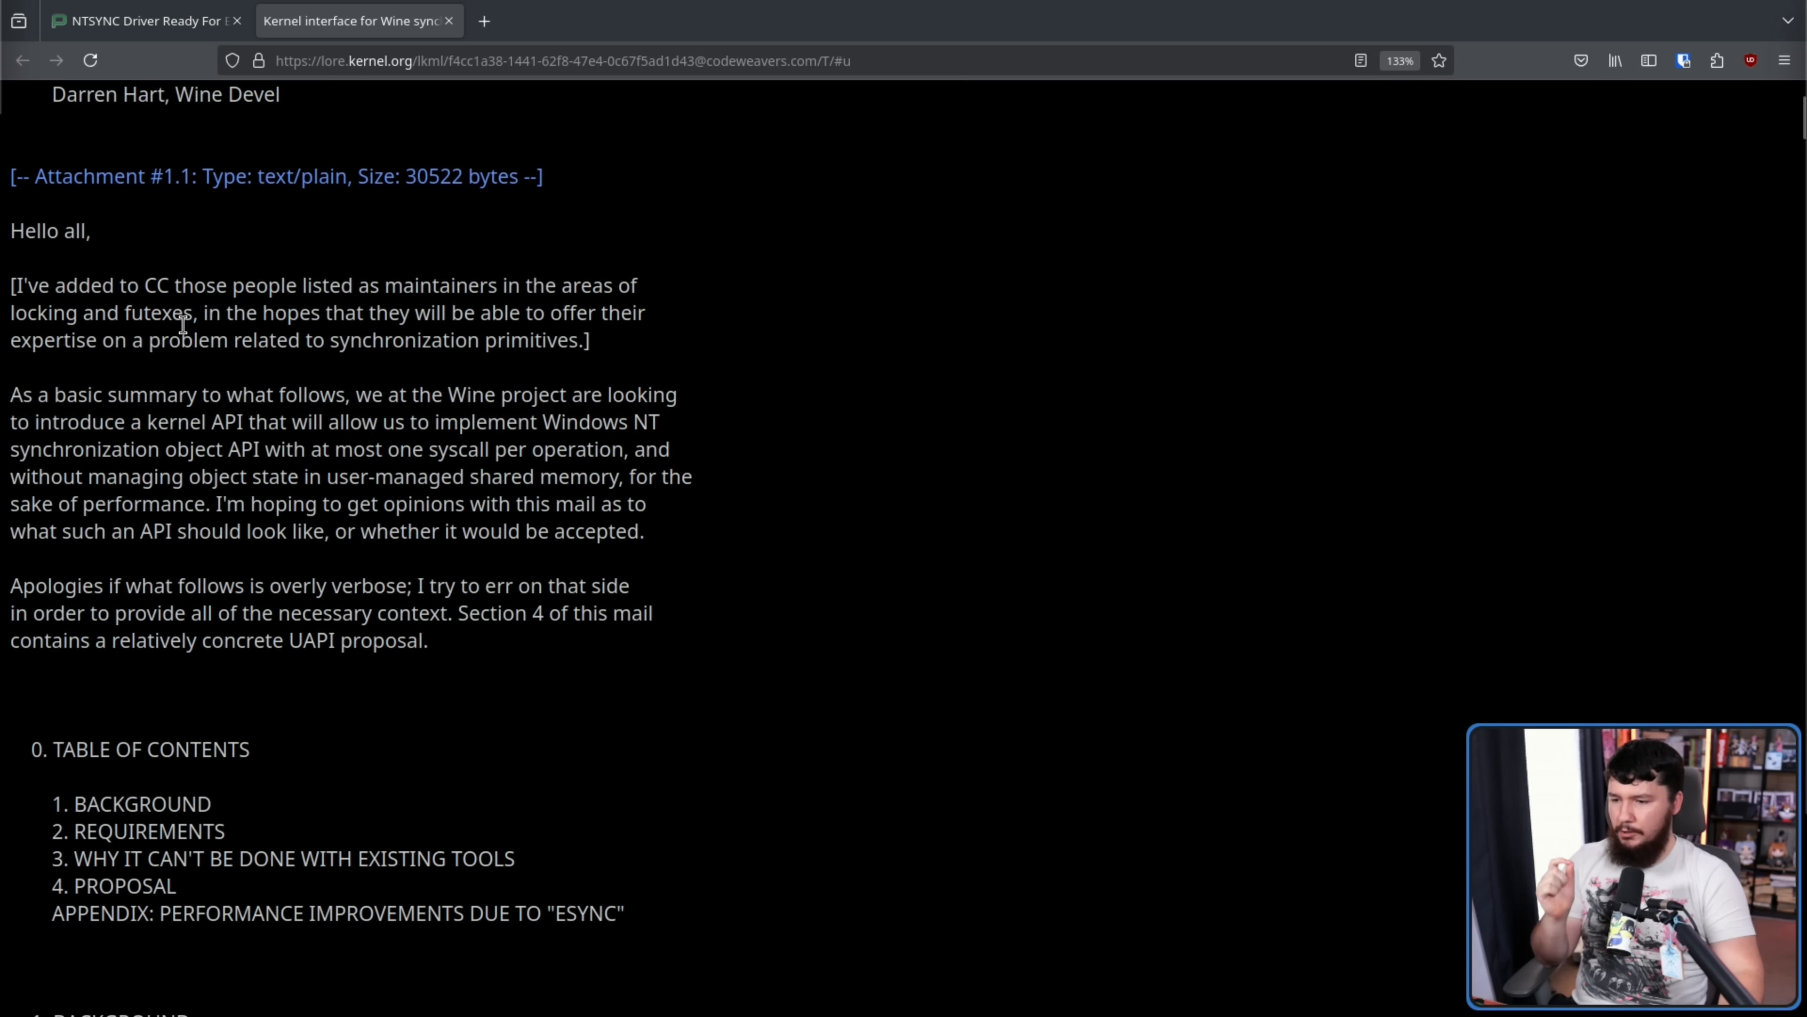
{"action": "mouse_move", "coordinate": [286, 347]}
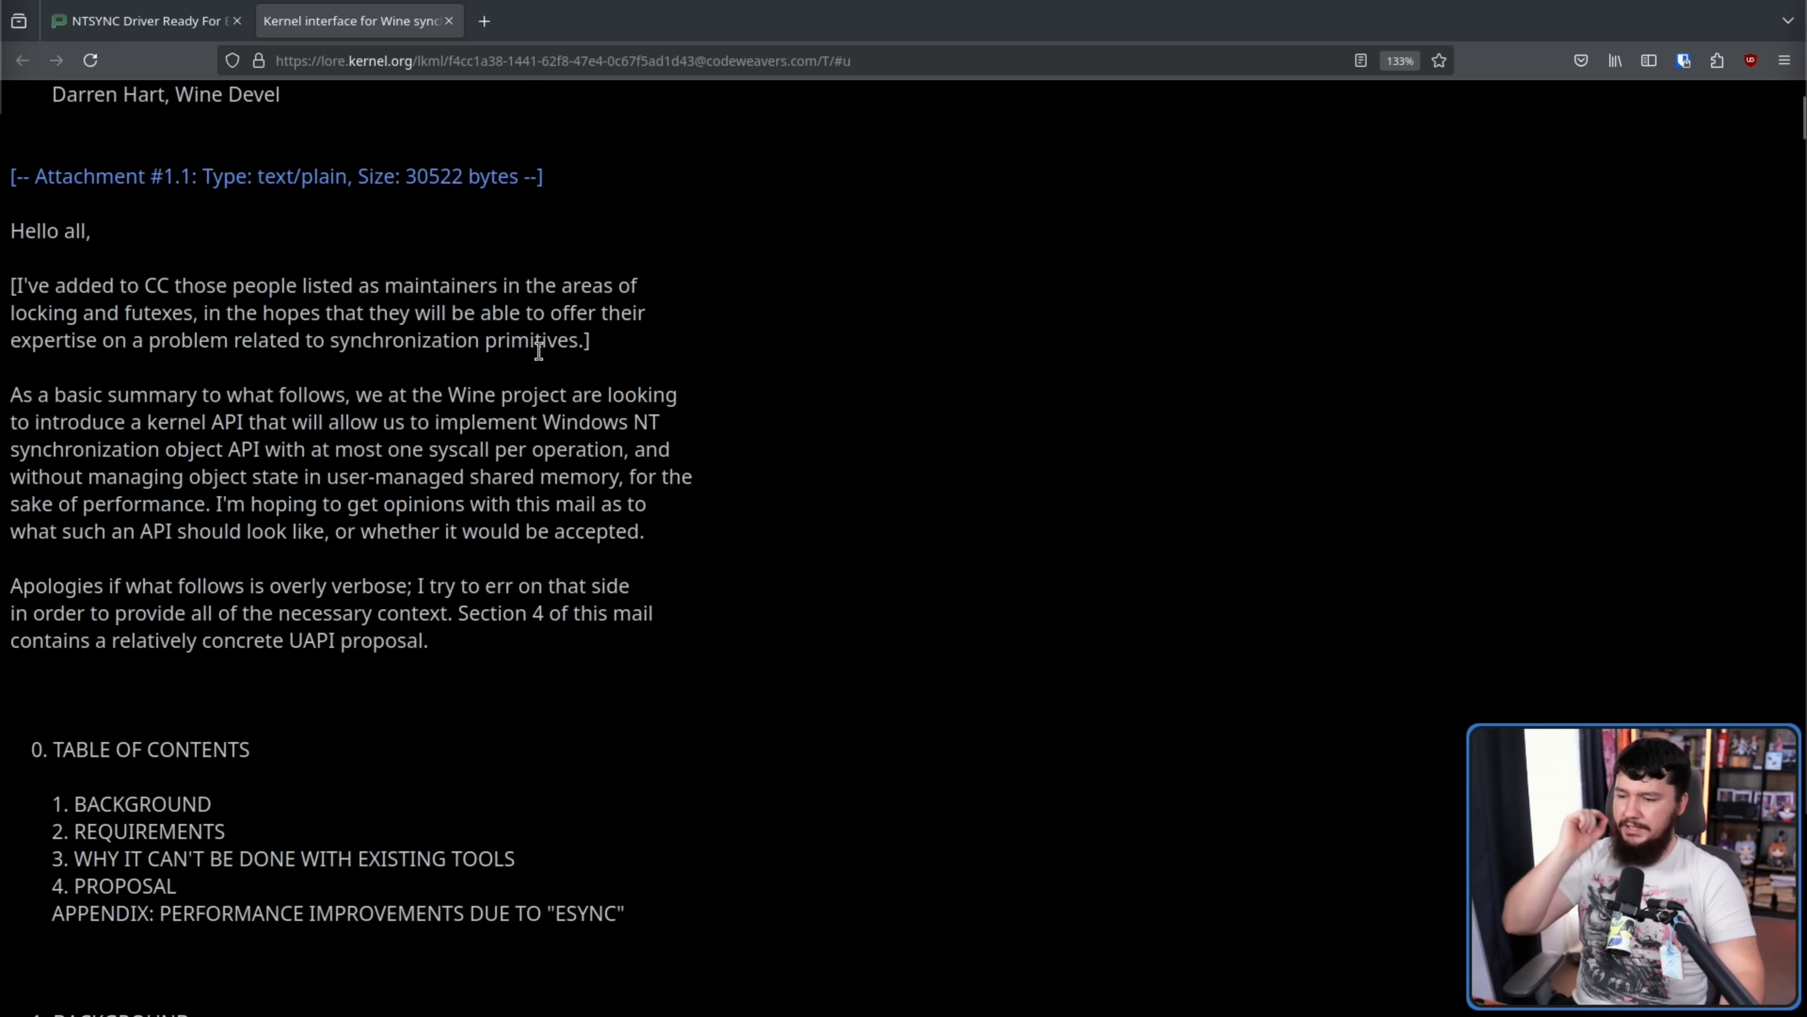
{"action": "mouse_move", "coordinate": [248, 498]}
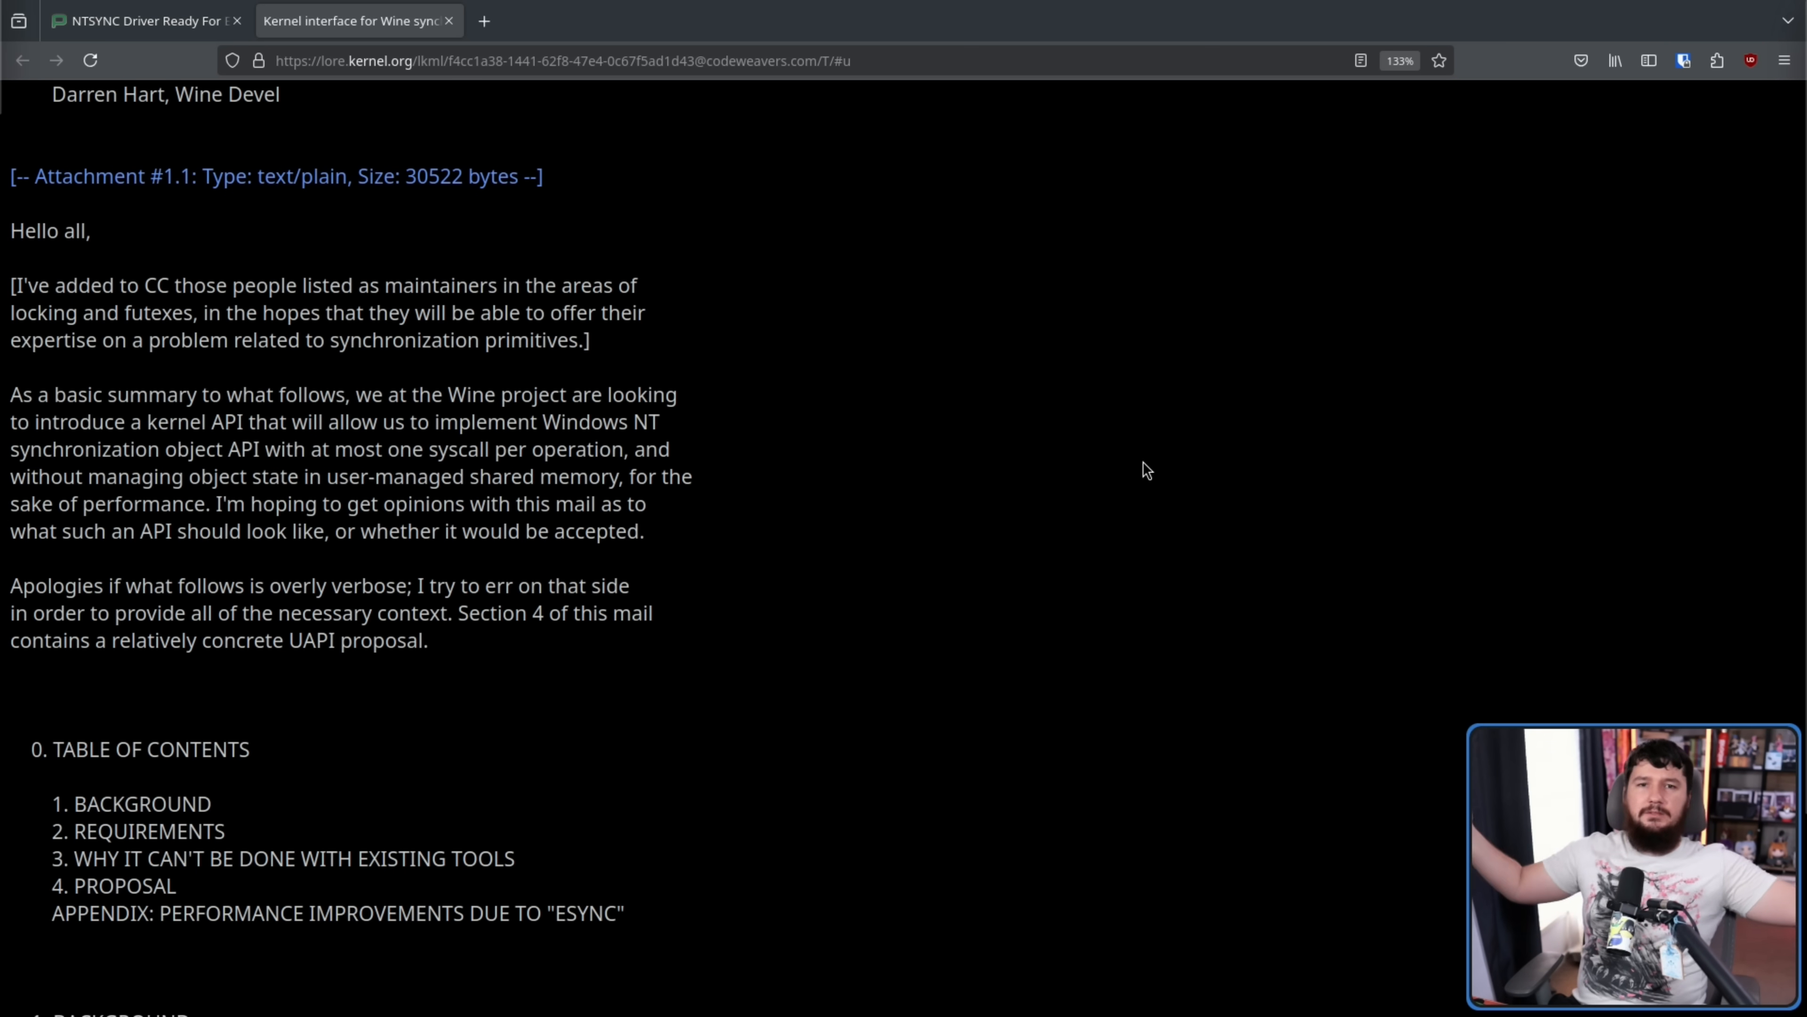
{"action": "scroll", "scroll_direction": "down", "scroll_amount": 3}
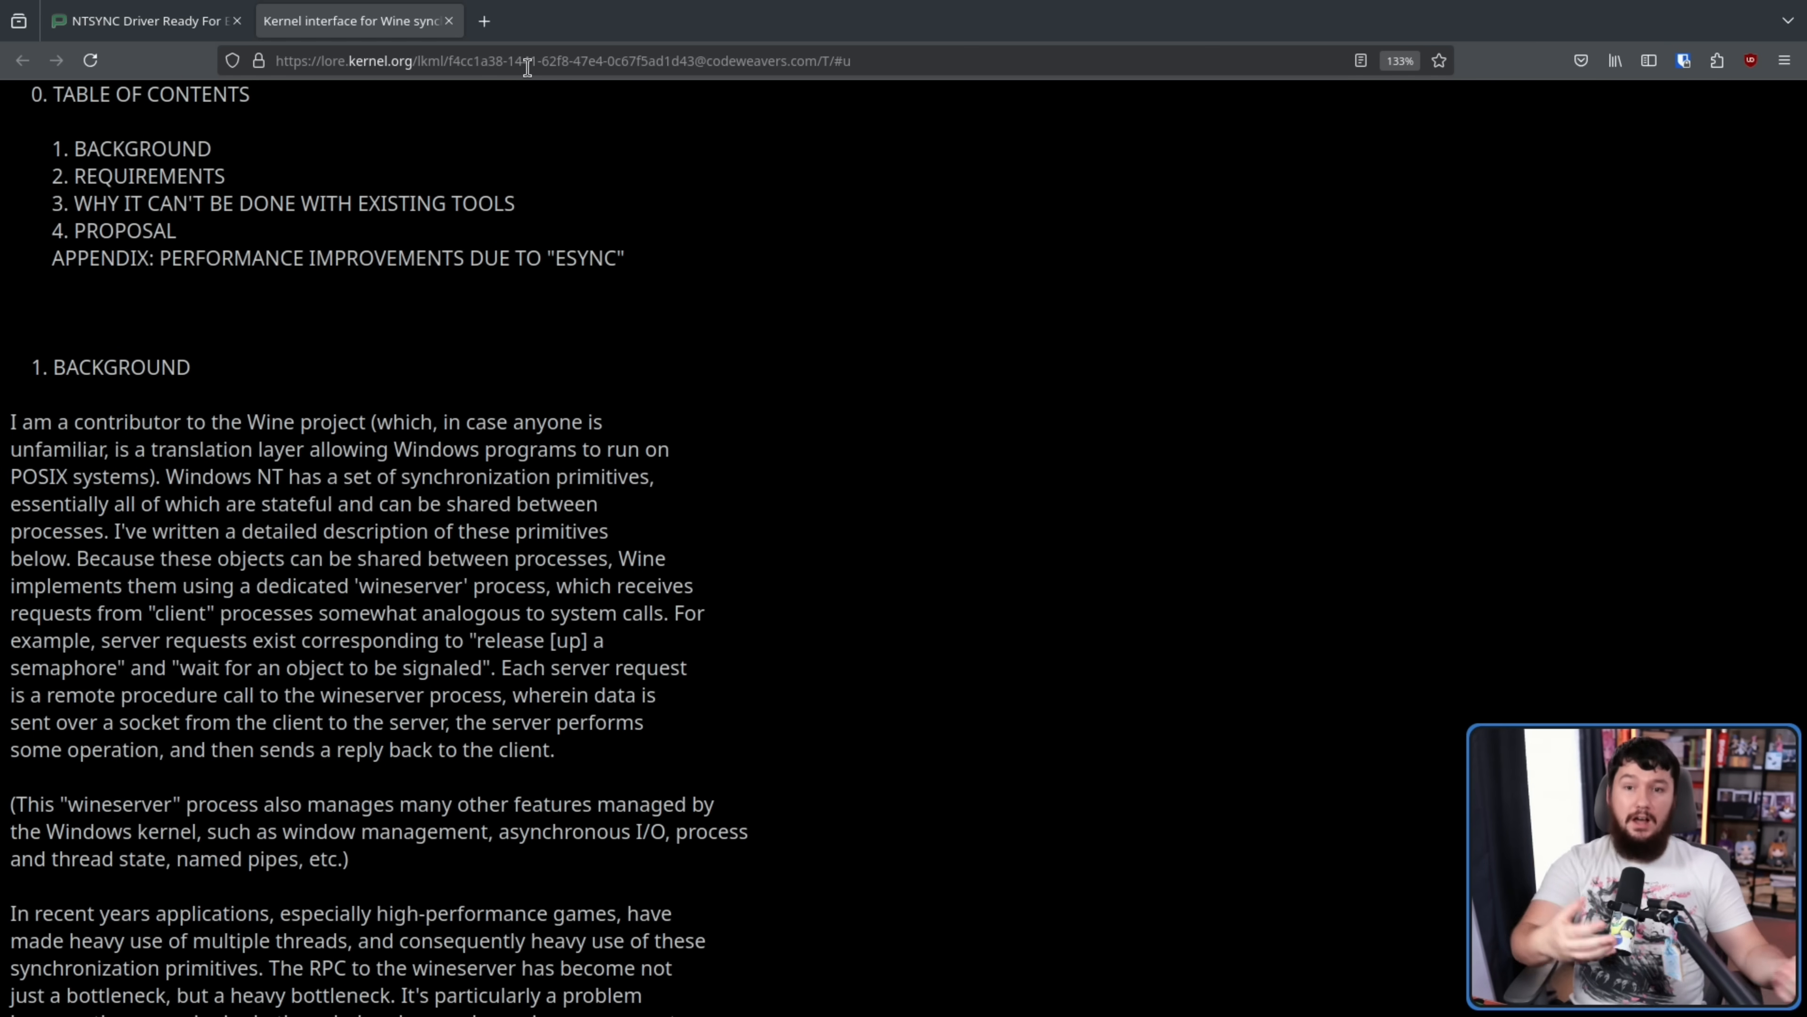
{"action": "mouse_move", "coordinate": [501, 254]}
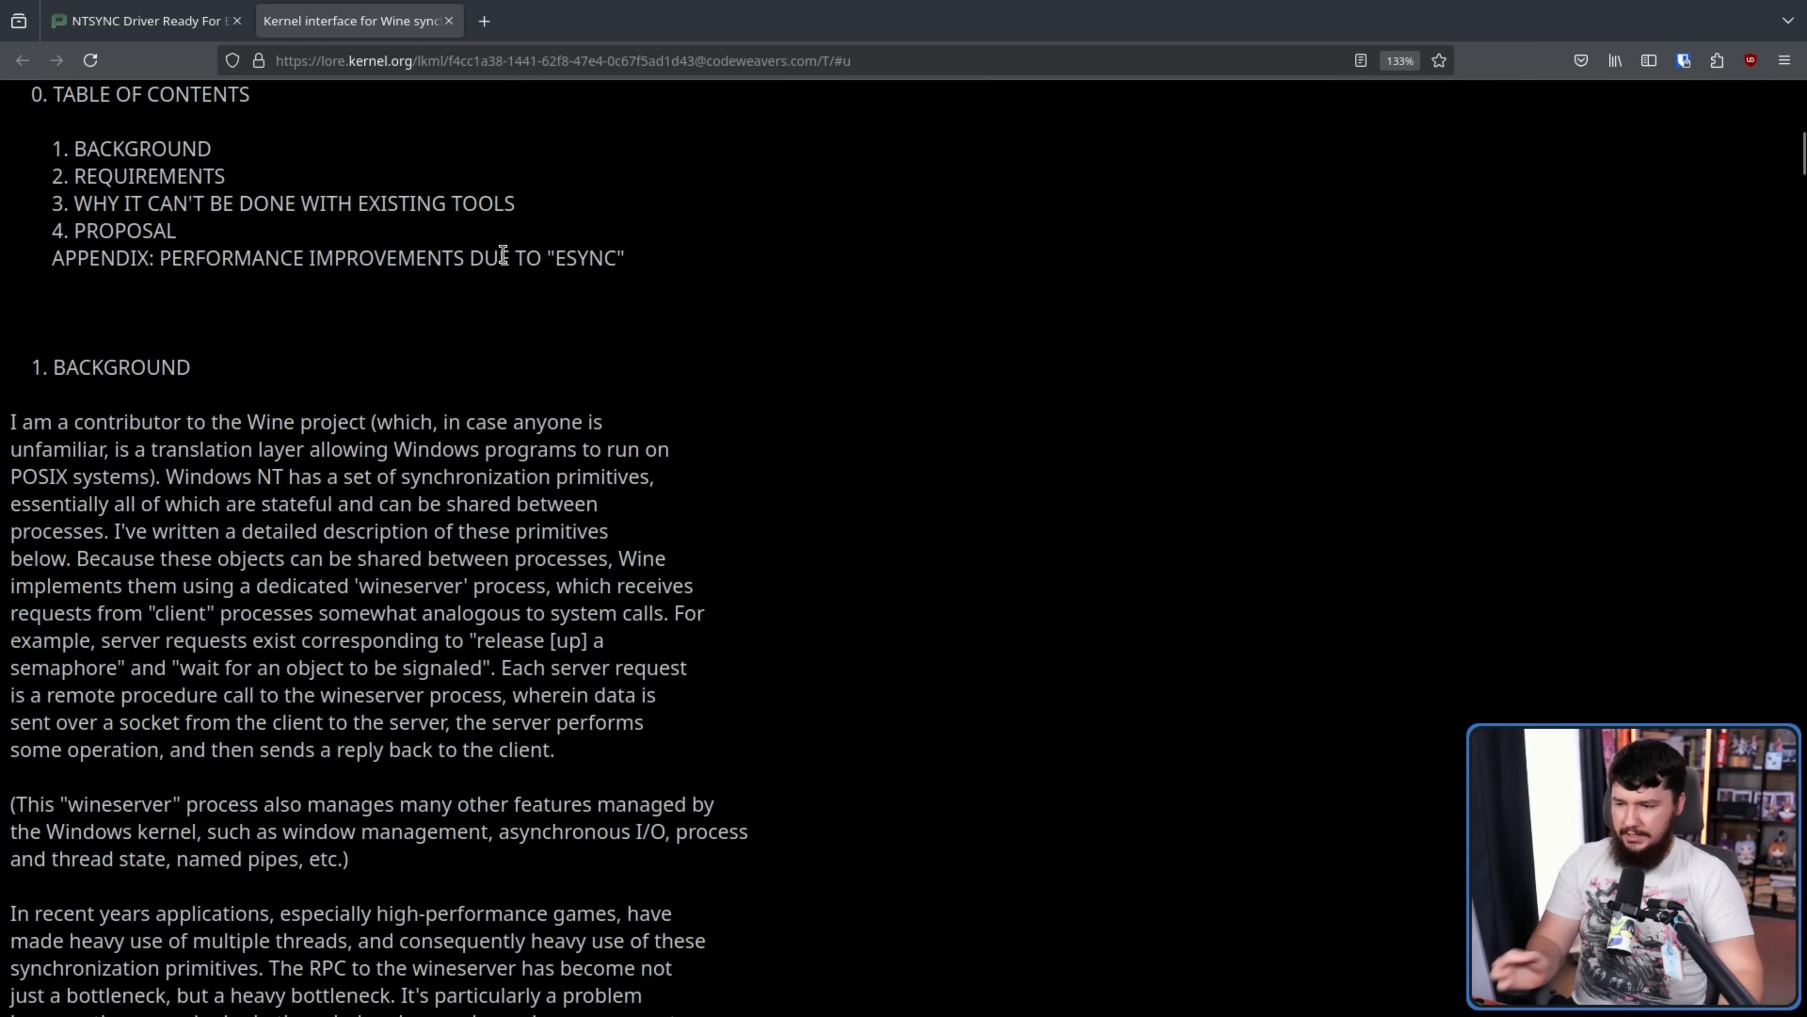
{"action": "mouse_move", "coordinate": [534, 302]}
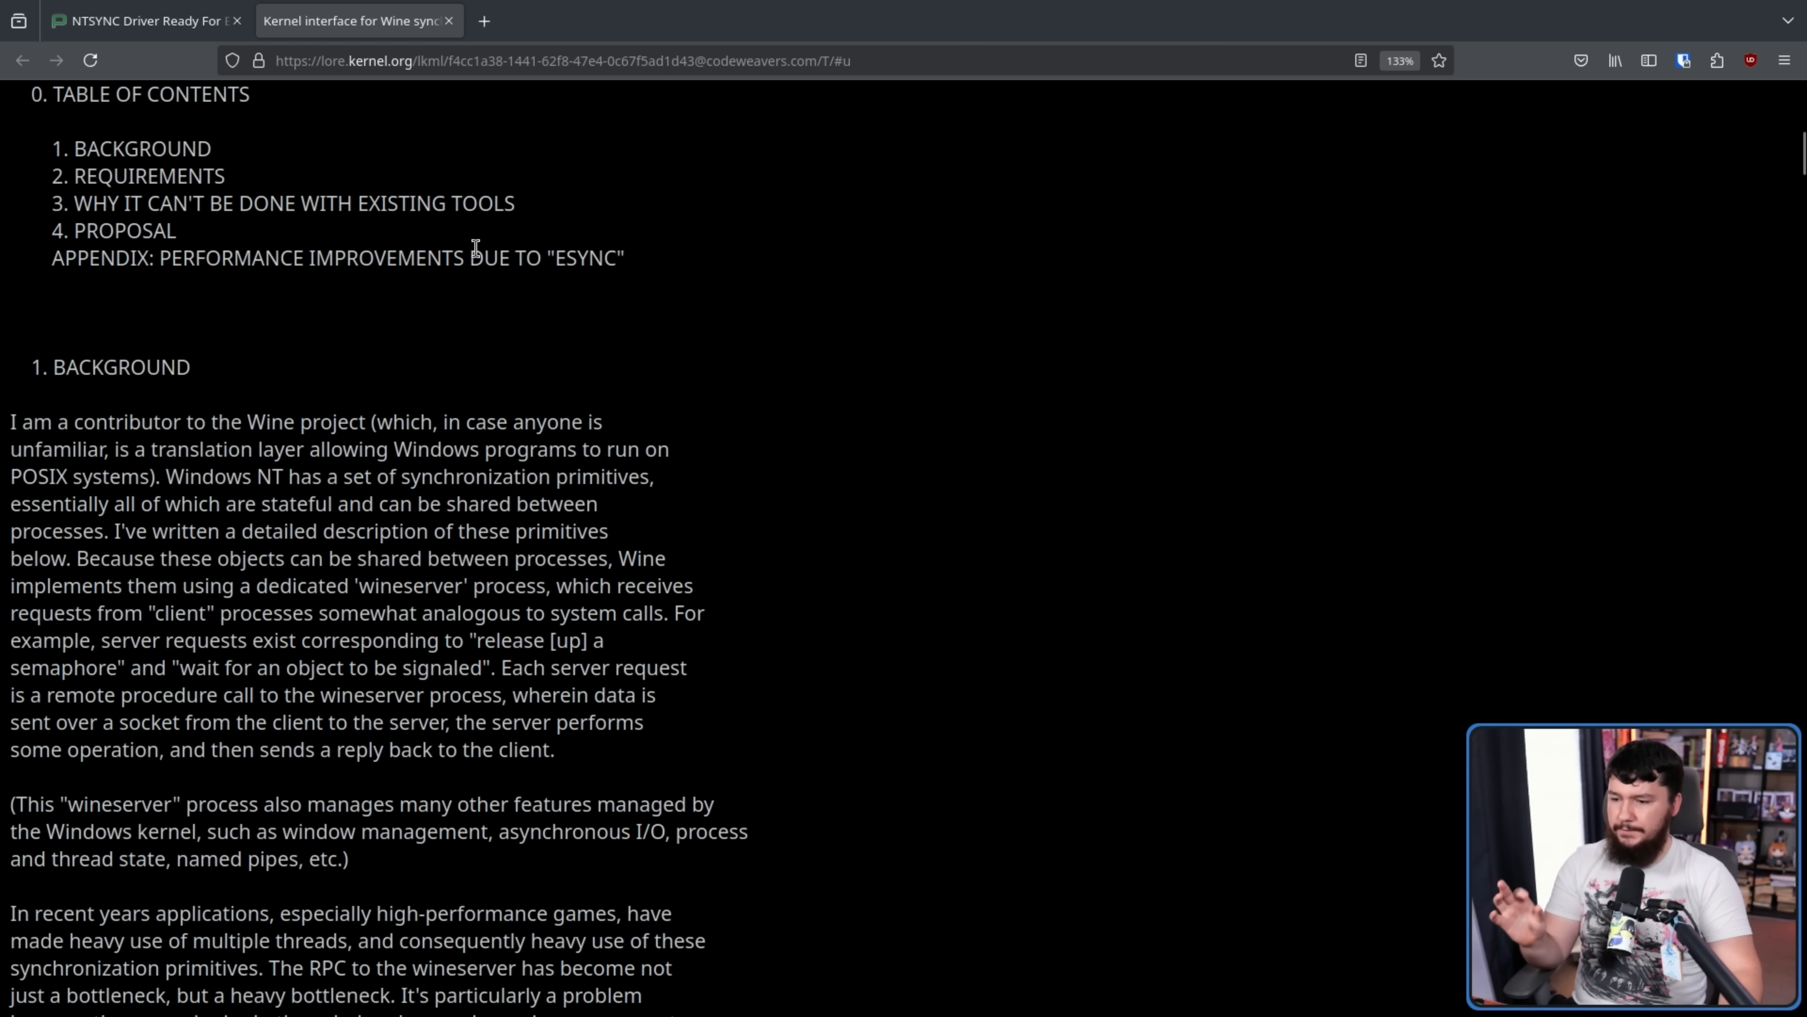
{"action": "mouse_move", "coordinate": [513, 461]}
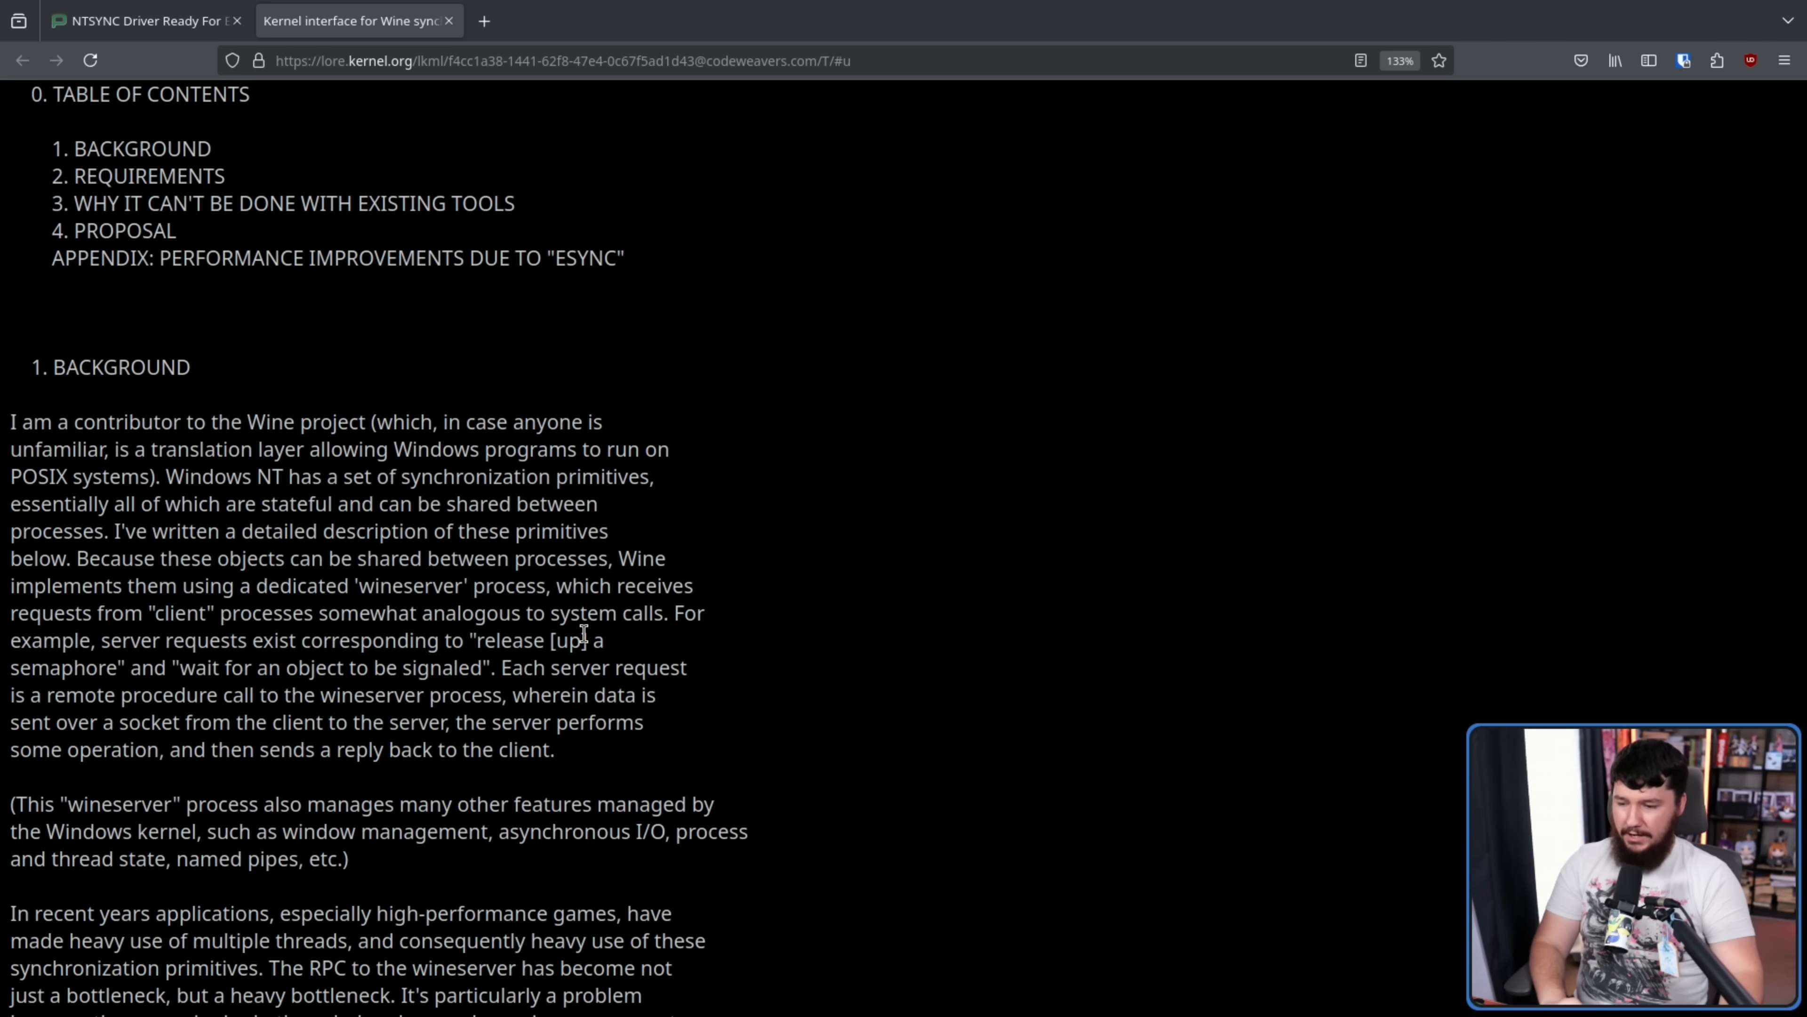
{"action": "scroll", "scroll_direction": "down", "scroll_amount": 3}
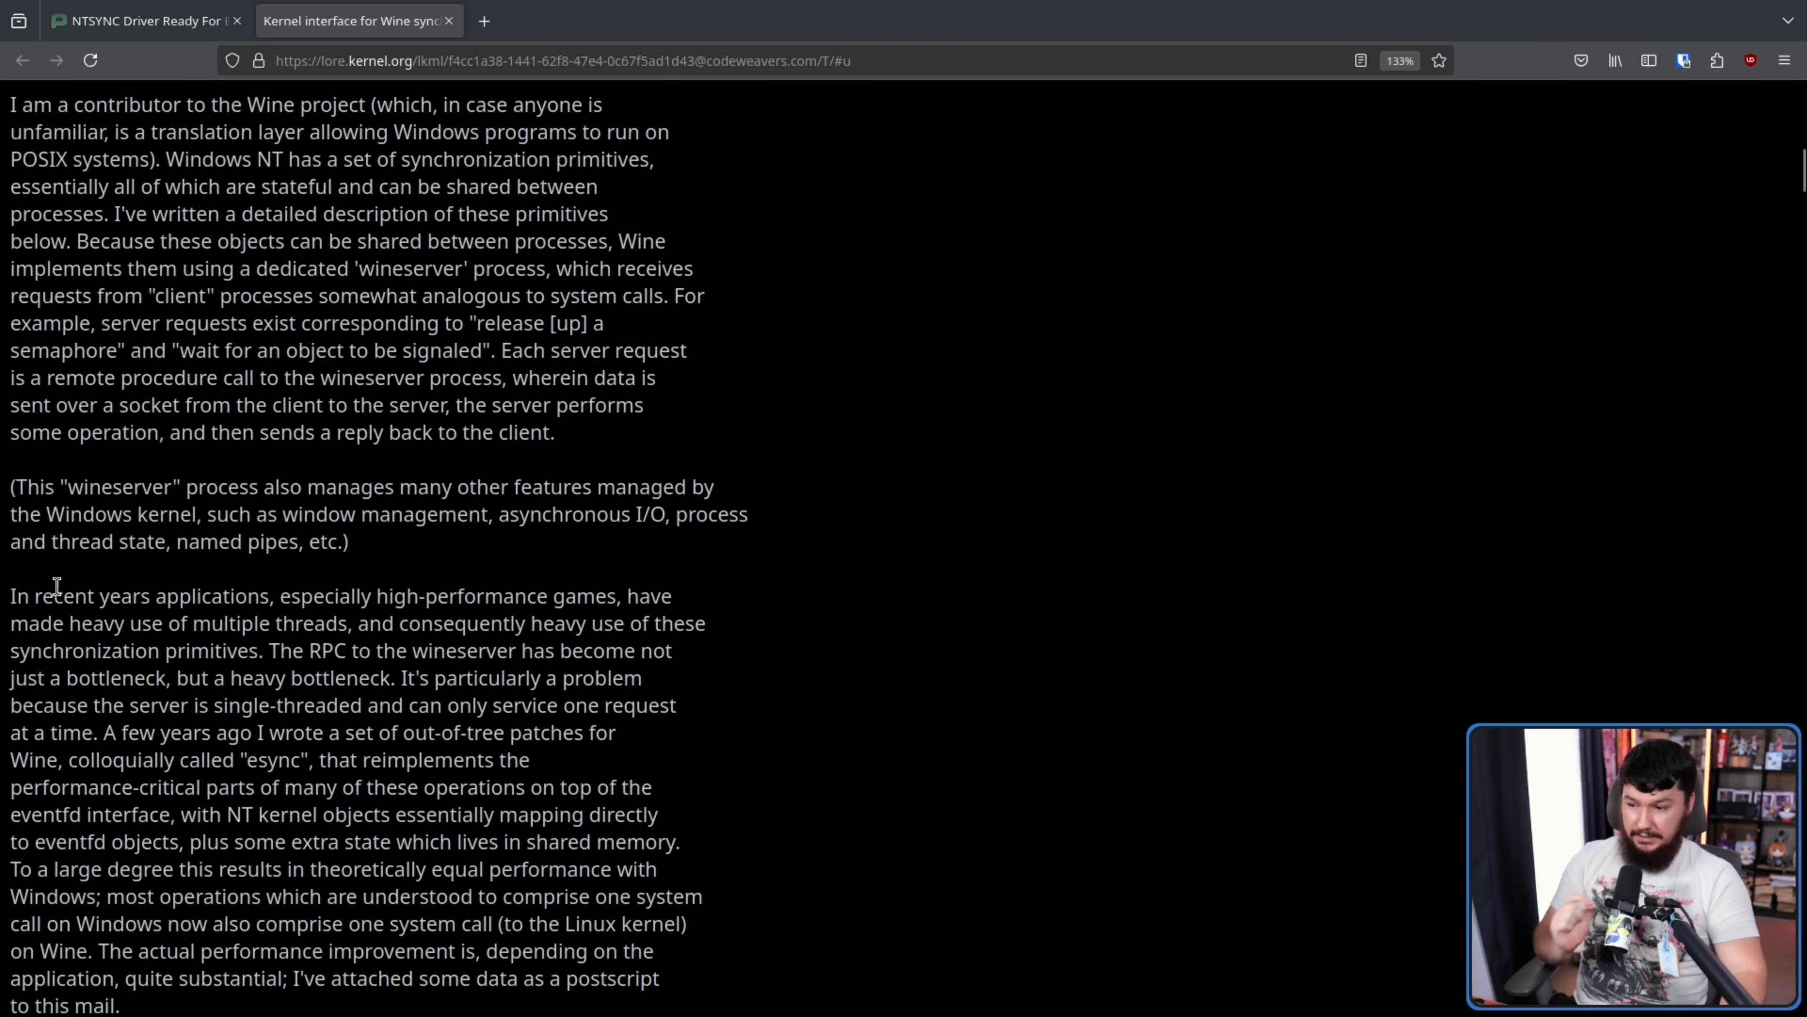
{"action": "mouse_move", "coordinate": [630, 569]}
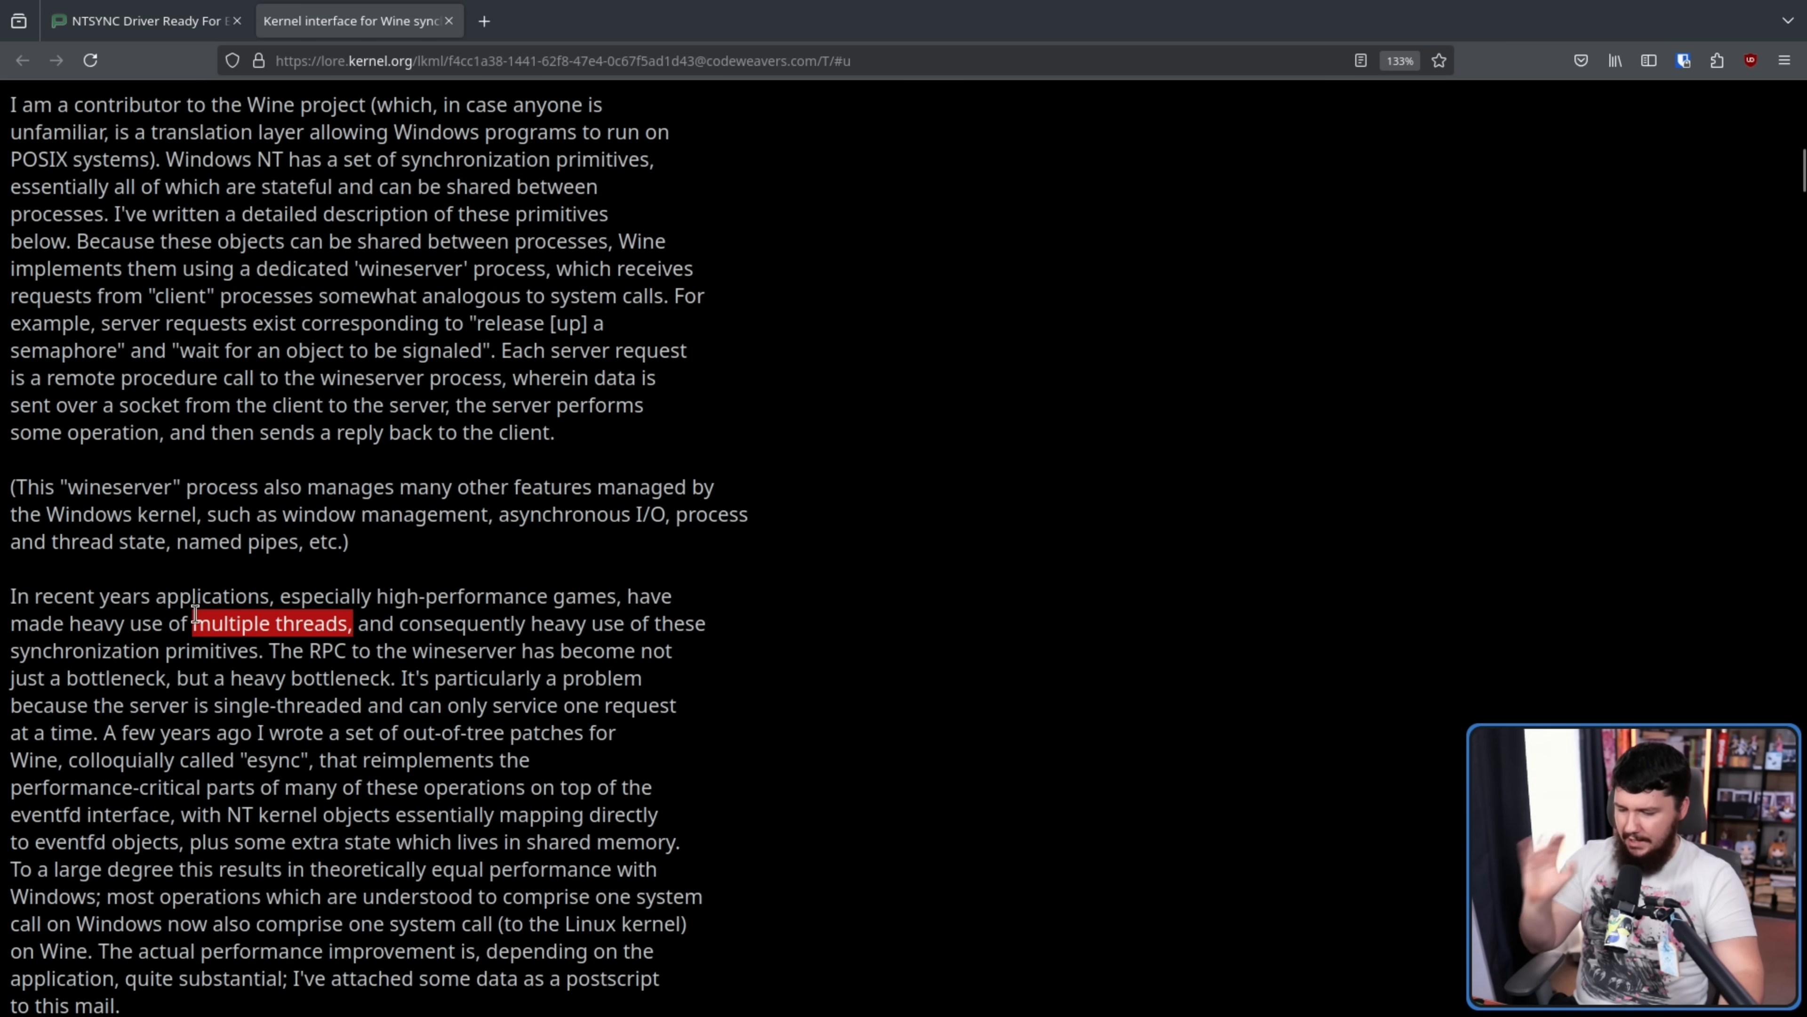
{"action": "left_click", "coordinate": [340, 596]}
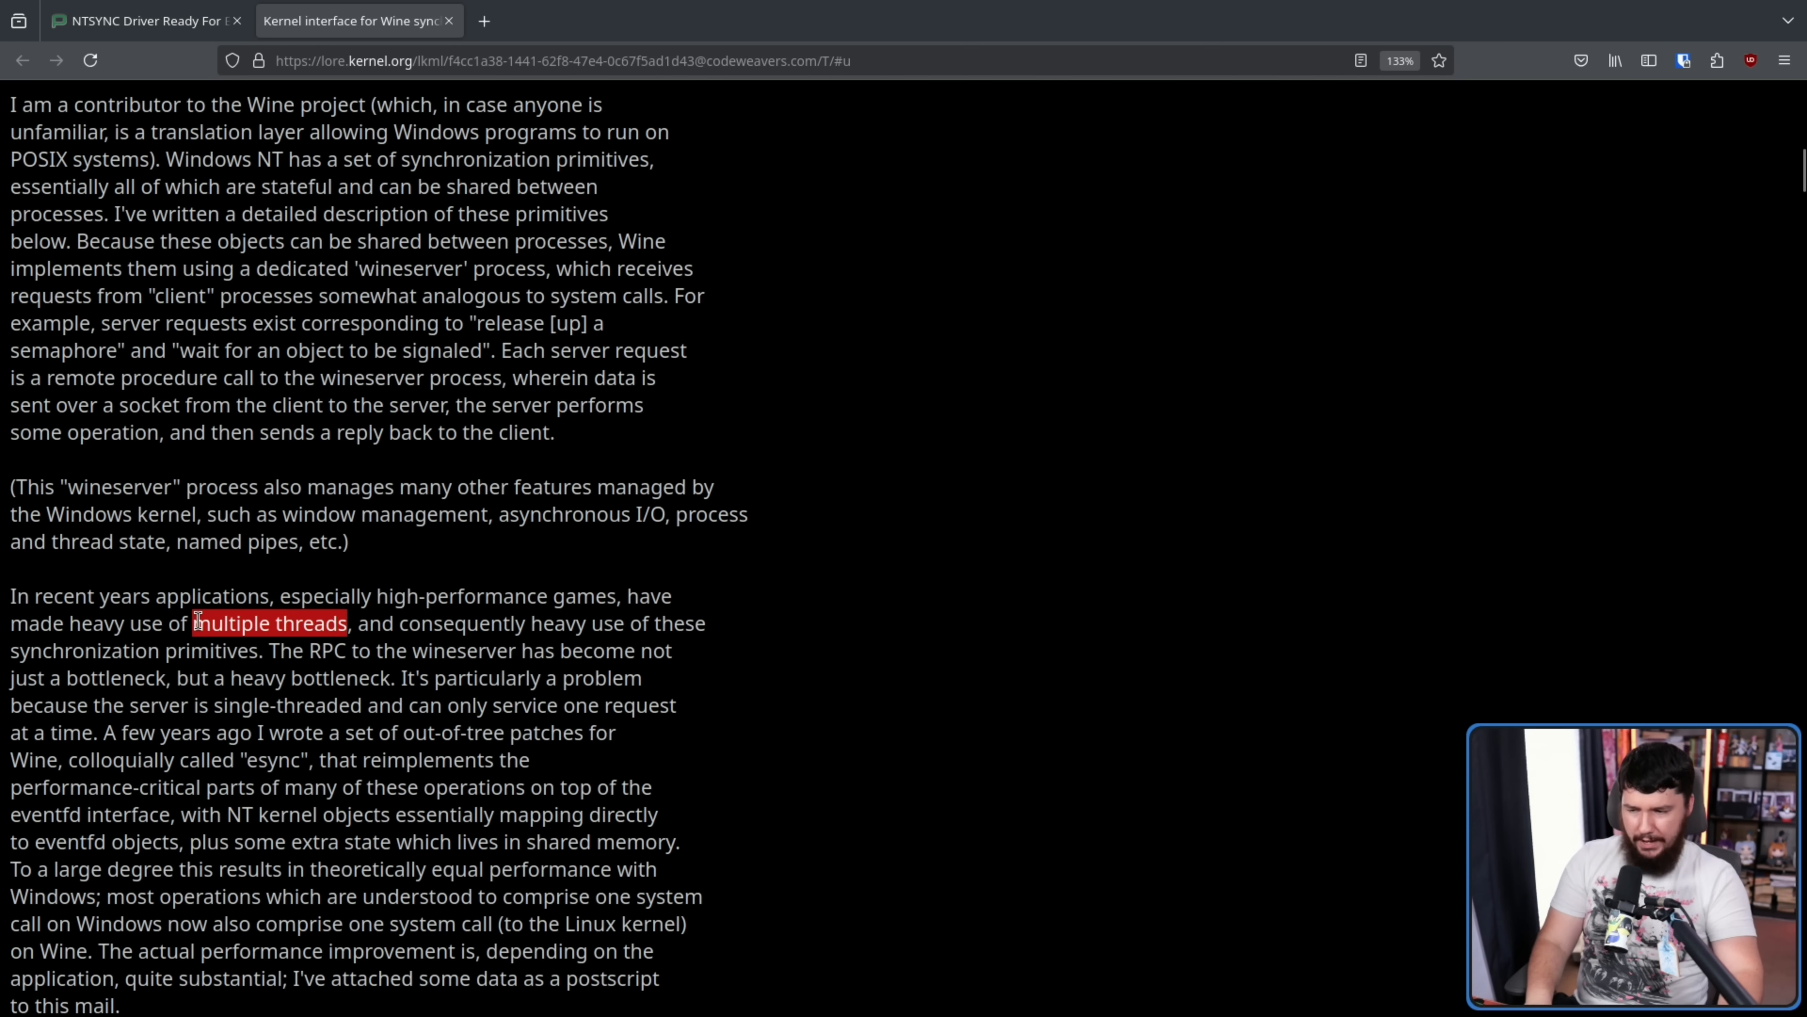
{"action": "left_click", "coordinate": [450, 622]}
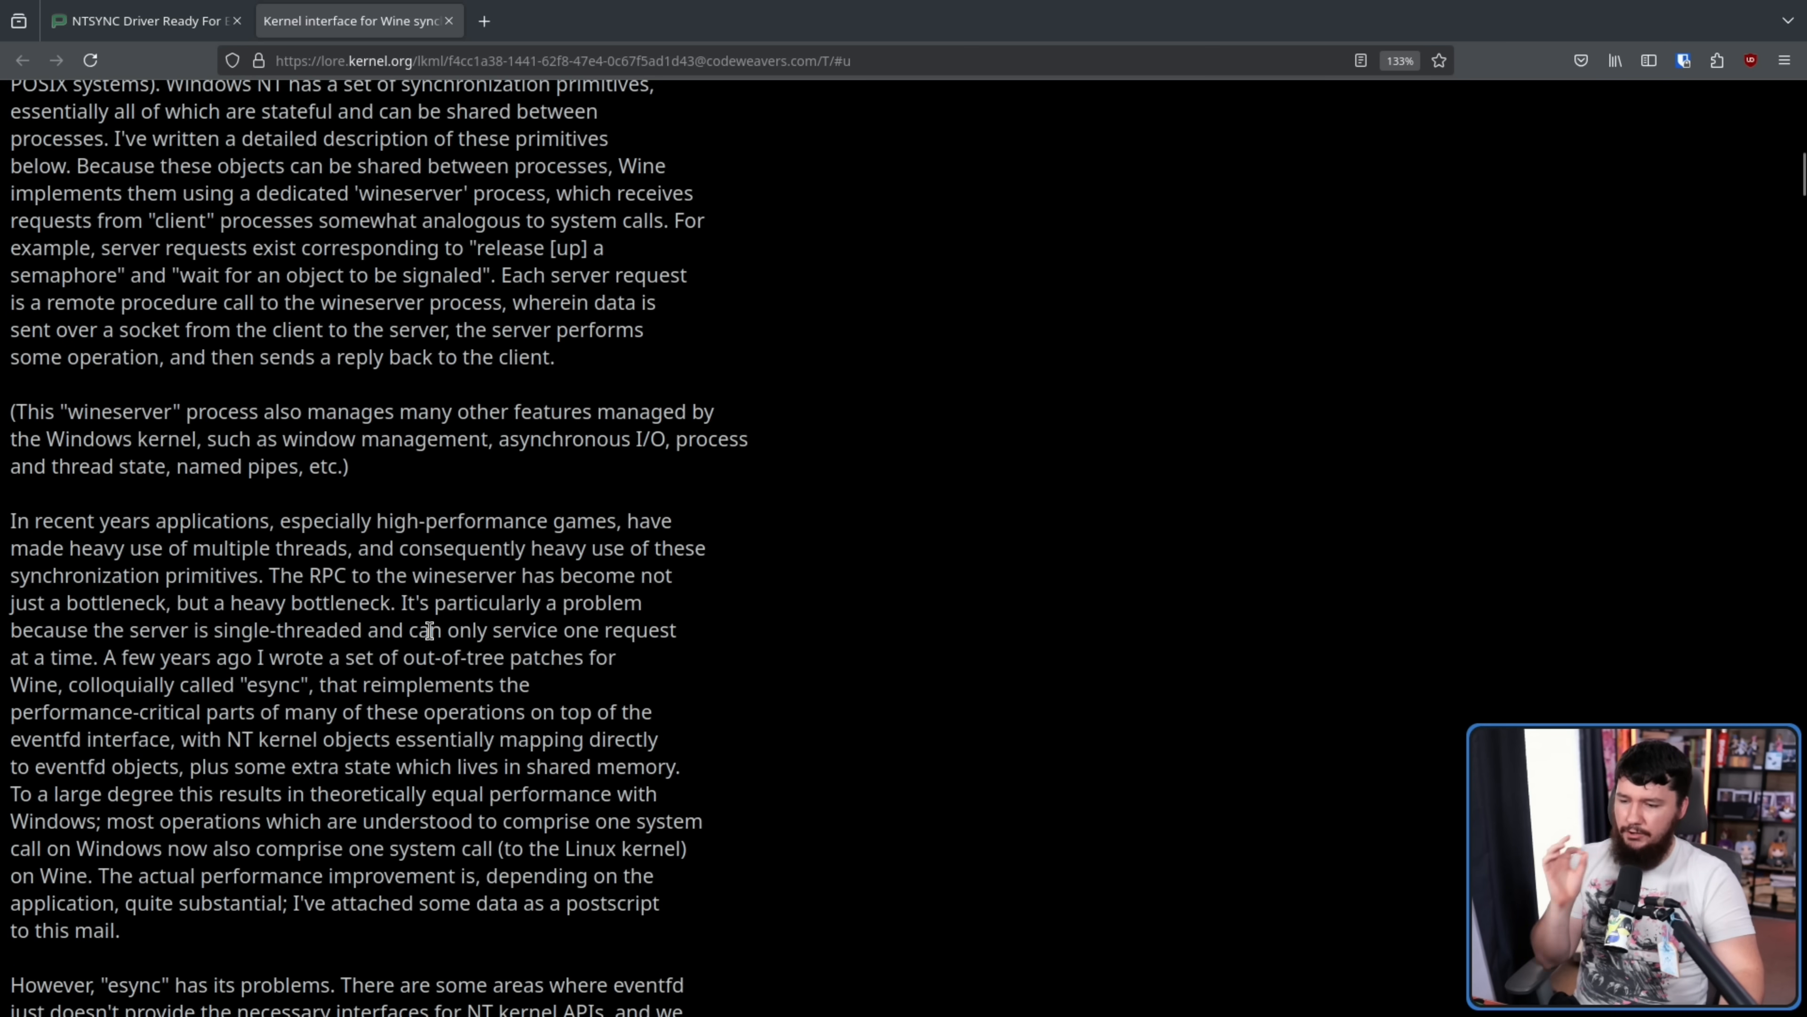
{"action": "mouse_move", "coordinate": [258, 682]}
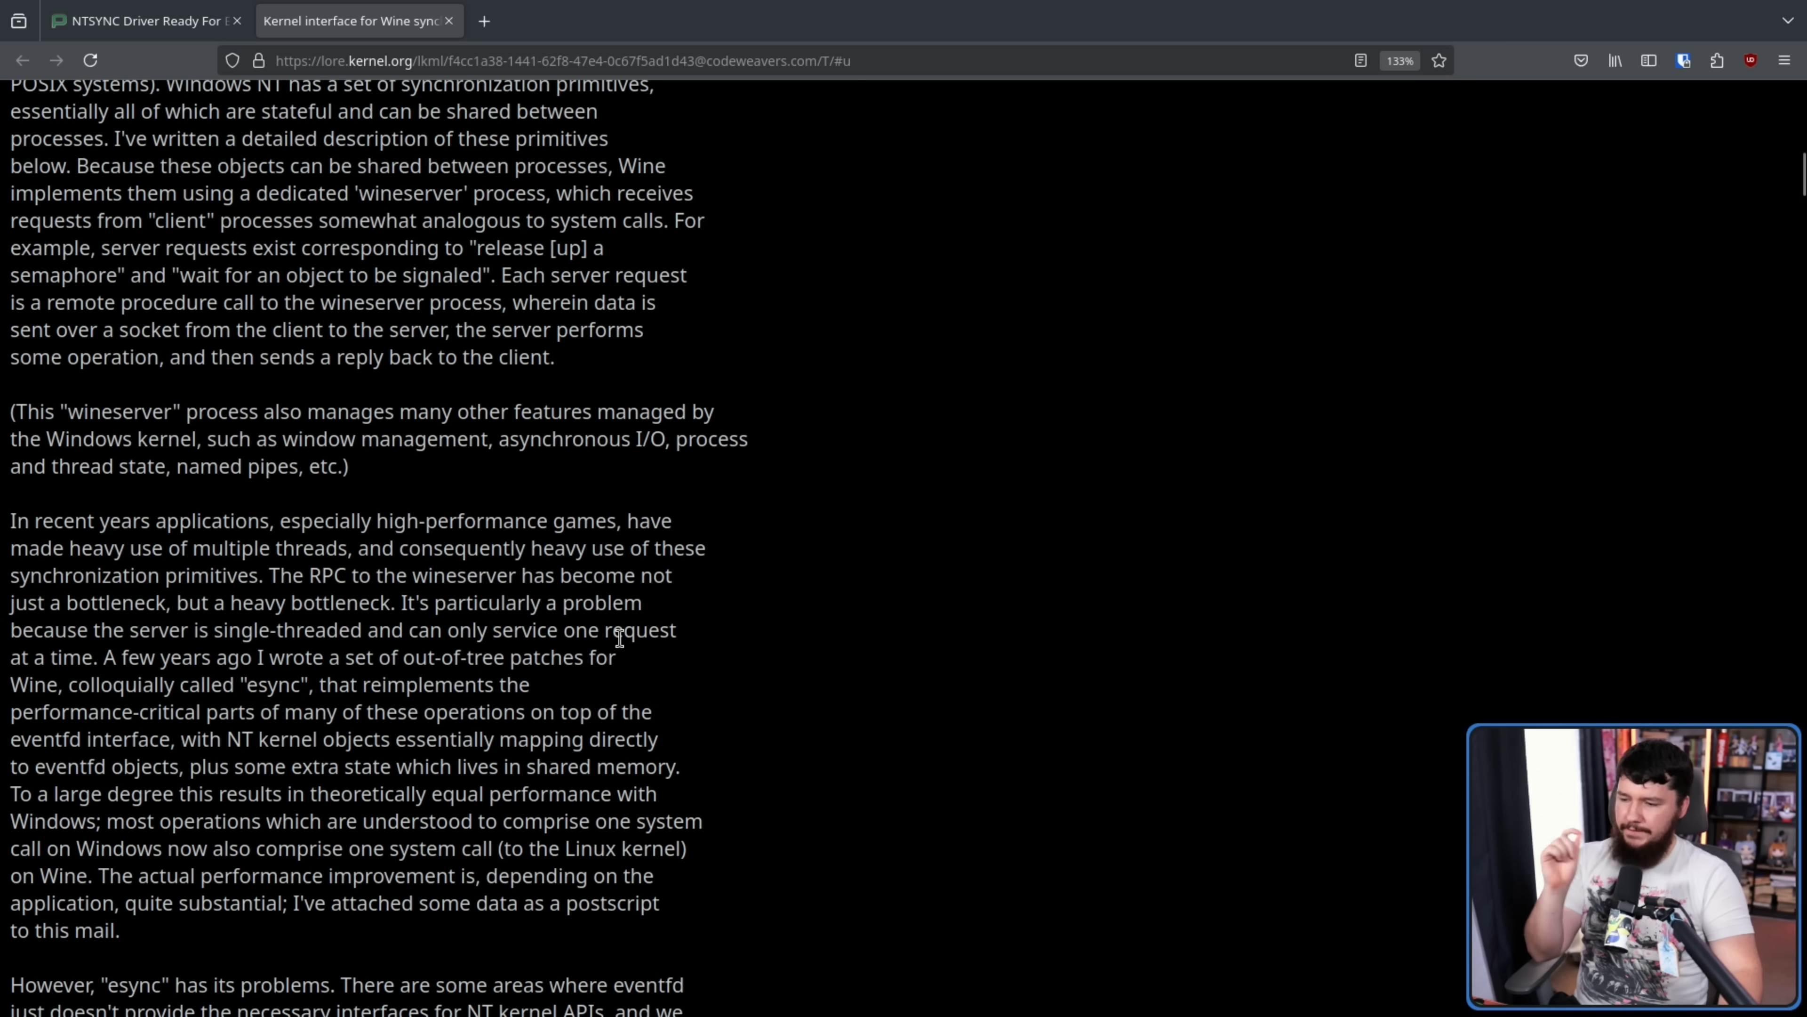
{"action": "mouse_move", "coordinate": [597, 687]}
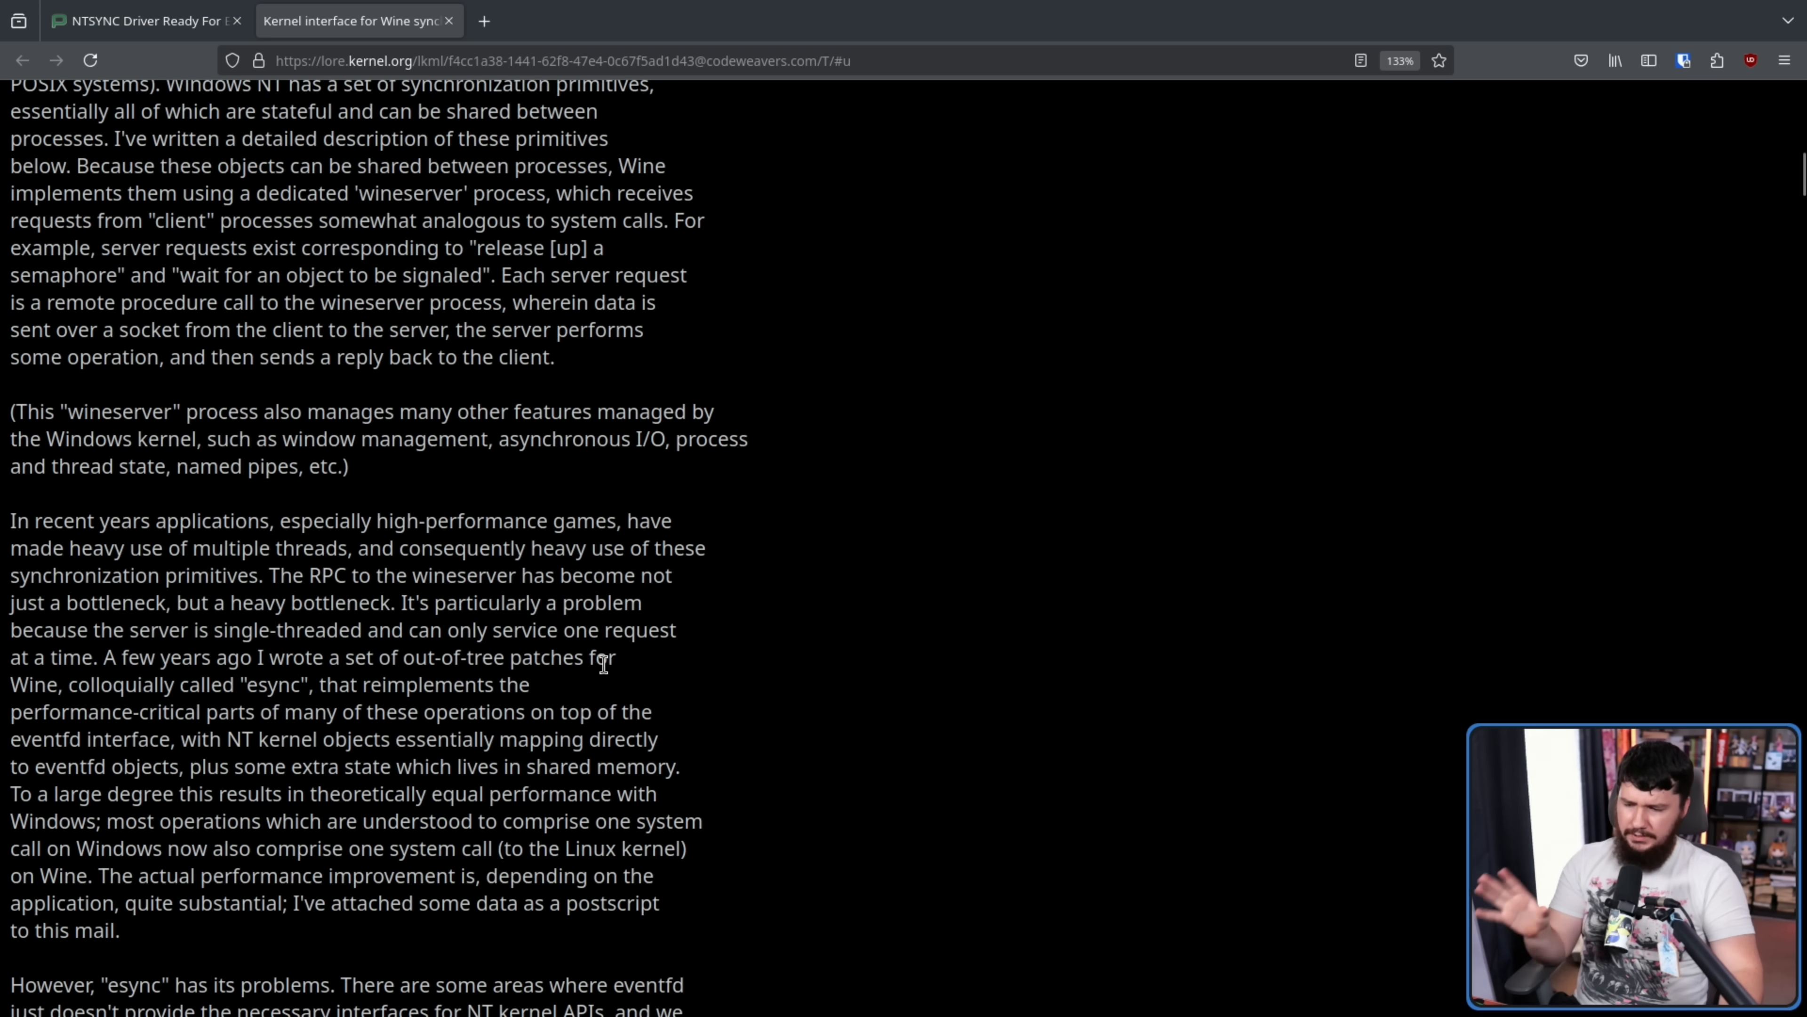
{"action": "mouse_move", "coordinate": [626, 688]}
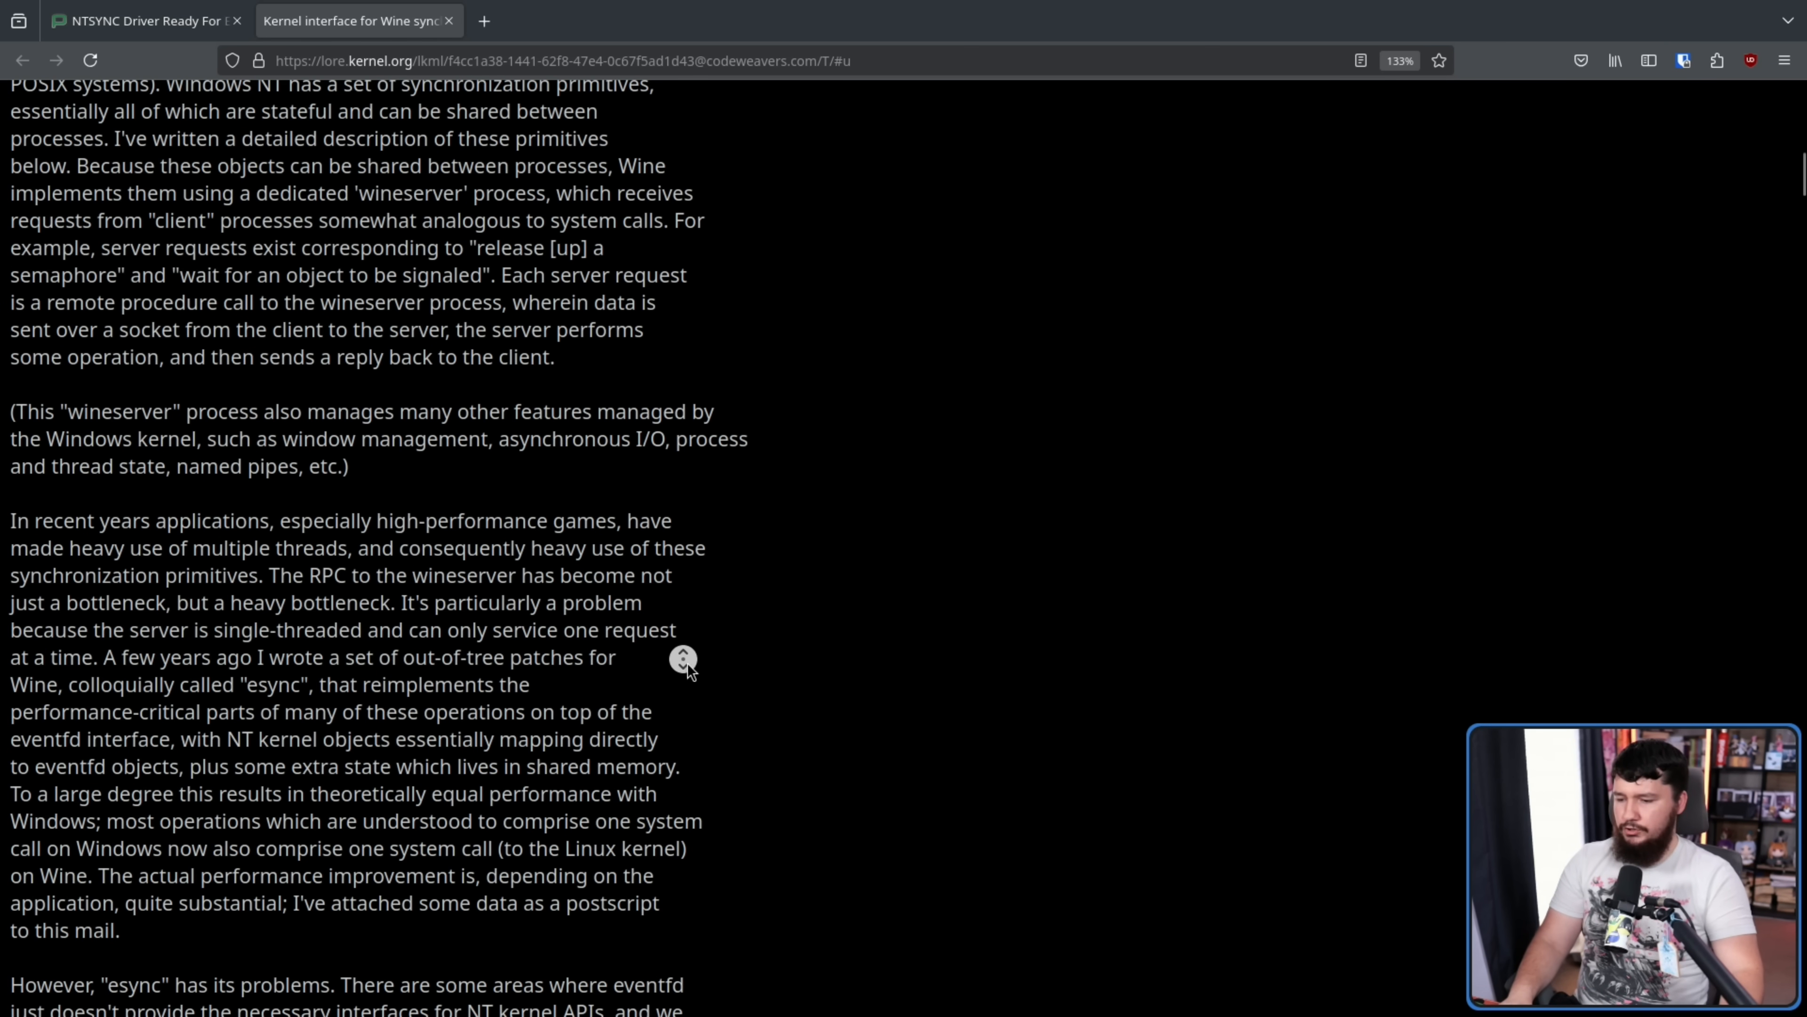
Step: Scroll to the esync problems paragraph and highlight the 'remaining out of tree' sentence
{"action": "scroll", "scroll_direction": "down", "scroll_amount": 3}
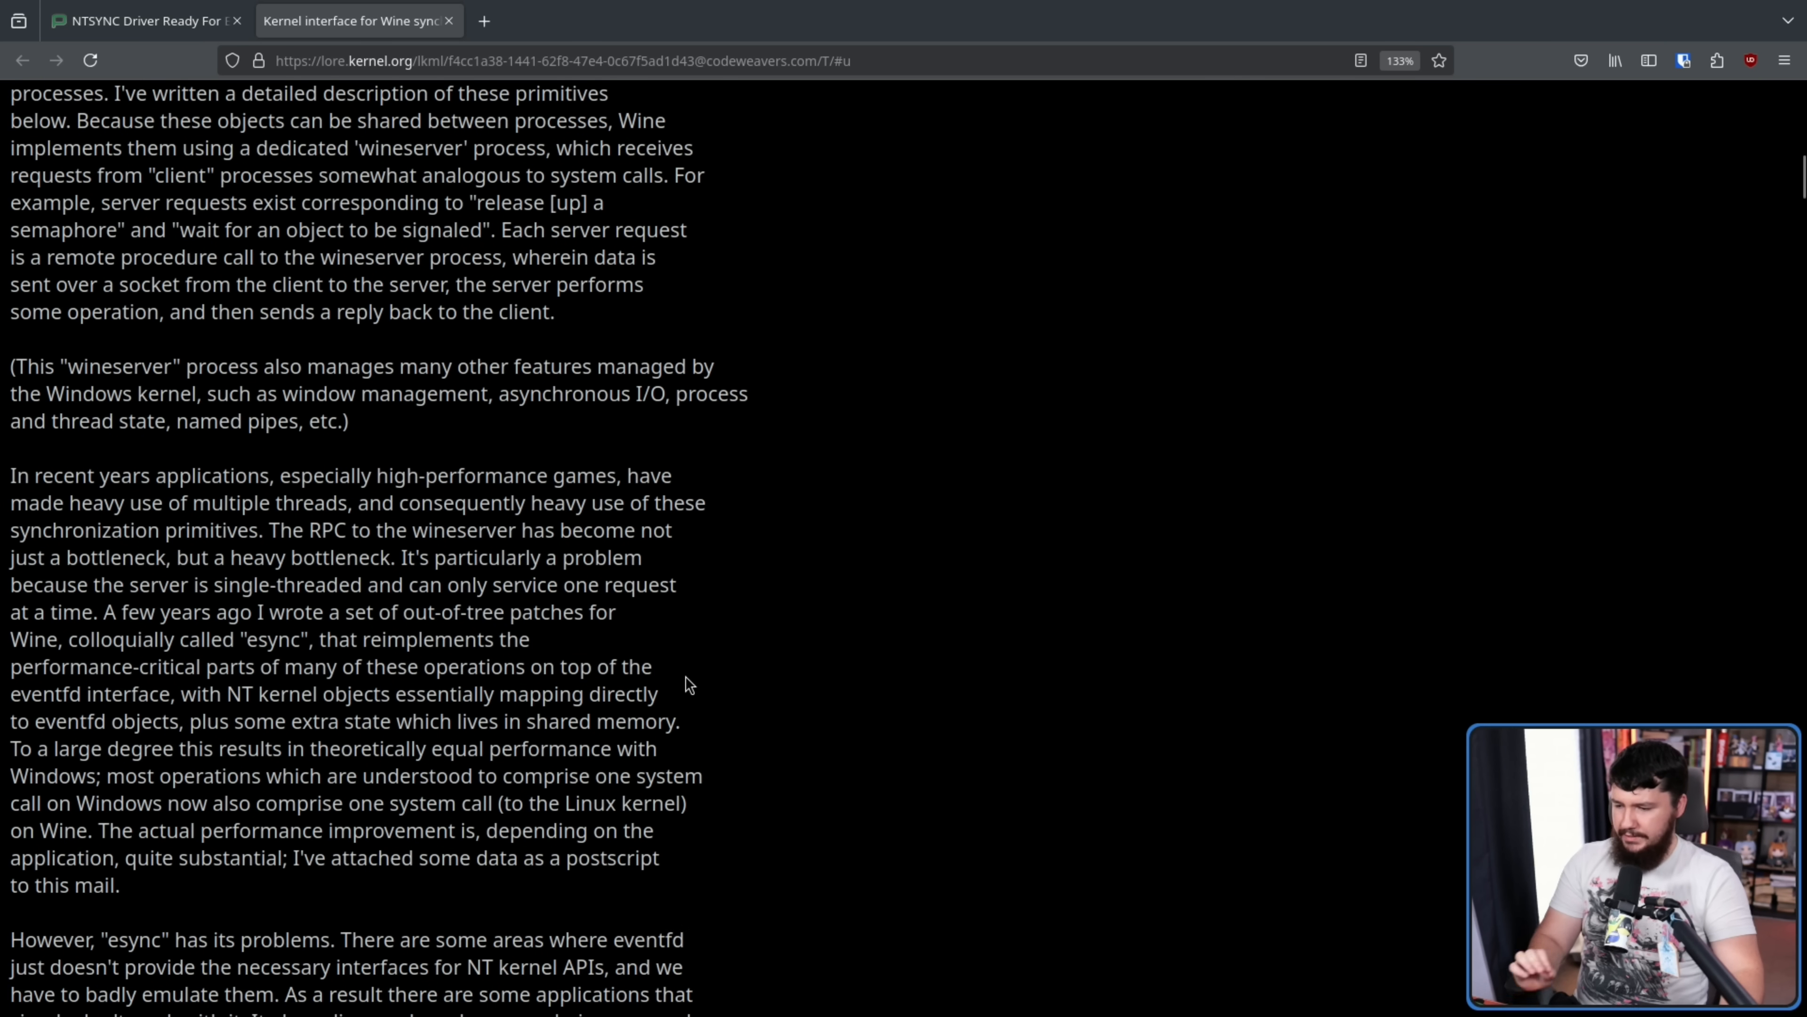
{"action": "mouse_move", "coordinate": [212, 803]}
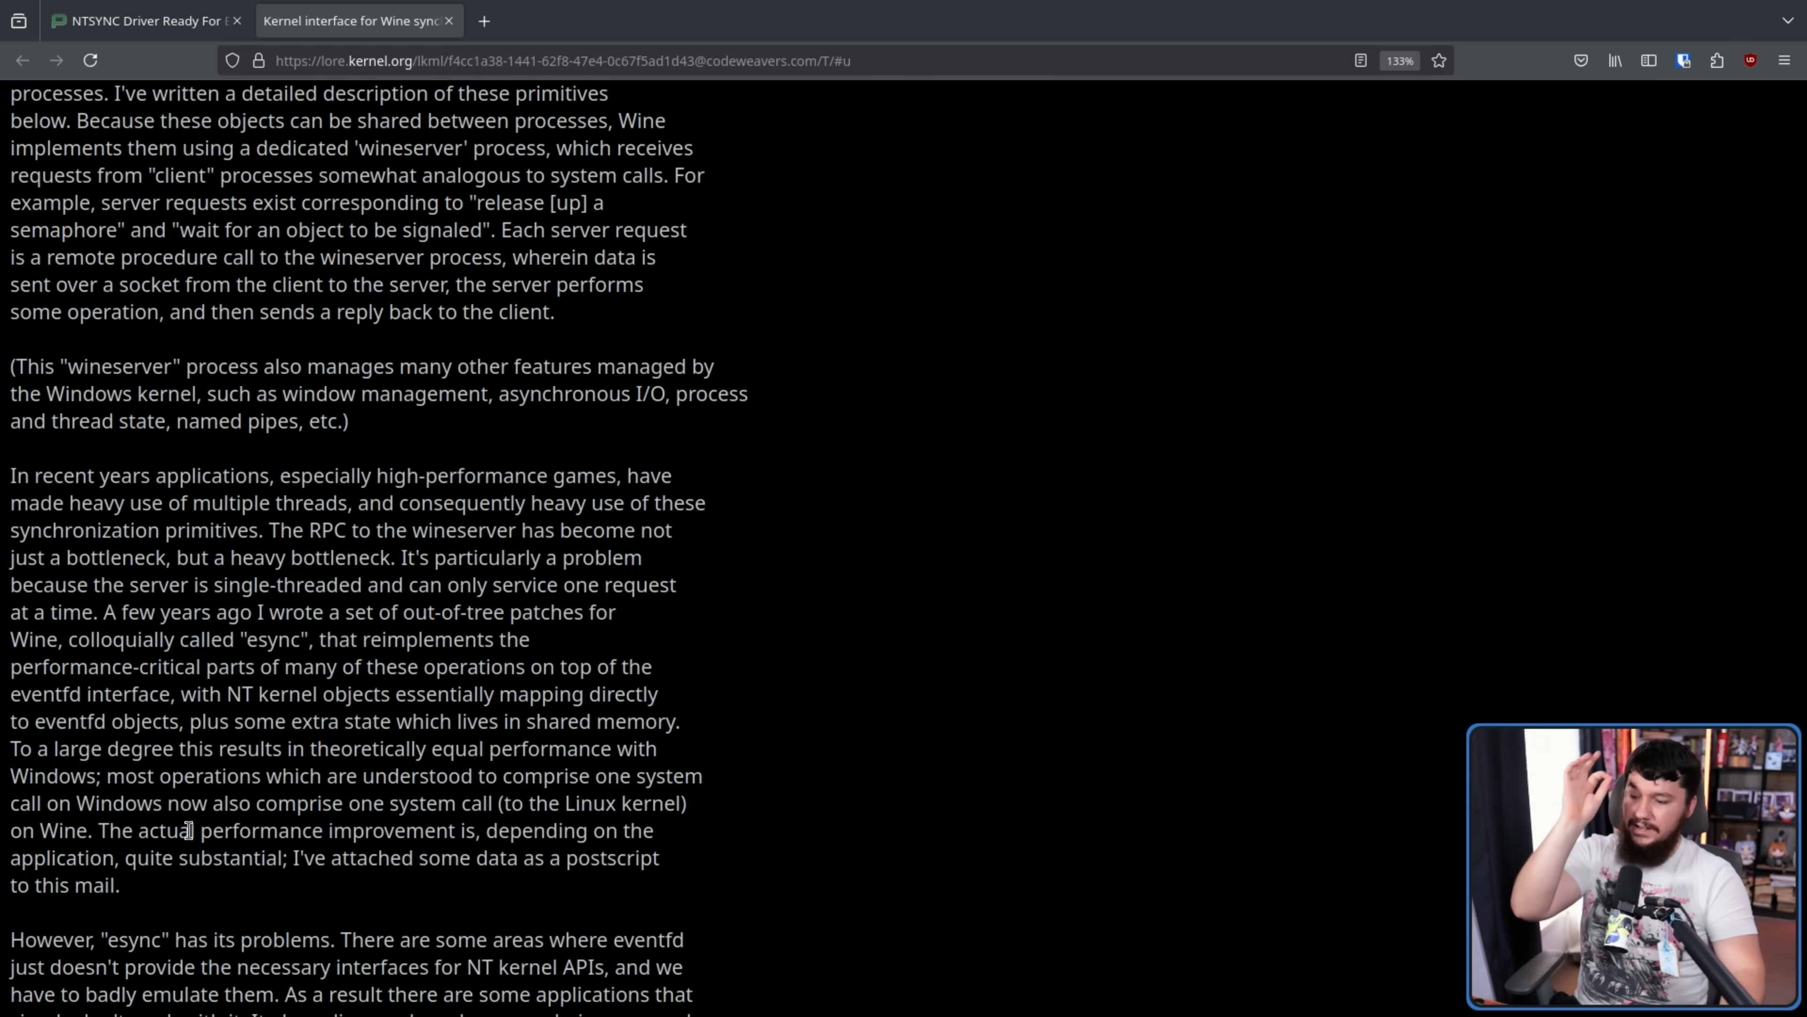
{"action": "scroll", "scroll_direction": "down", "scroll_amount": 3}
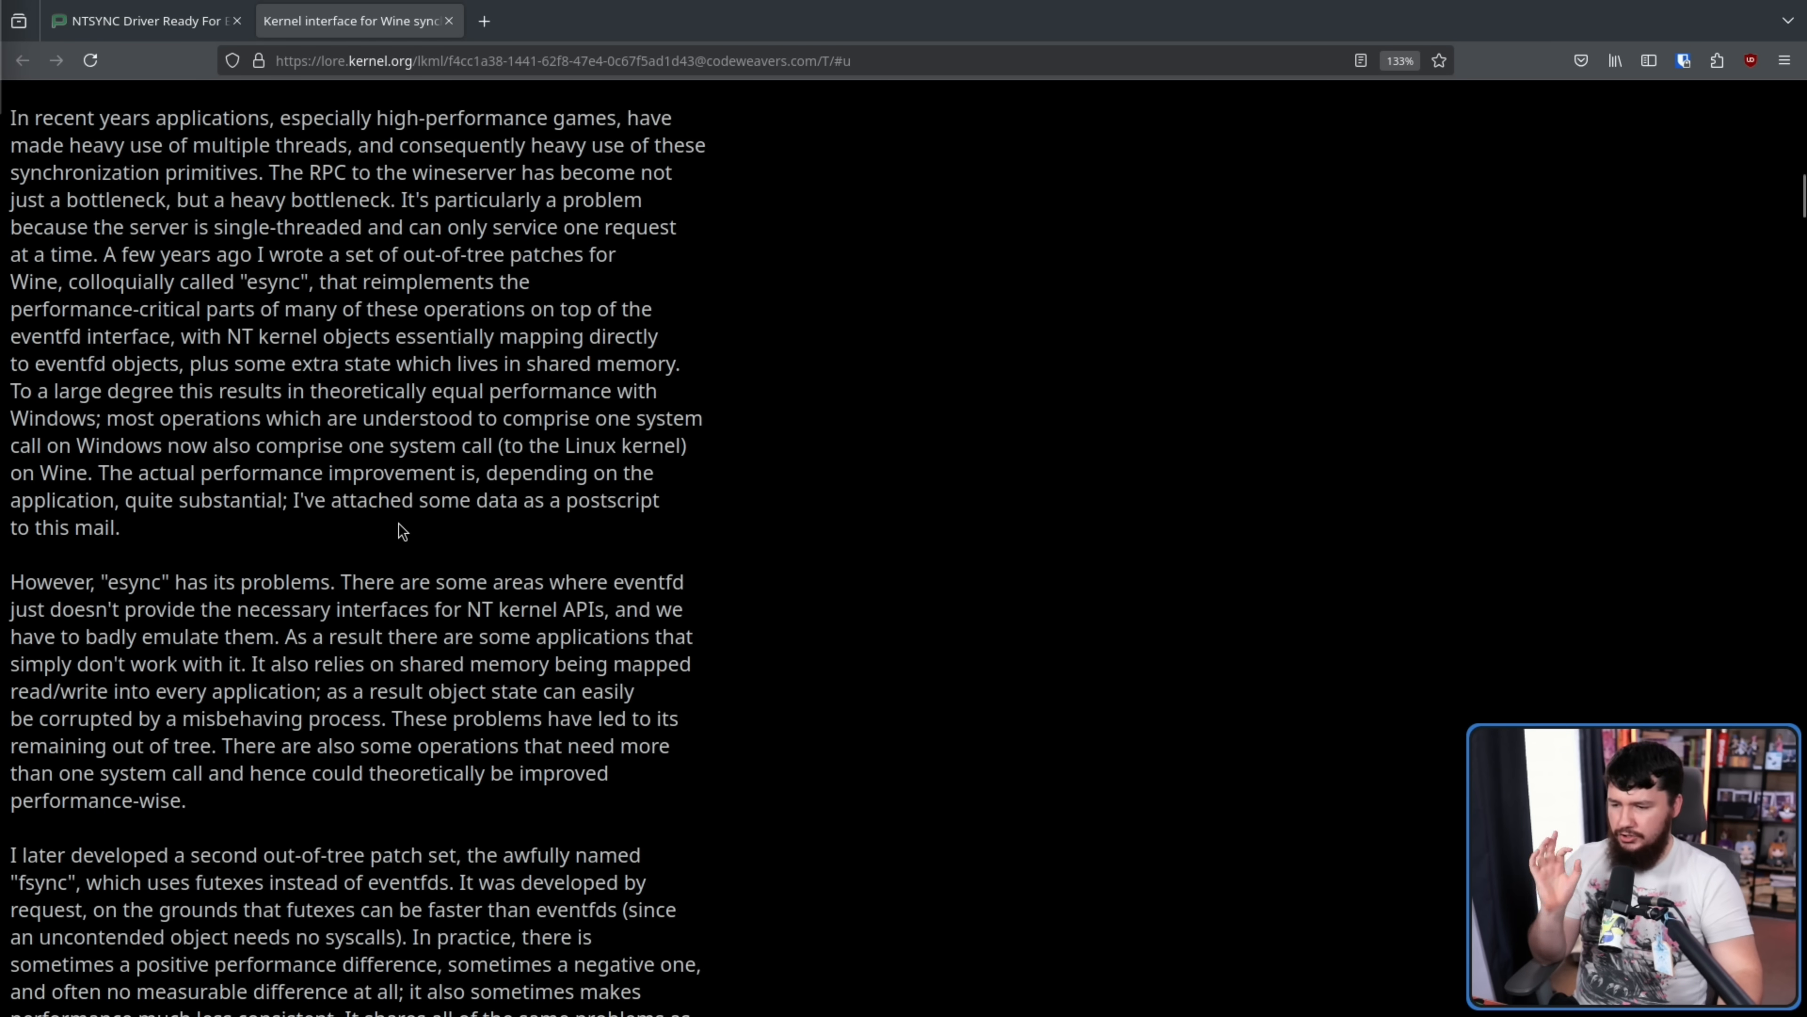
{"action": "mouse_move", "coordinate": [384, 530]}
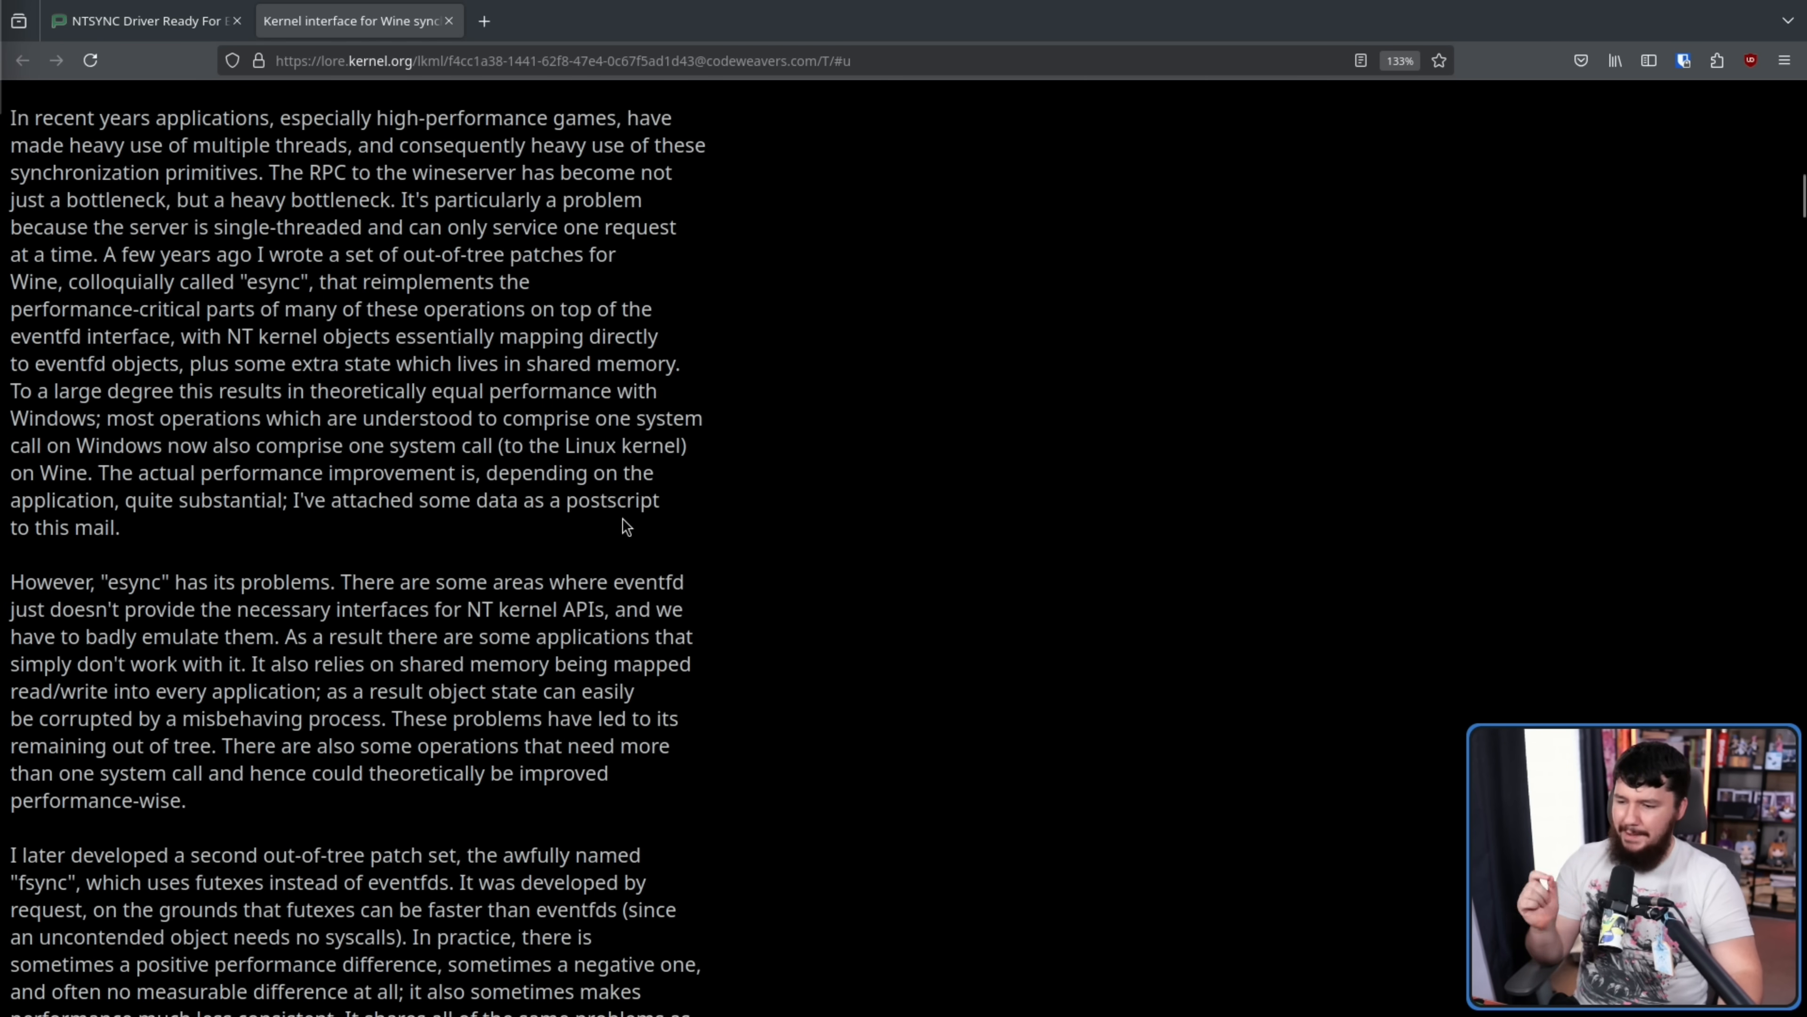
{"action": "mouse_move", "coordinate": [585, 647]}
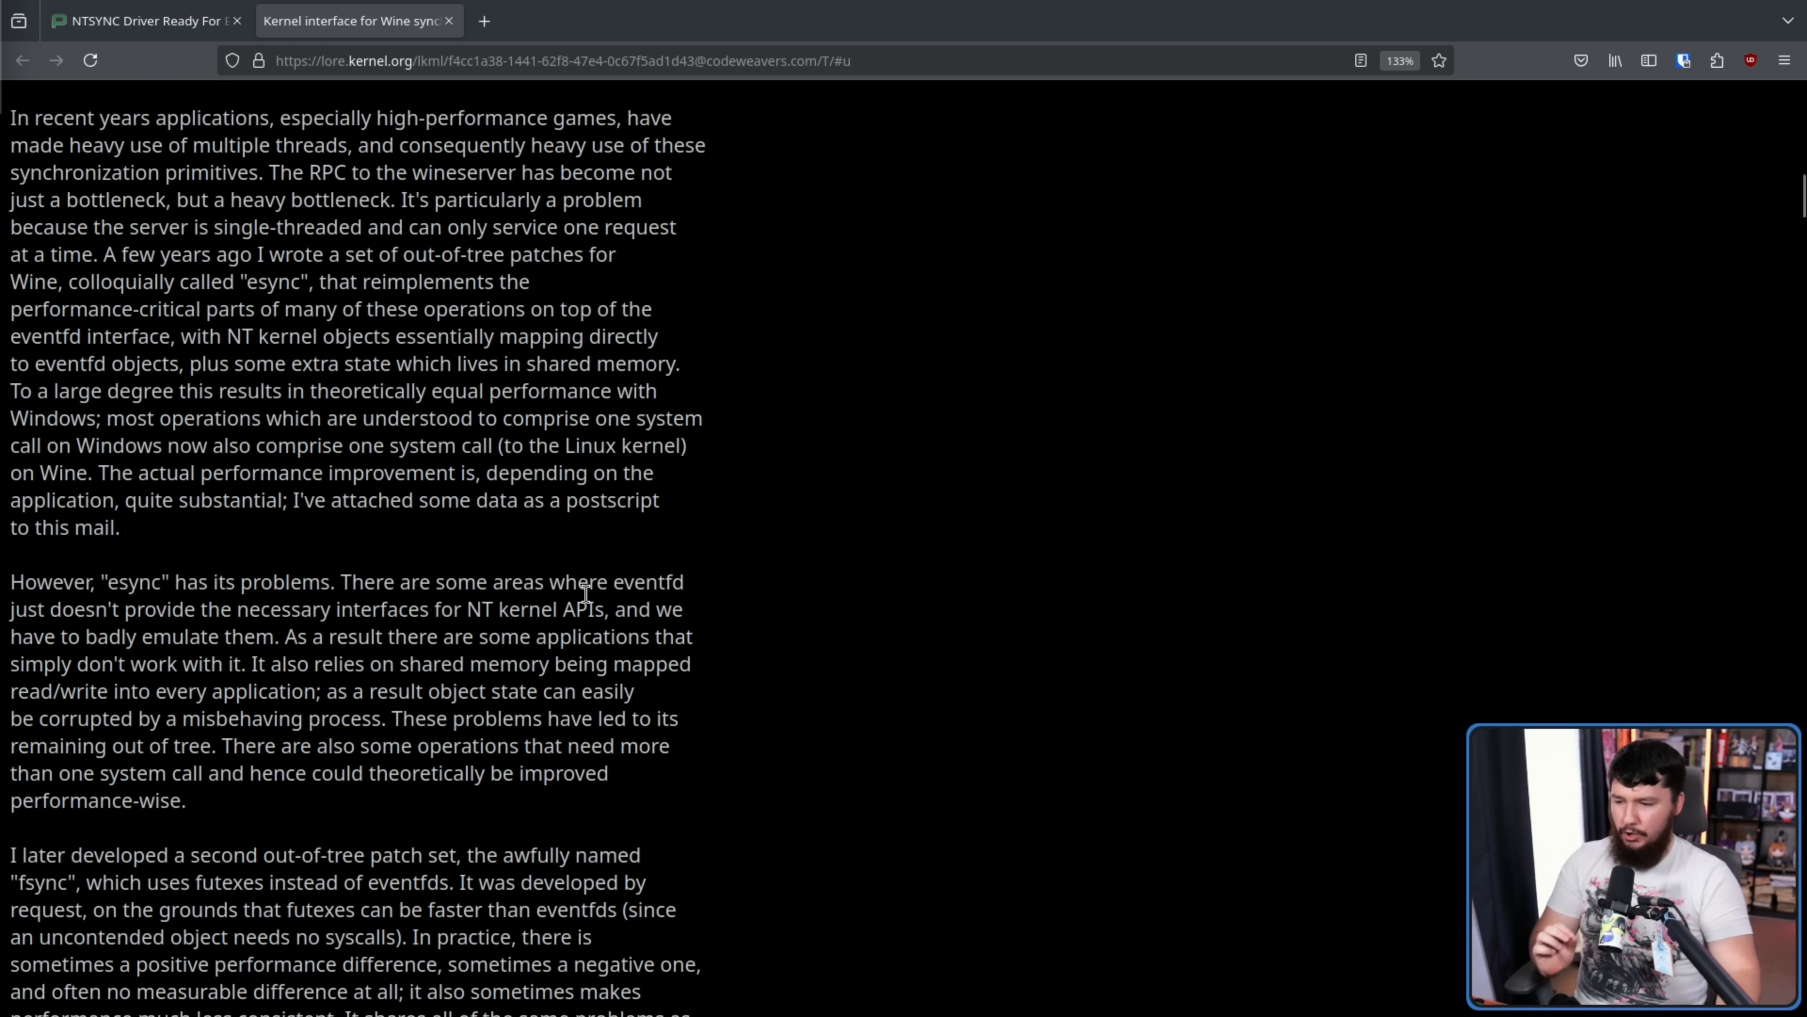
{"action": "mouse_move", "coordinate": [510, 667]}
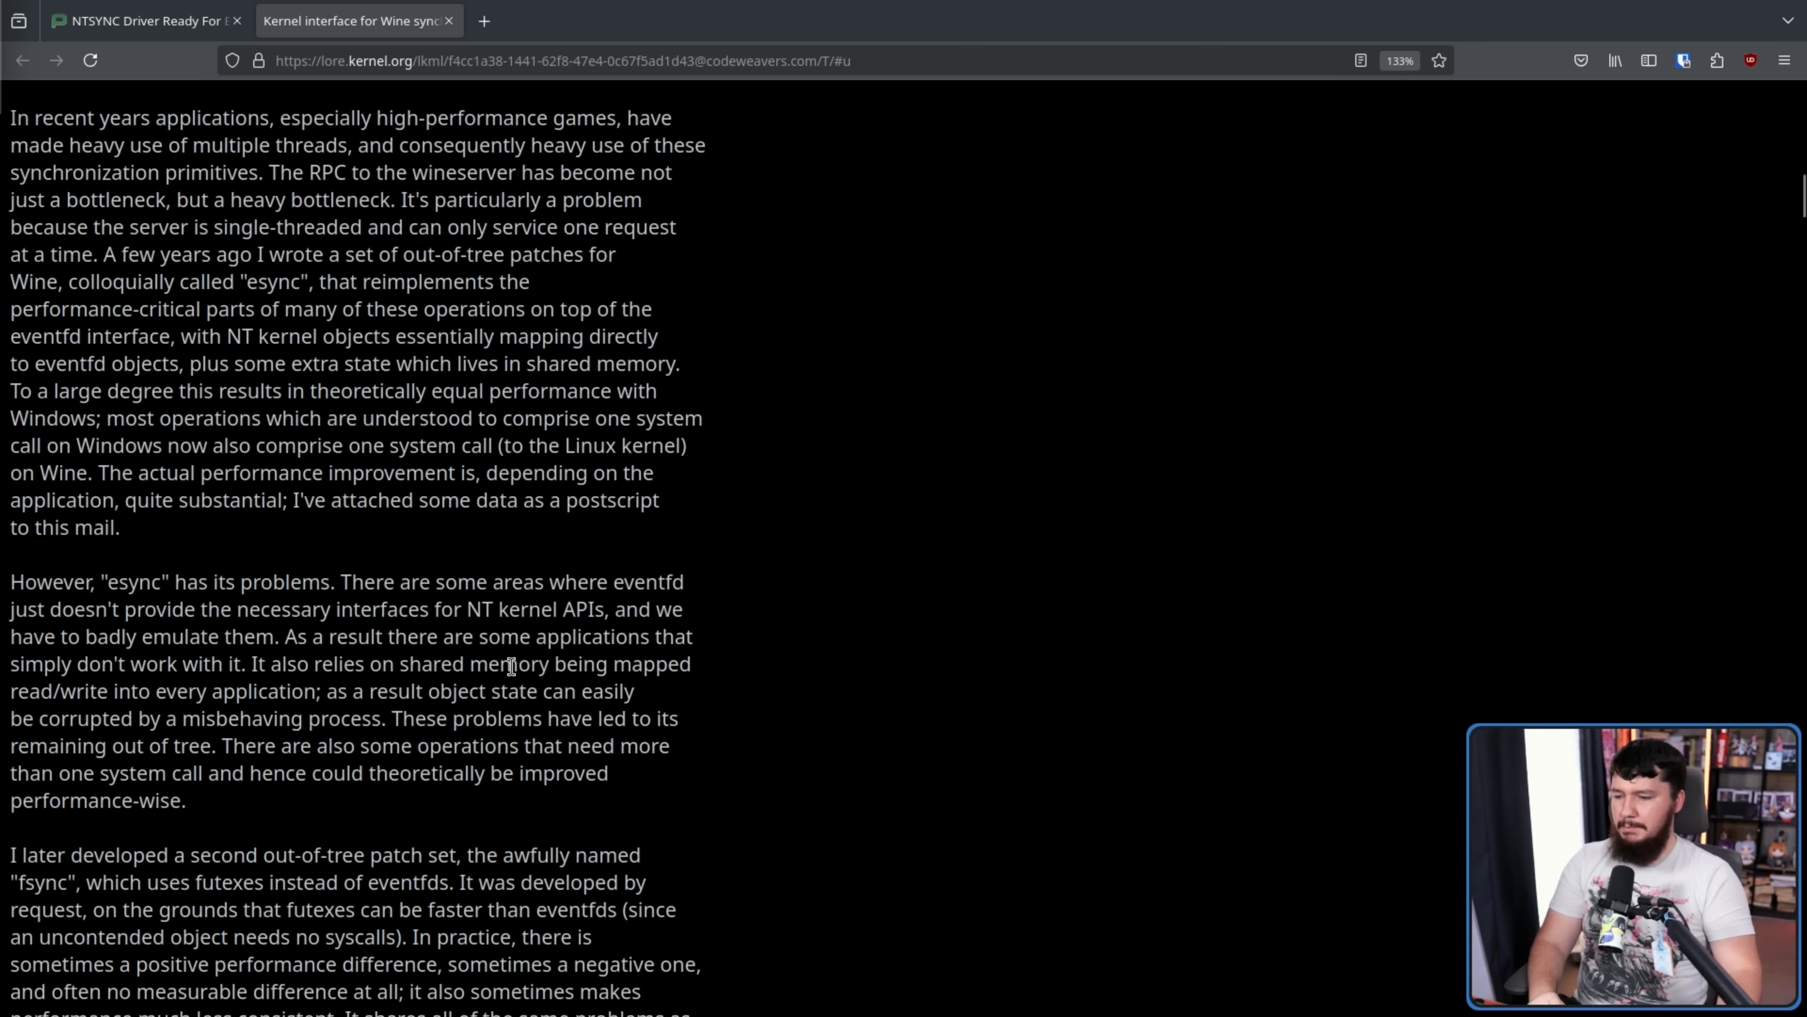
{"action": "mouse_move", "coordinate": [303, 687]}
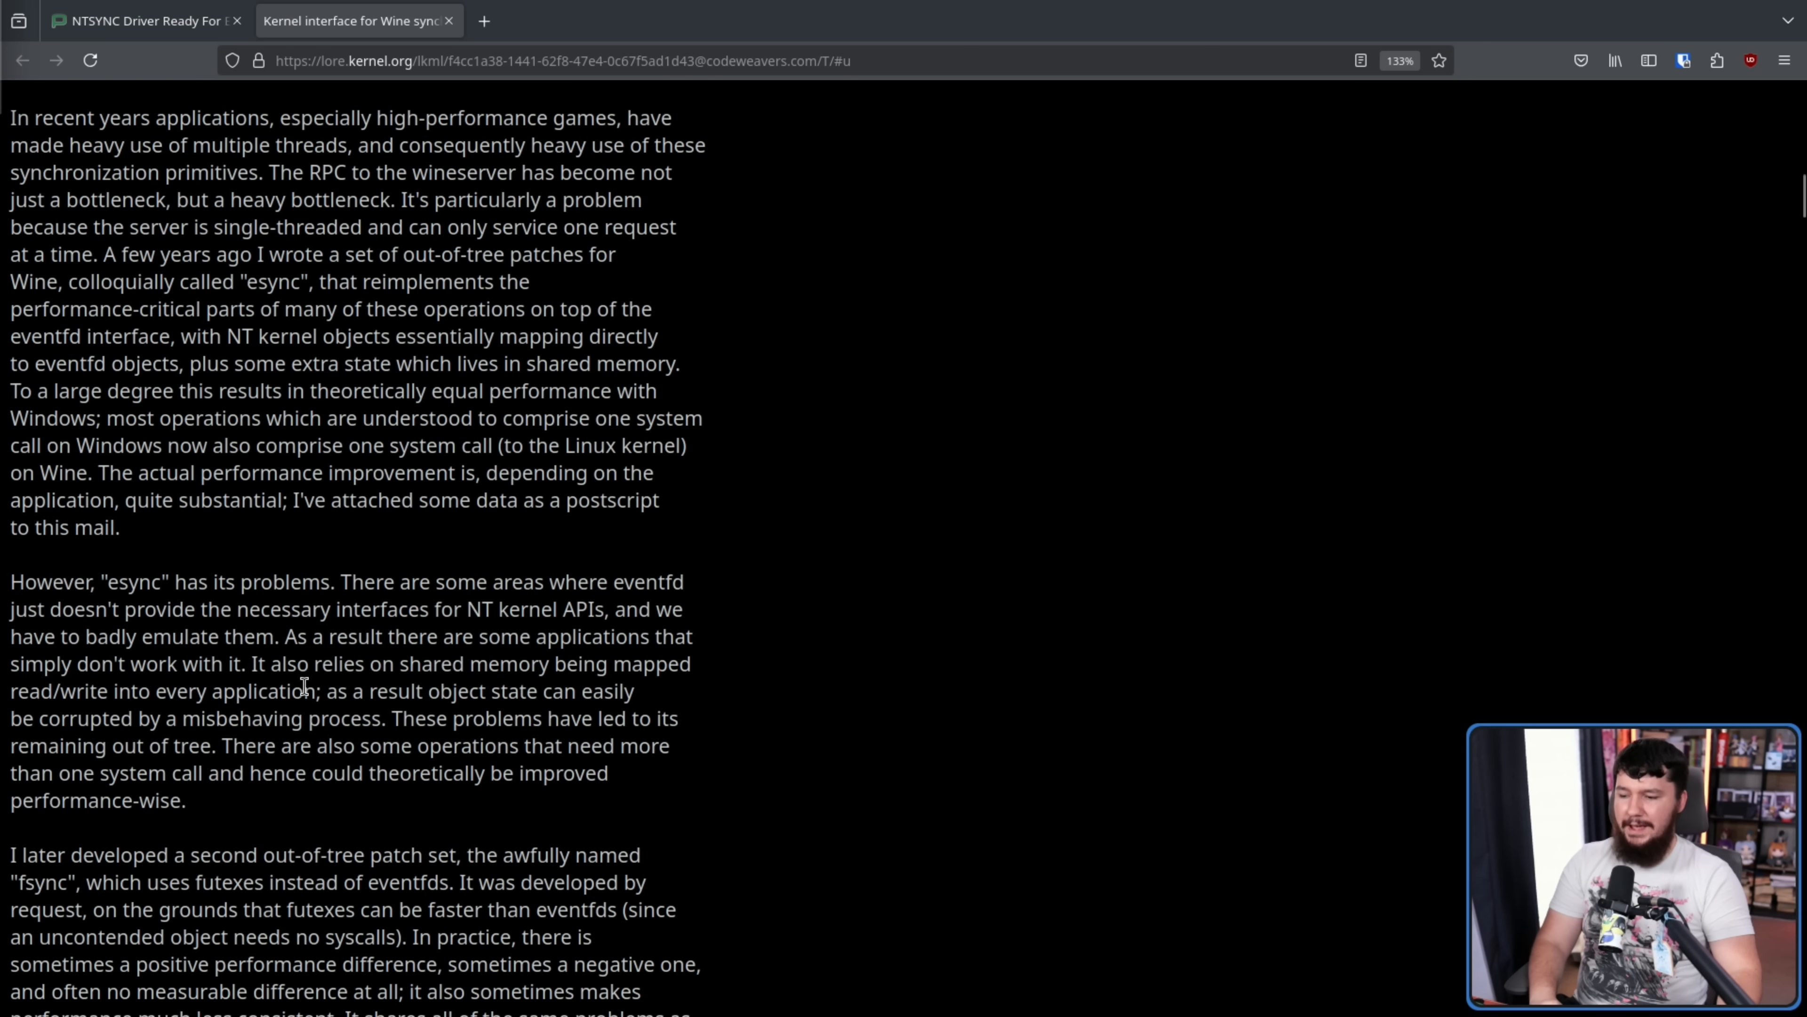
{"action": "mouse_move", "coordinate": [589, 674]}
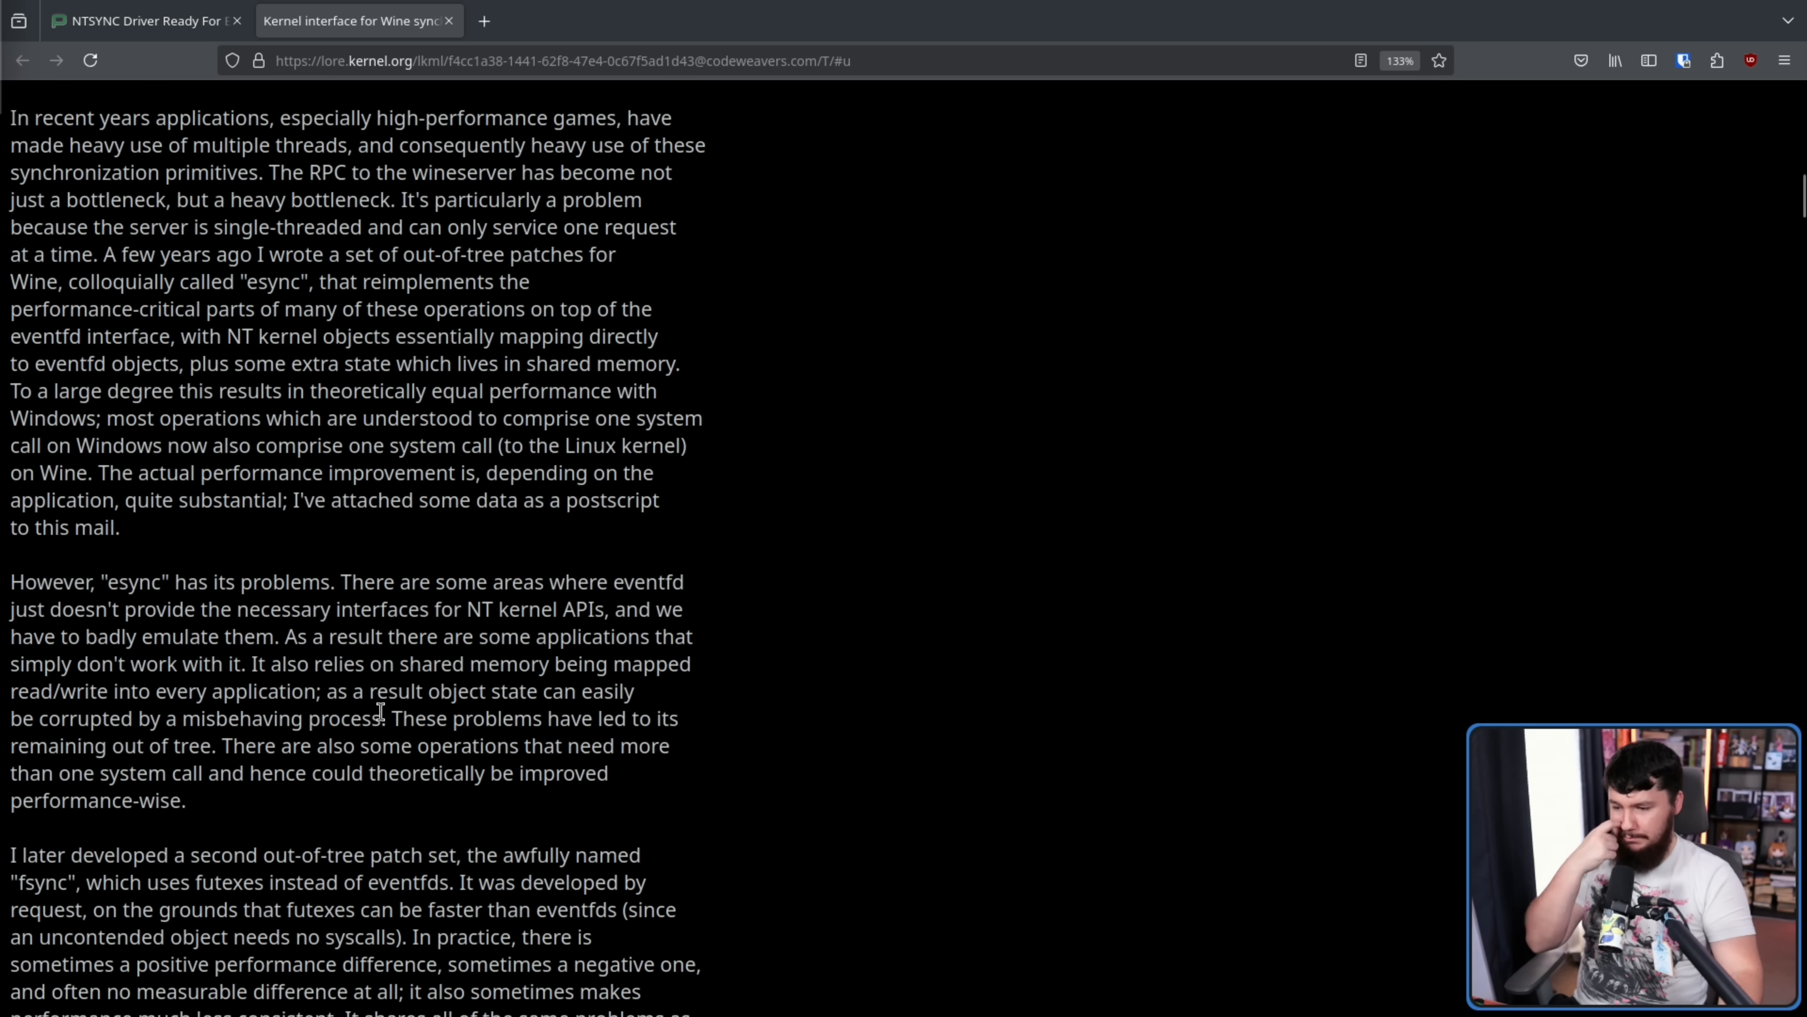
{"action": "left_click_drag", "start_coordinate": [390, 718], "coordinate": [220, 744]}
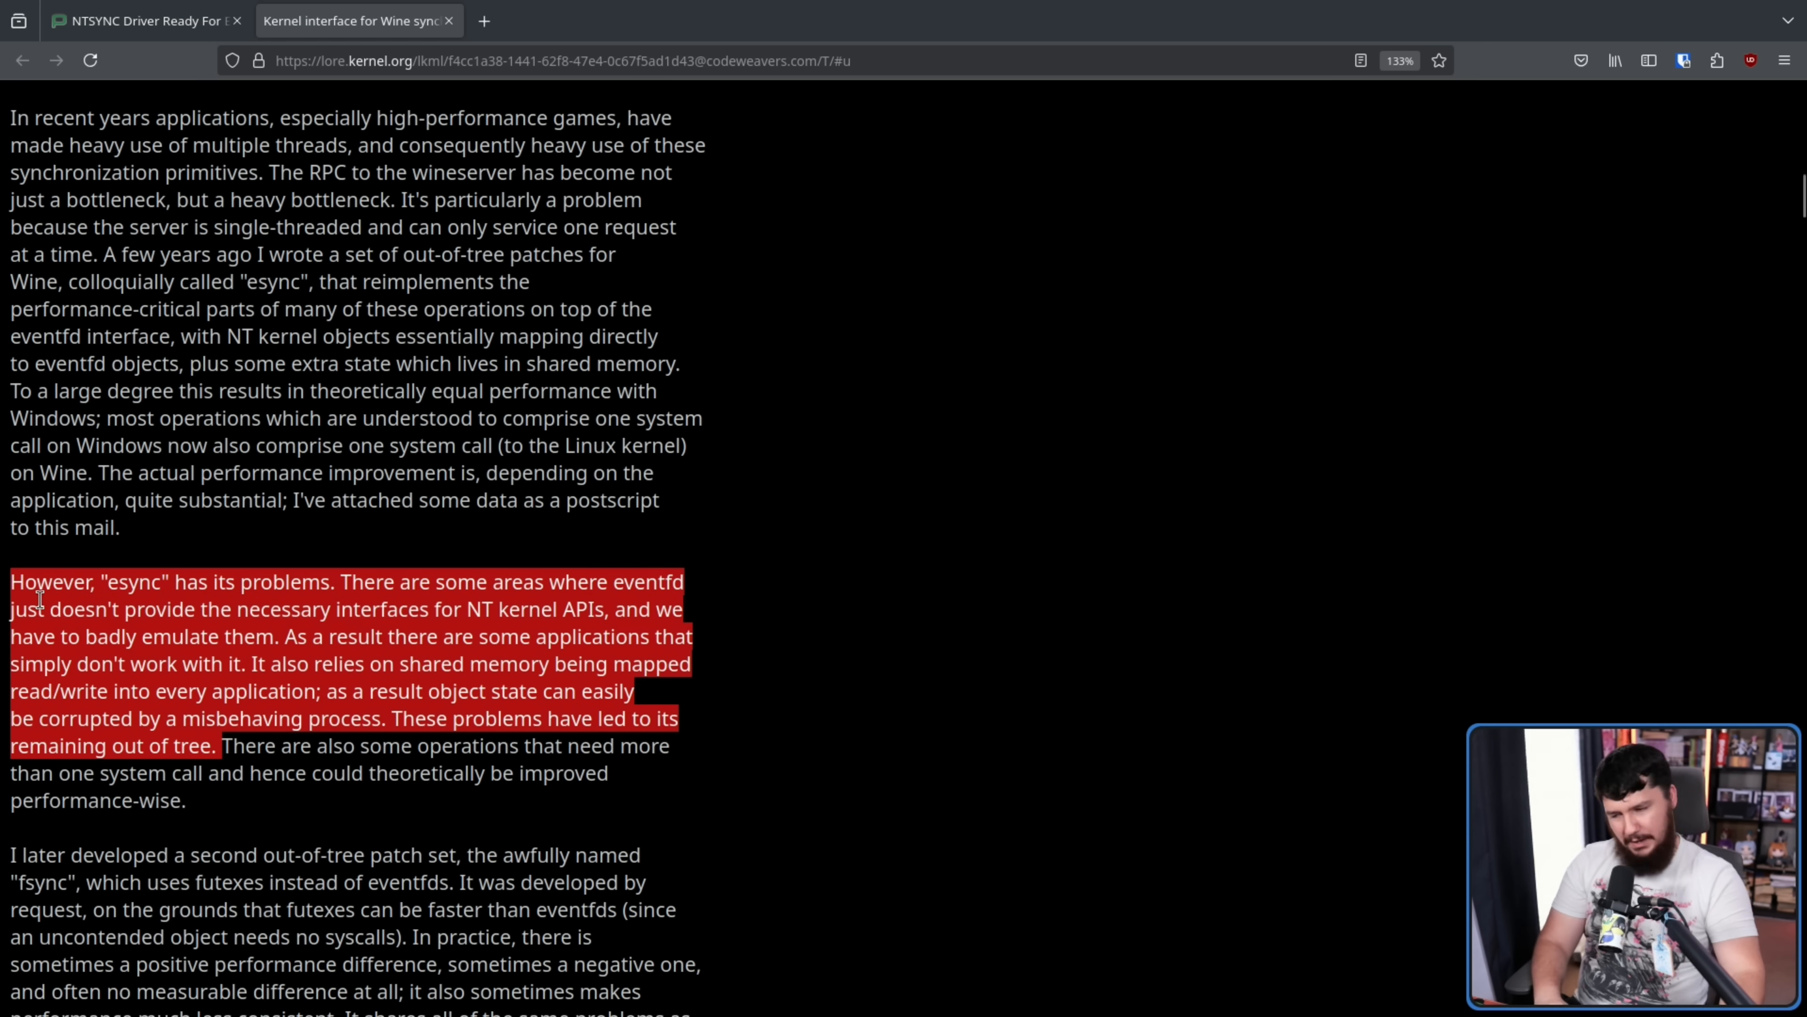
{"action": "left_click", "coordinate": [251, 685]}
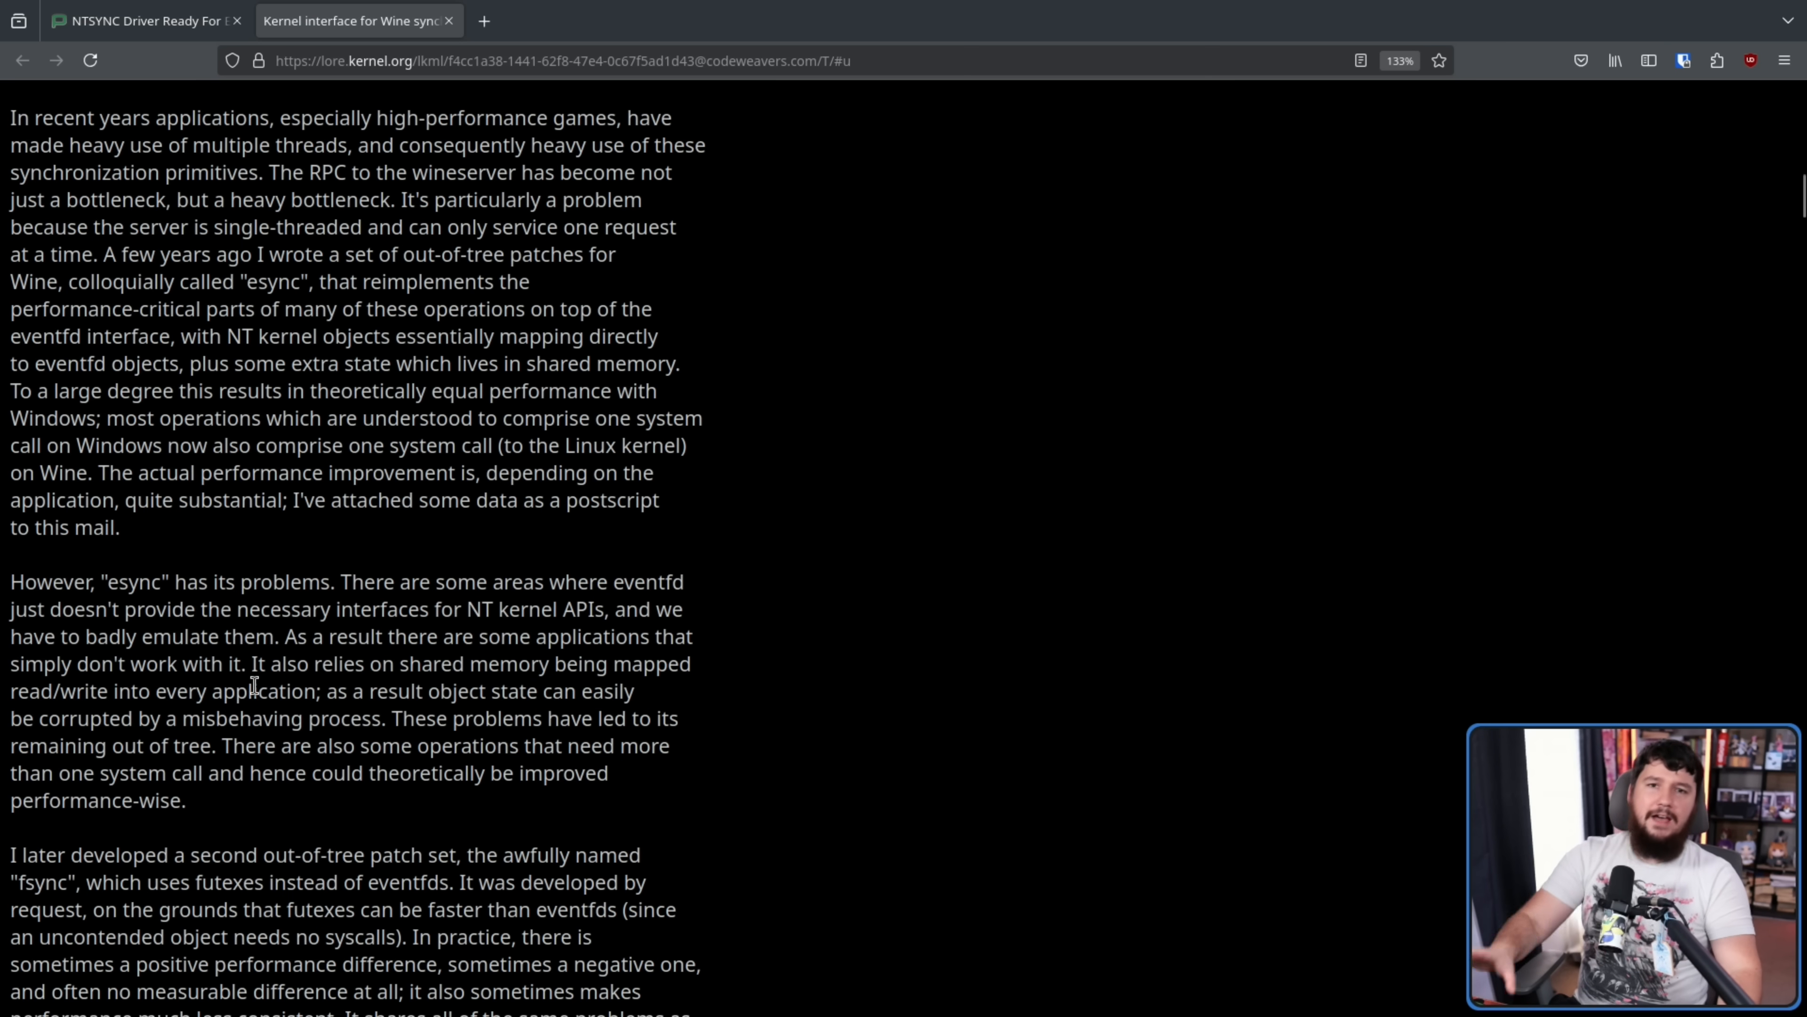
{"action": "left_click_drag", "start_coordinate": [397, 718], "coordinate": [215, 744]}
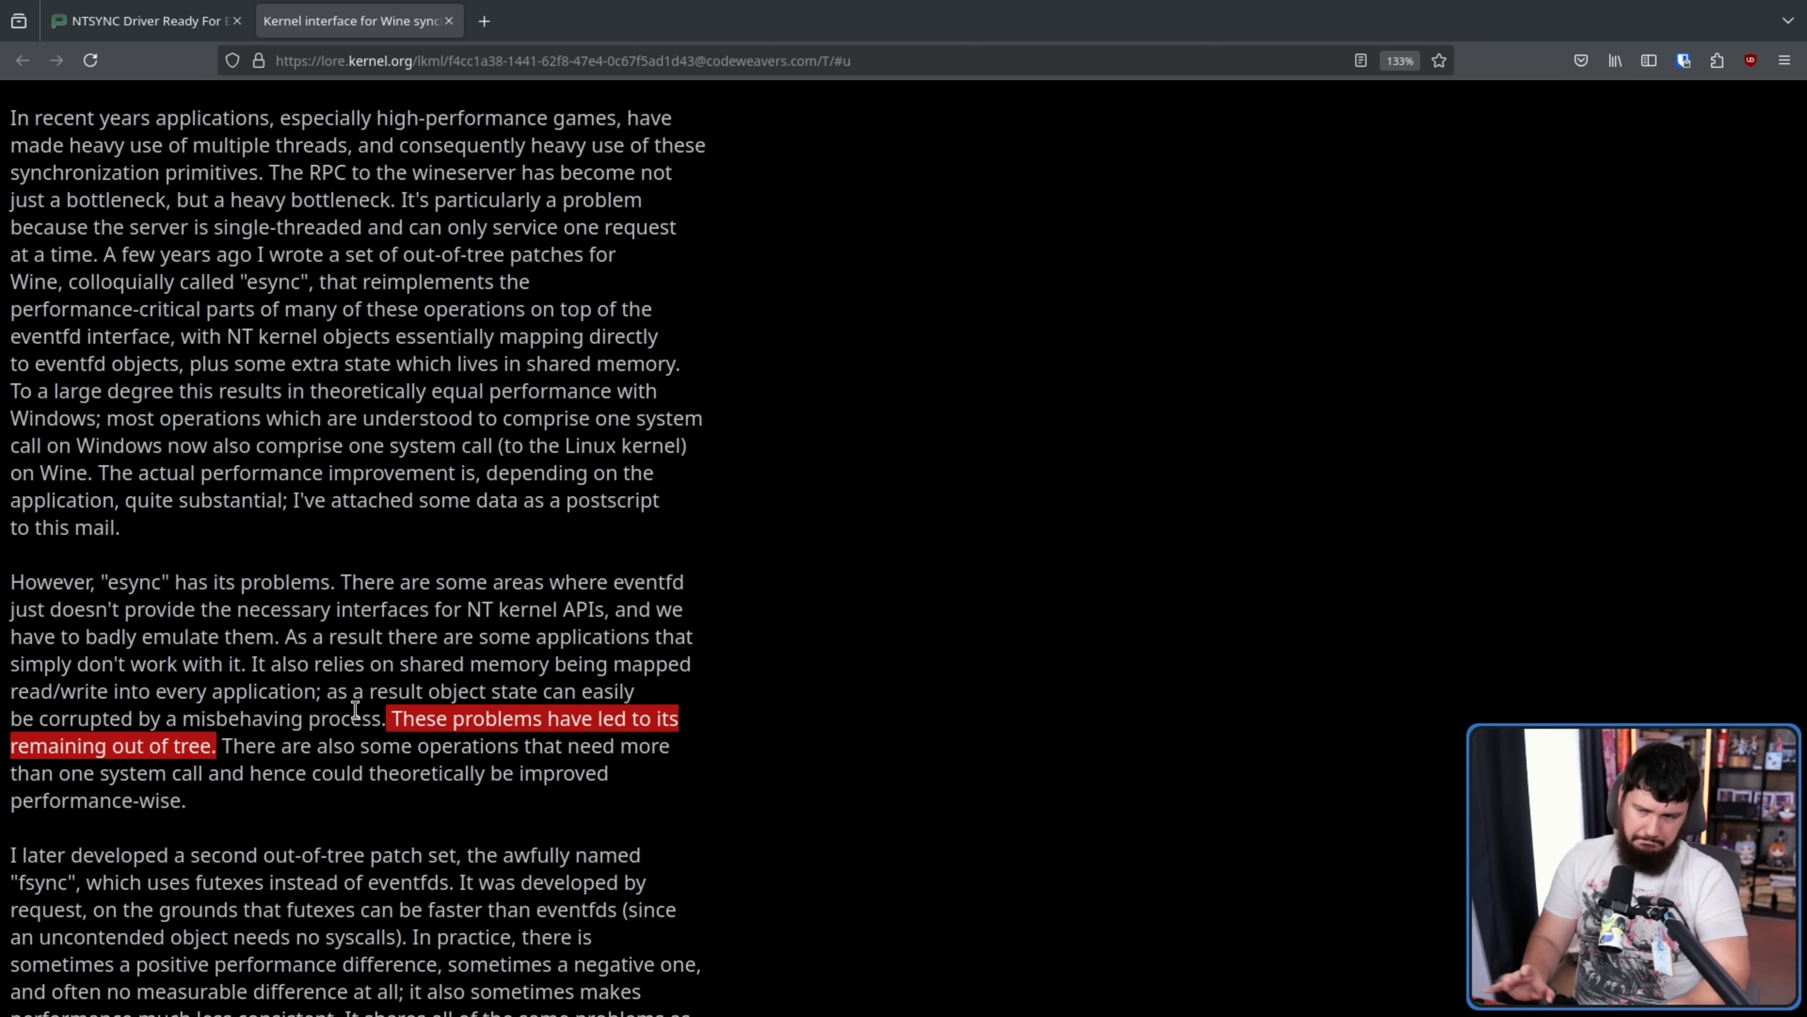
Step: Read the fsync paragraph, highlighting the sentence that fsync shares esync's problems
{"action": "scroll", "scroll_direction": "down", "scroll_amount": 3}
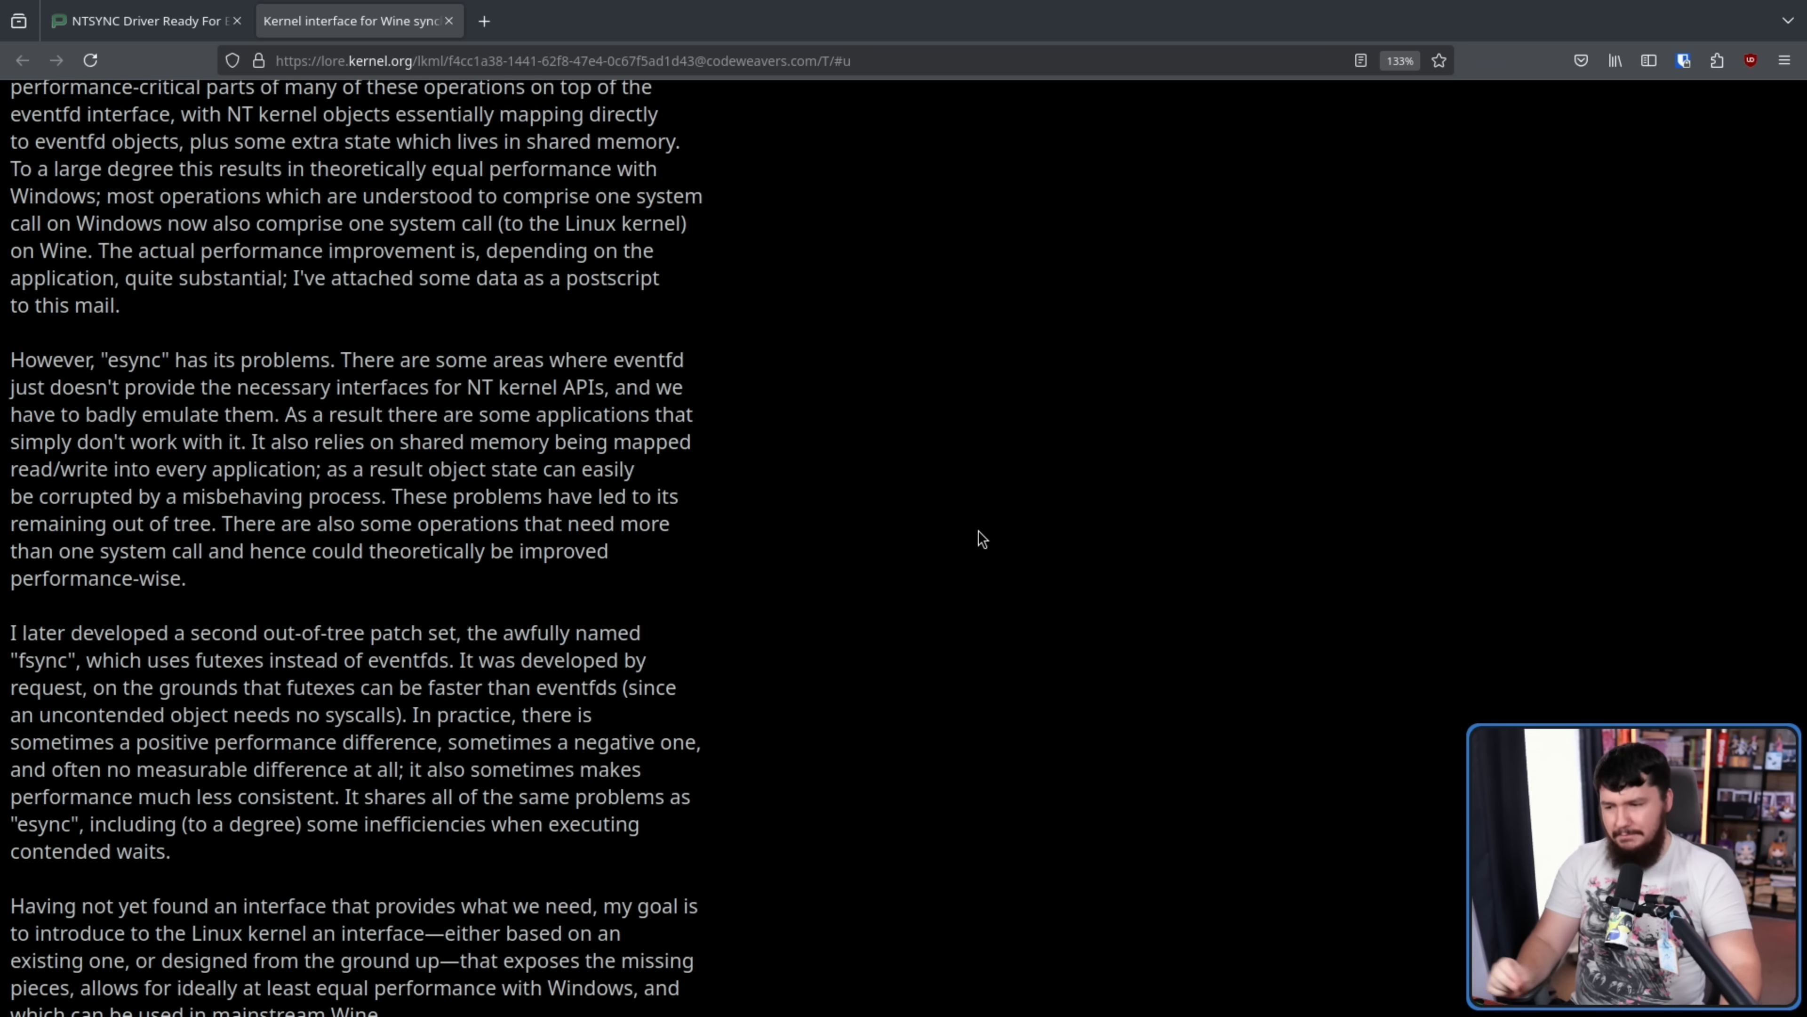
{"action": "mouse_move", "coordinate": [286, 622]}
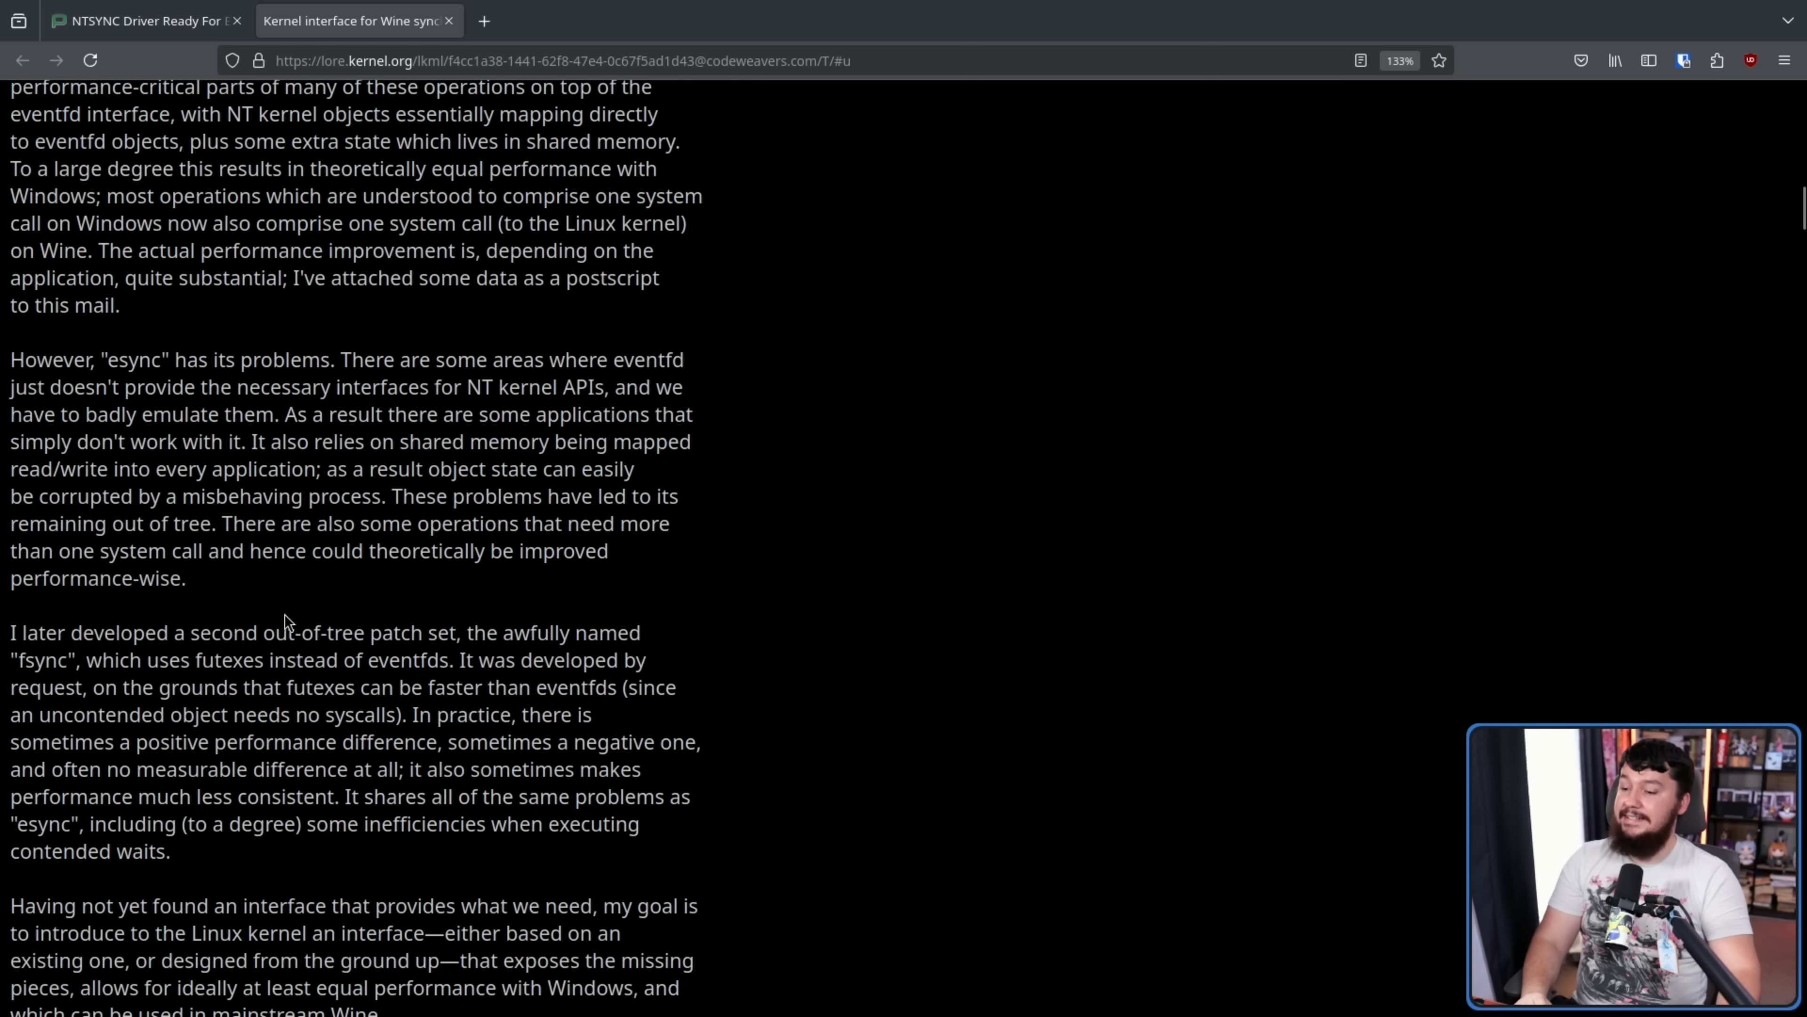
{"action": "left_click_drag", "start_coordinate": [262, 632], "coordinate": [458, 632]}
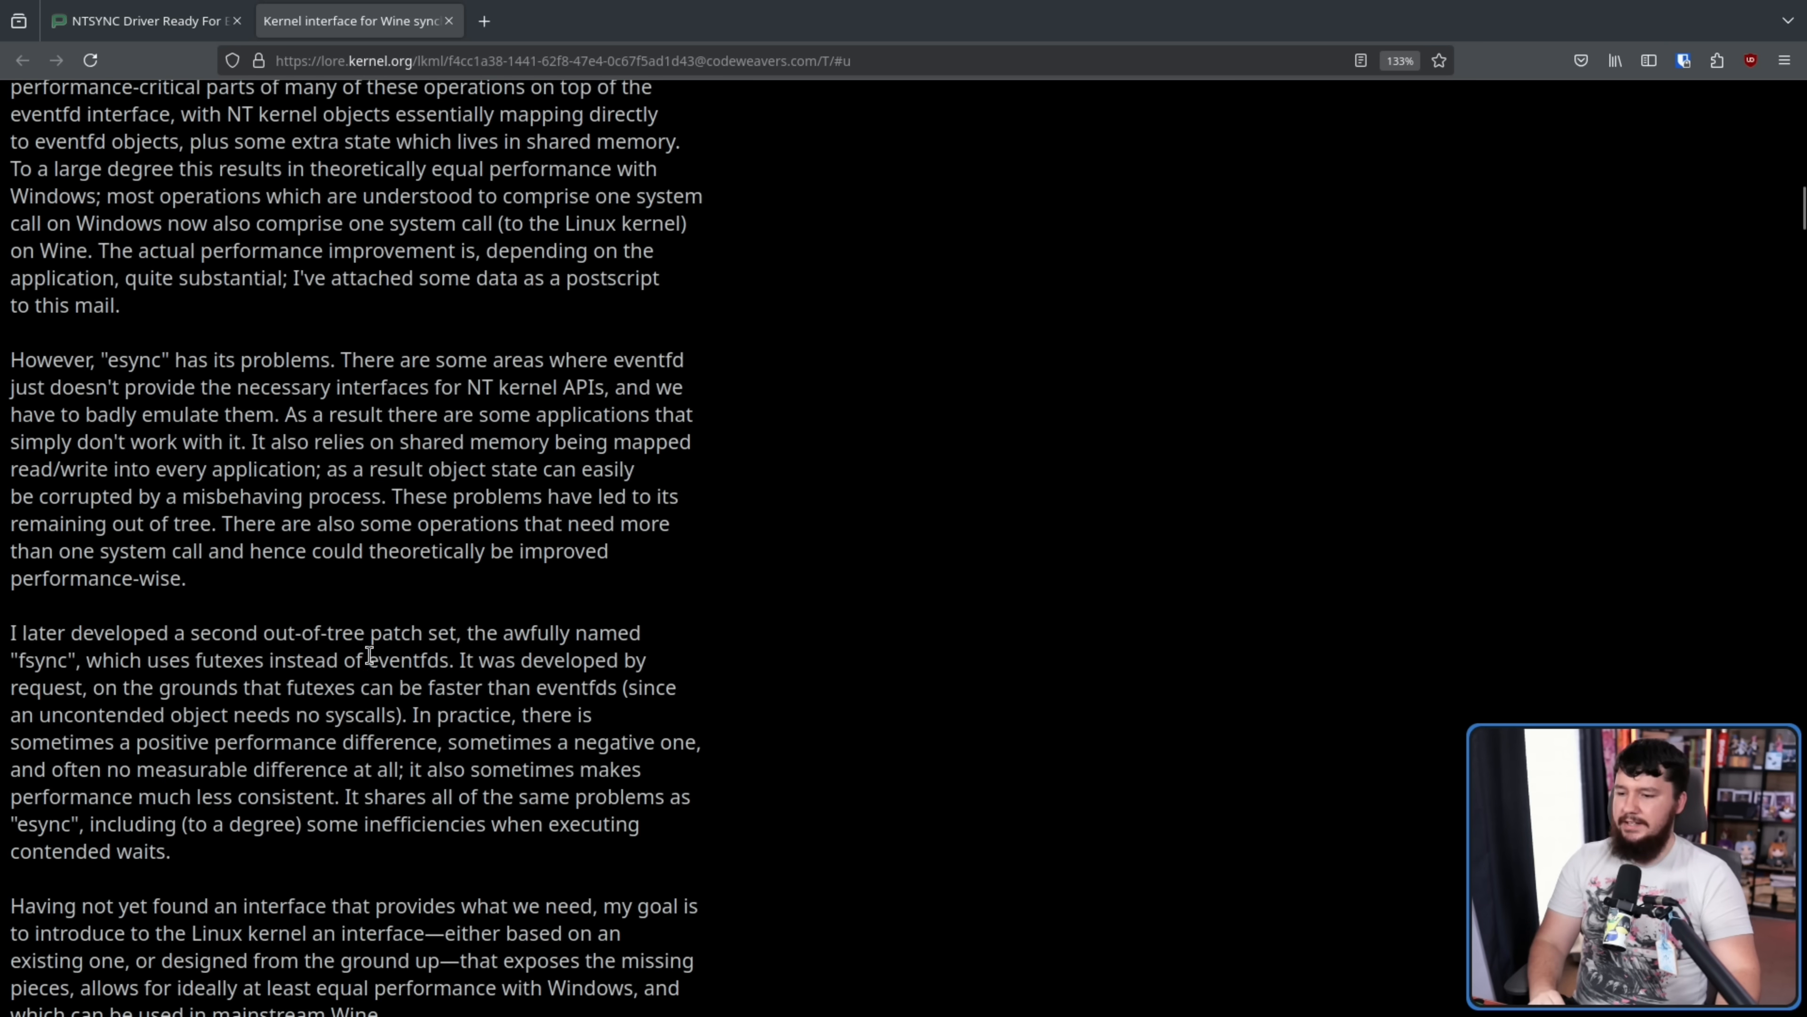
{"action": "double_click", "coordinate": [412, 659]}
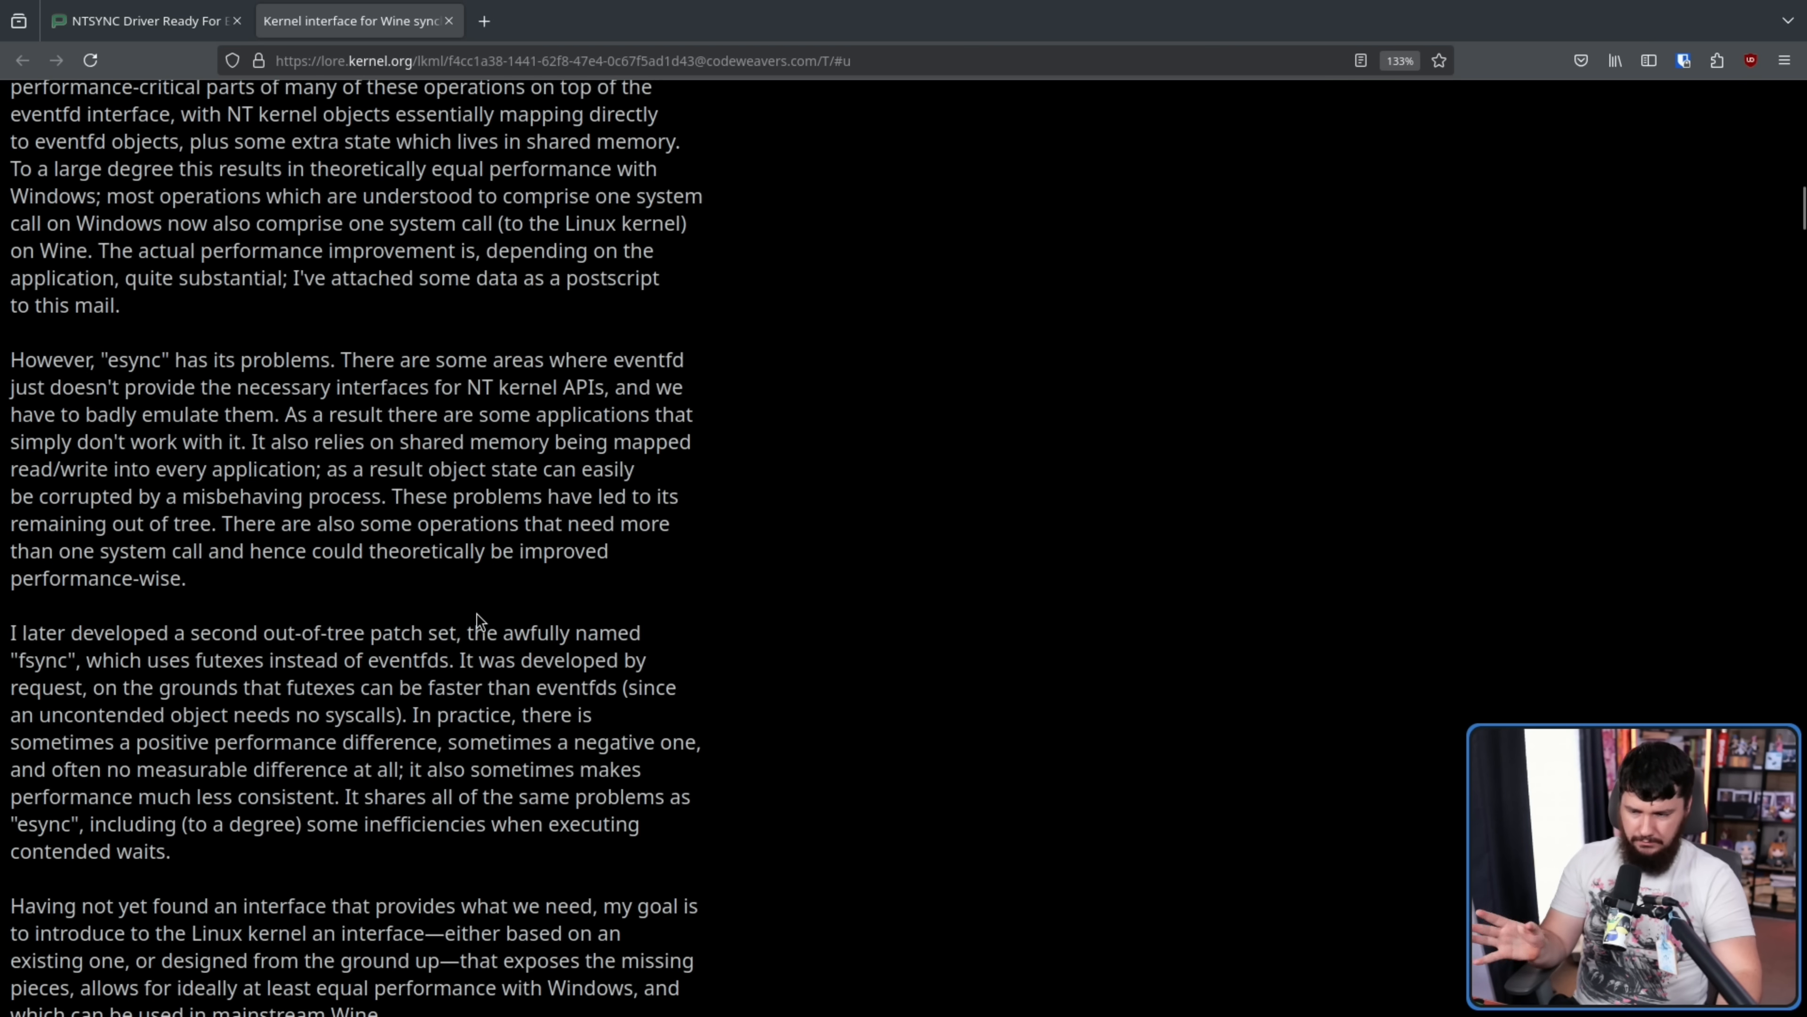
{"action": "mouse_move", "coordinate": [438, 692]}
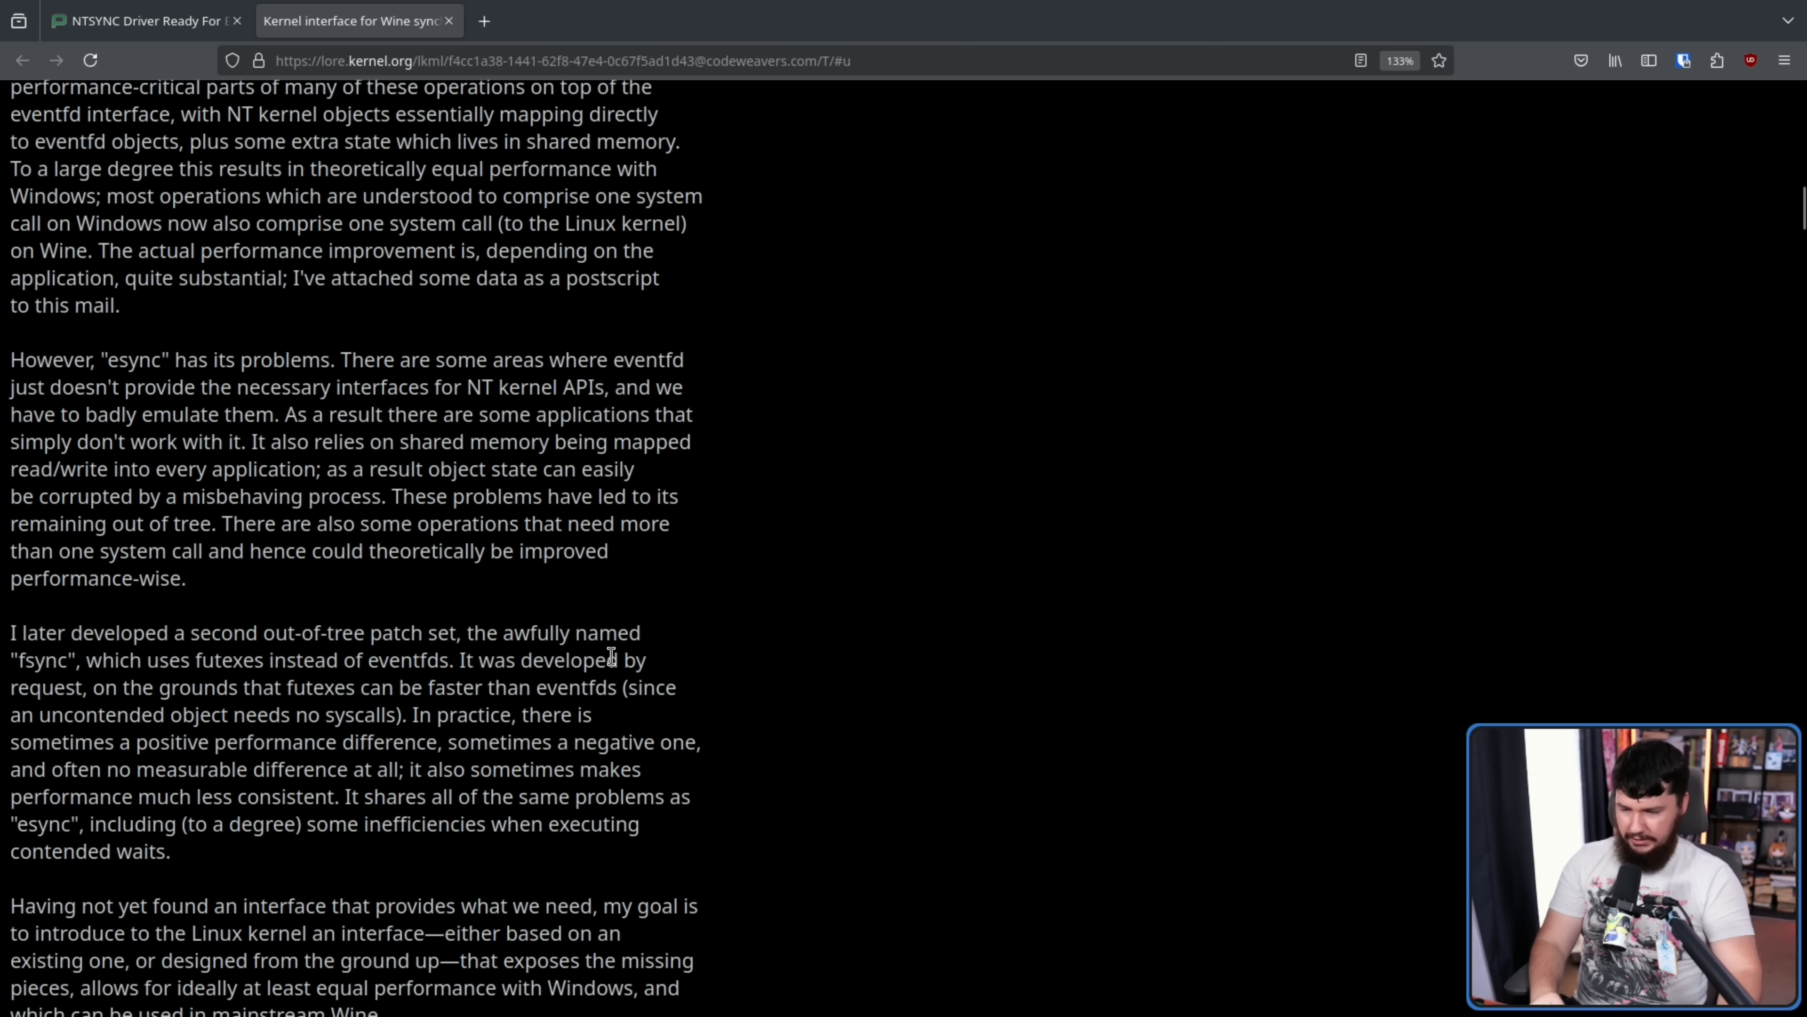
{"action": "mouse_move", "coordinate": [605, 651]}
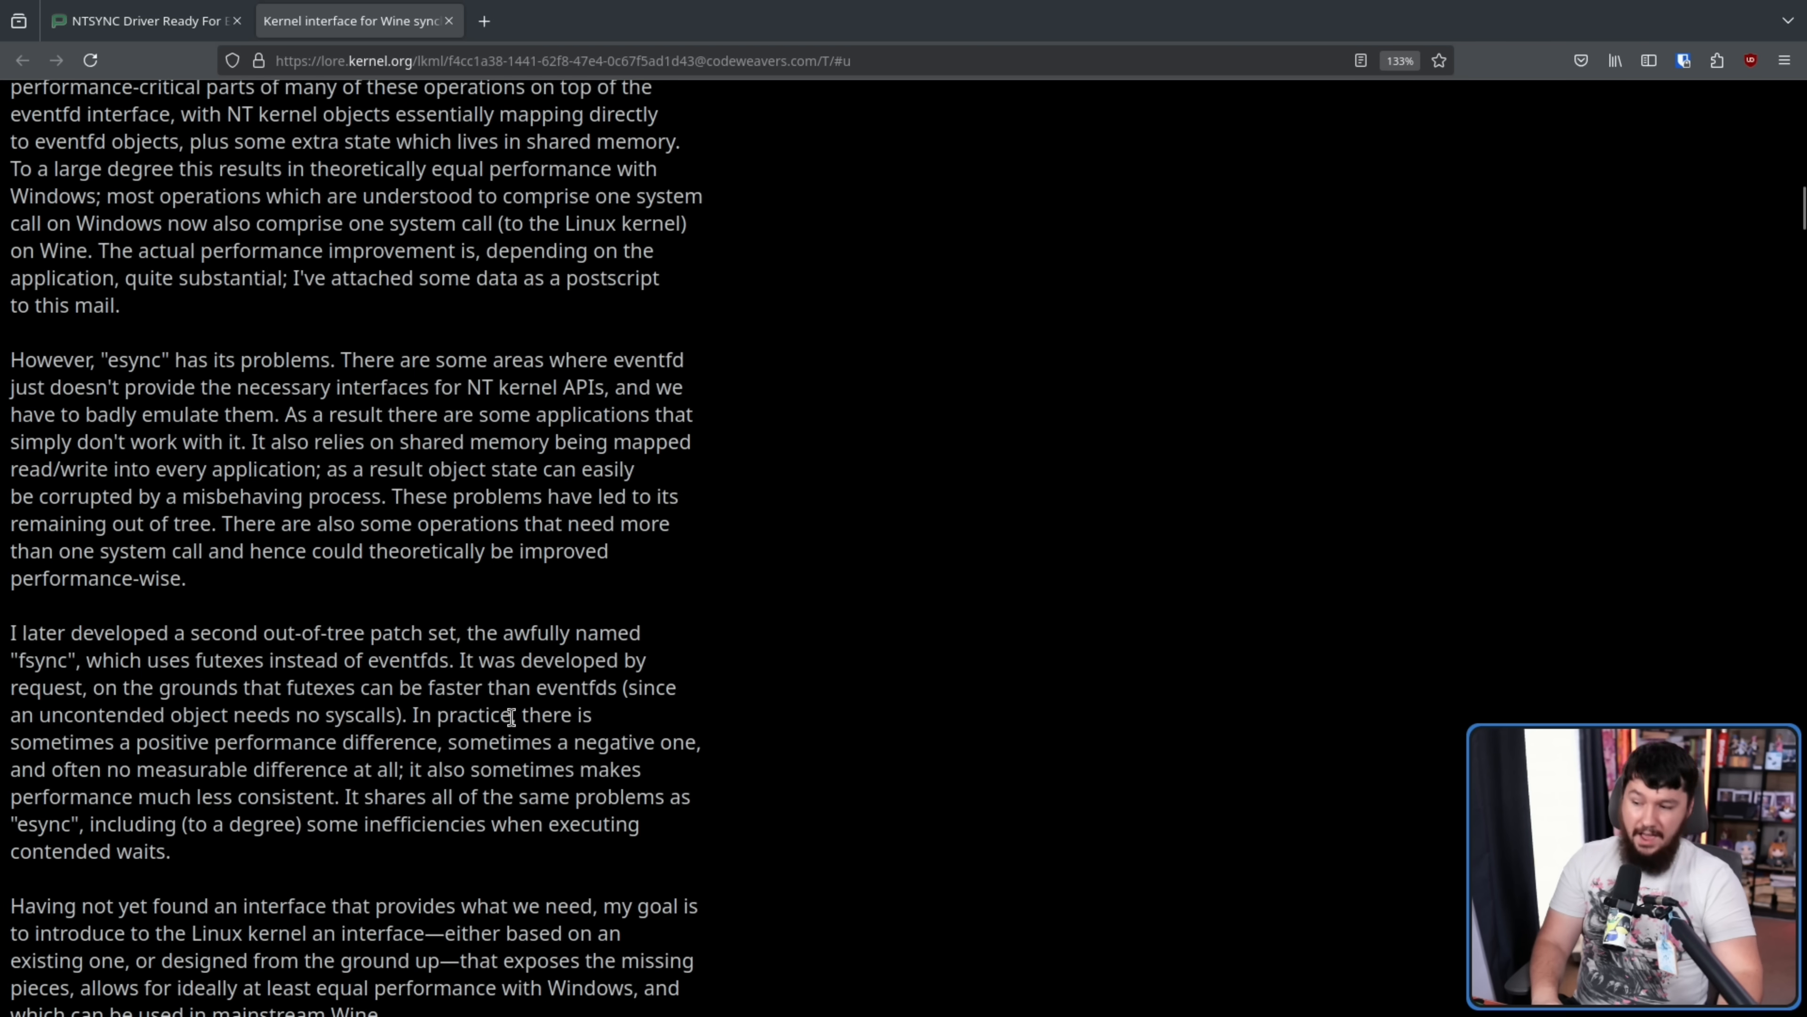
{"action": "left_click_drag", "start_coordinate": [104, 769], "coordinate": [402, 769]}
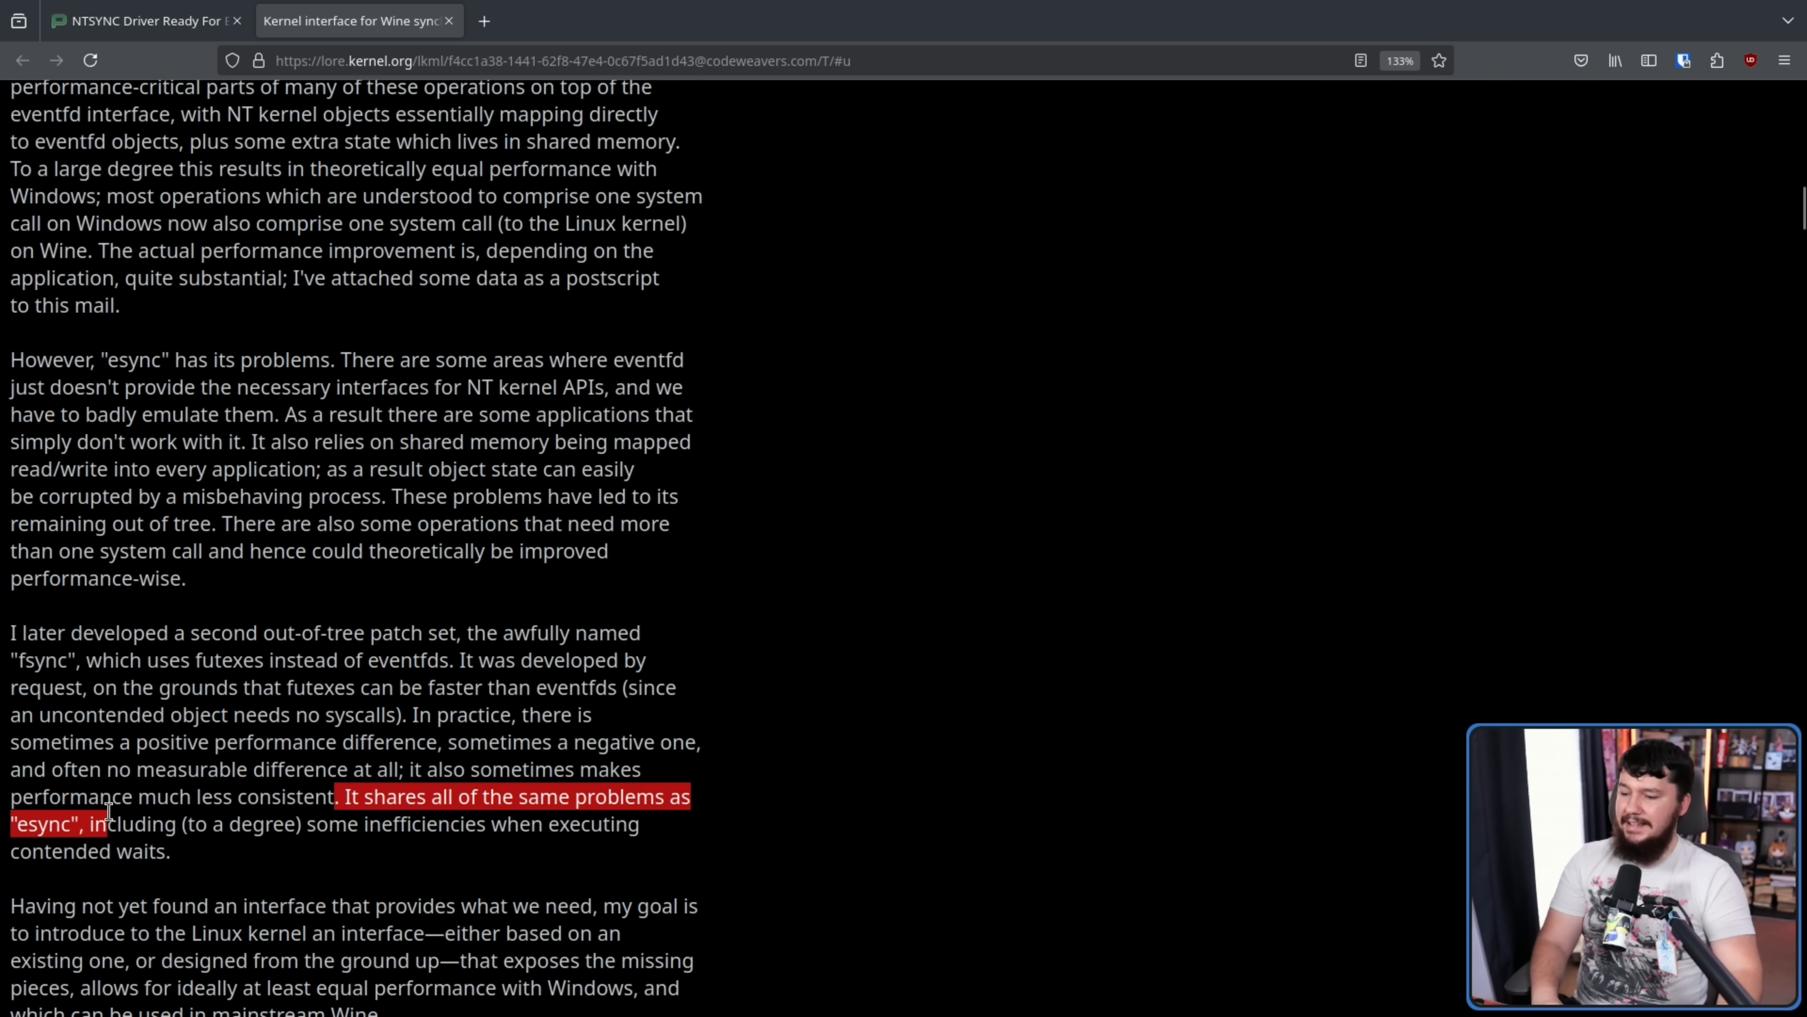
{"action": "left_click", "coordinate": [404, 795]}
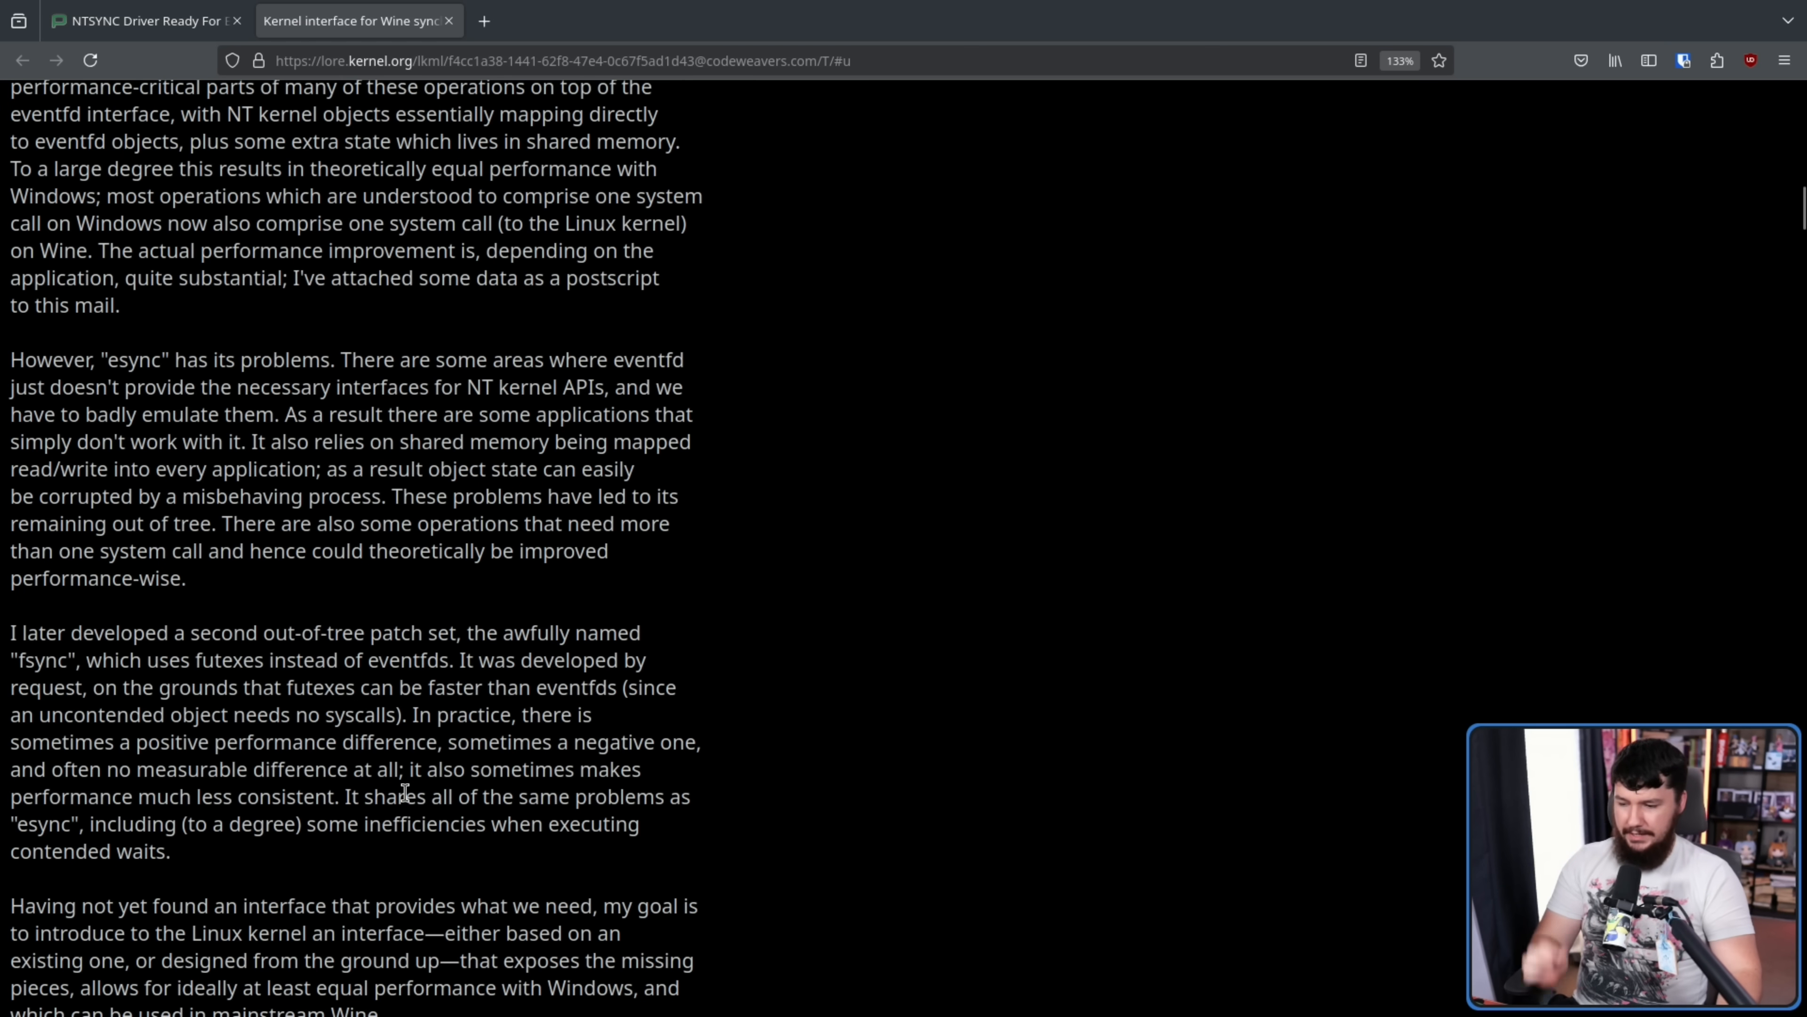
{"action": "mouse_move", "coordinate": [196, 853]}
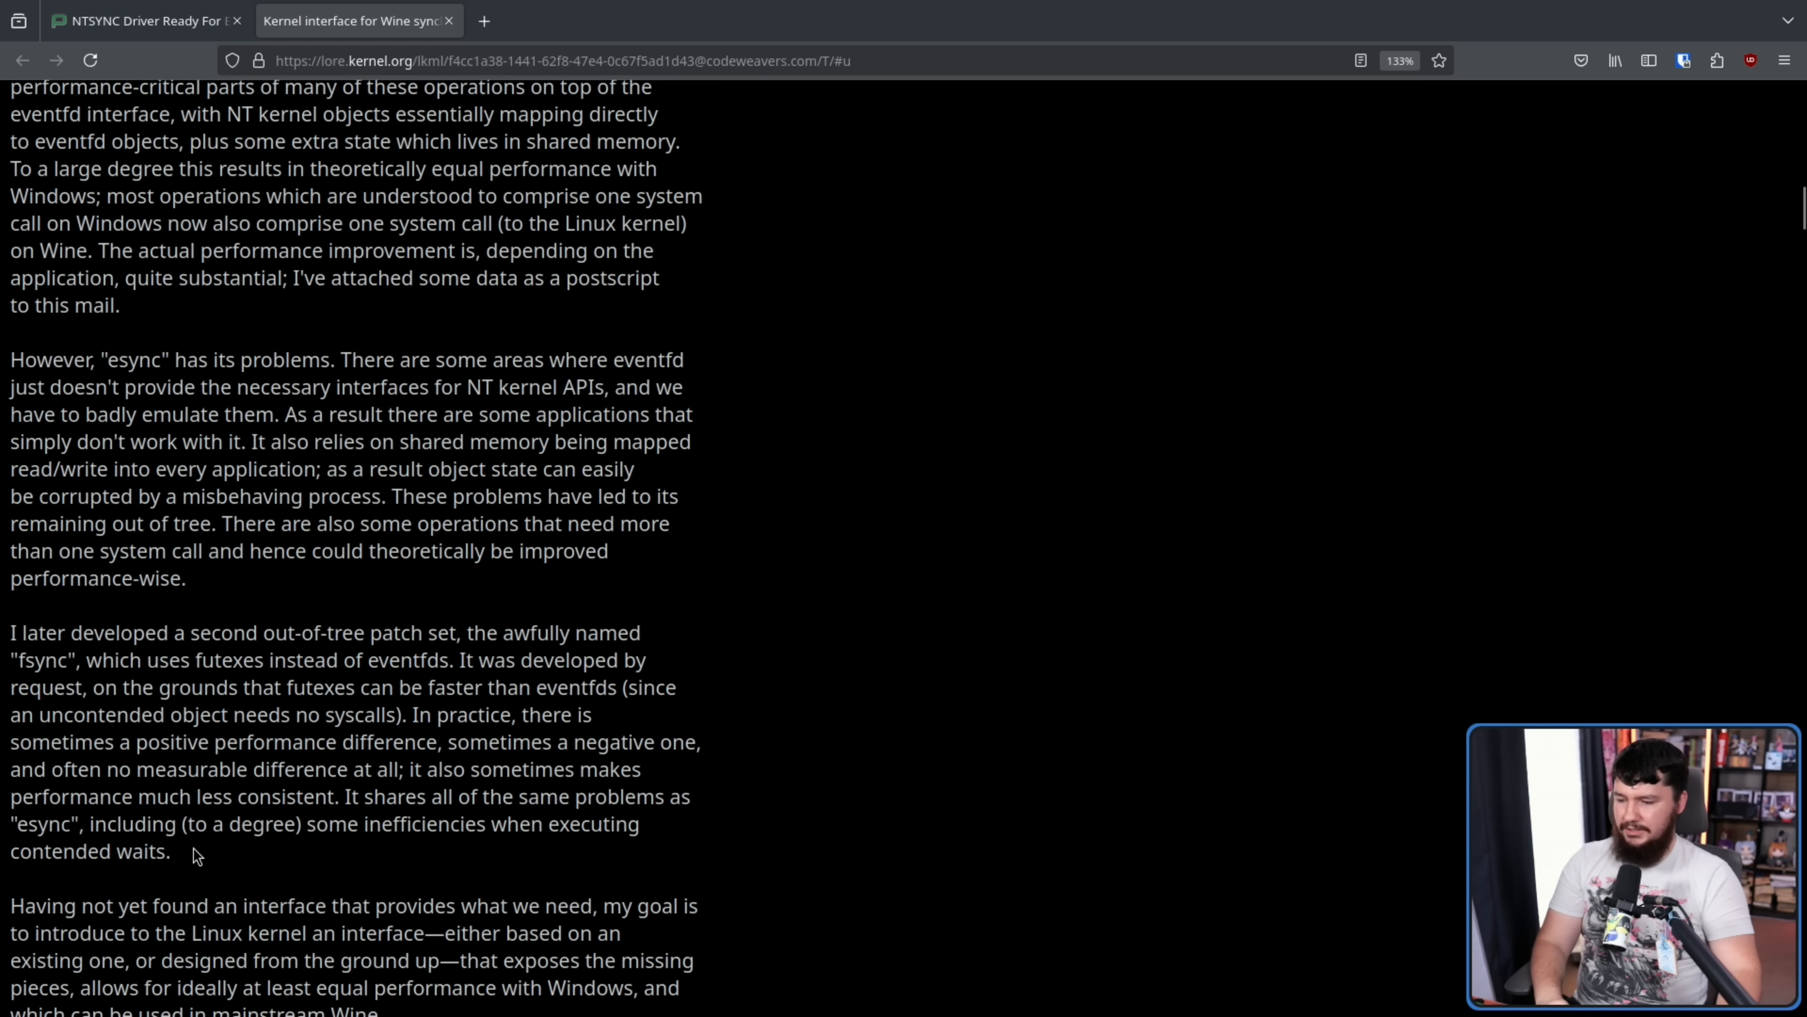
{"action": "mouse_move", "coordinate": [200, 853]}
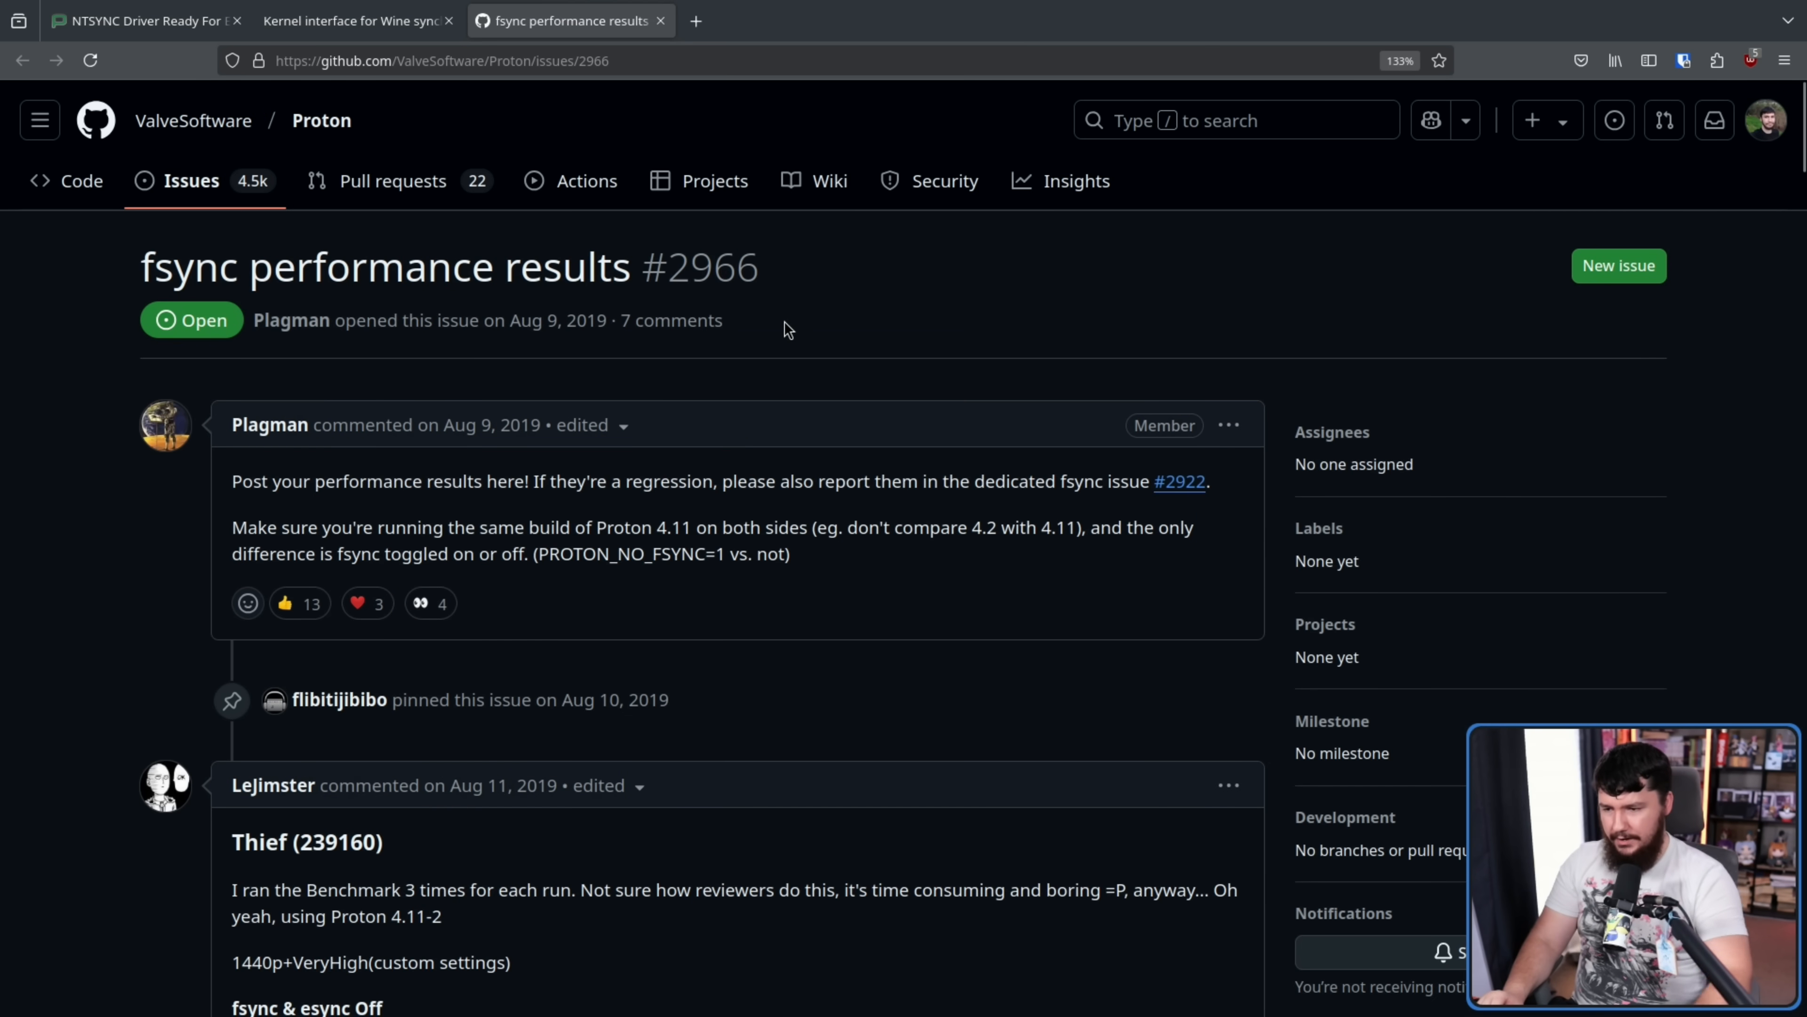
{"action": "mouse_move", "coordinate": [456, 447]}
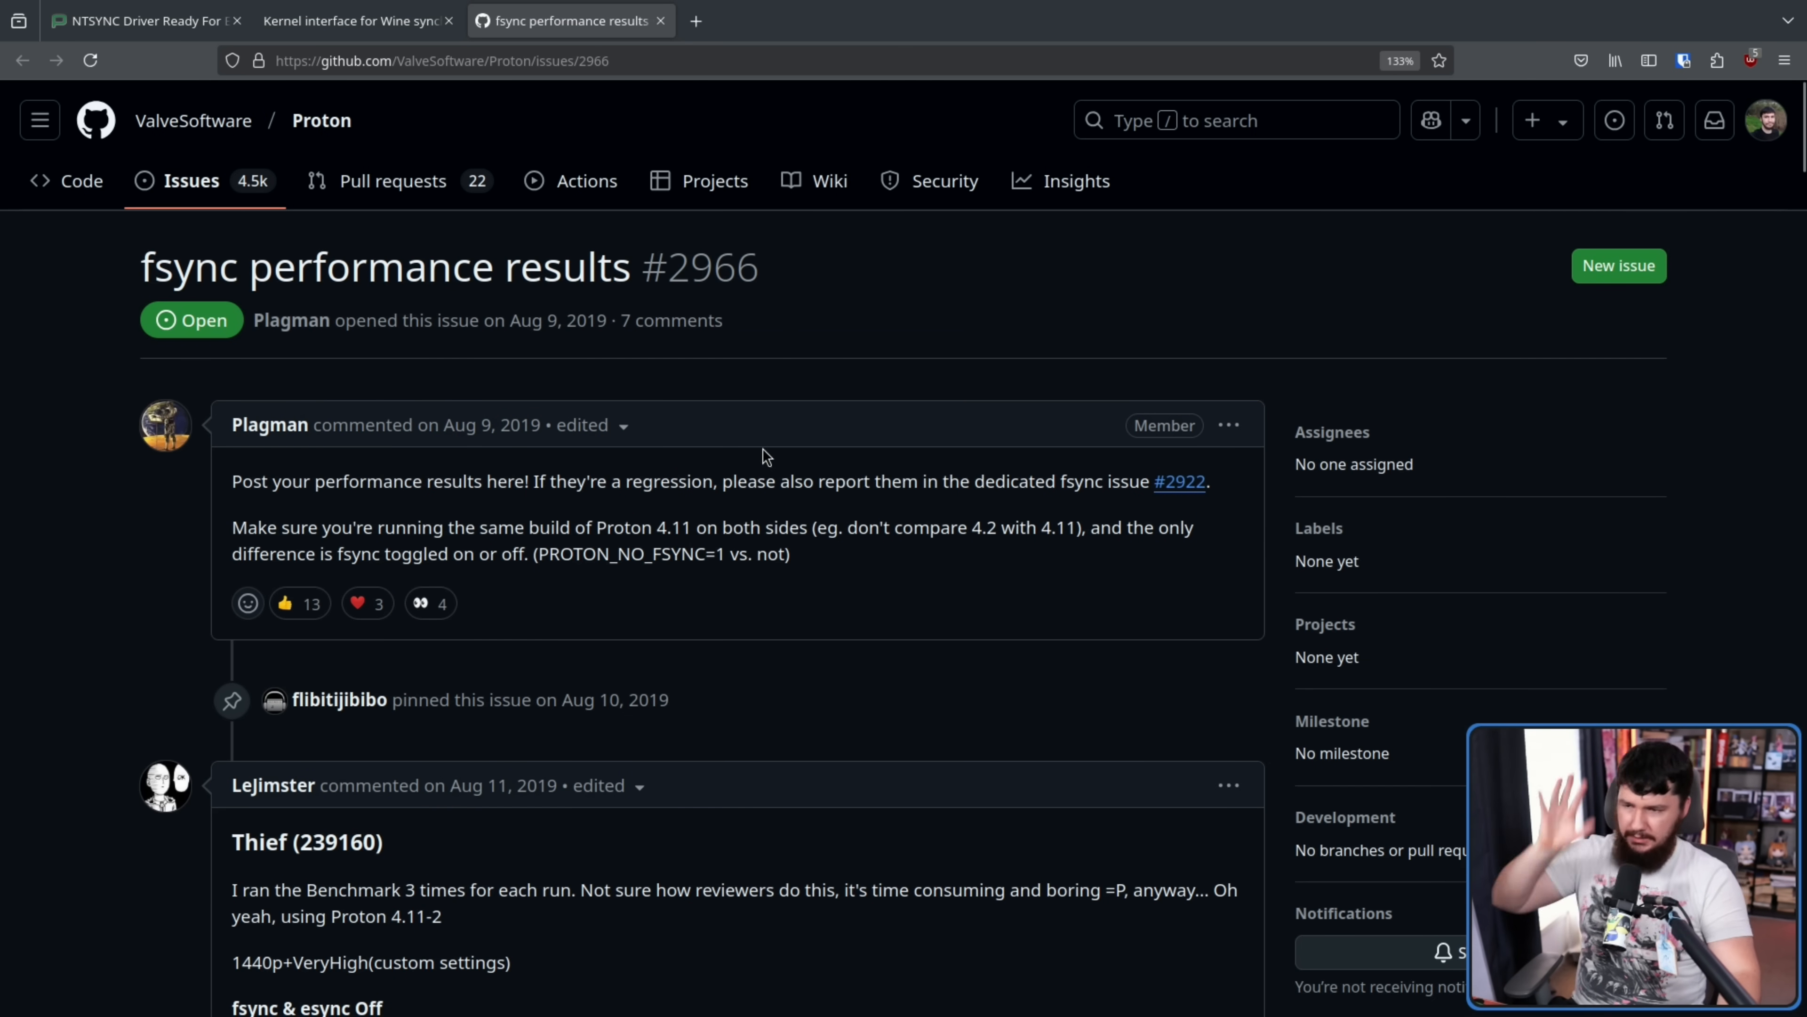
{"action": "mouse_move", "coordinate": [869, 355]}
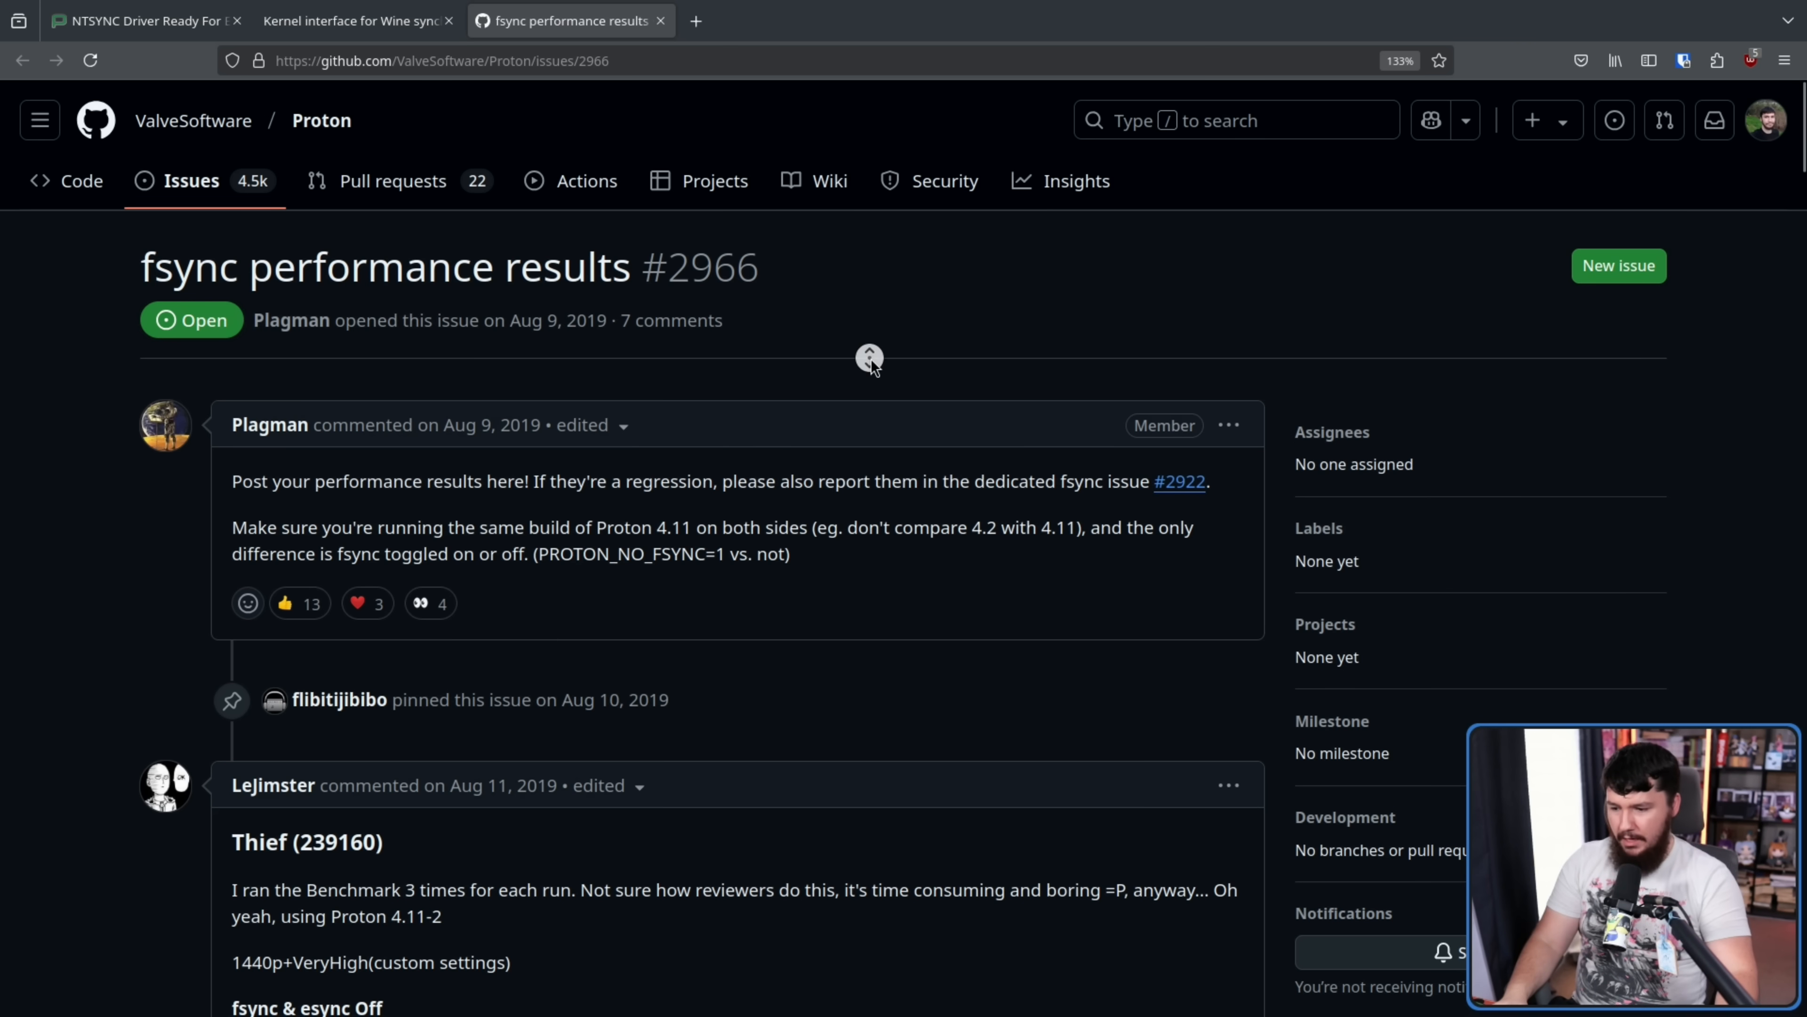
{"action": "scroll", "scroll_direction": "down", "scroll_amount": 3}
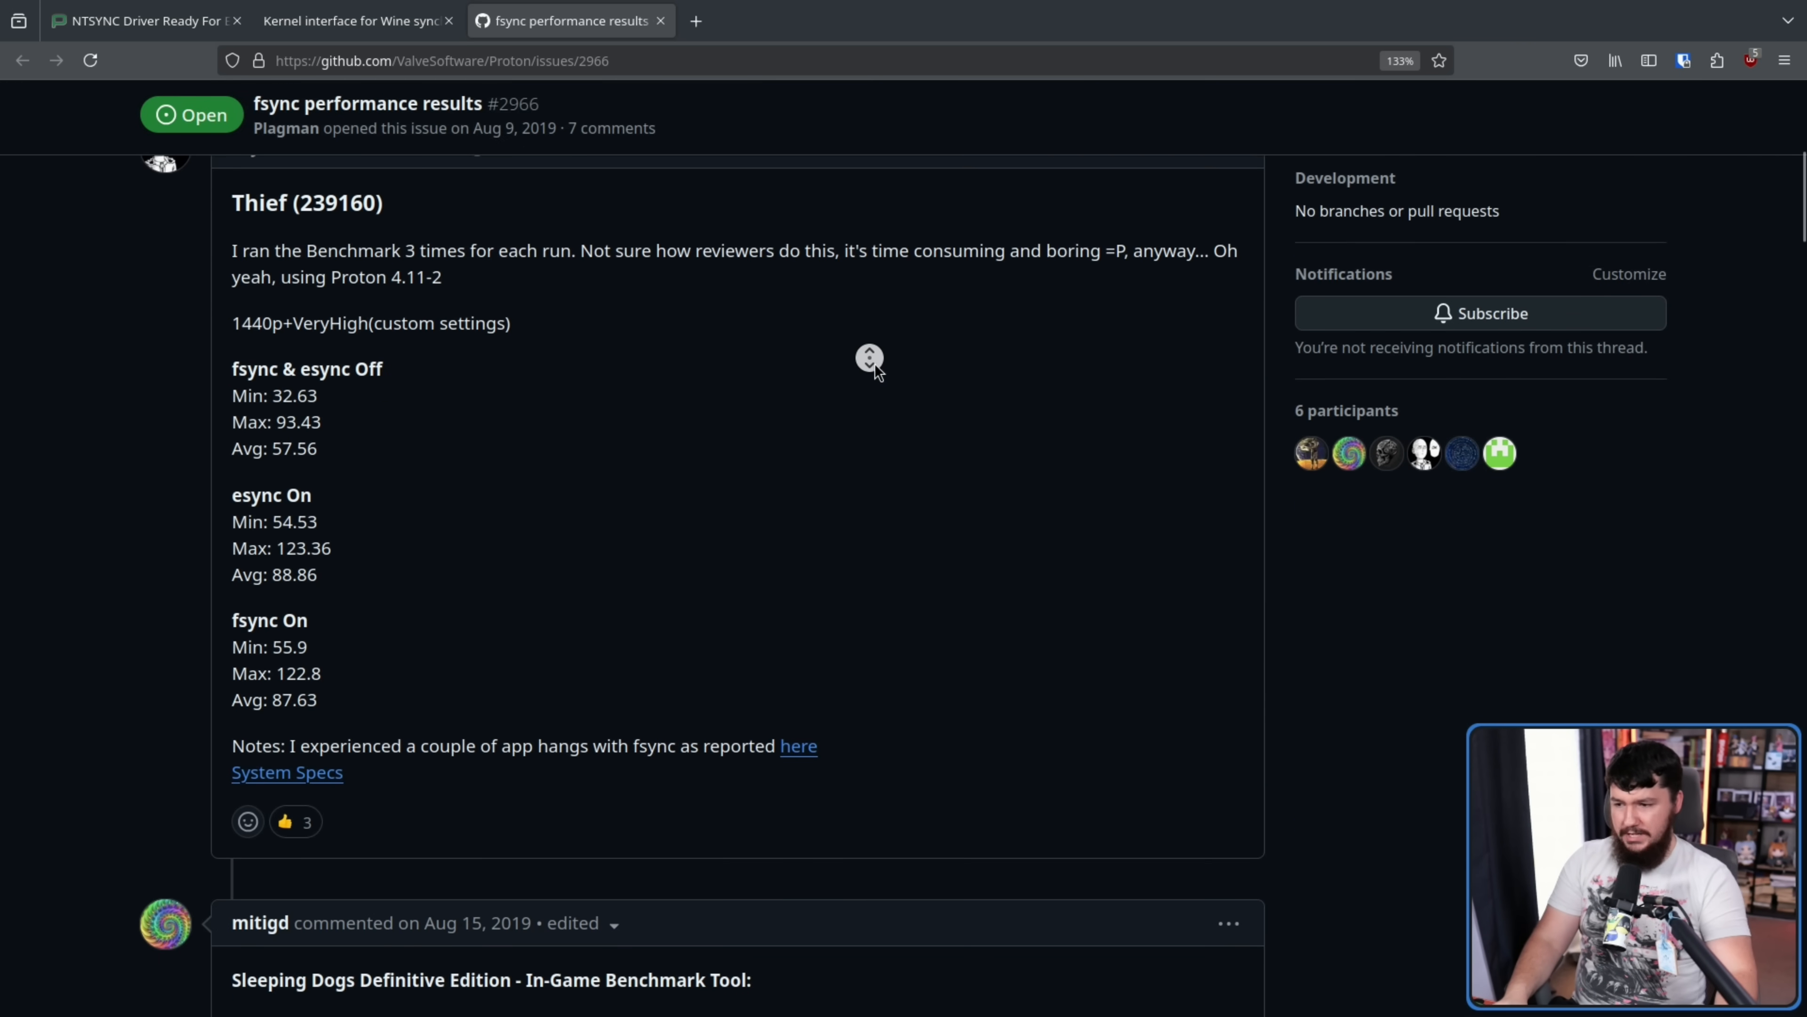
{"action": "scroll", "scroll_direction": "down", "scroll_amount": 3}
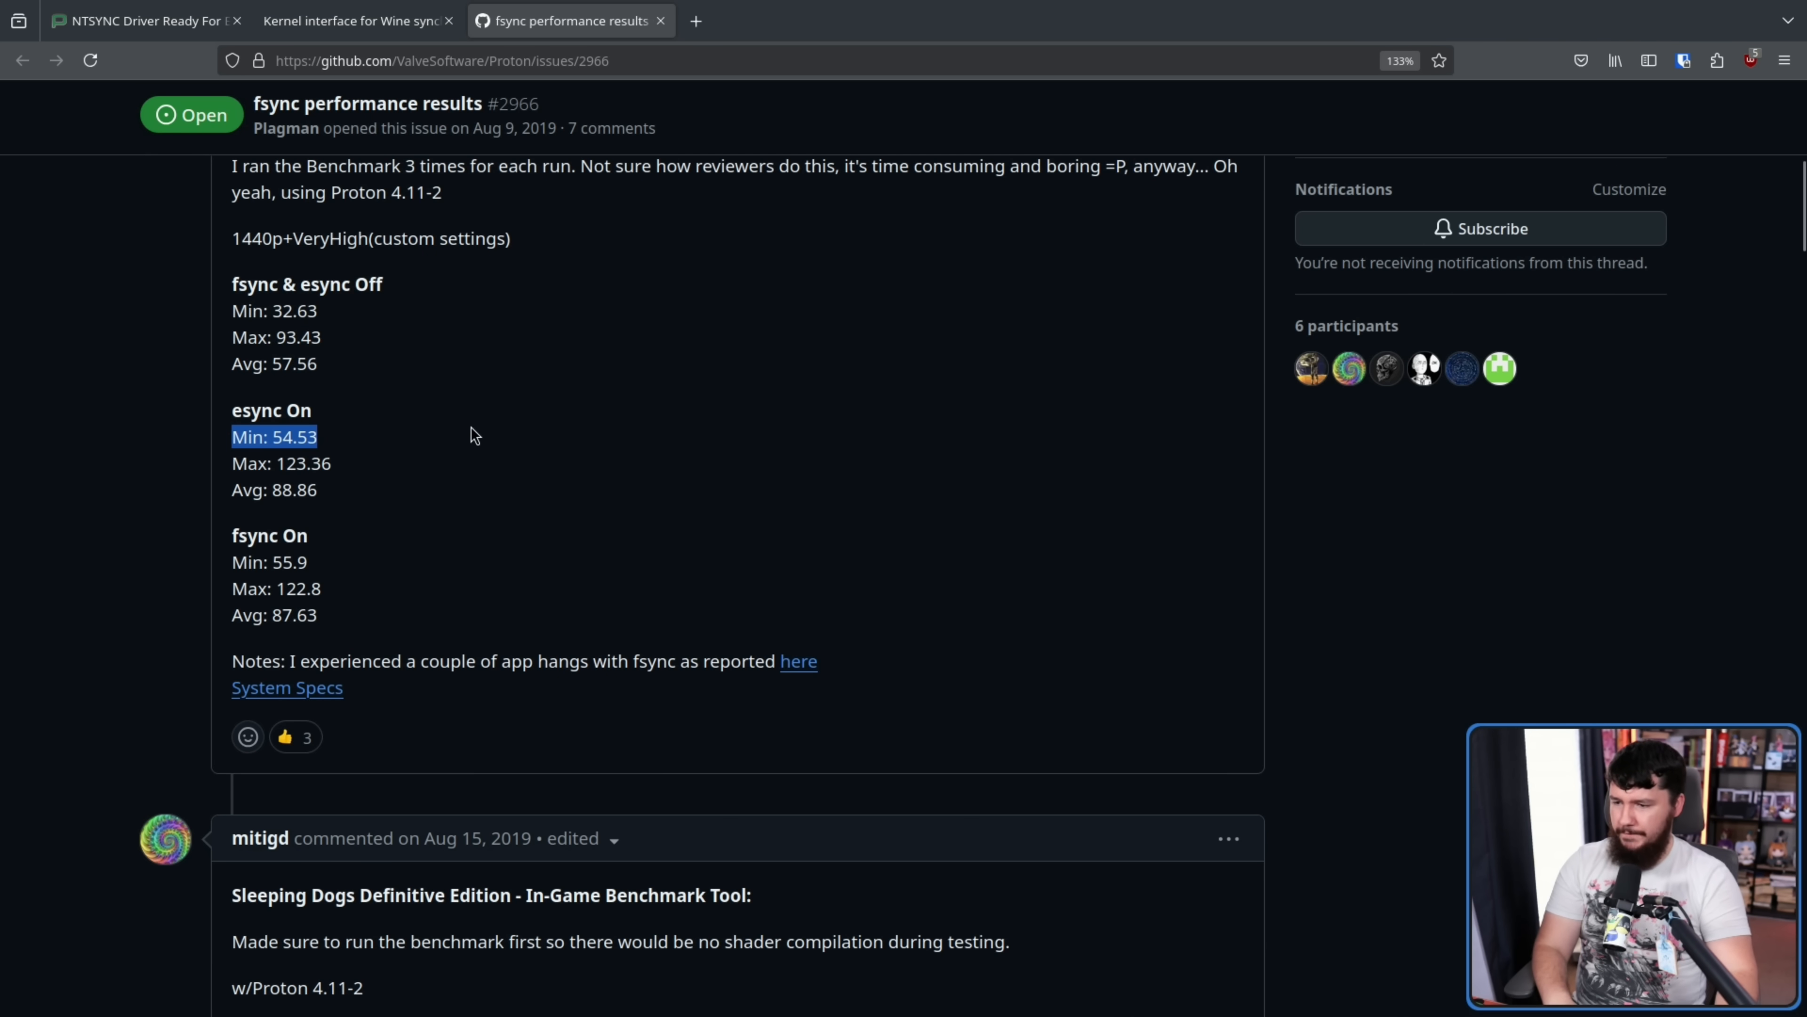
{"action": "scroll", "scroll_direction": "down", "scroll_amount": 3}
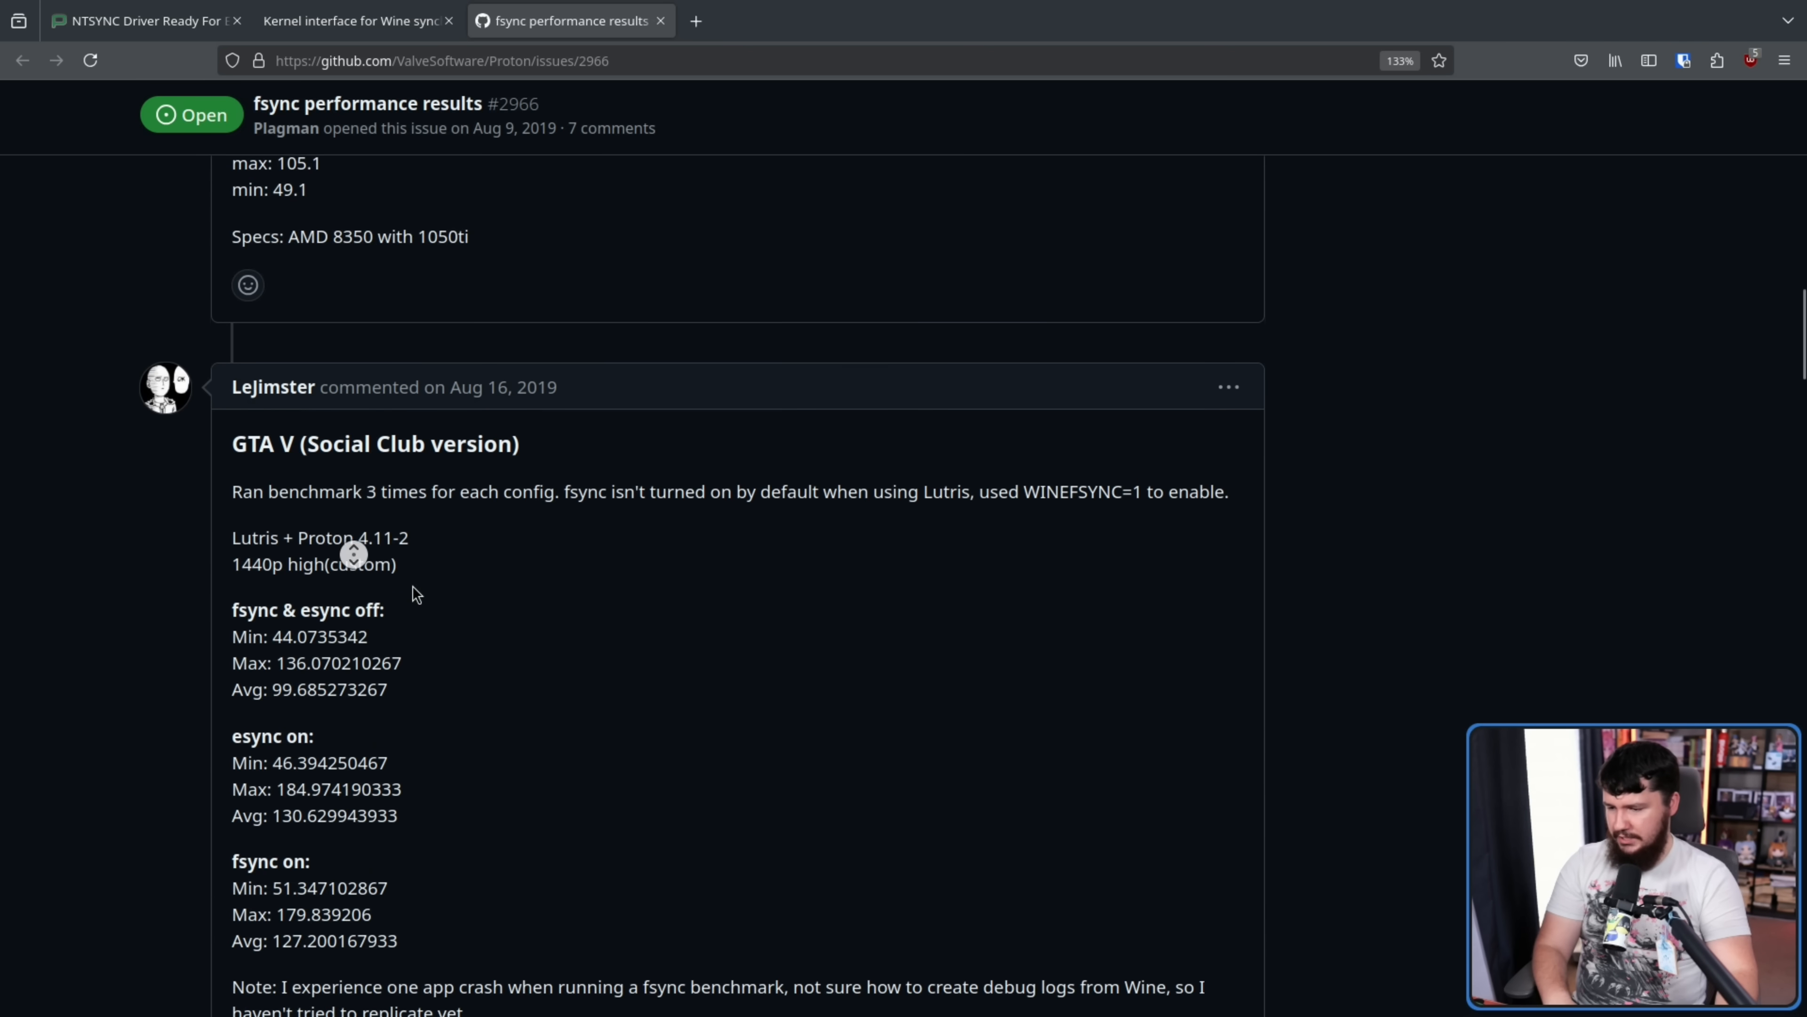
{"action": "scroll", "scroll_direction": "down", "scroll_amount": 3}
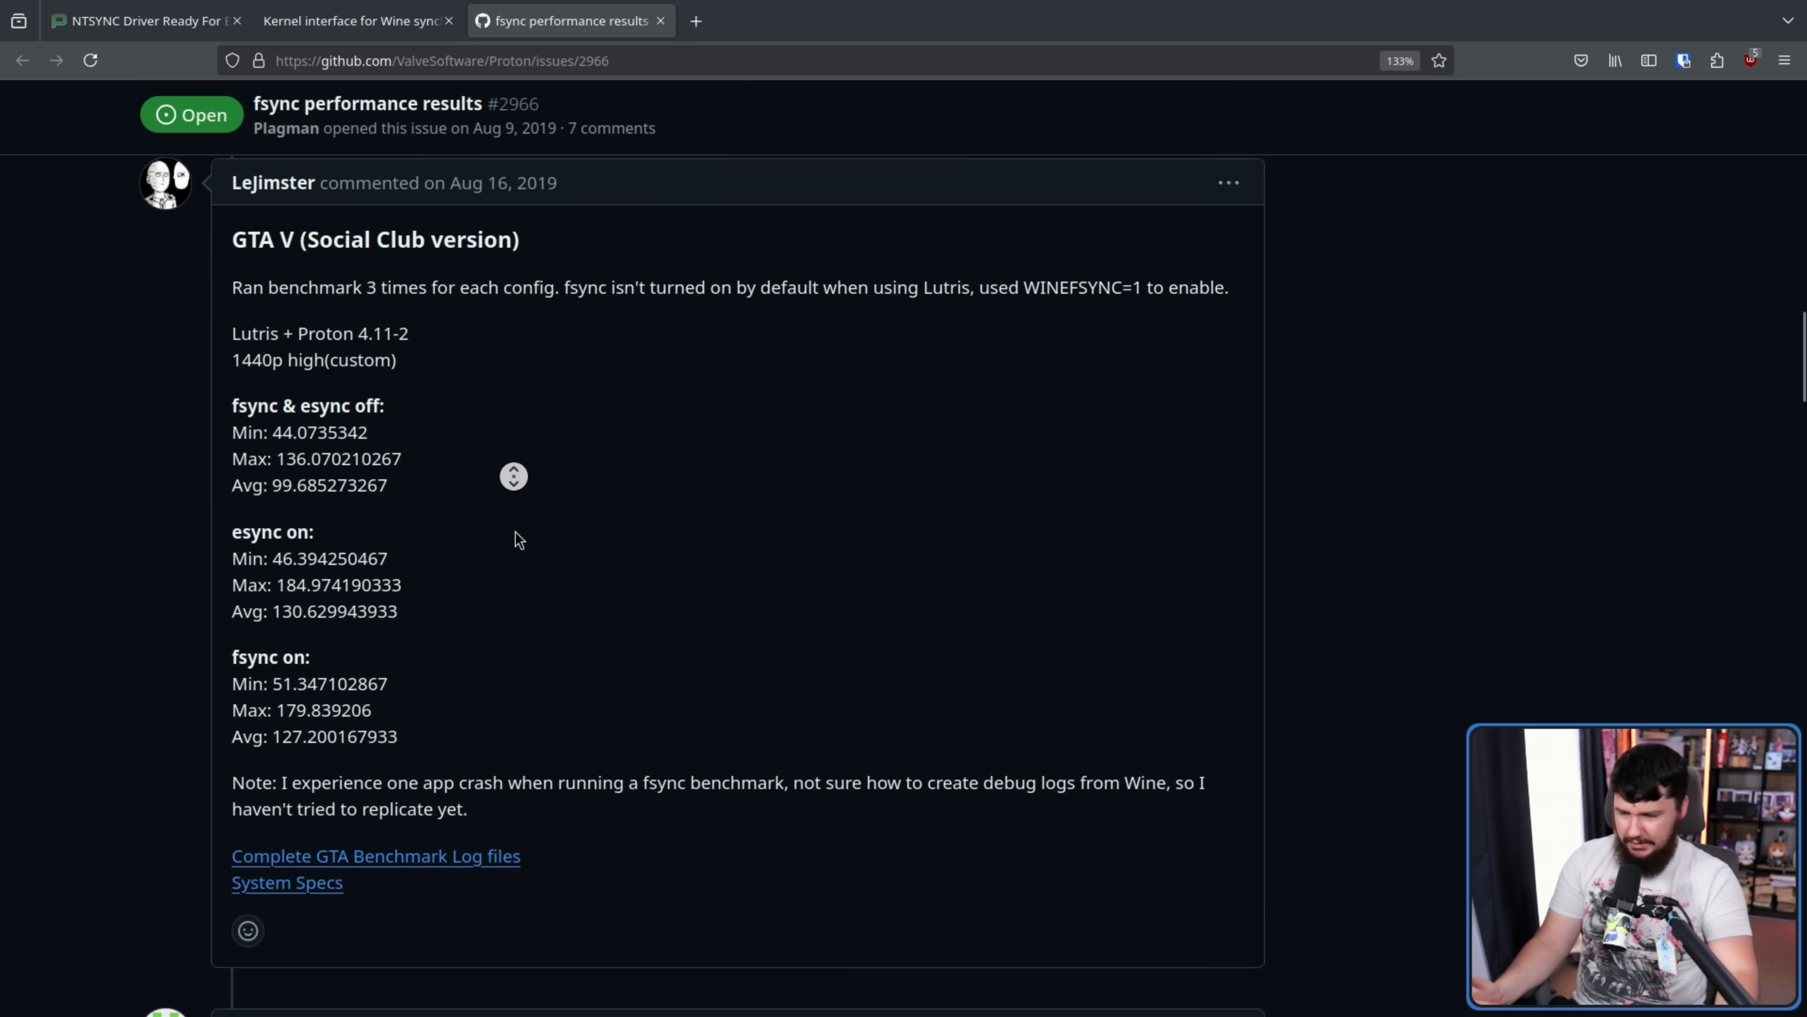
{"action": "scroll", "scroll_direction": "down", "scroll_amount": 3}
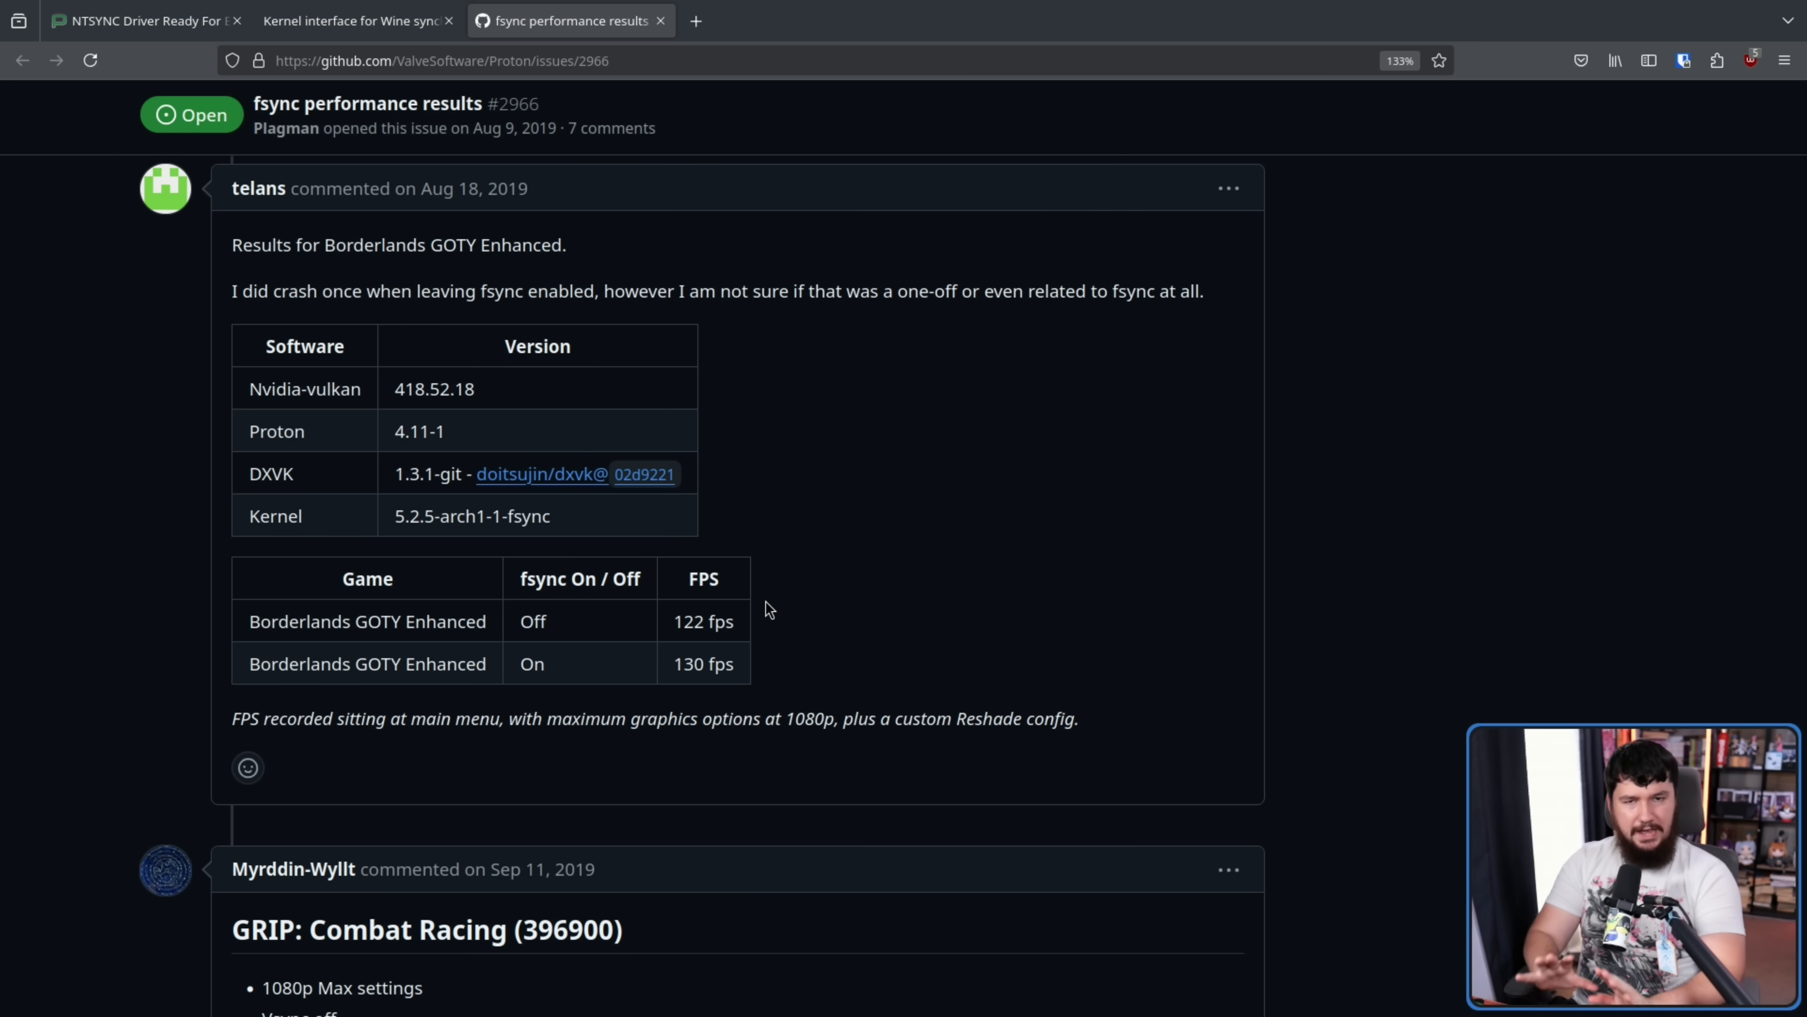
{"action": "mouse_move", "coordinate": [832, 628]}
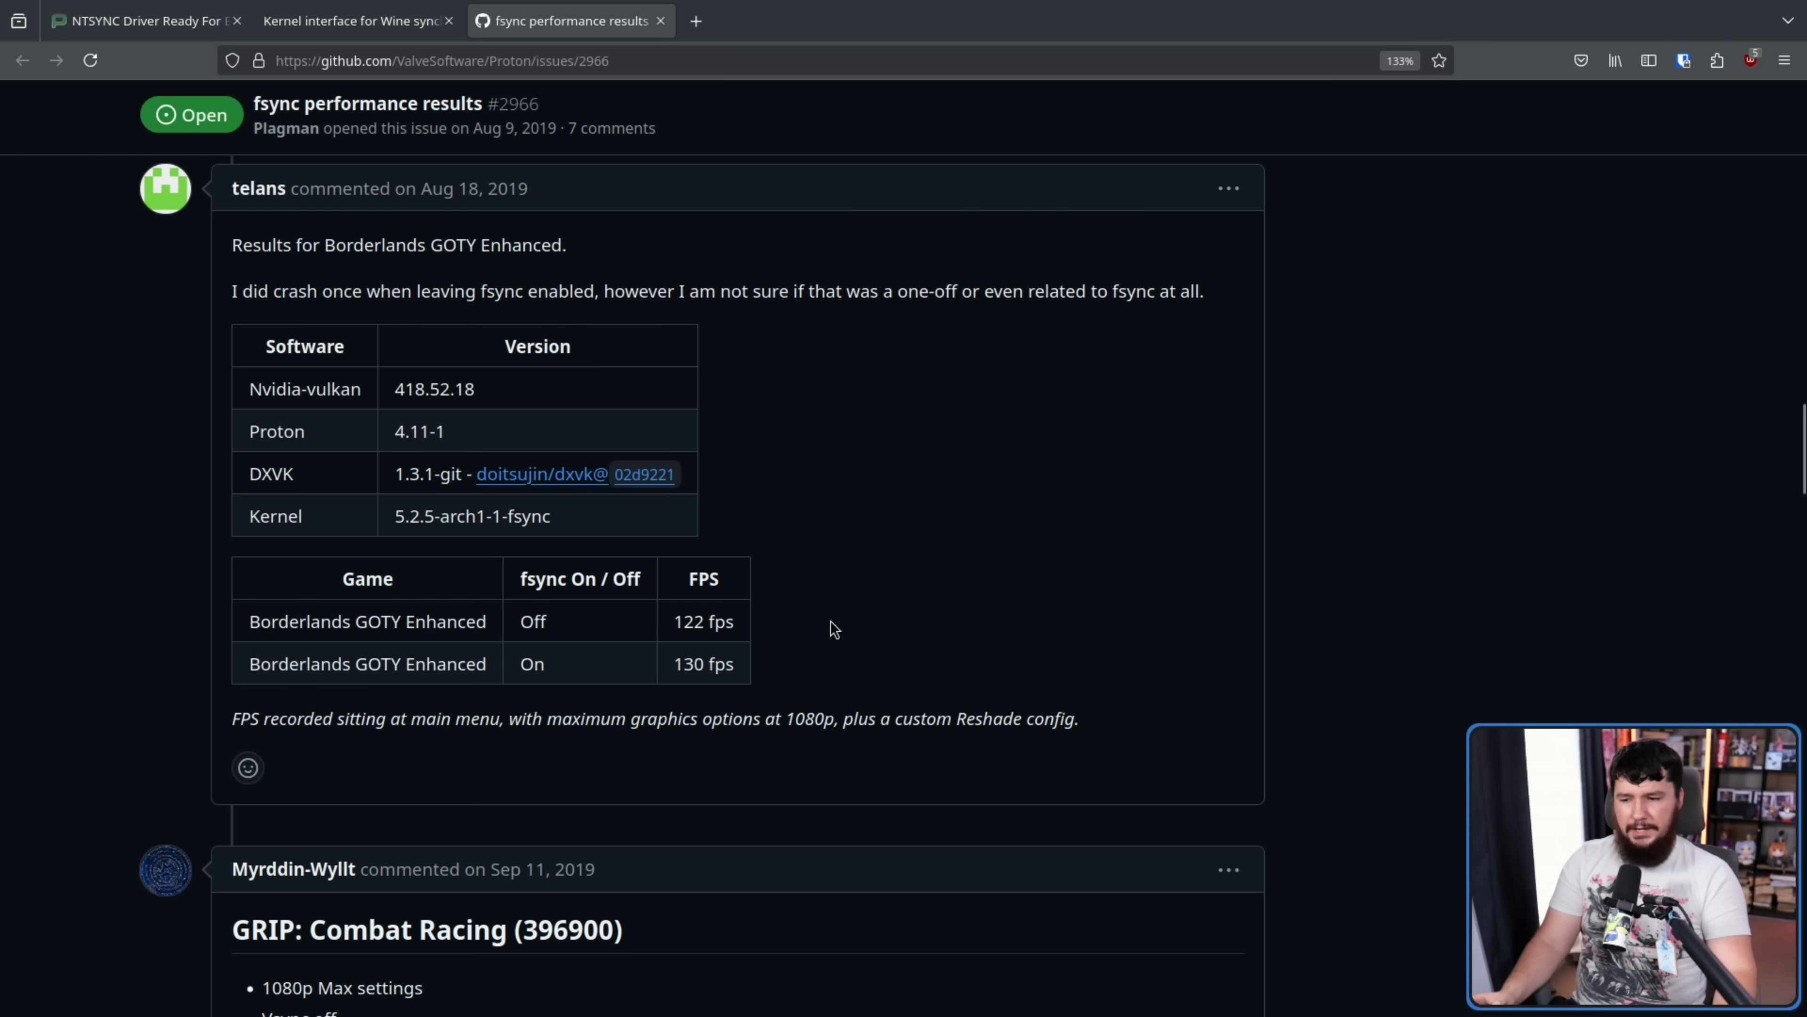
{"action": "mouse_move", "coordinate": [841, 631]}
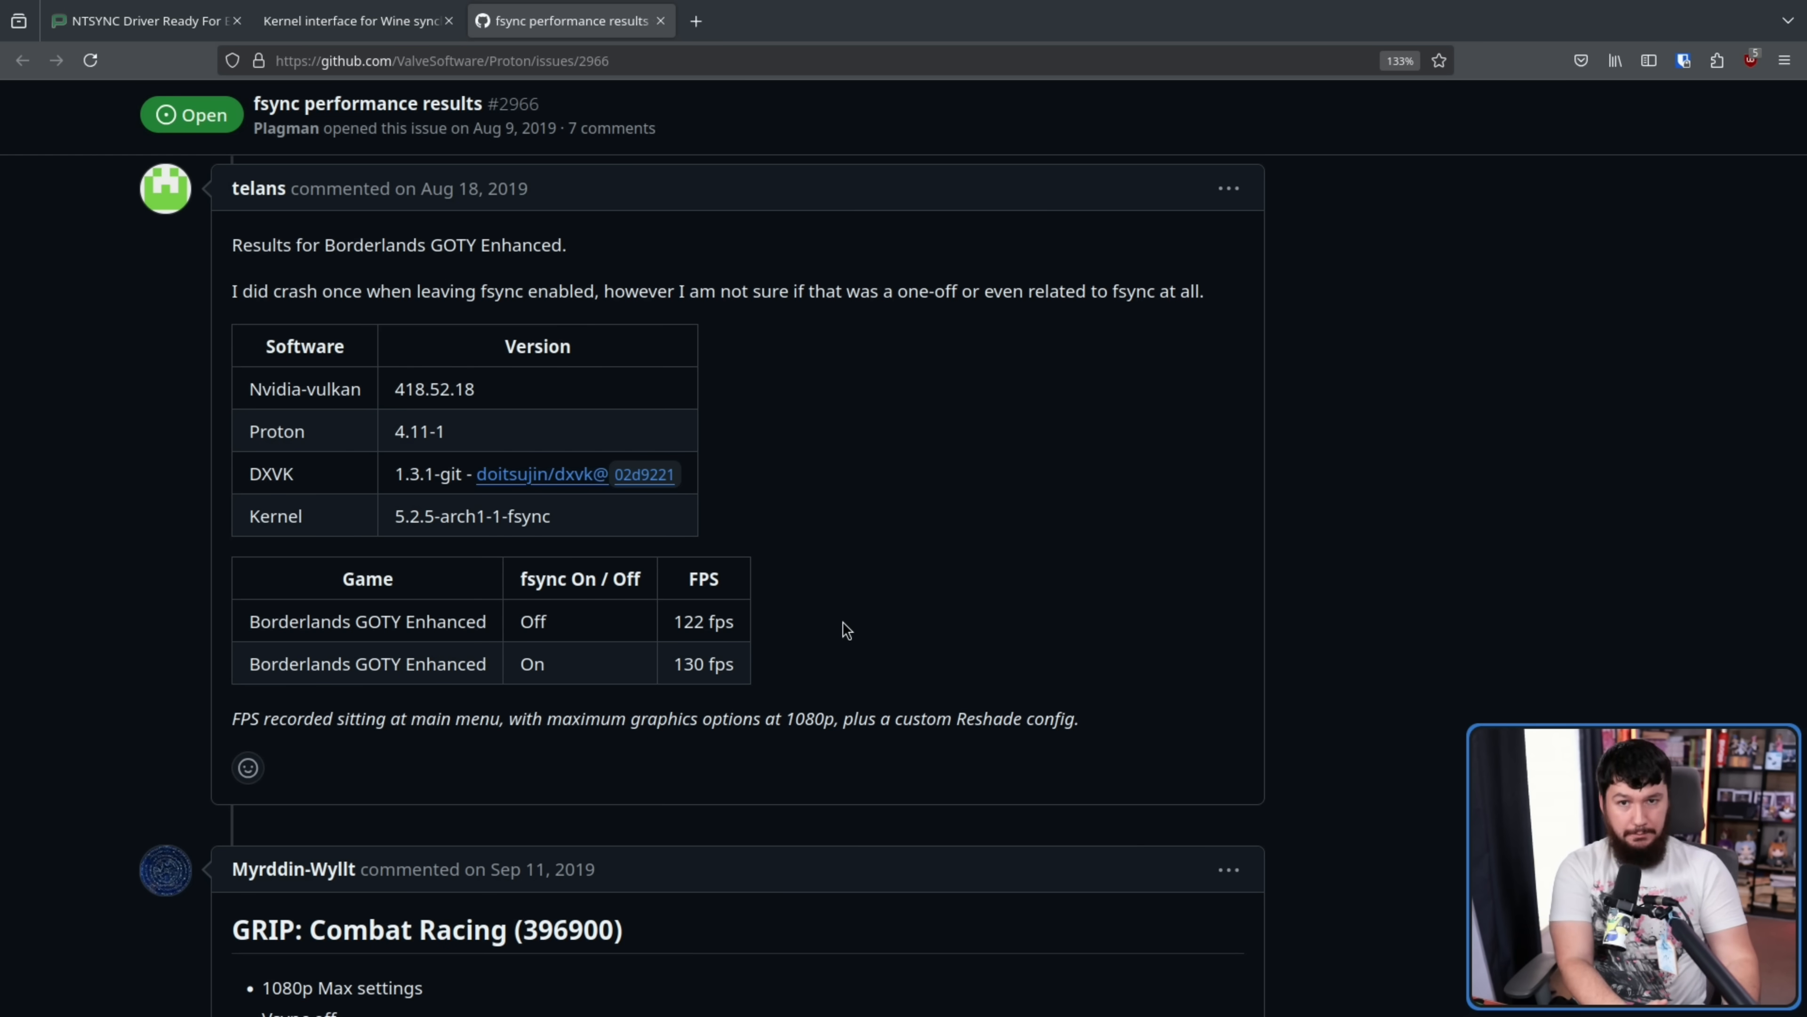
{"action": "scroll", "scroll_direction": "down", "scroll_amount": 3}
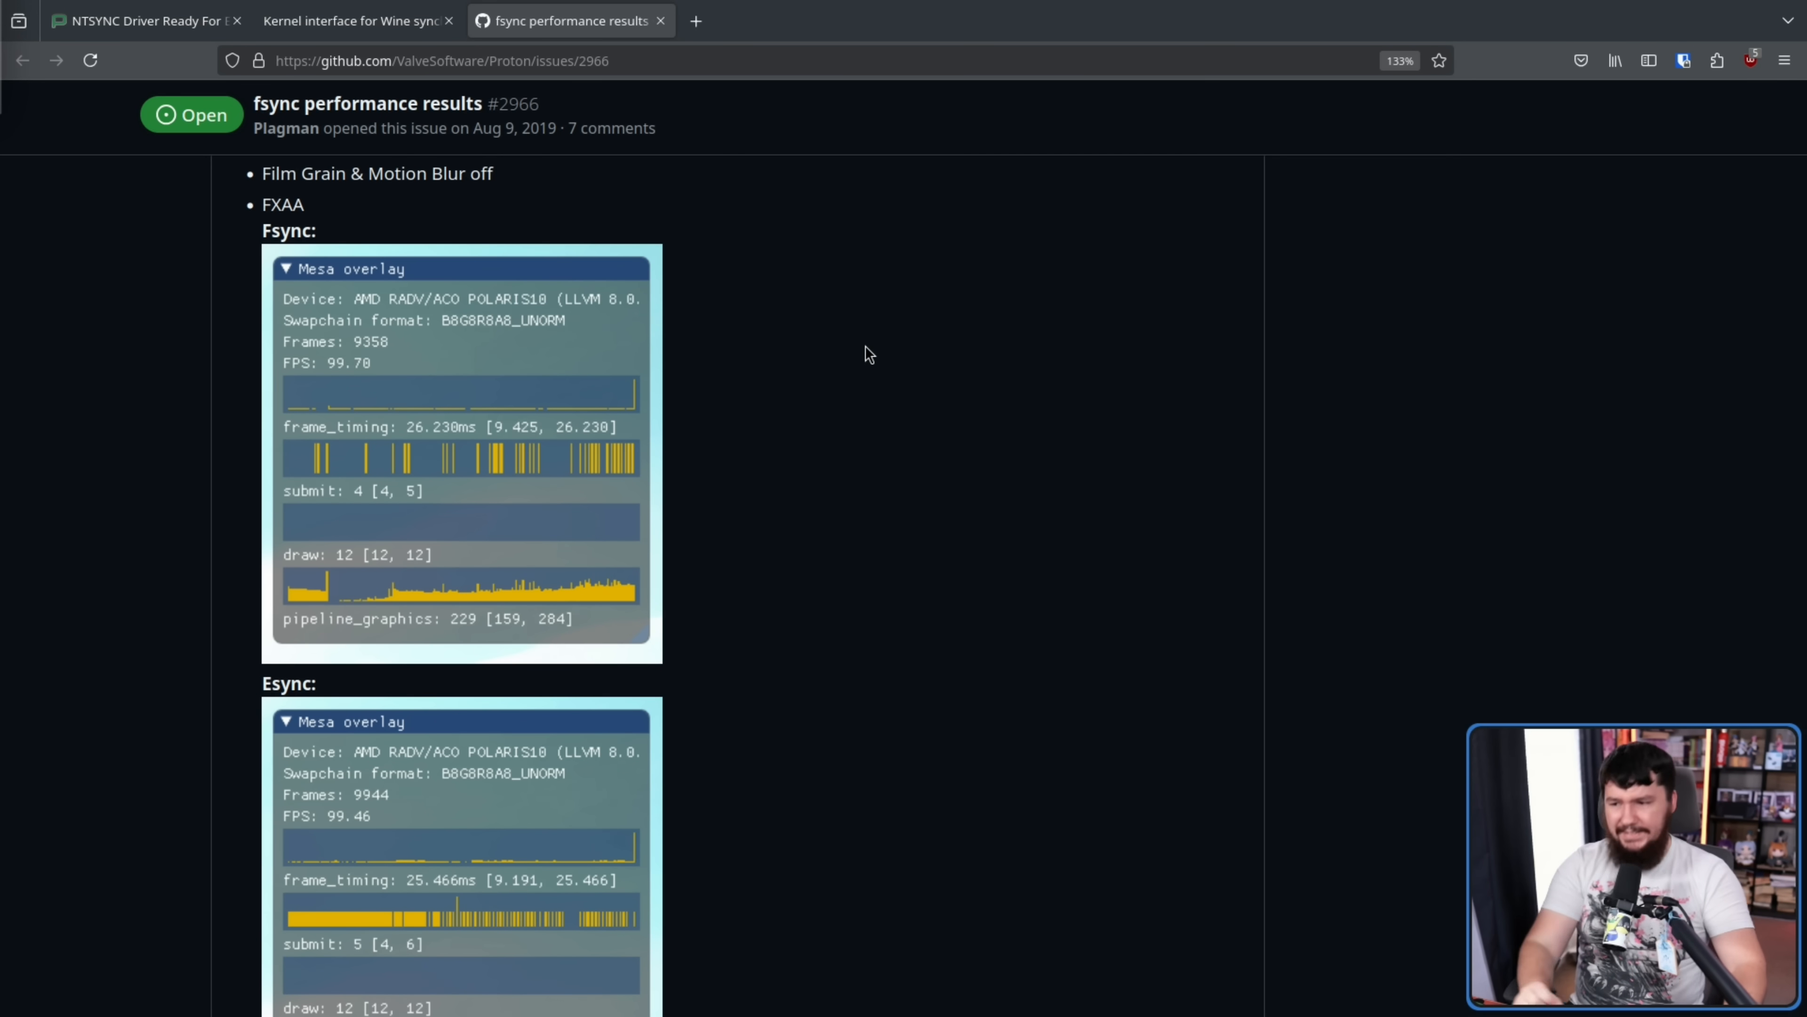
{"action": "mouse_move", "coordinate": [608, 534]}
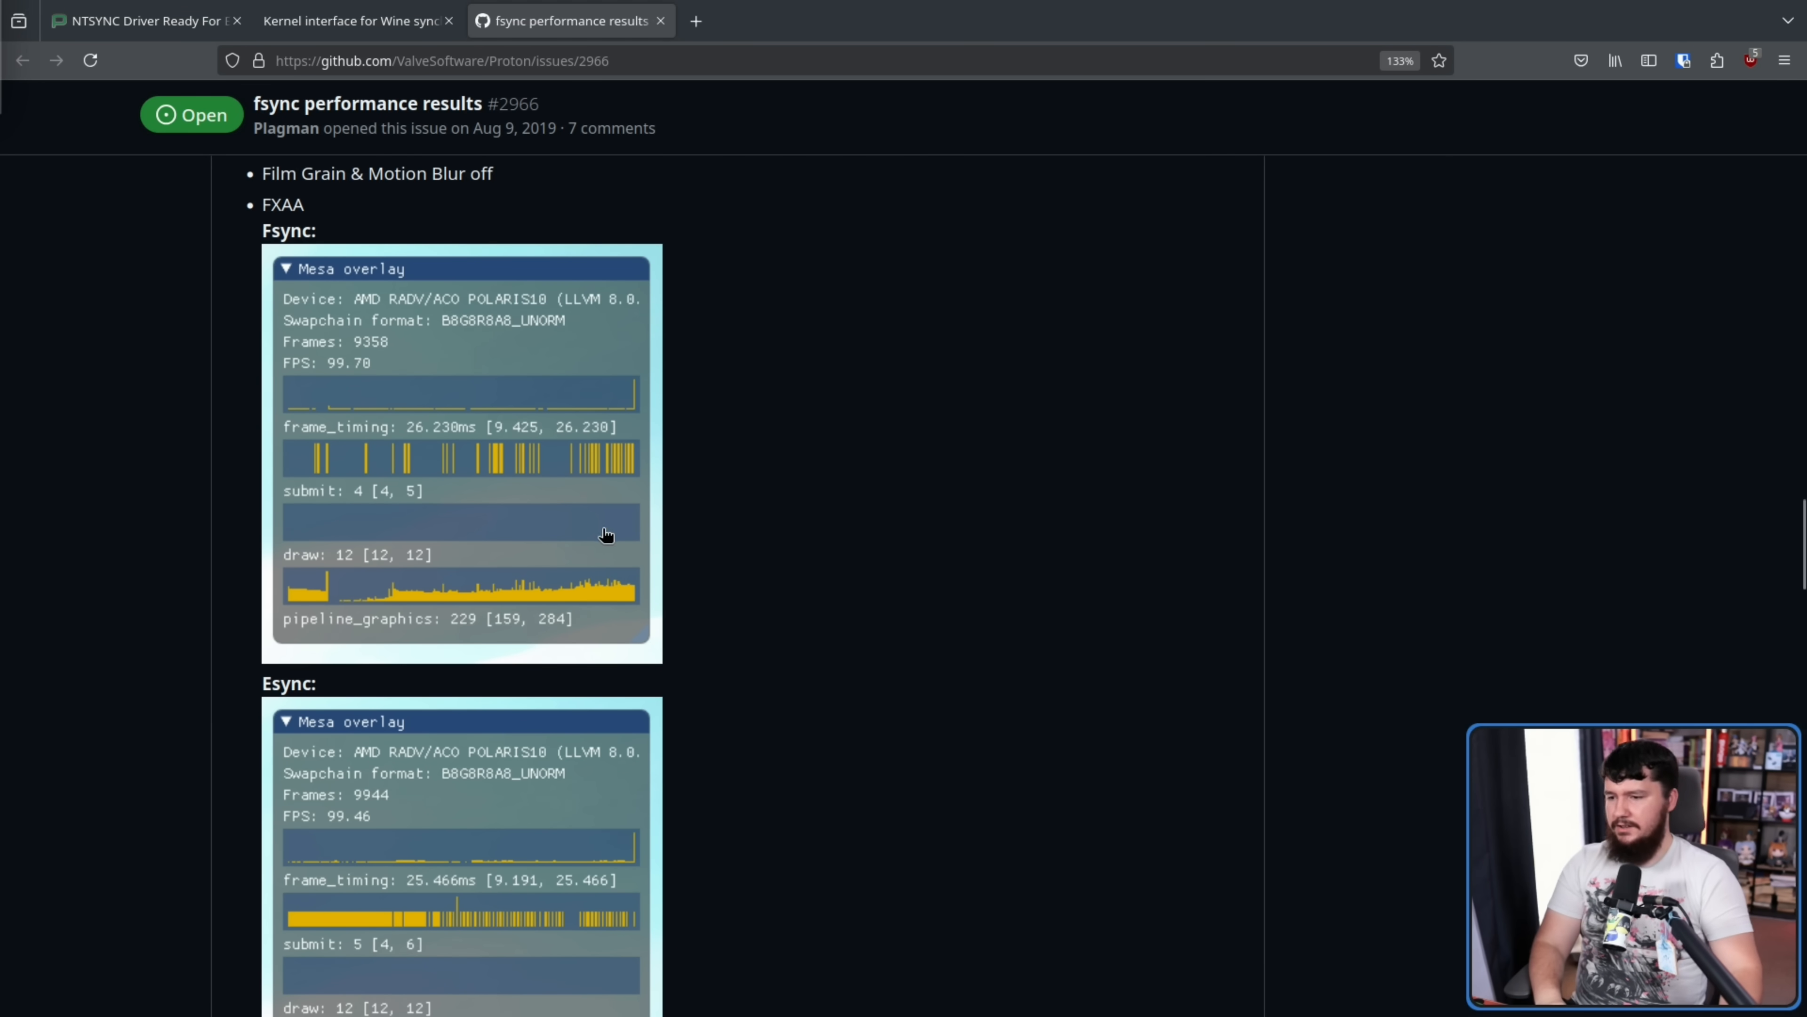
{"action": "scroll", "scroll_direction": "down", "scroll_amount": 3}
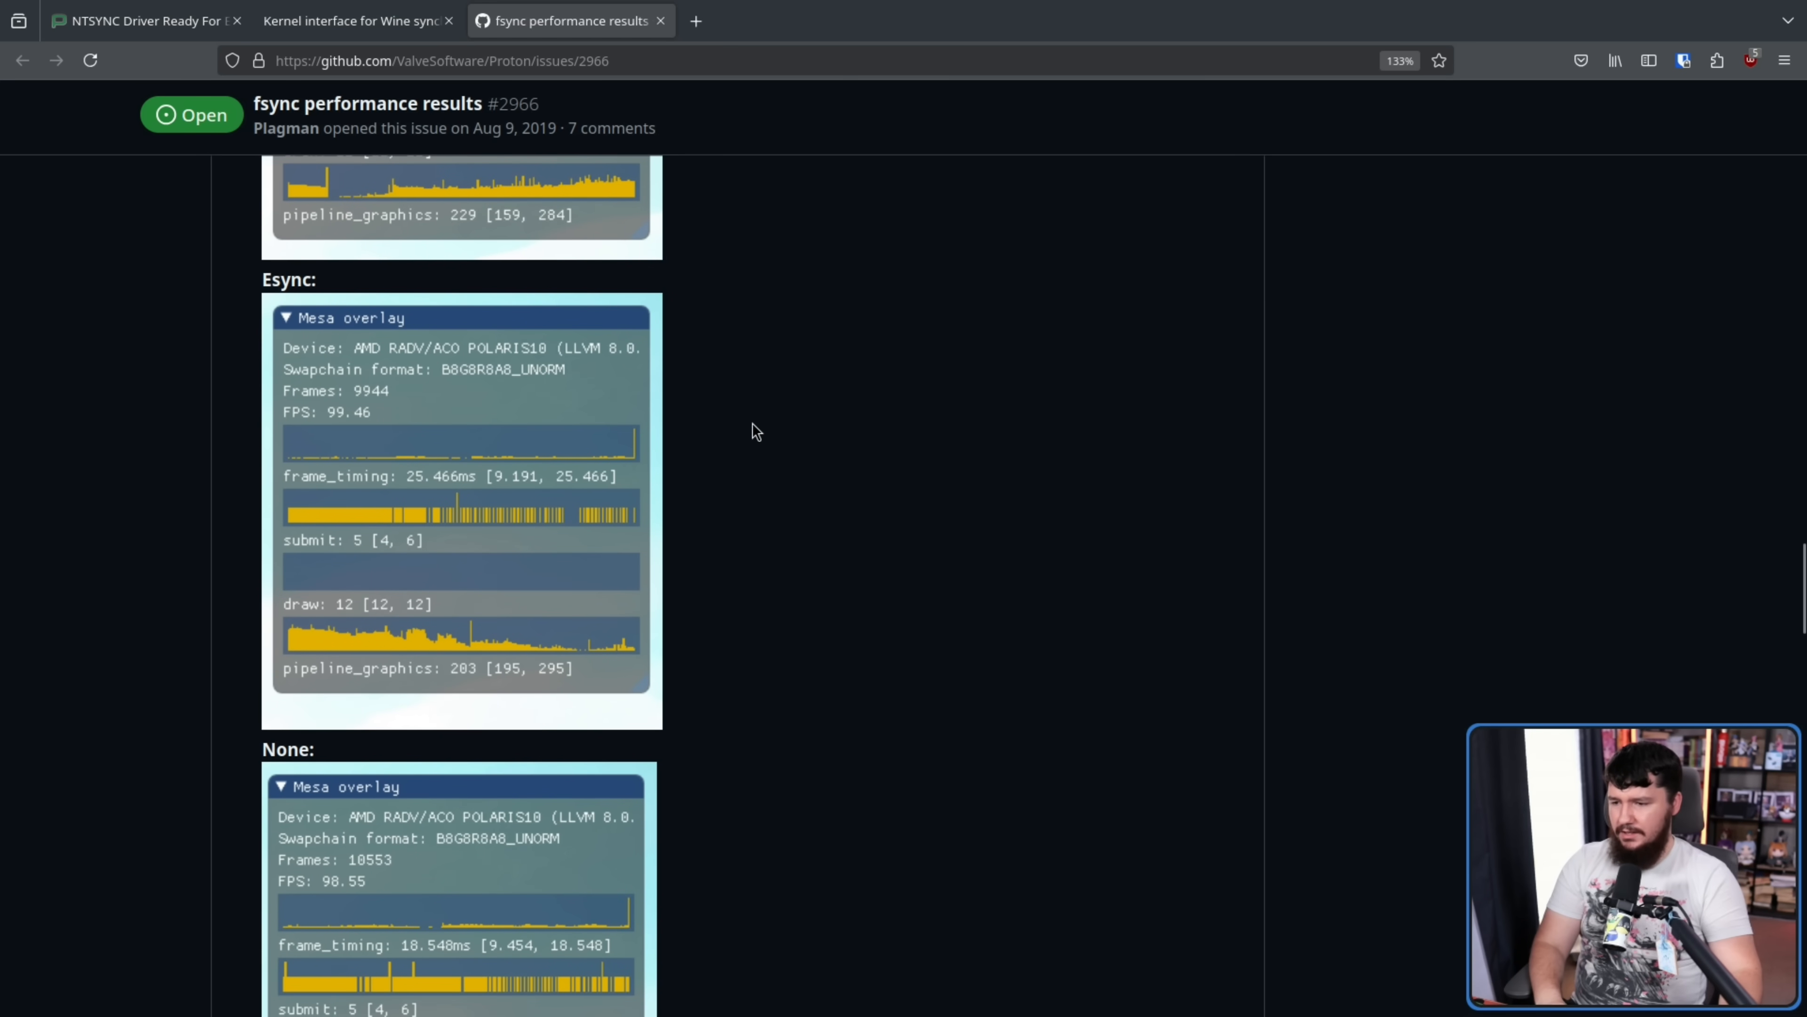
{"action": "scroll", "scroll_direction": "down", "scroll_amount": 3}
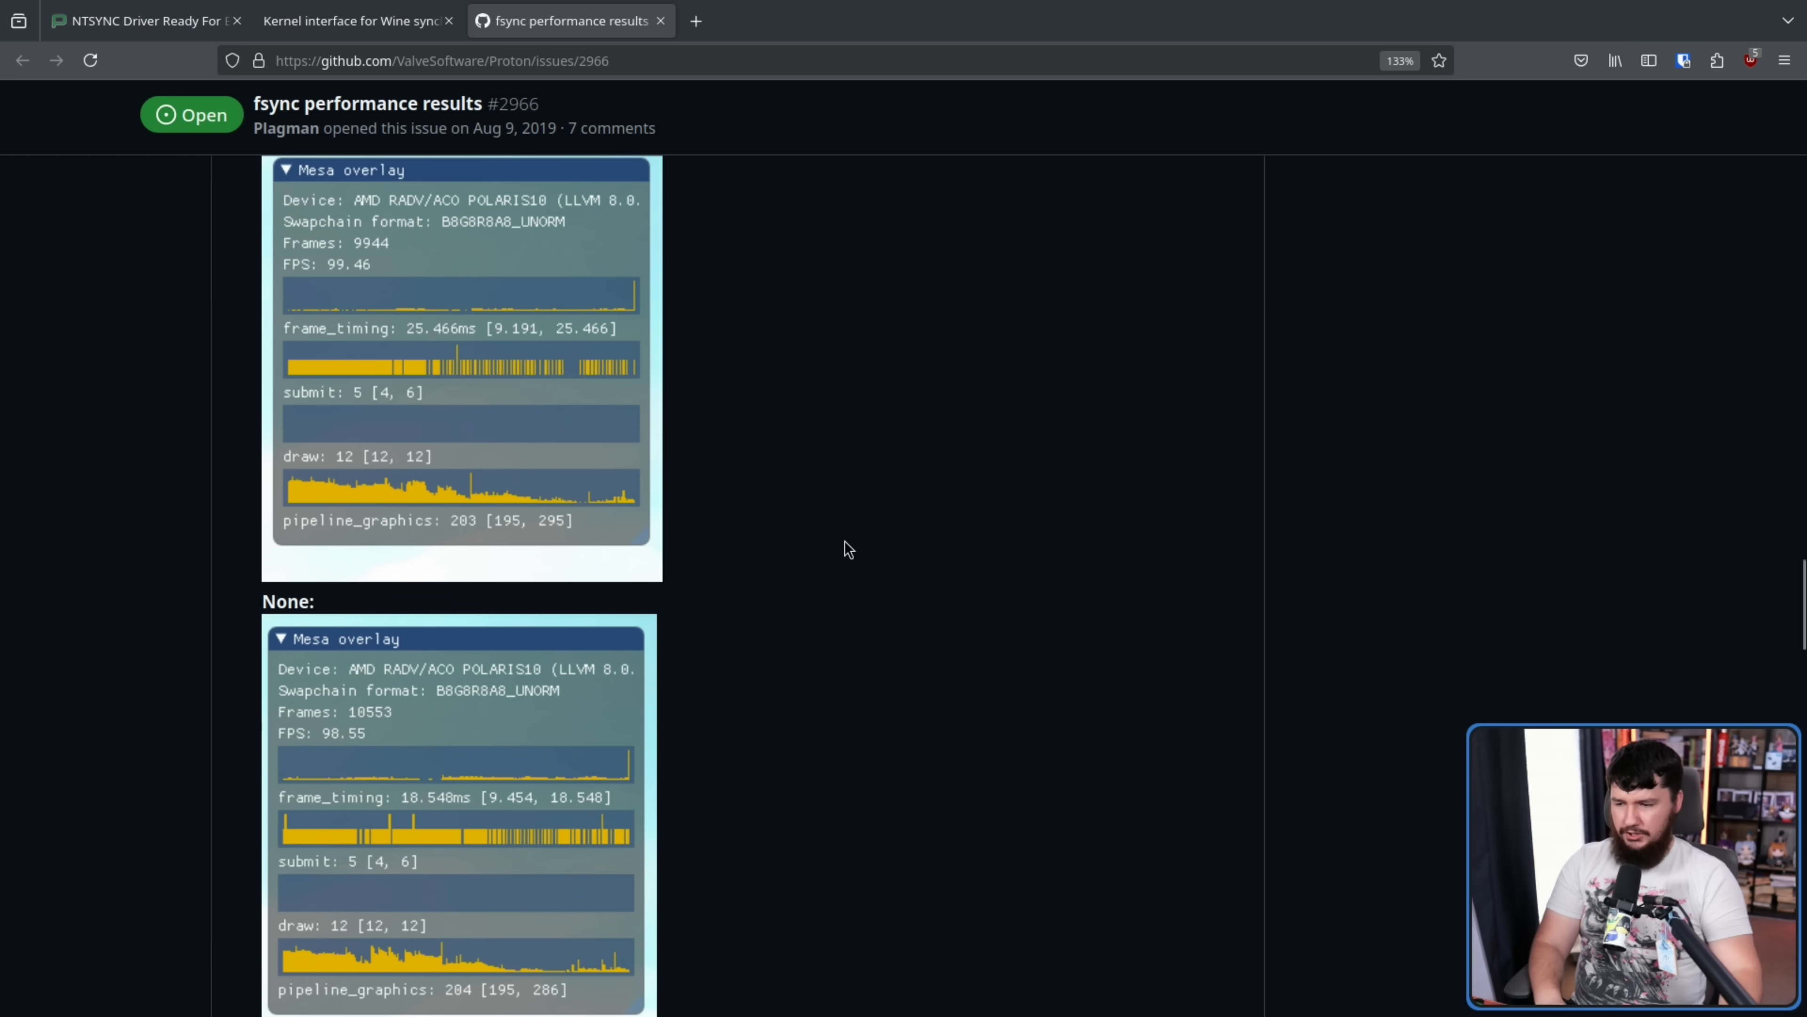
{"action": "mouse_move", "coordinate": [856, 554]}
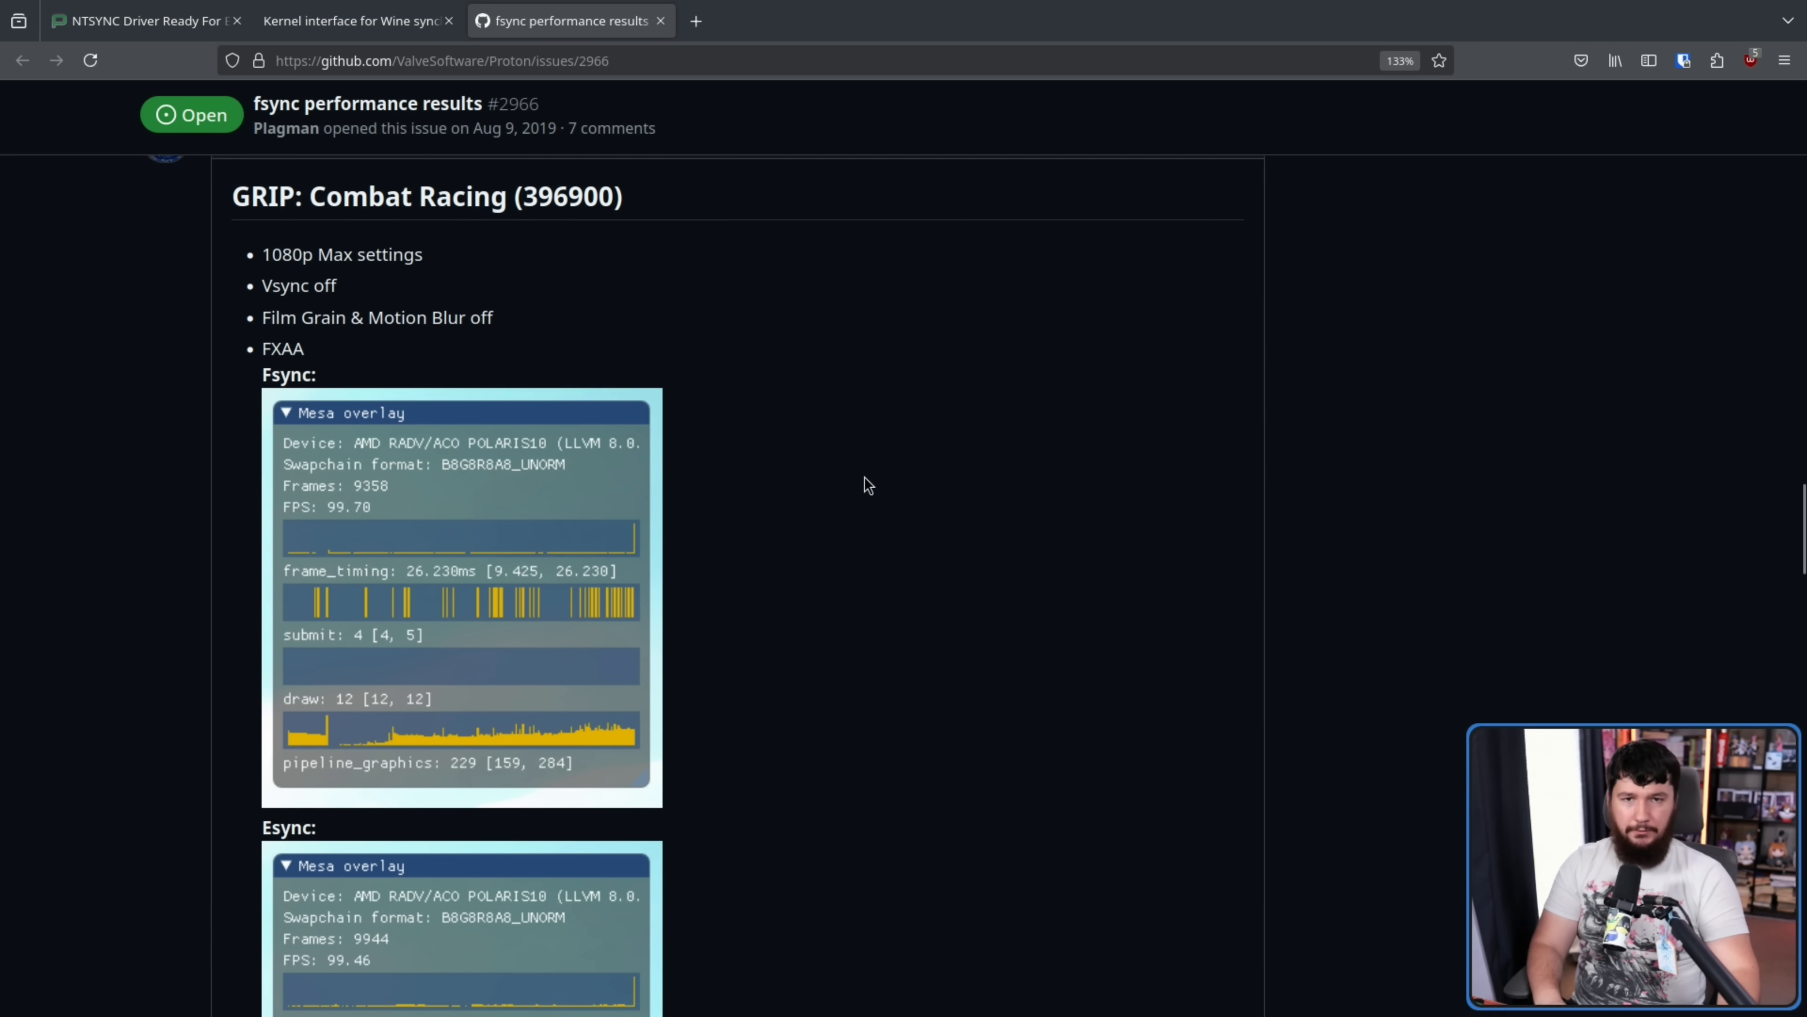
Step: Bring up WineHQ bug 50281 and highlight 'without staging' in its title
{"action": "left_click", "coordinate": [354, 21]}
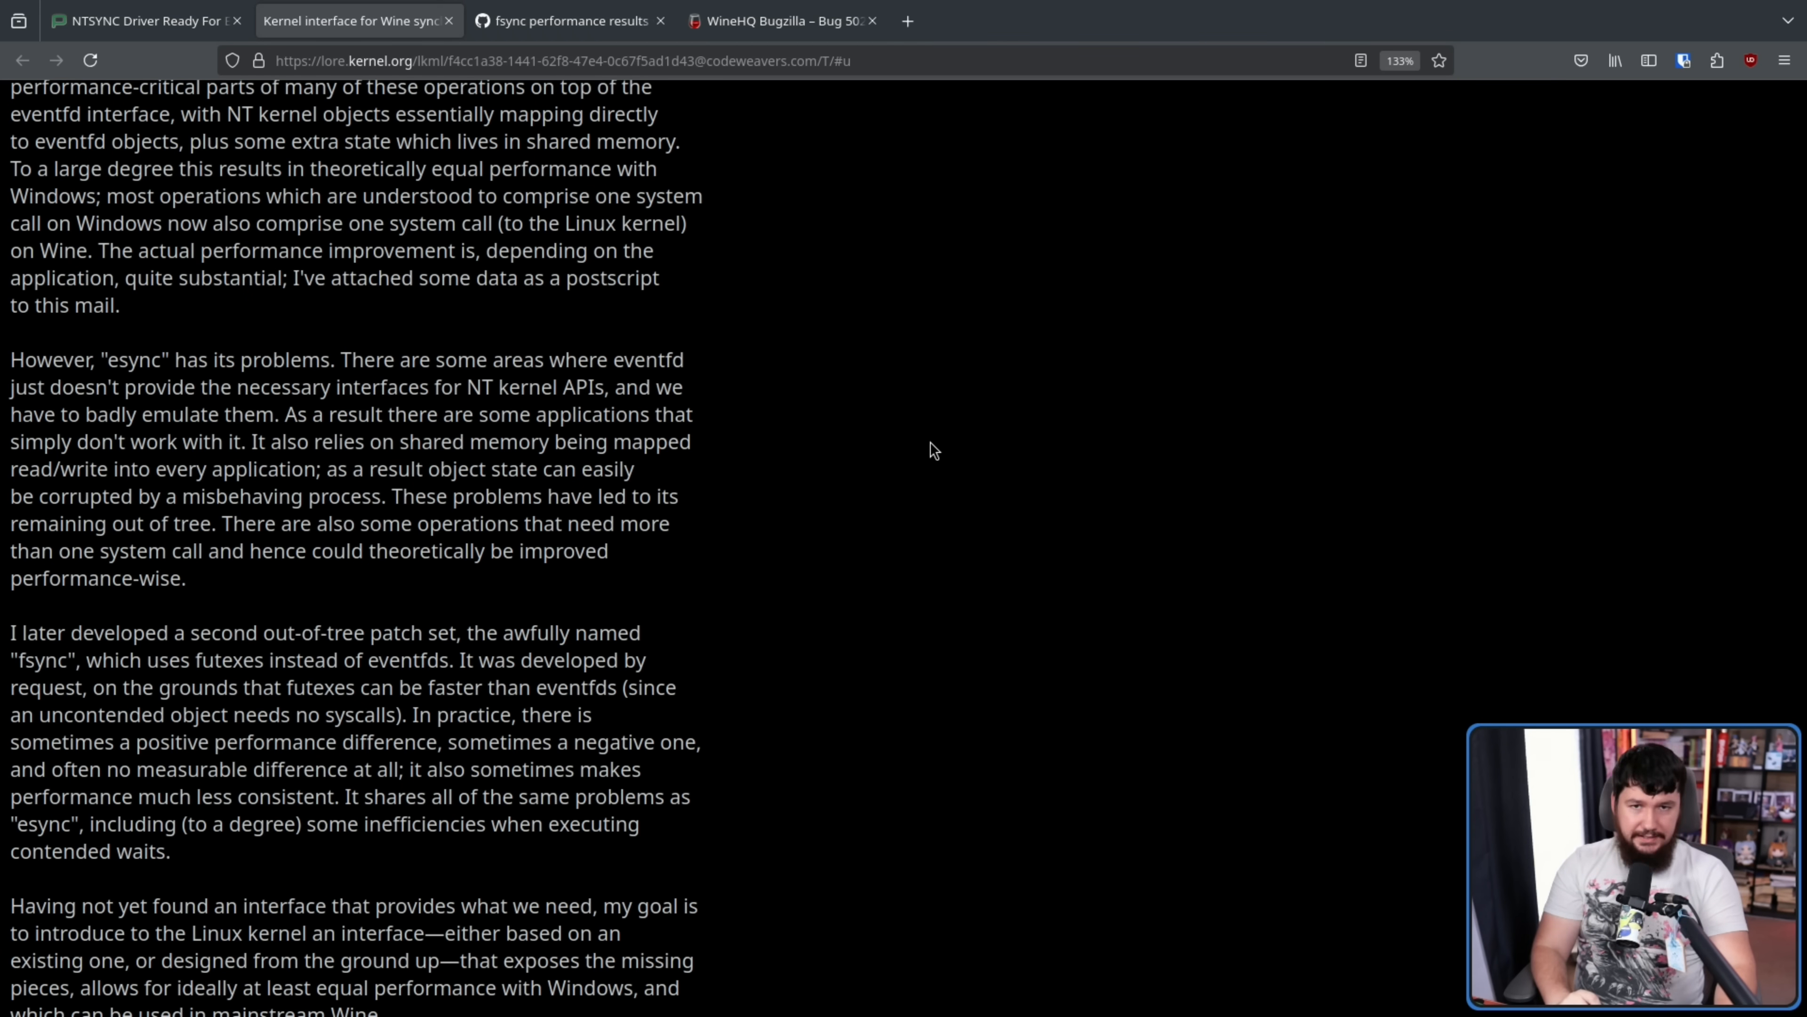
{"action": "left_click", "coordinate": [781, 19]}
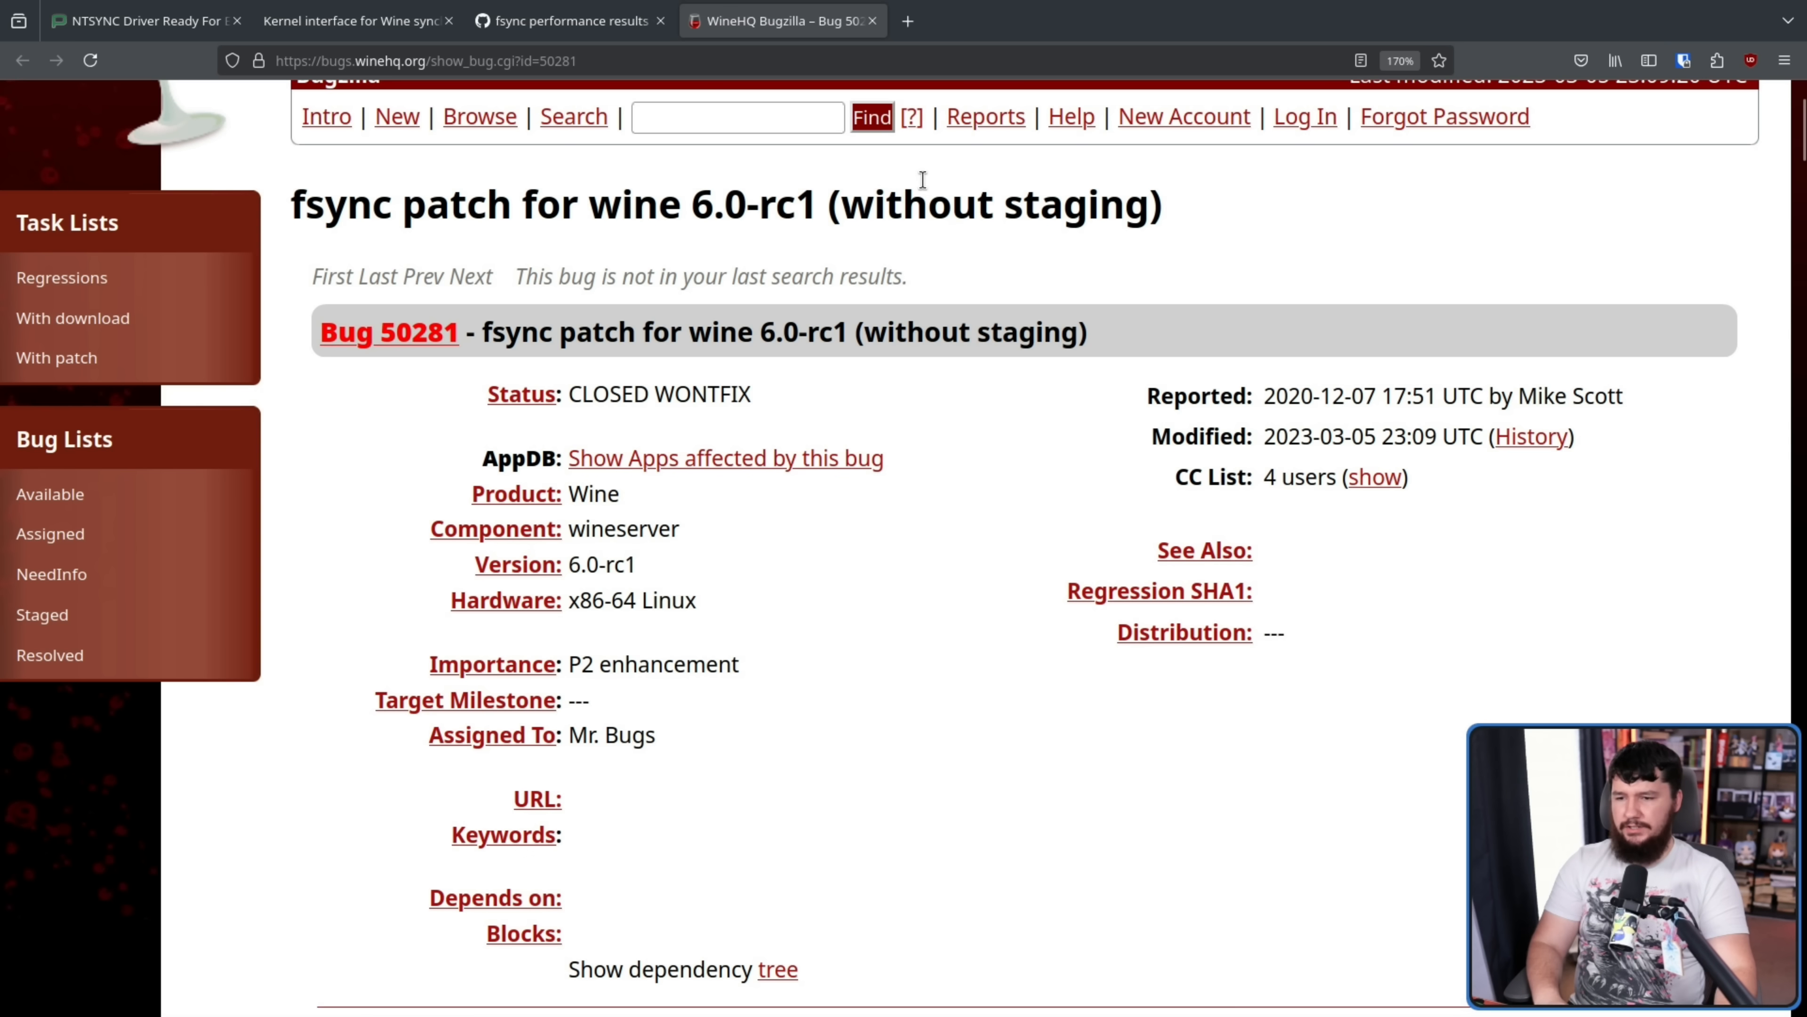
{"action": "left_click_drag", "start_coordinate": [882, 204], "coordinate": [1164, 204]}
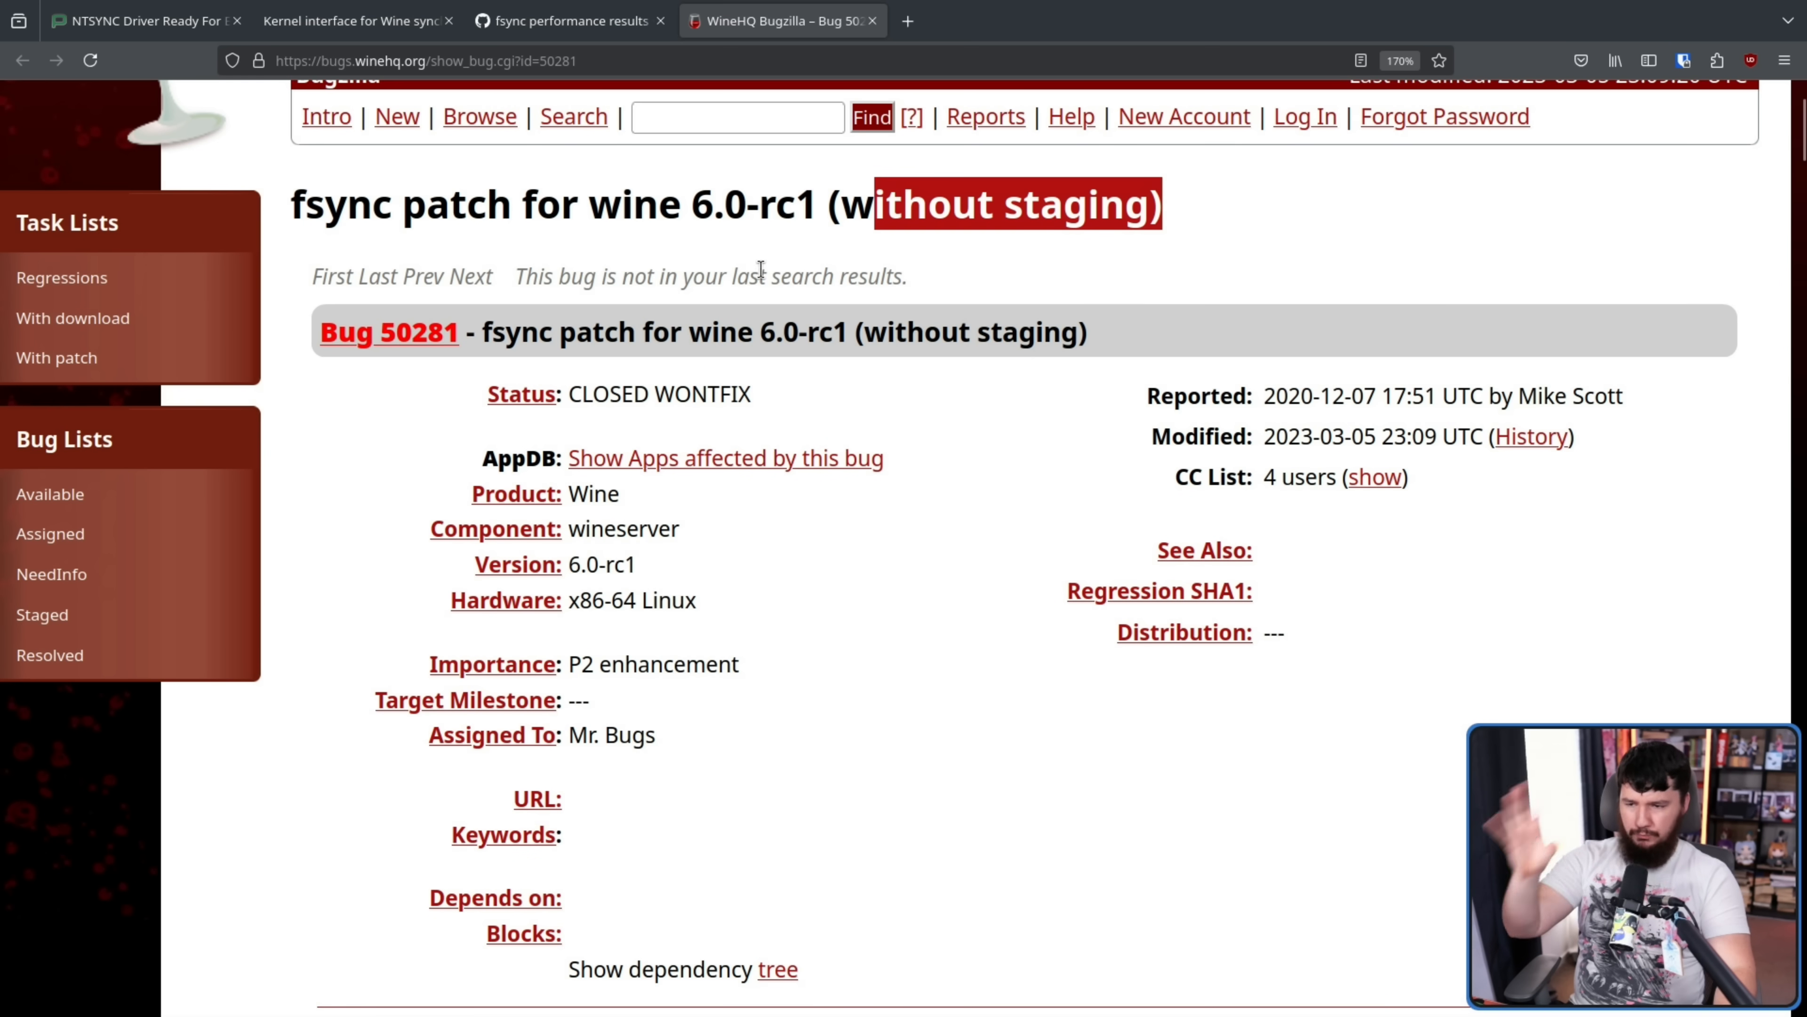
Step: Scroll through the comments to Zeb Figura's reply on why esync and fsync won't be accepted
{"action": "scroll", "scroll_direction": "down", "scroll_amount": 3}
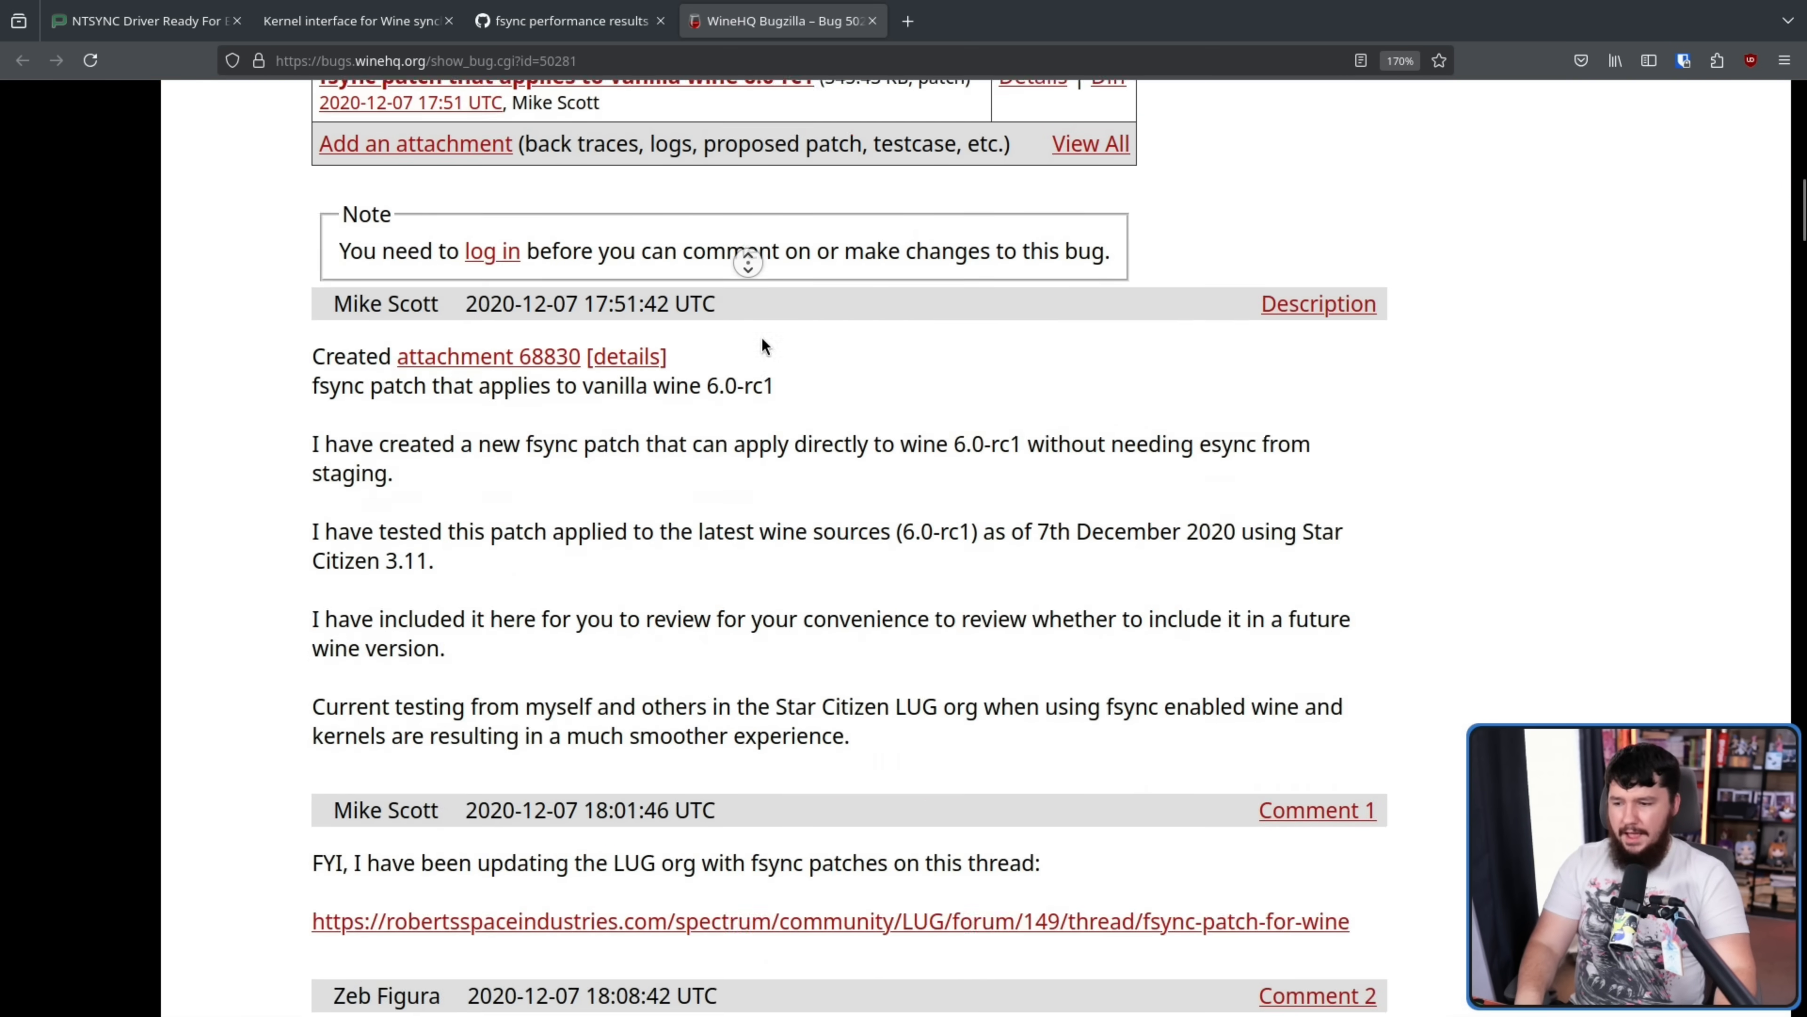
{"action": "scroll", "scroll_direction": "down", "scroll_amount": 3}
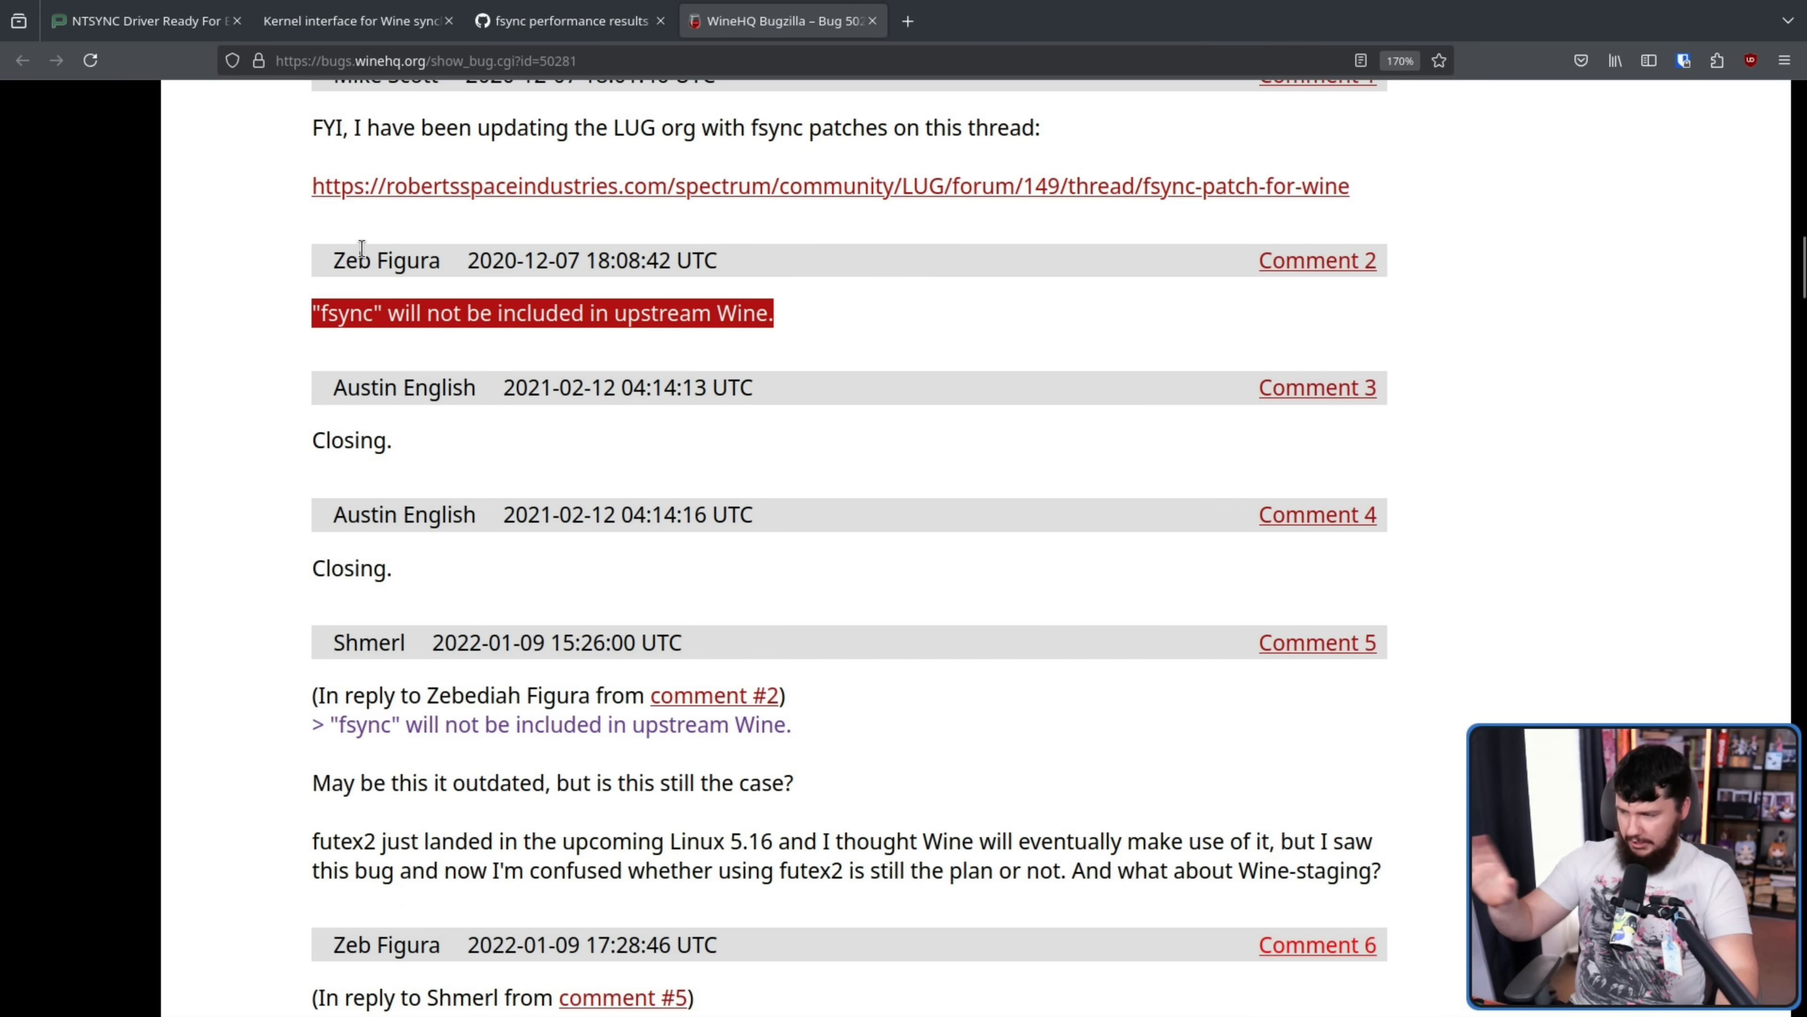
{"action": "mouse_move", "coordinate": [769, 375]}
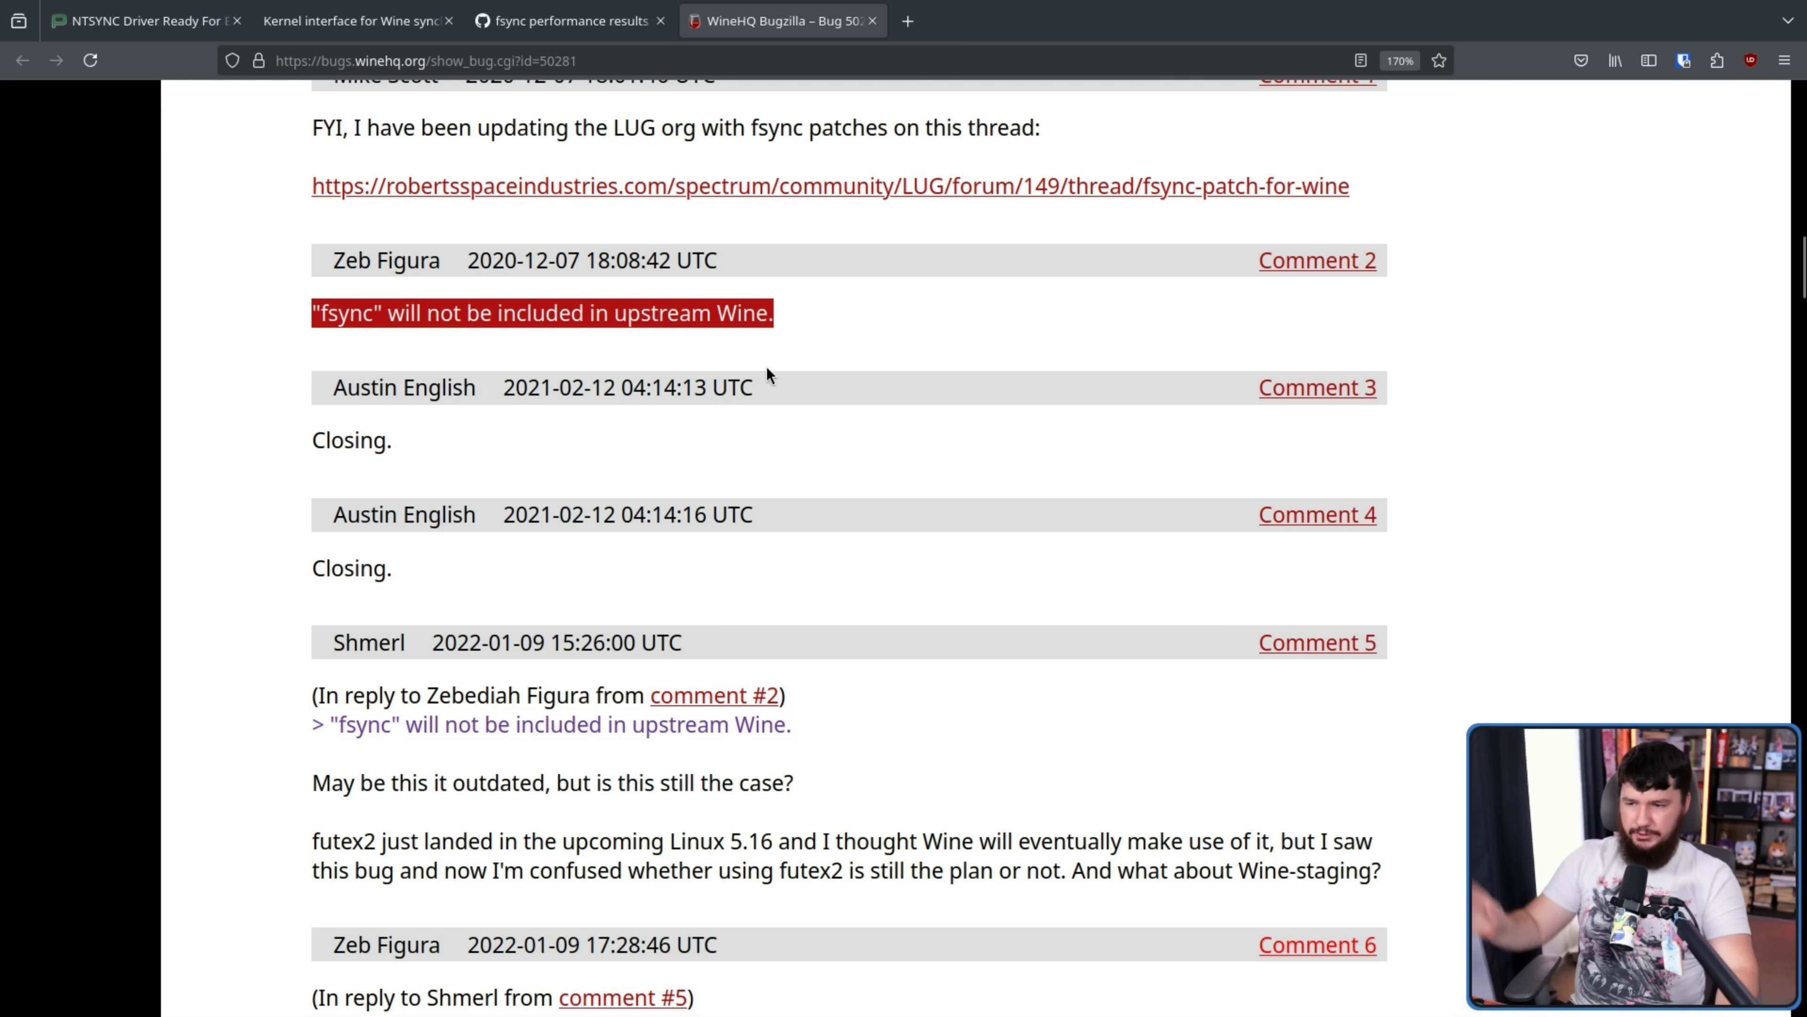
{"action": "mouse_move", "coordinate": [314, 326]}
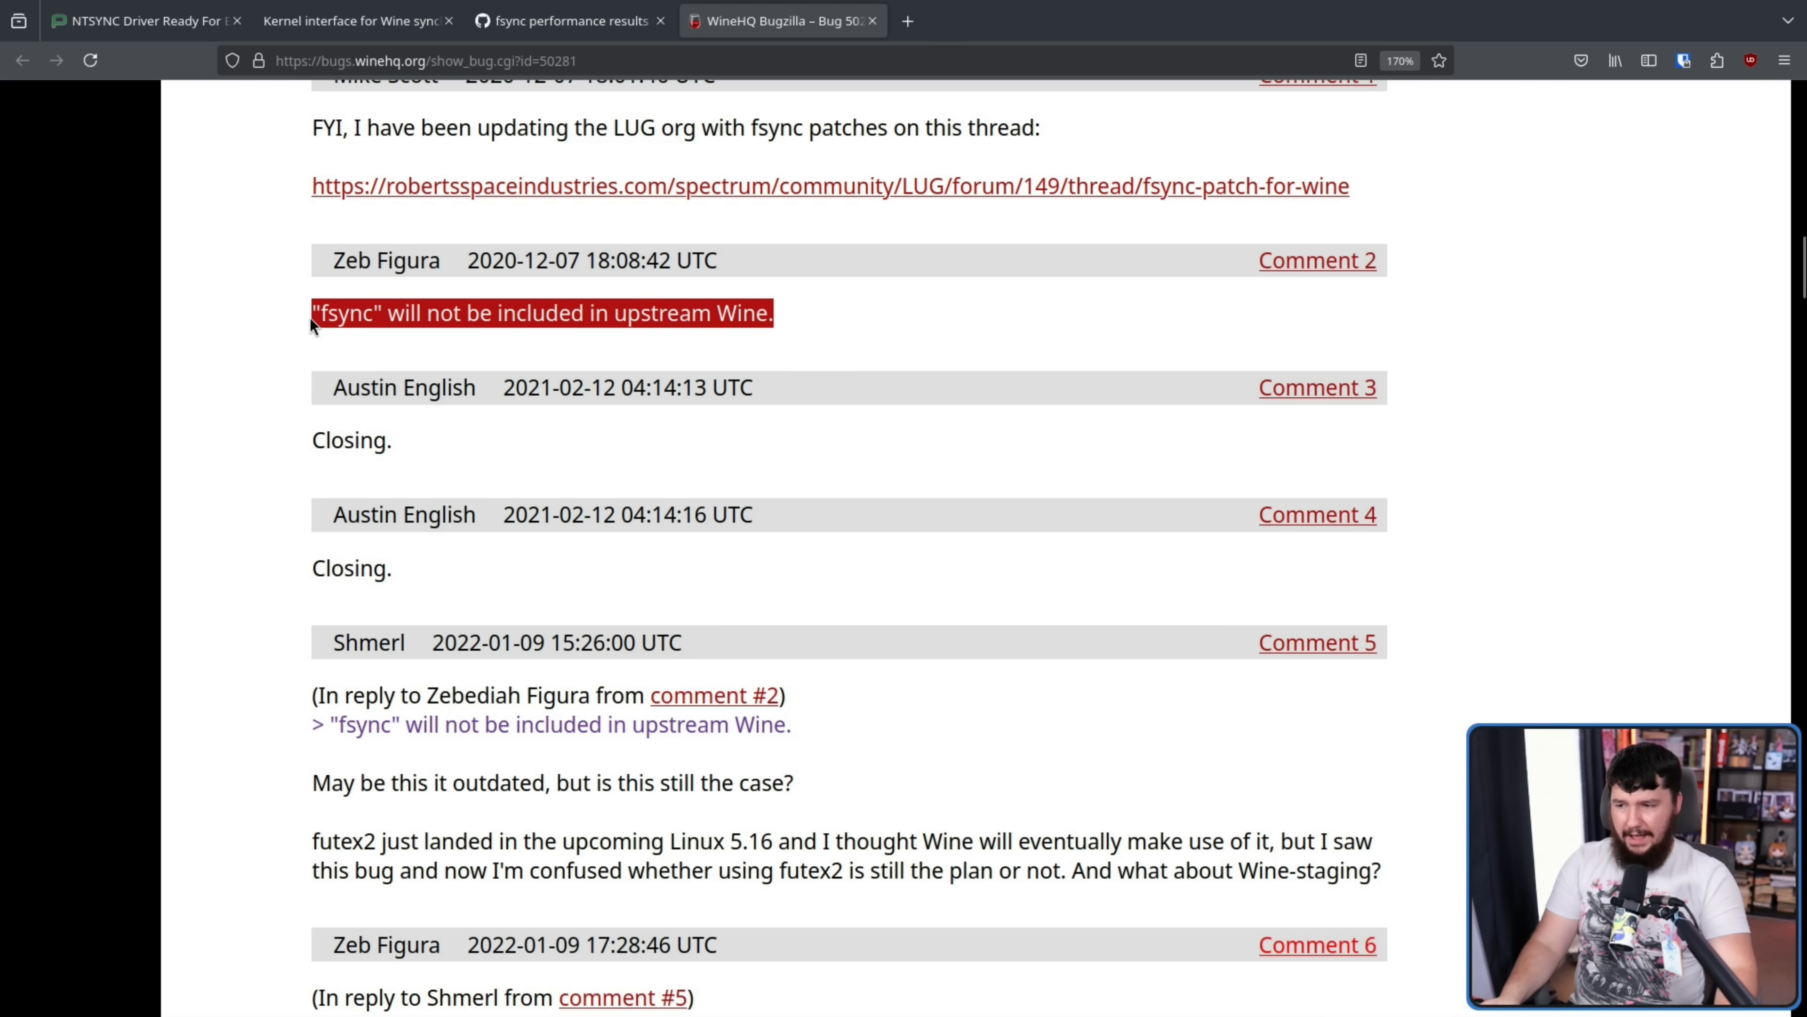
{"action": "mouse_move", "coordinate": [314, 386]}
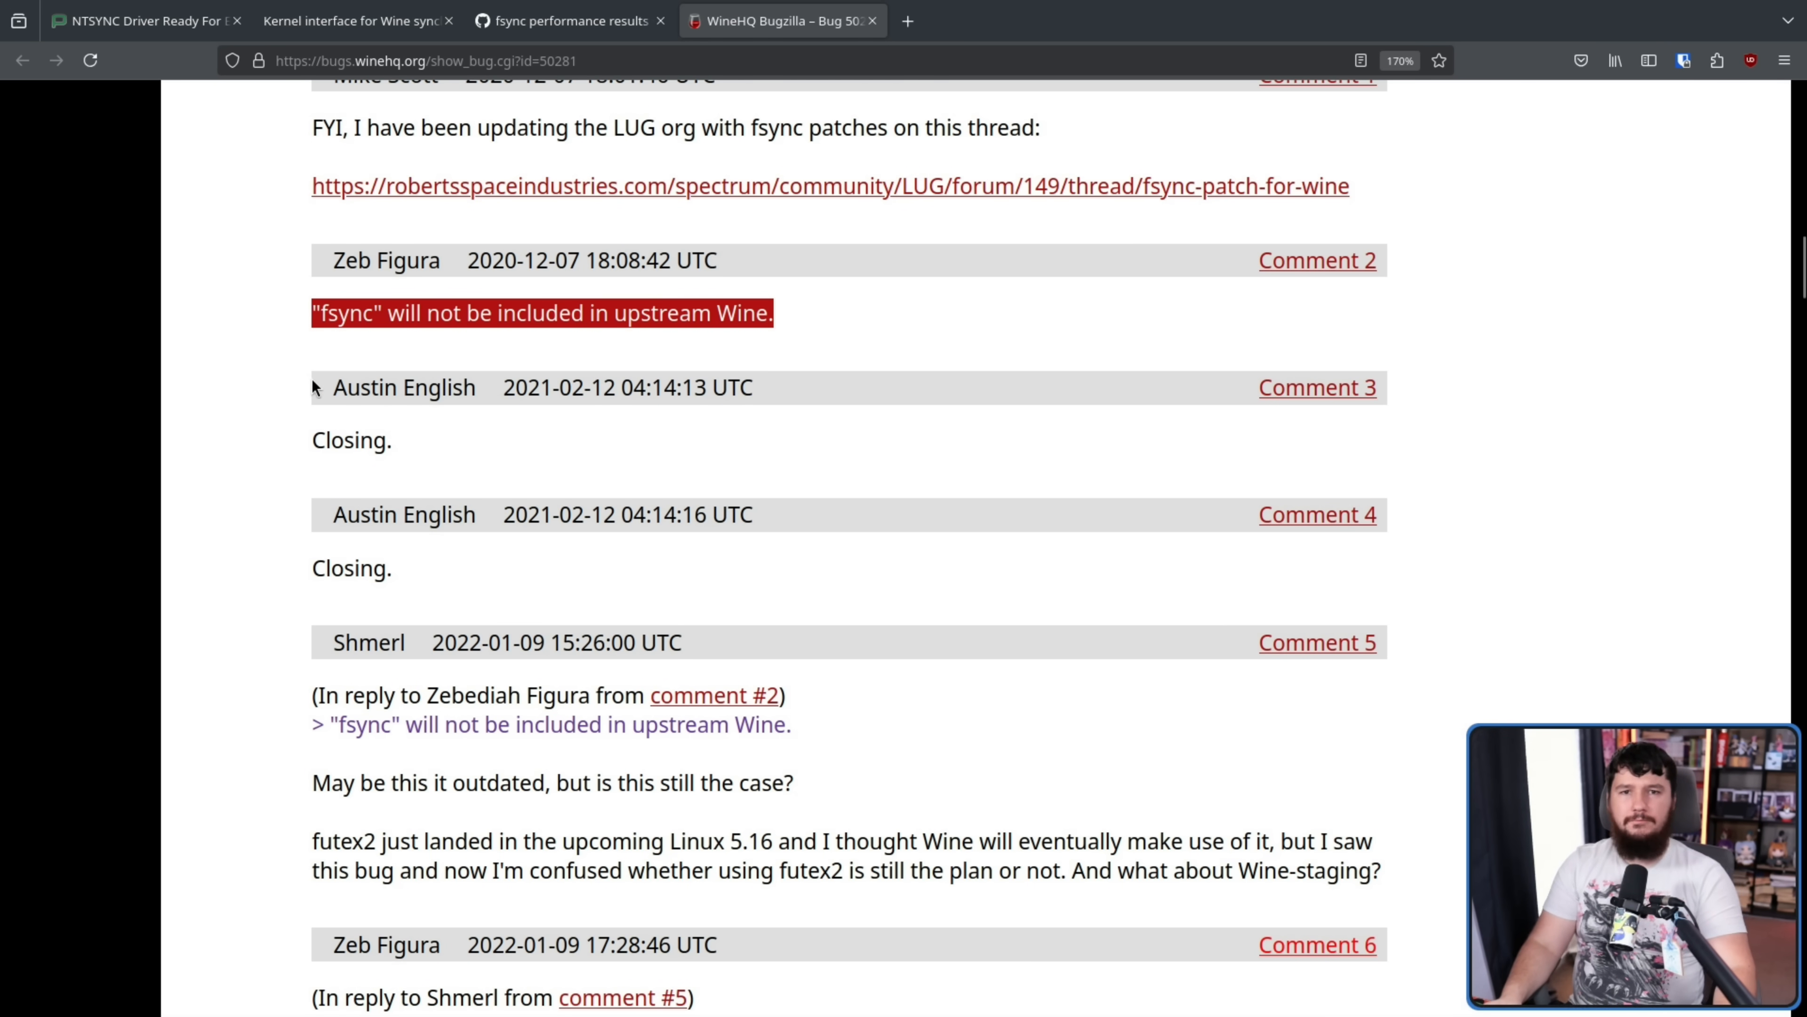
{"action": "scroll", "scroll_direction": "down", "scroll_amount": 3}
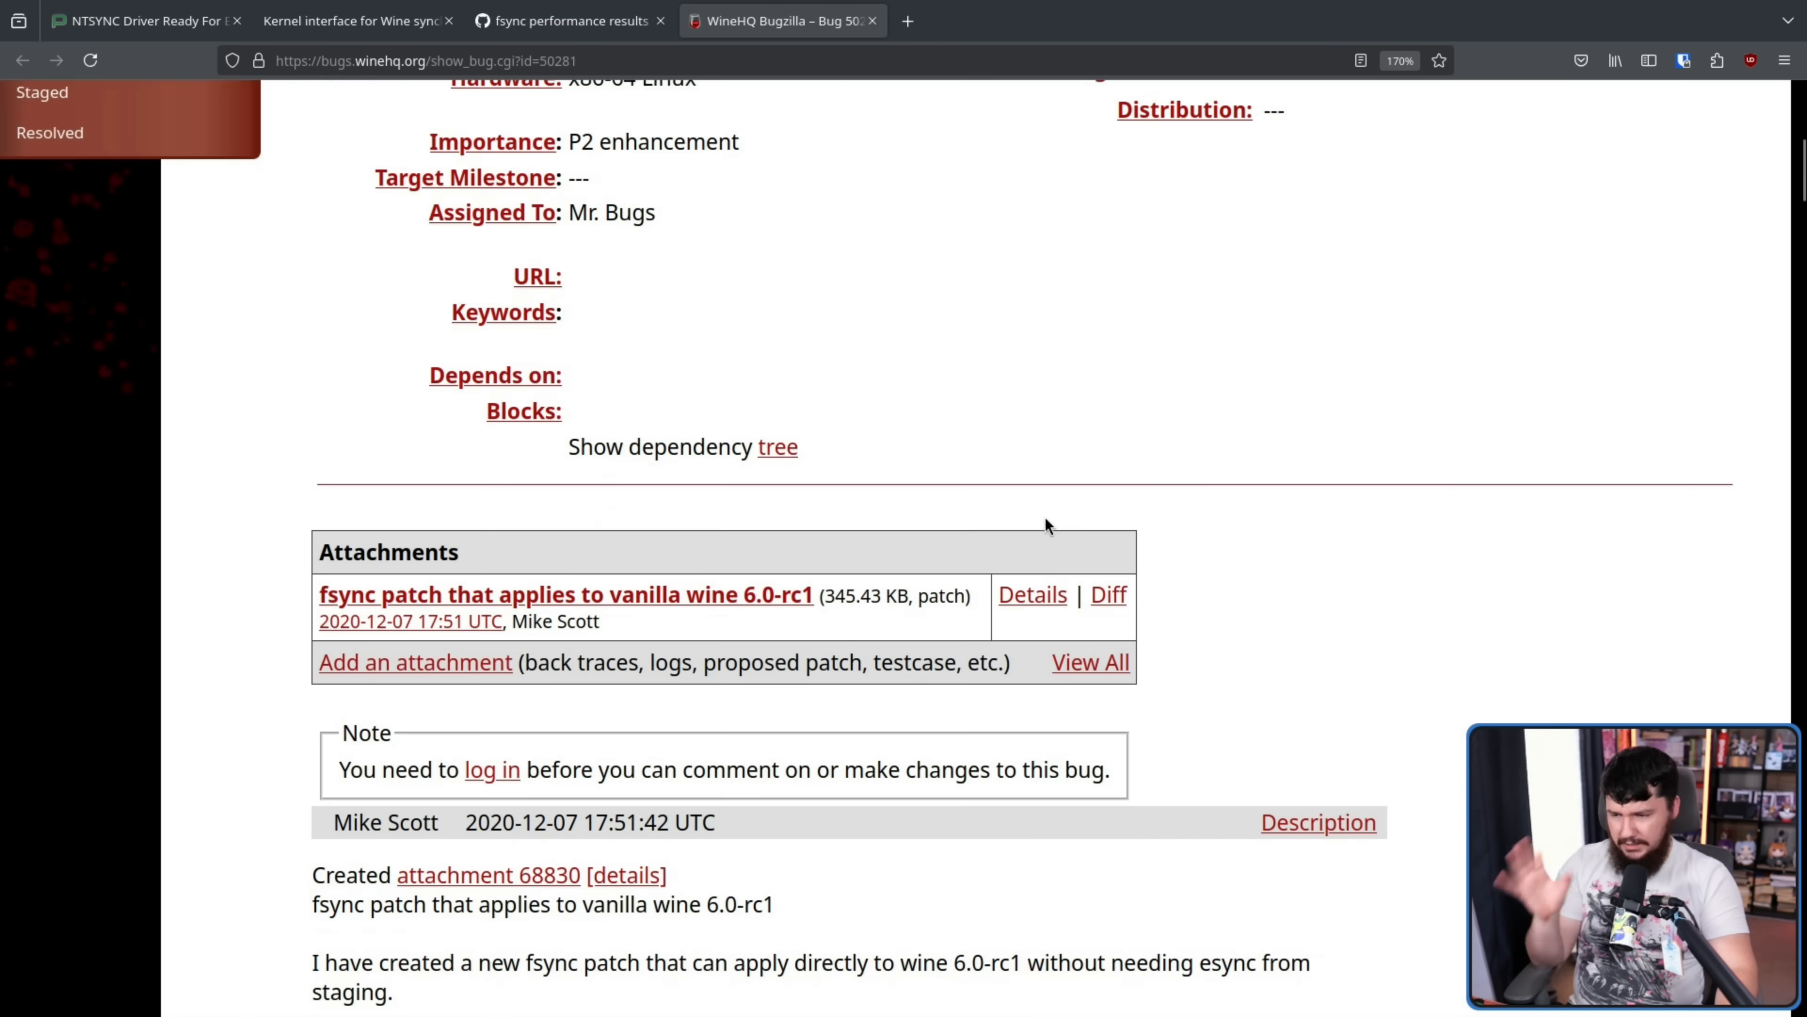
{"action": "scroll", "scroll_direction": "down", "scroll_amount": 3}
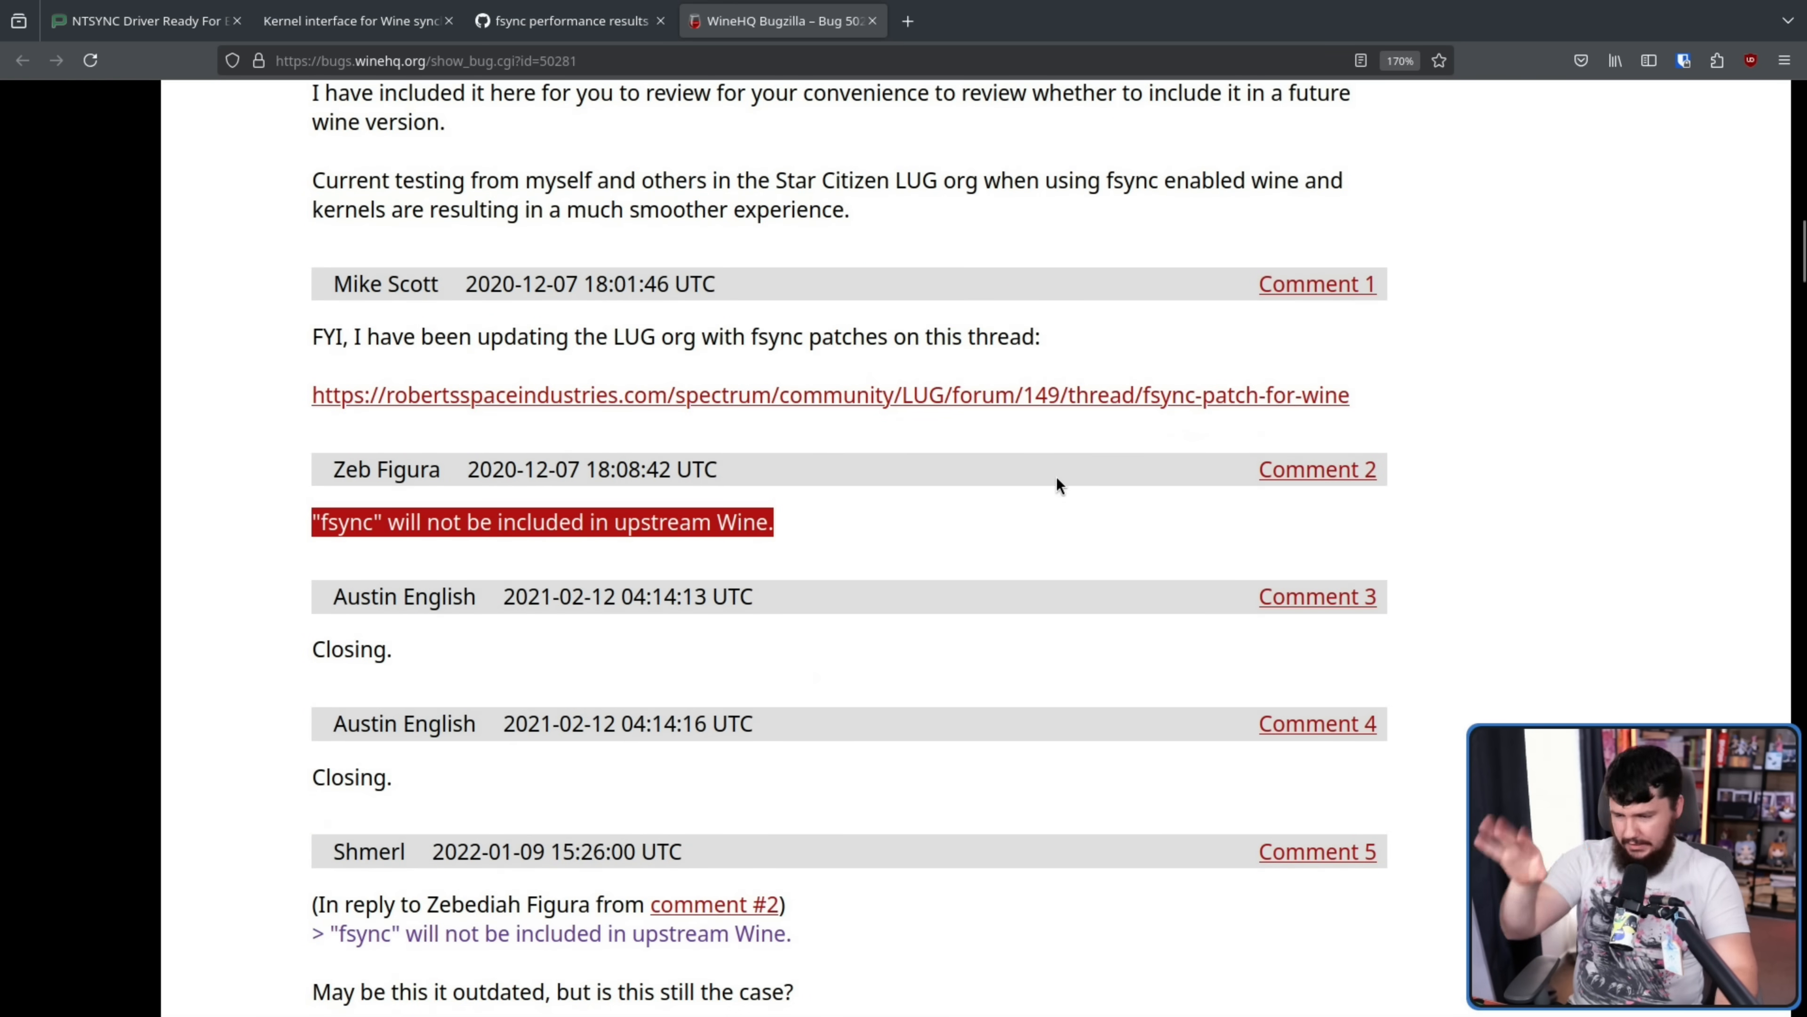
{"action": "scroll", "scroll_direction": "down", "scroll_amount": 3}
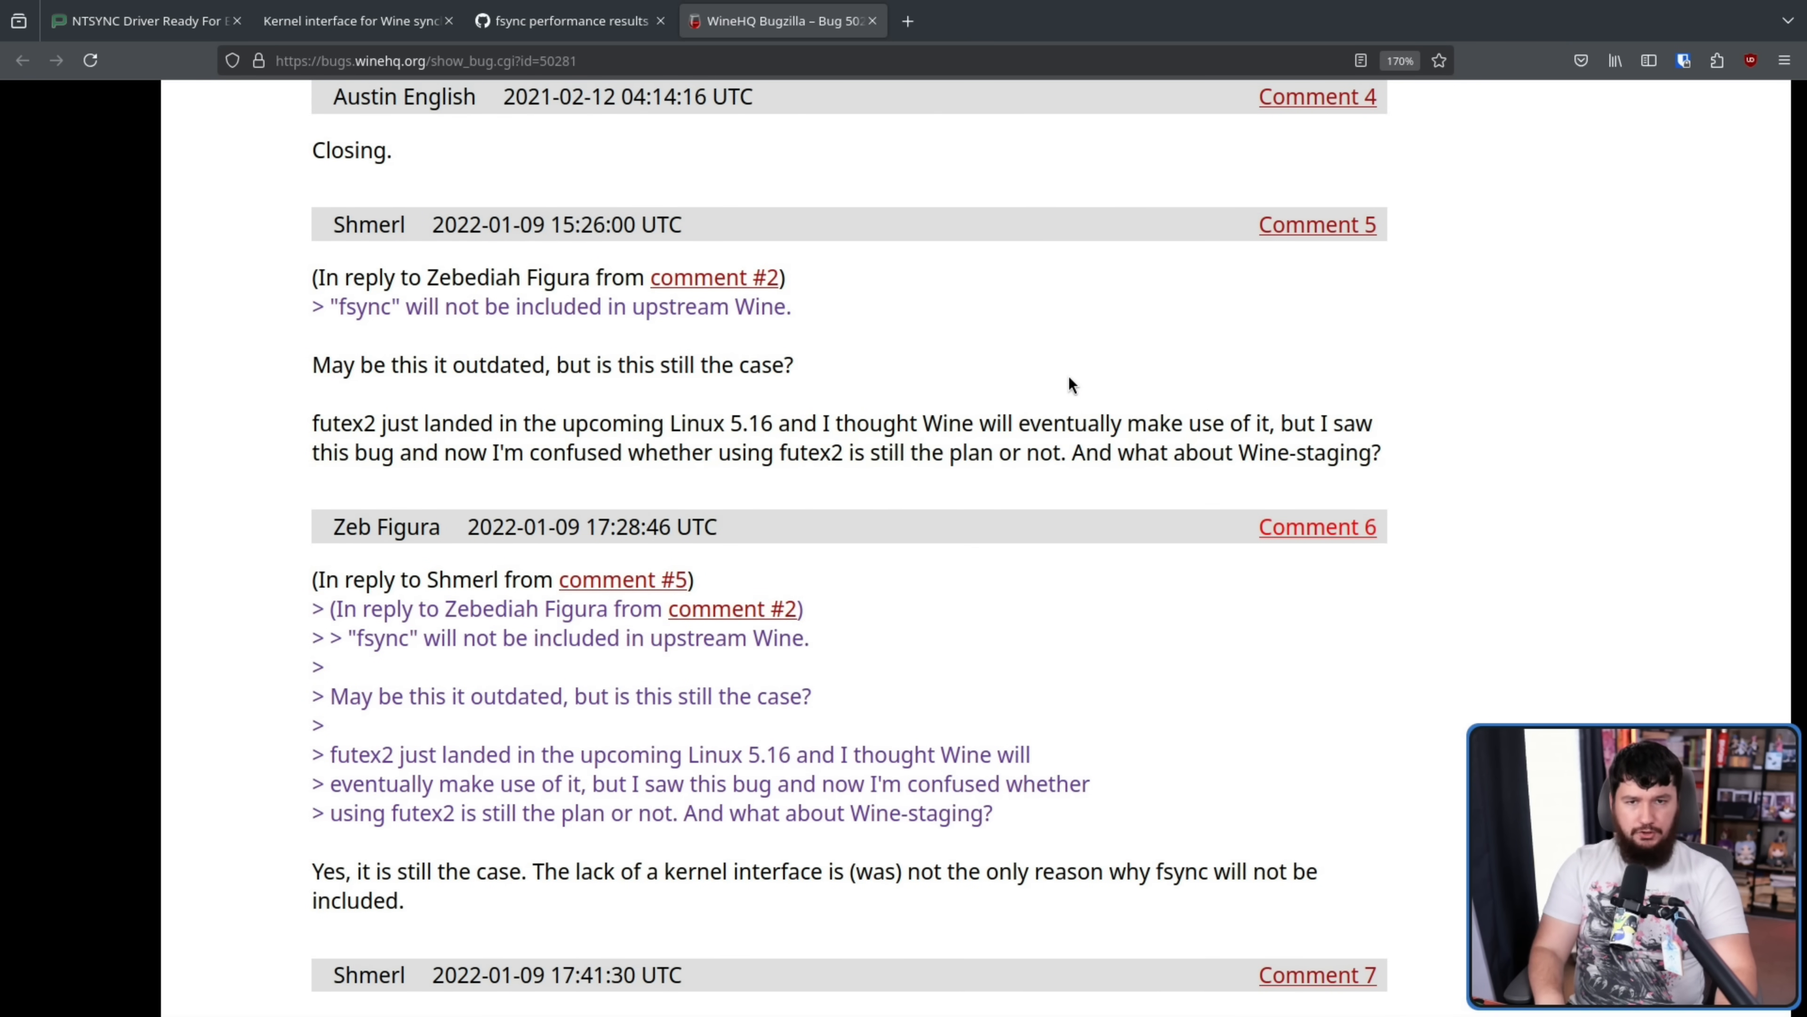
{"action": "scroll", "scroll_direction": "down", "scroll_amount": 3}
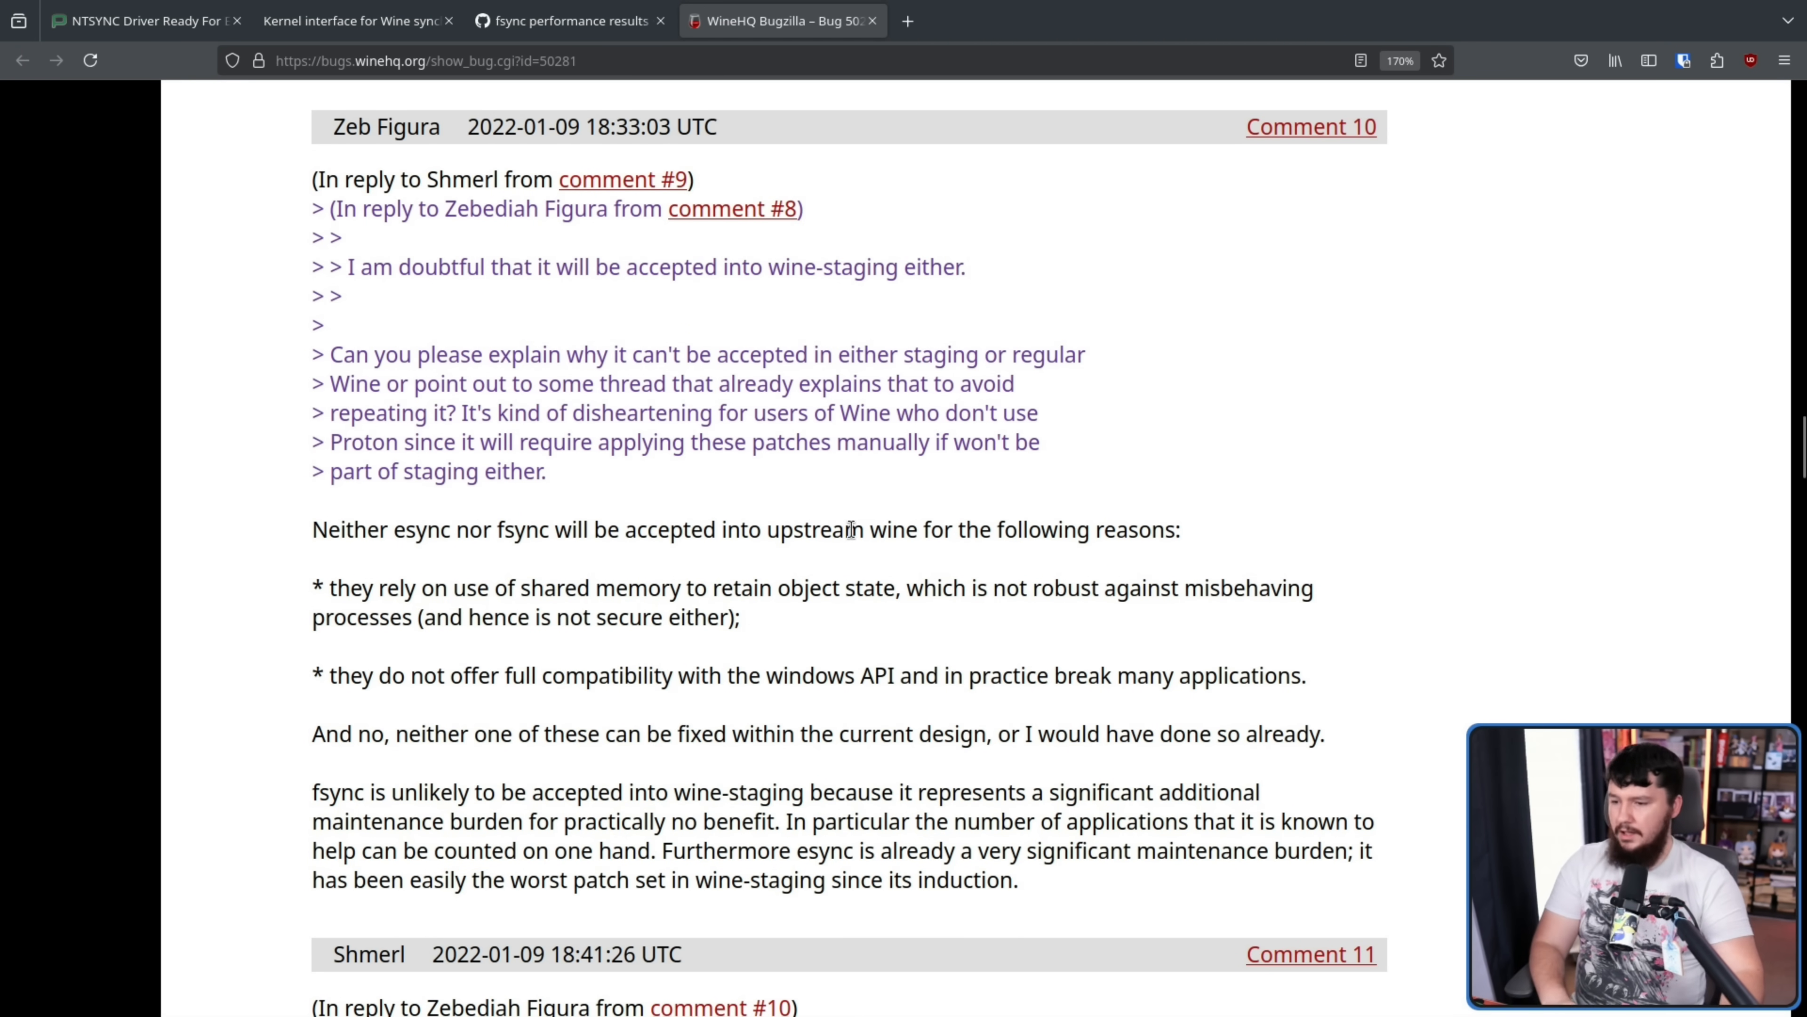
{"action": "mouse_move", "coordinate": [841, 617]}
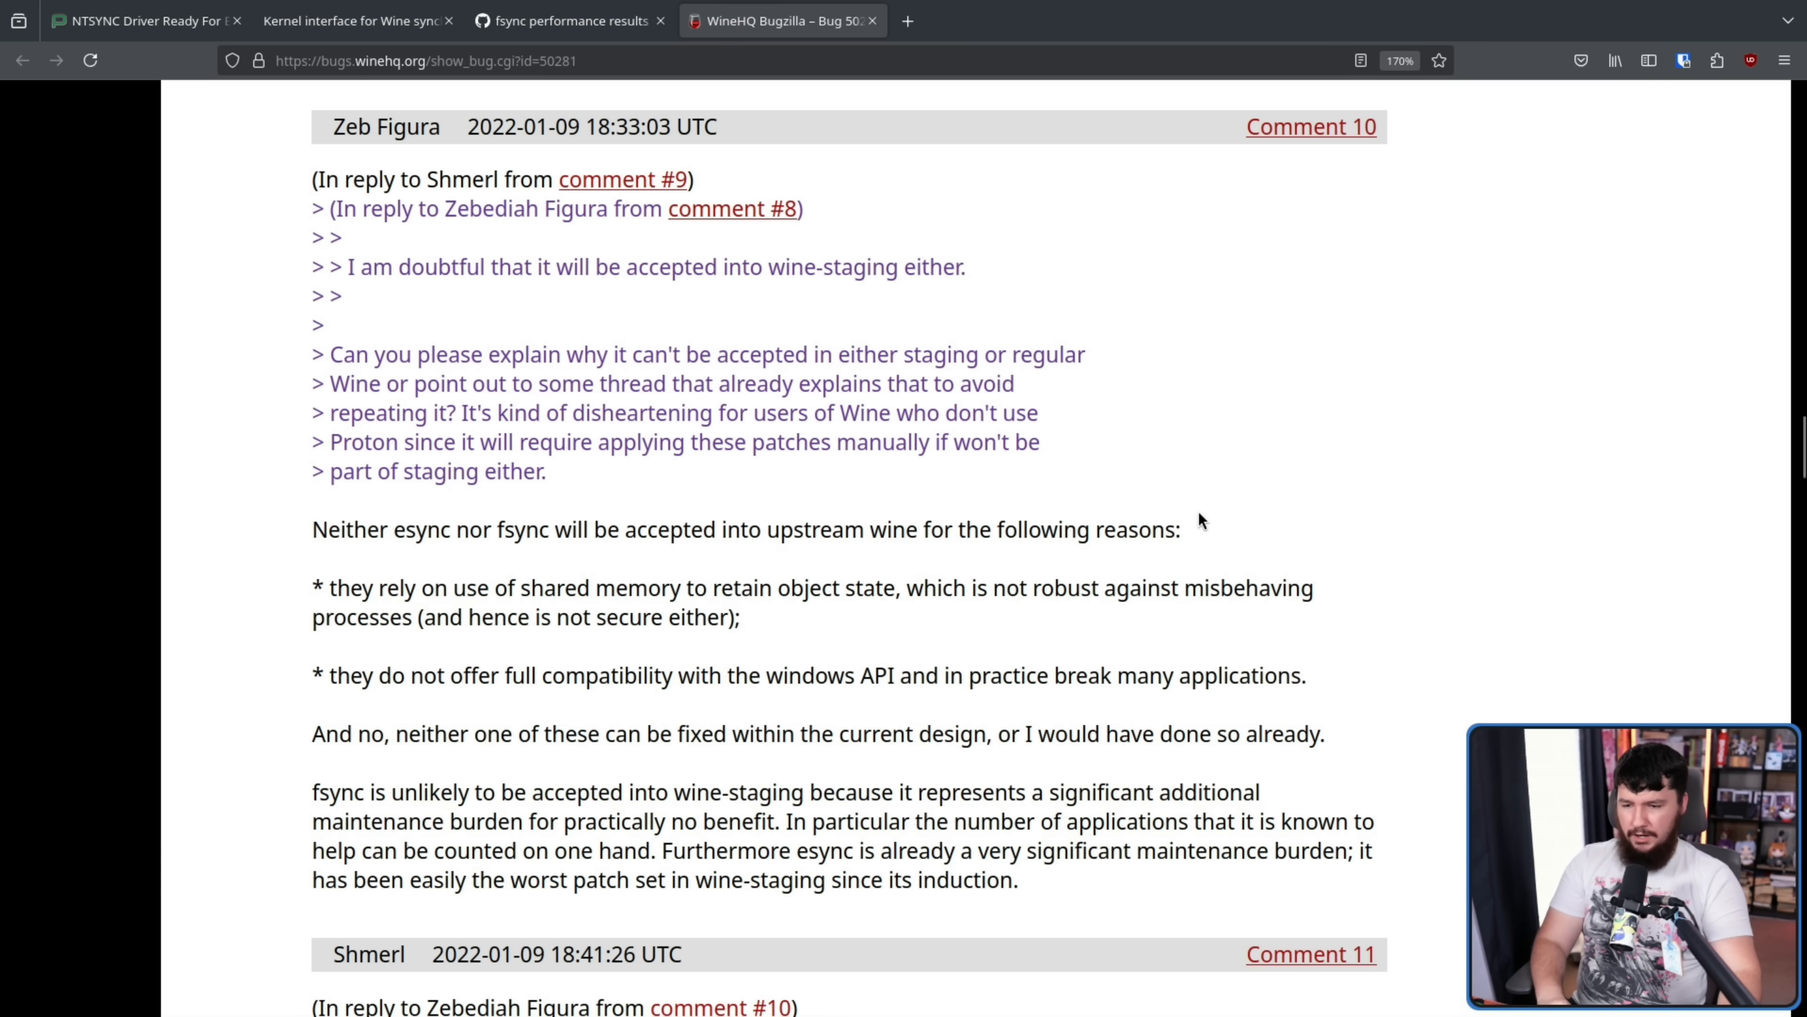
{"action": "scroll", "scroll_direction": "down", "scroll_amount": 3}
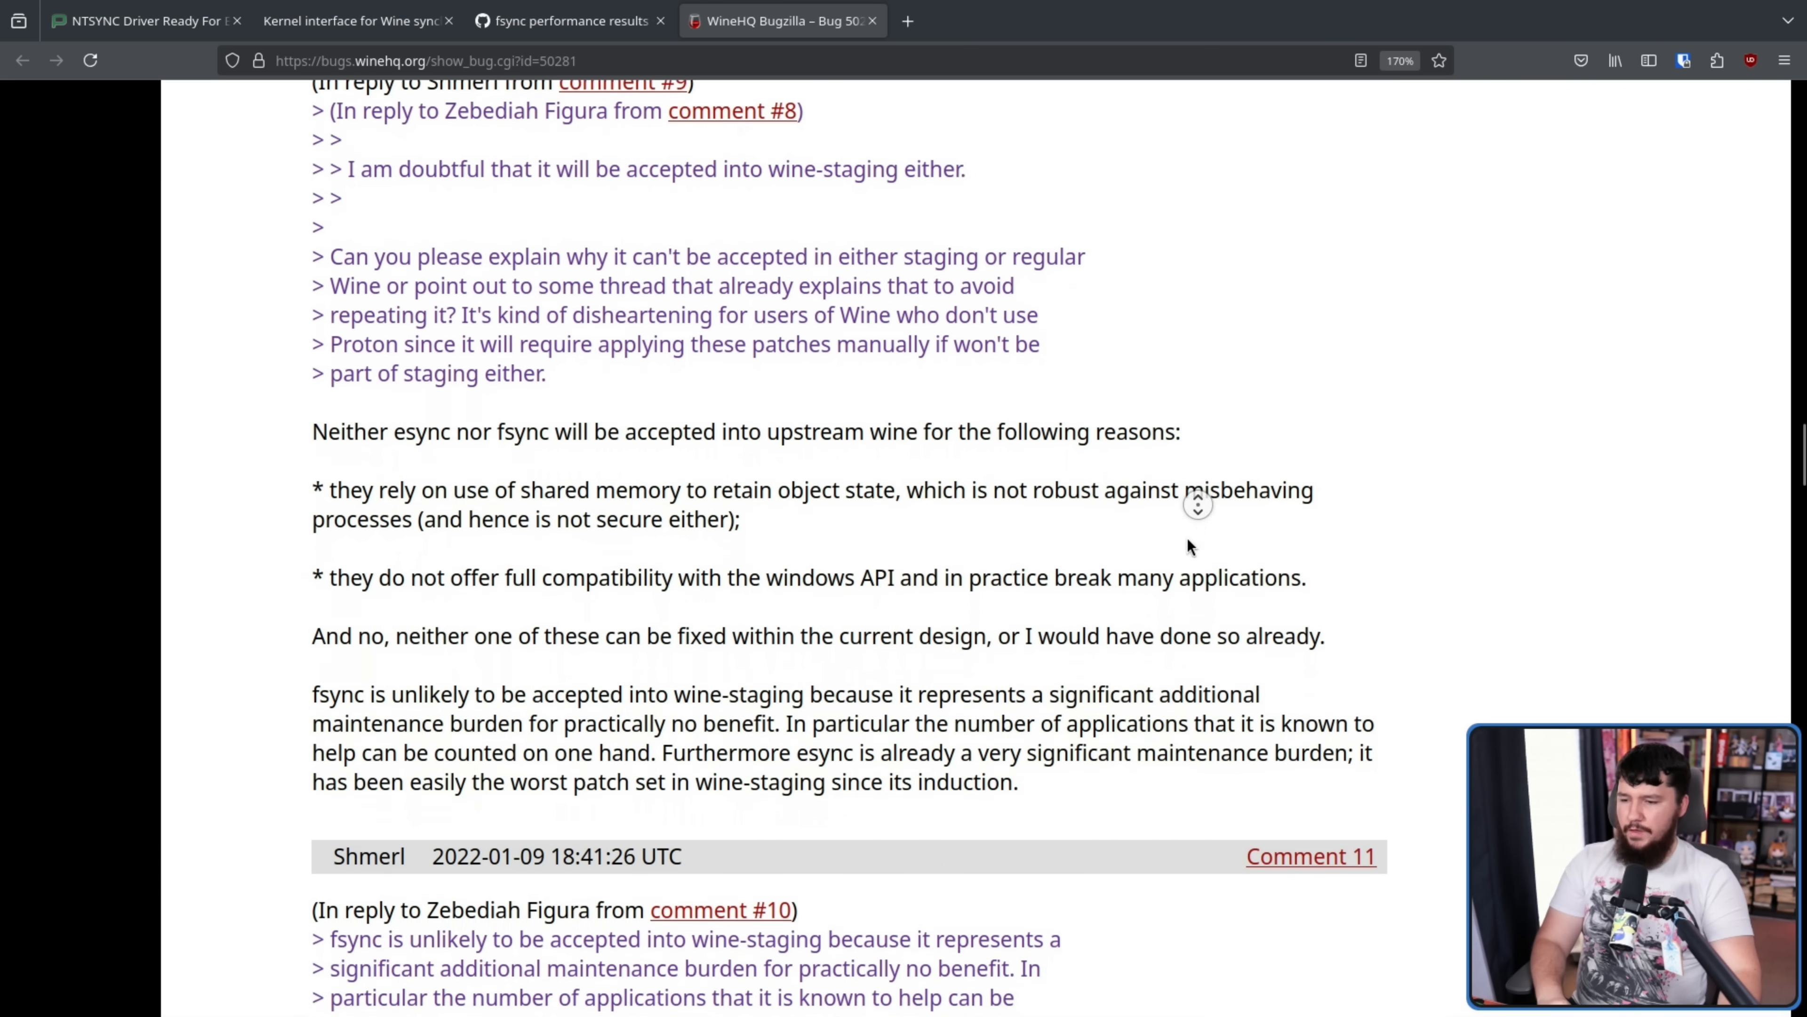
{"action": "scroll", "scroll_direction": "down", "scroll_amount": 3}
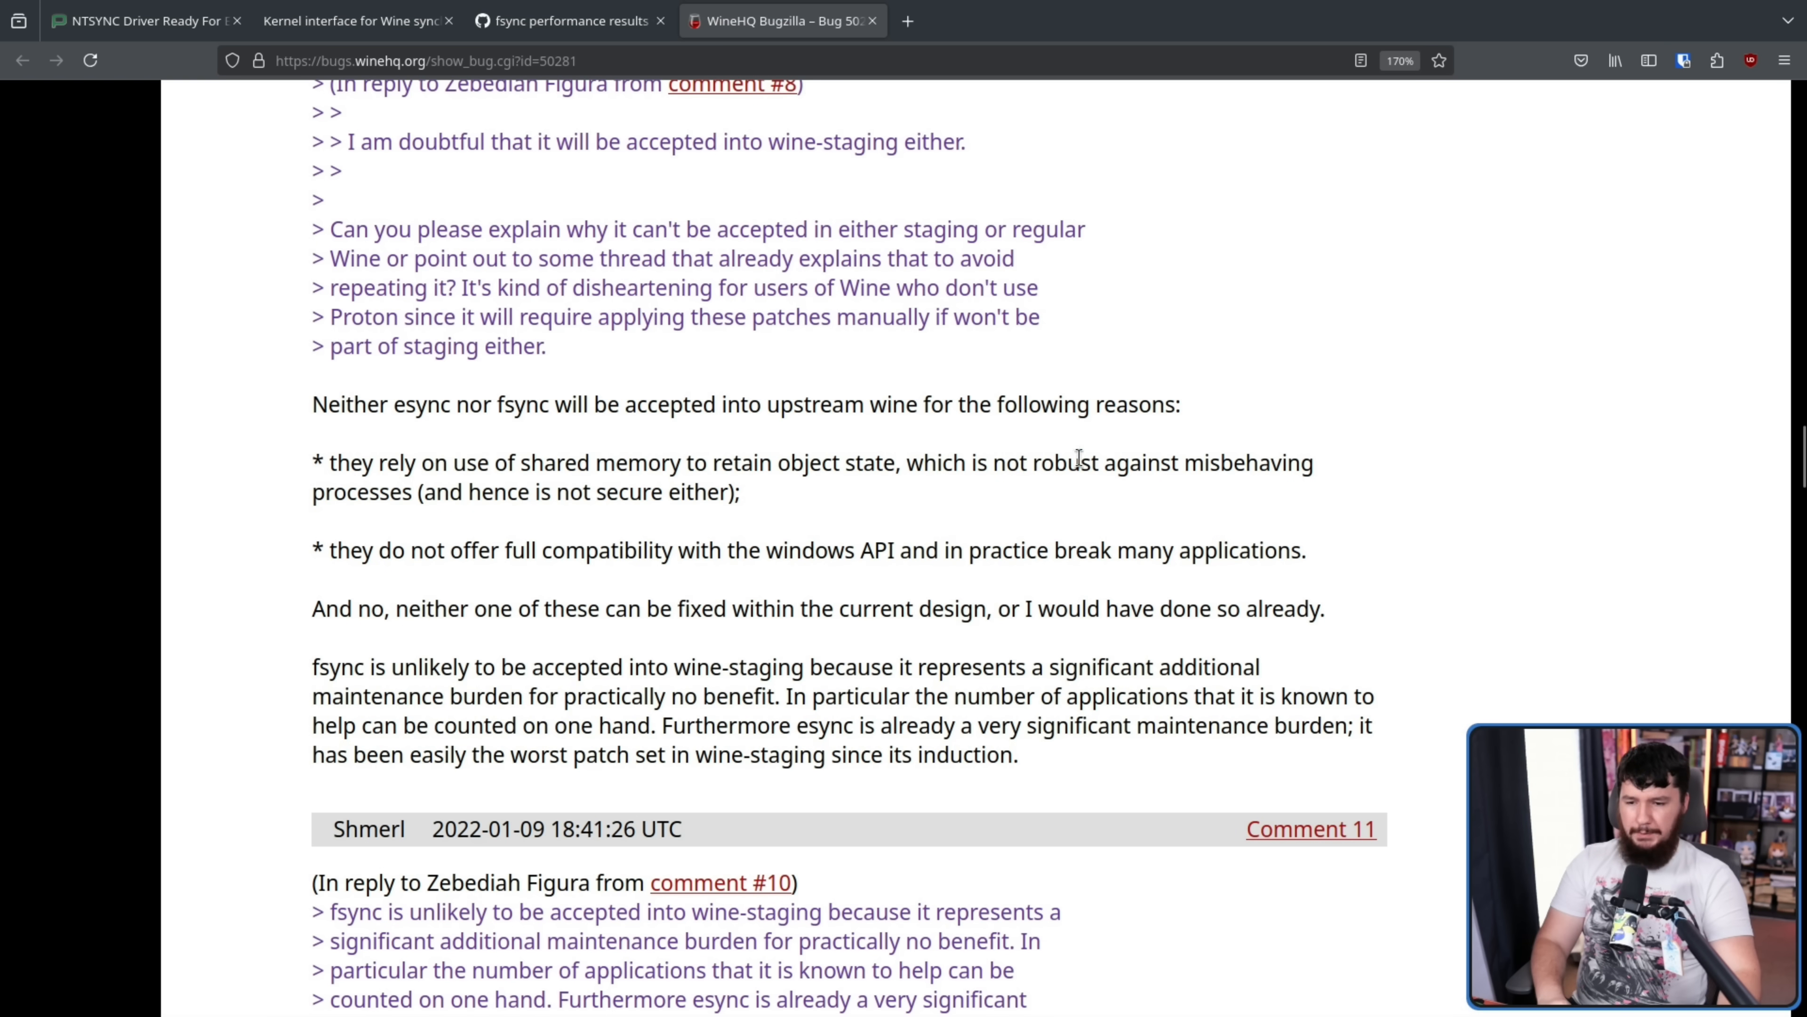
{"action": "mouse_move", "coordinate": [502, 502]}
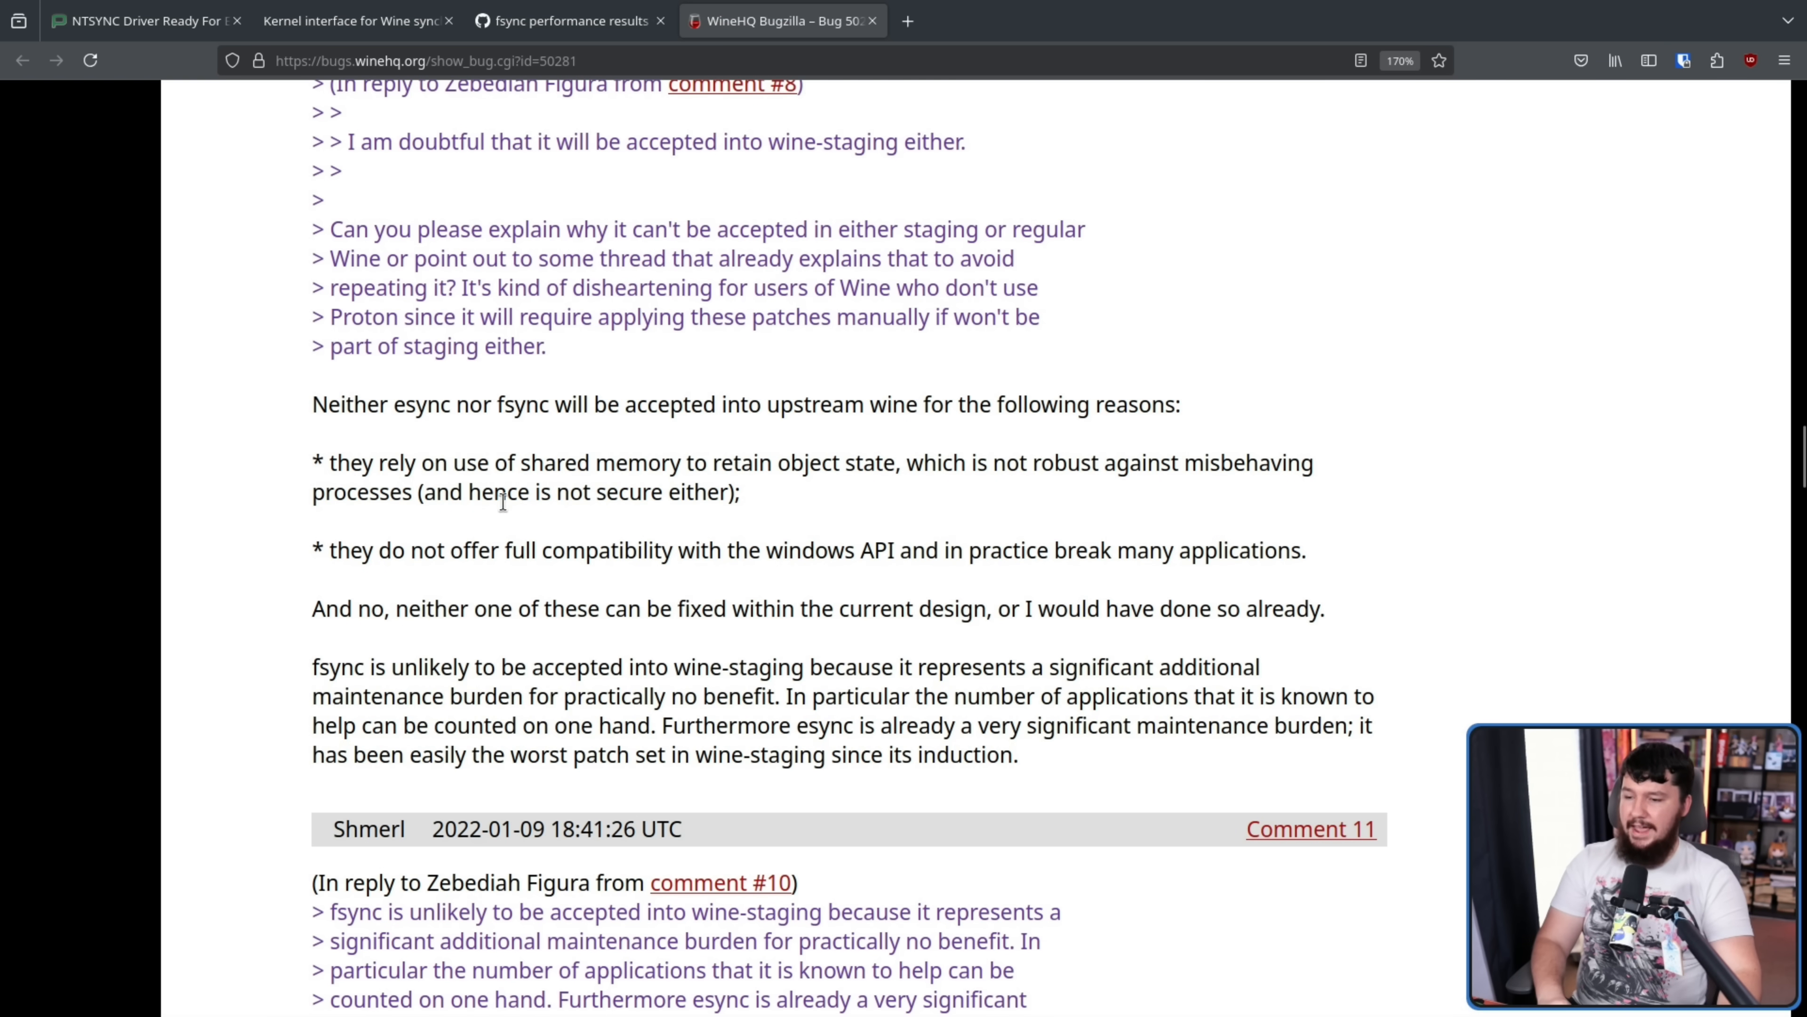
{"action": "left_click_drag", "start_coordinate": [422, 493], "coordinate": [741, 492]}
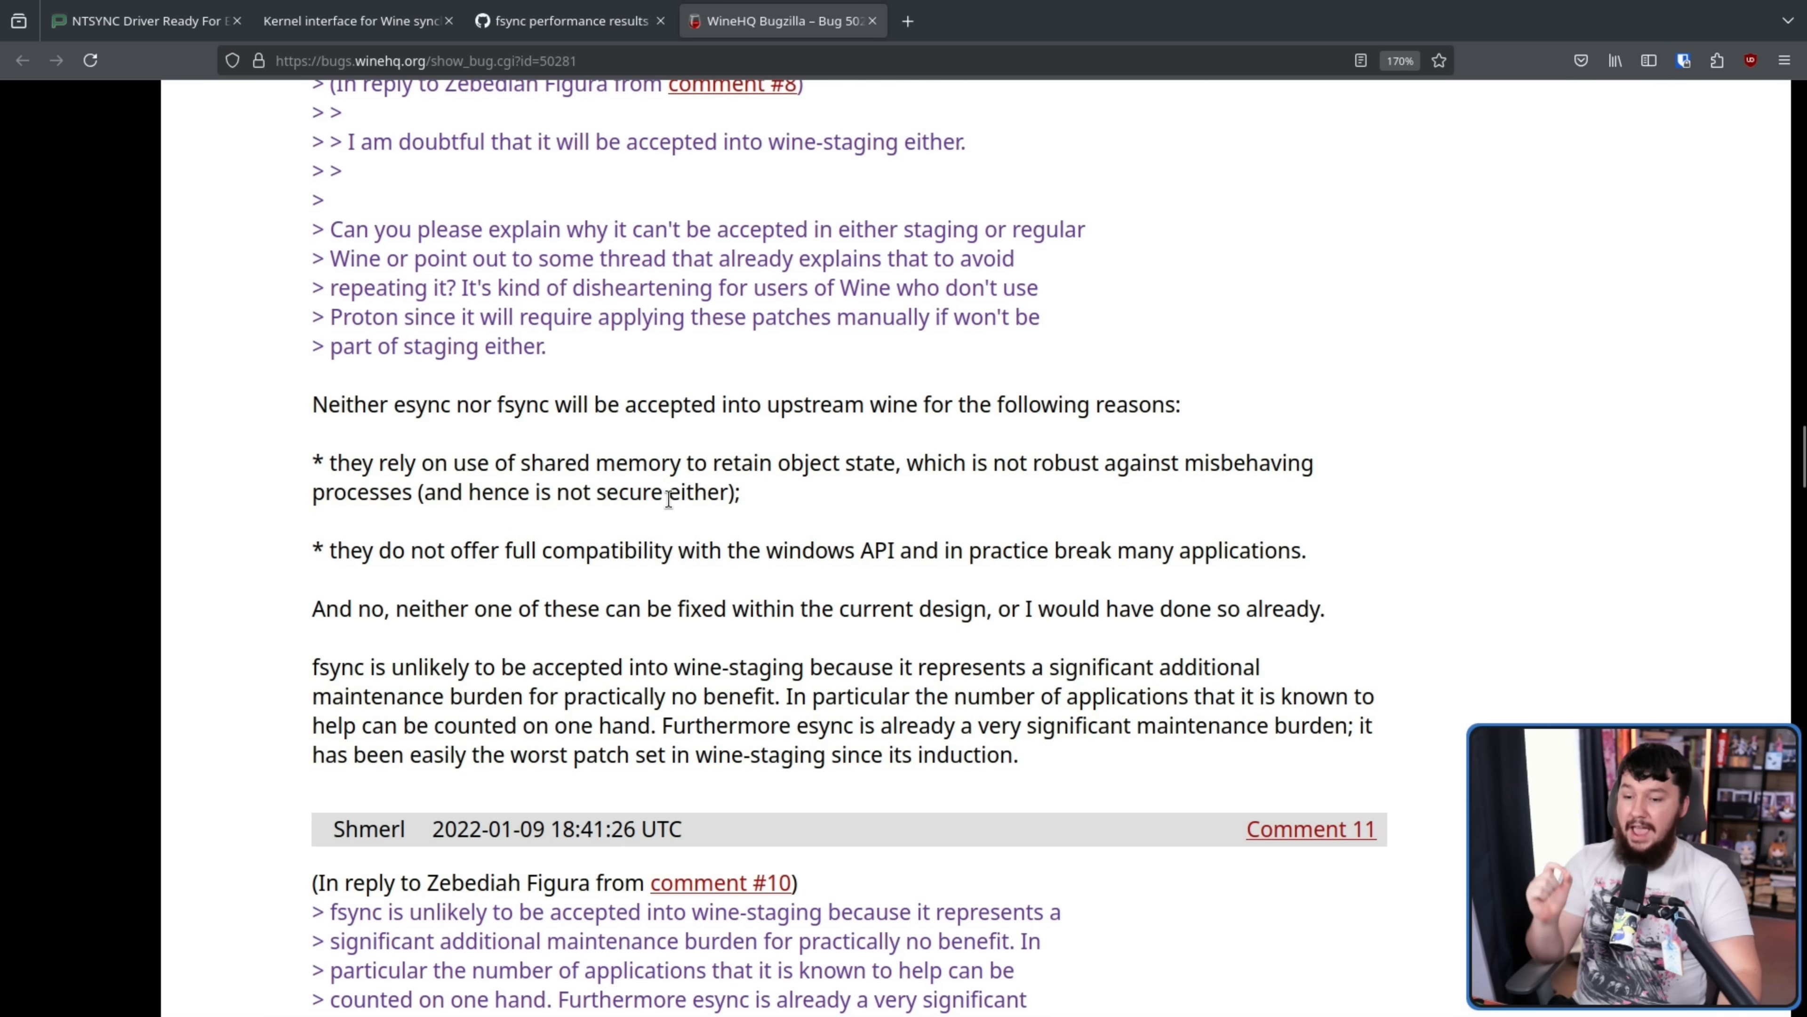
{"action": "left_click_drag", "start_coordinate": [939, 549], "coordinate": [1304, 549]}
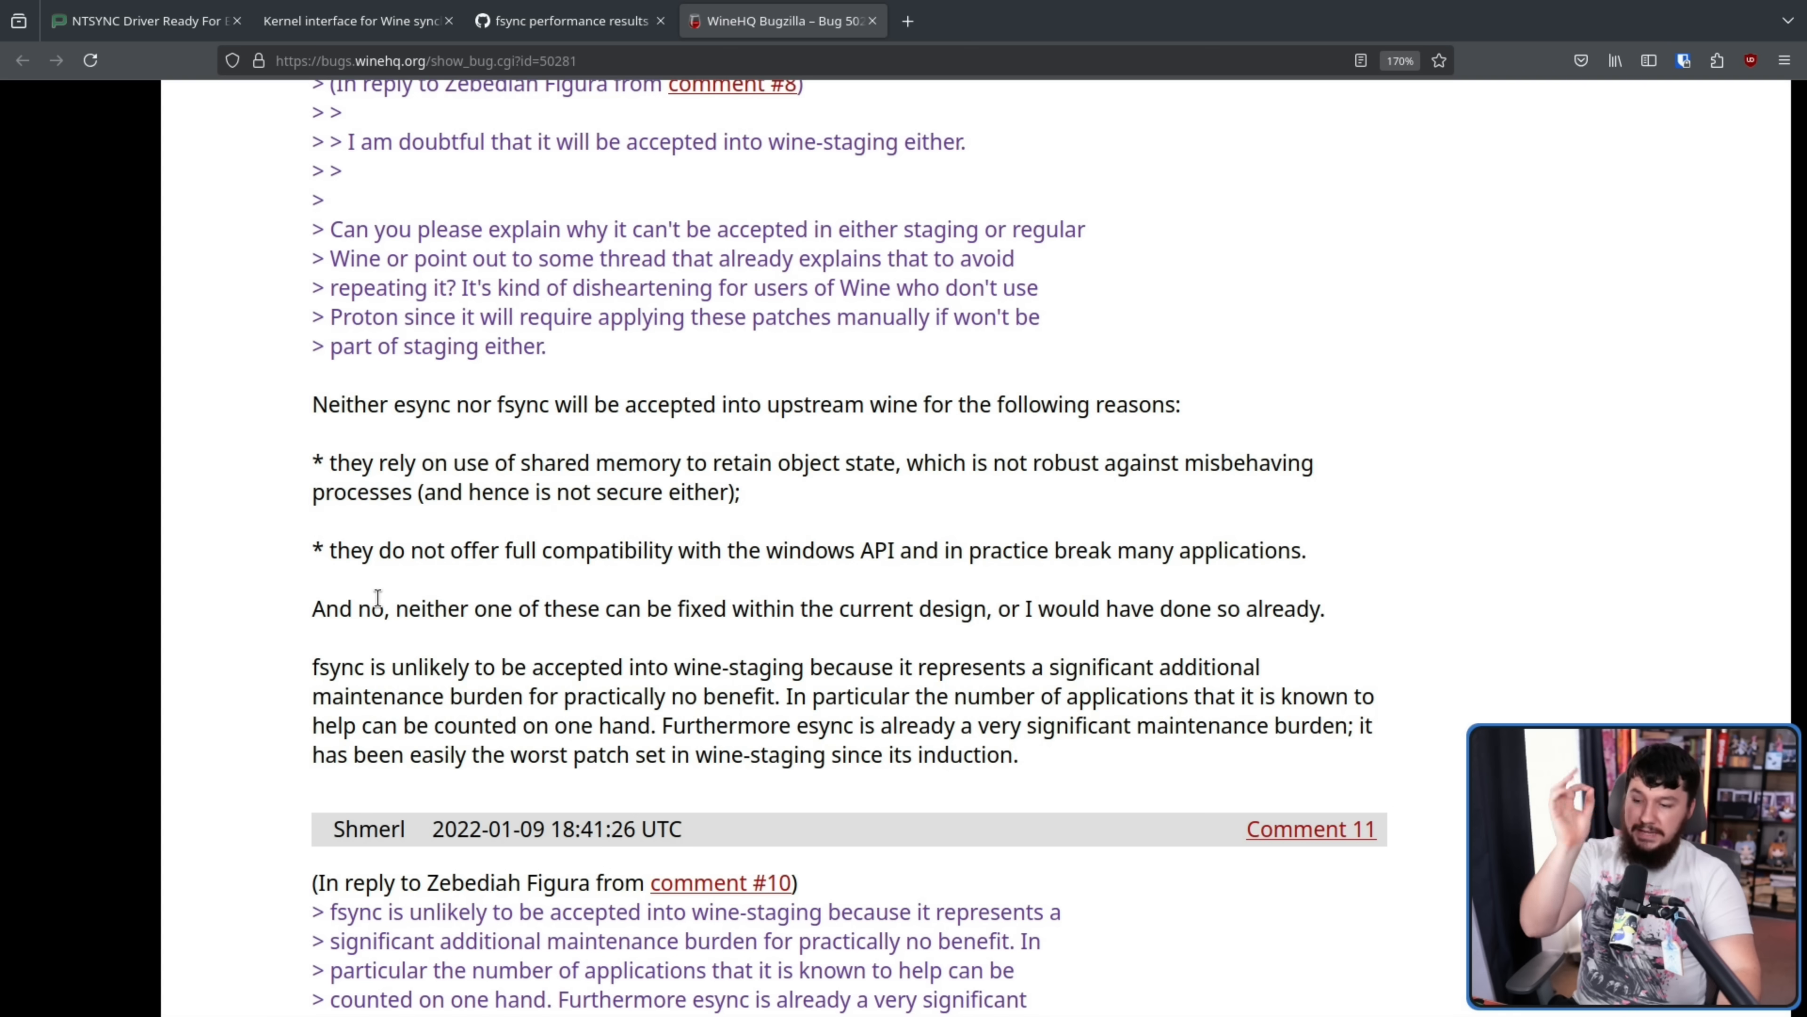
{"action": "mouse_move", "coordinate": [922, 580]}
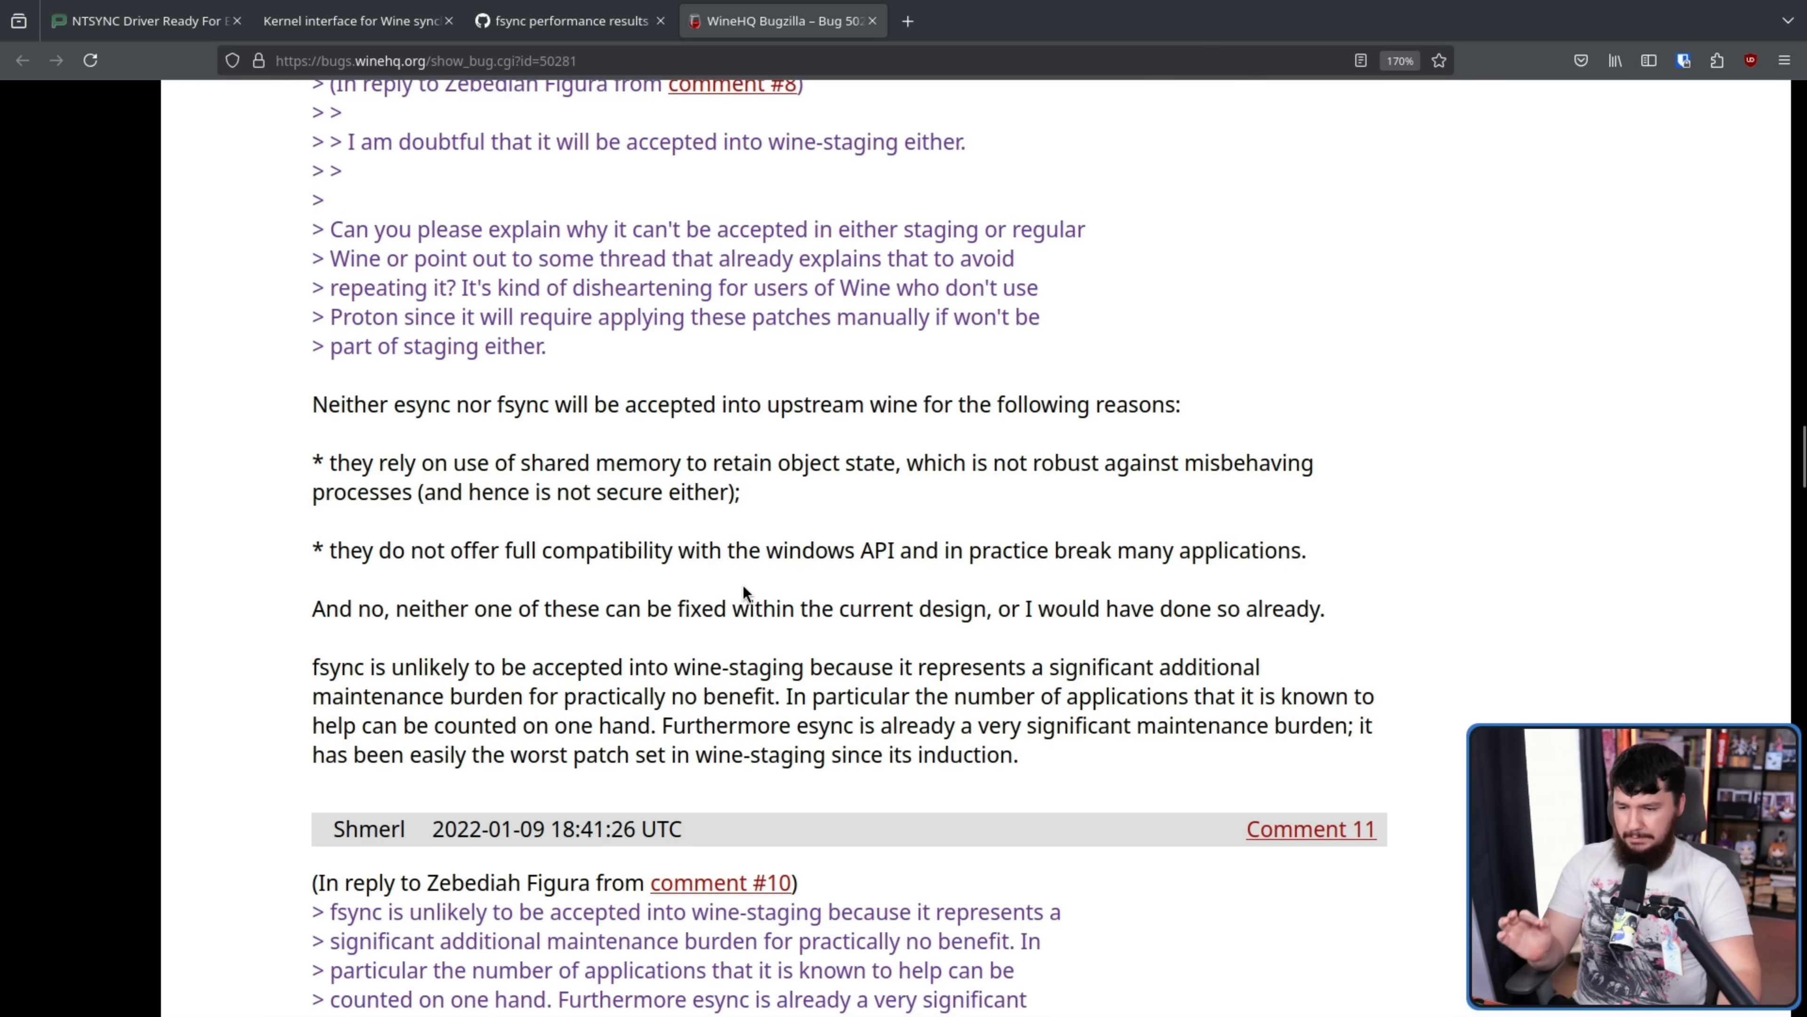
{"action": "mouse_move", "coordinate": [757, 559]}
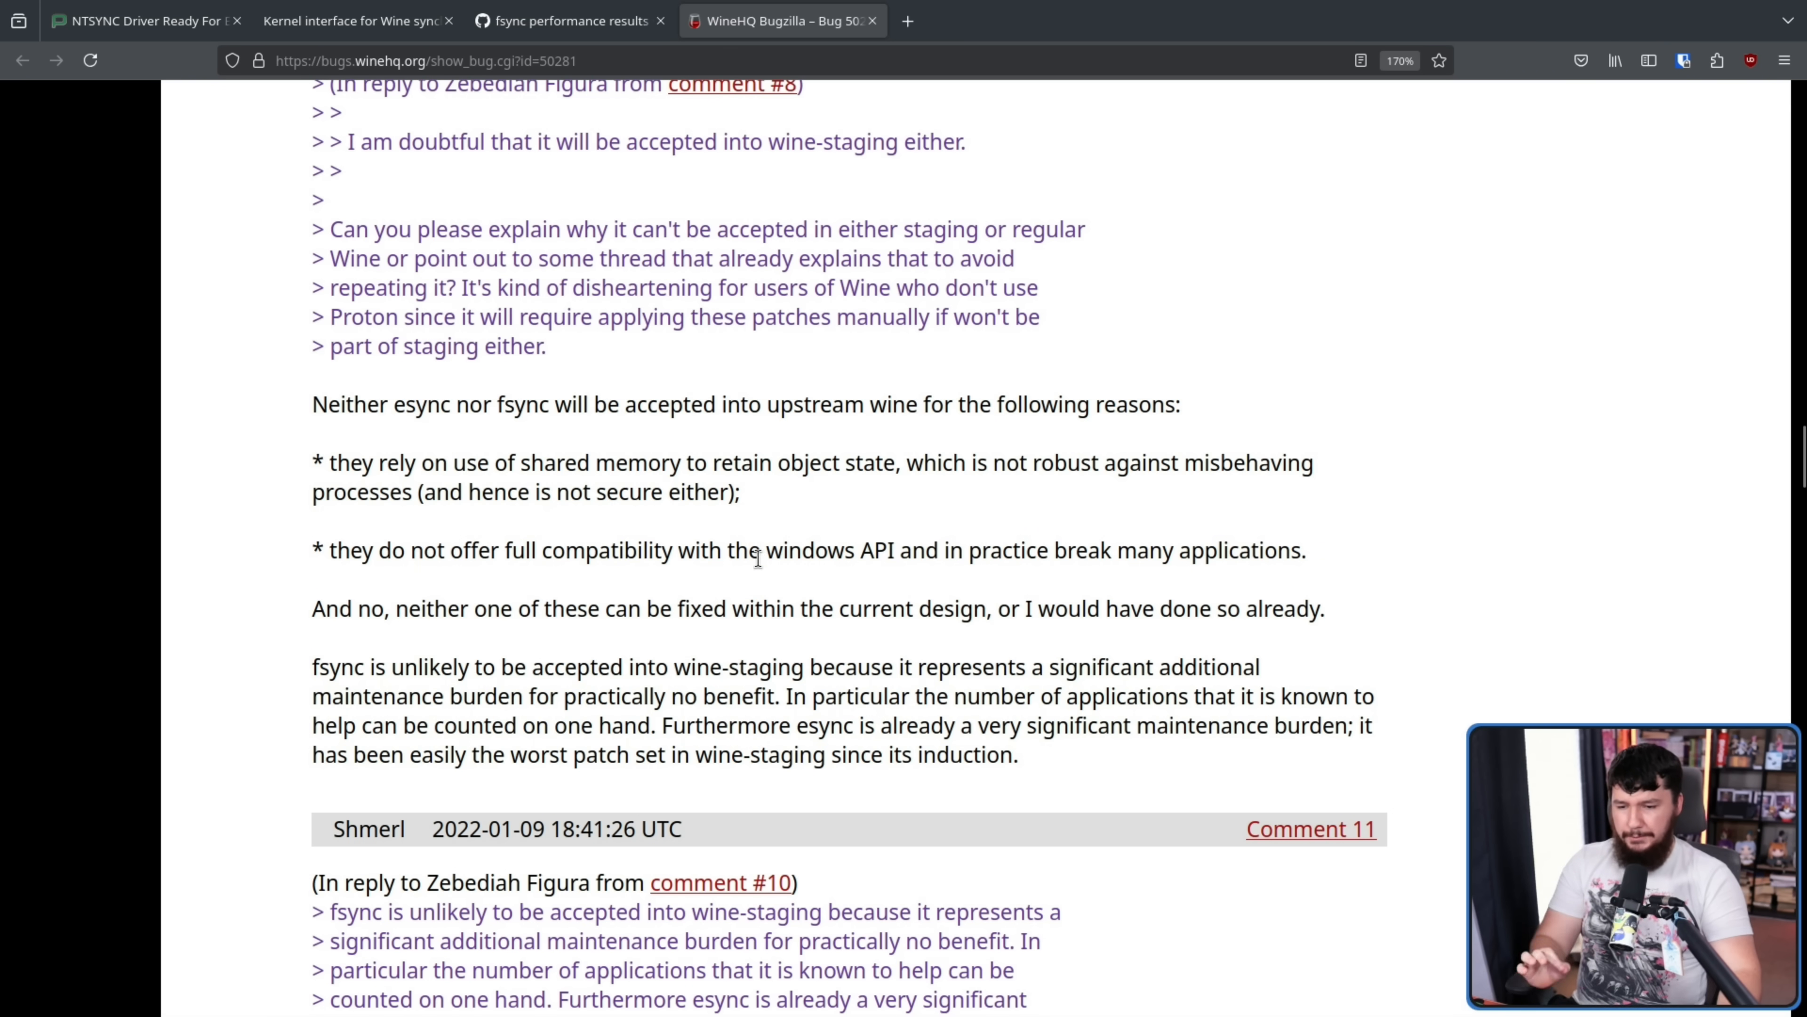
{"action": "mouse_move", "coordinate": [769, 557]}
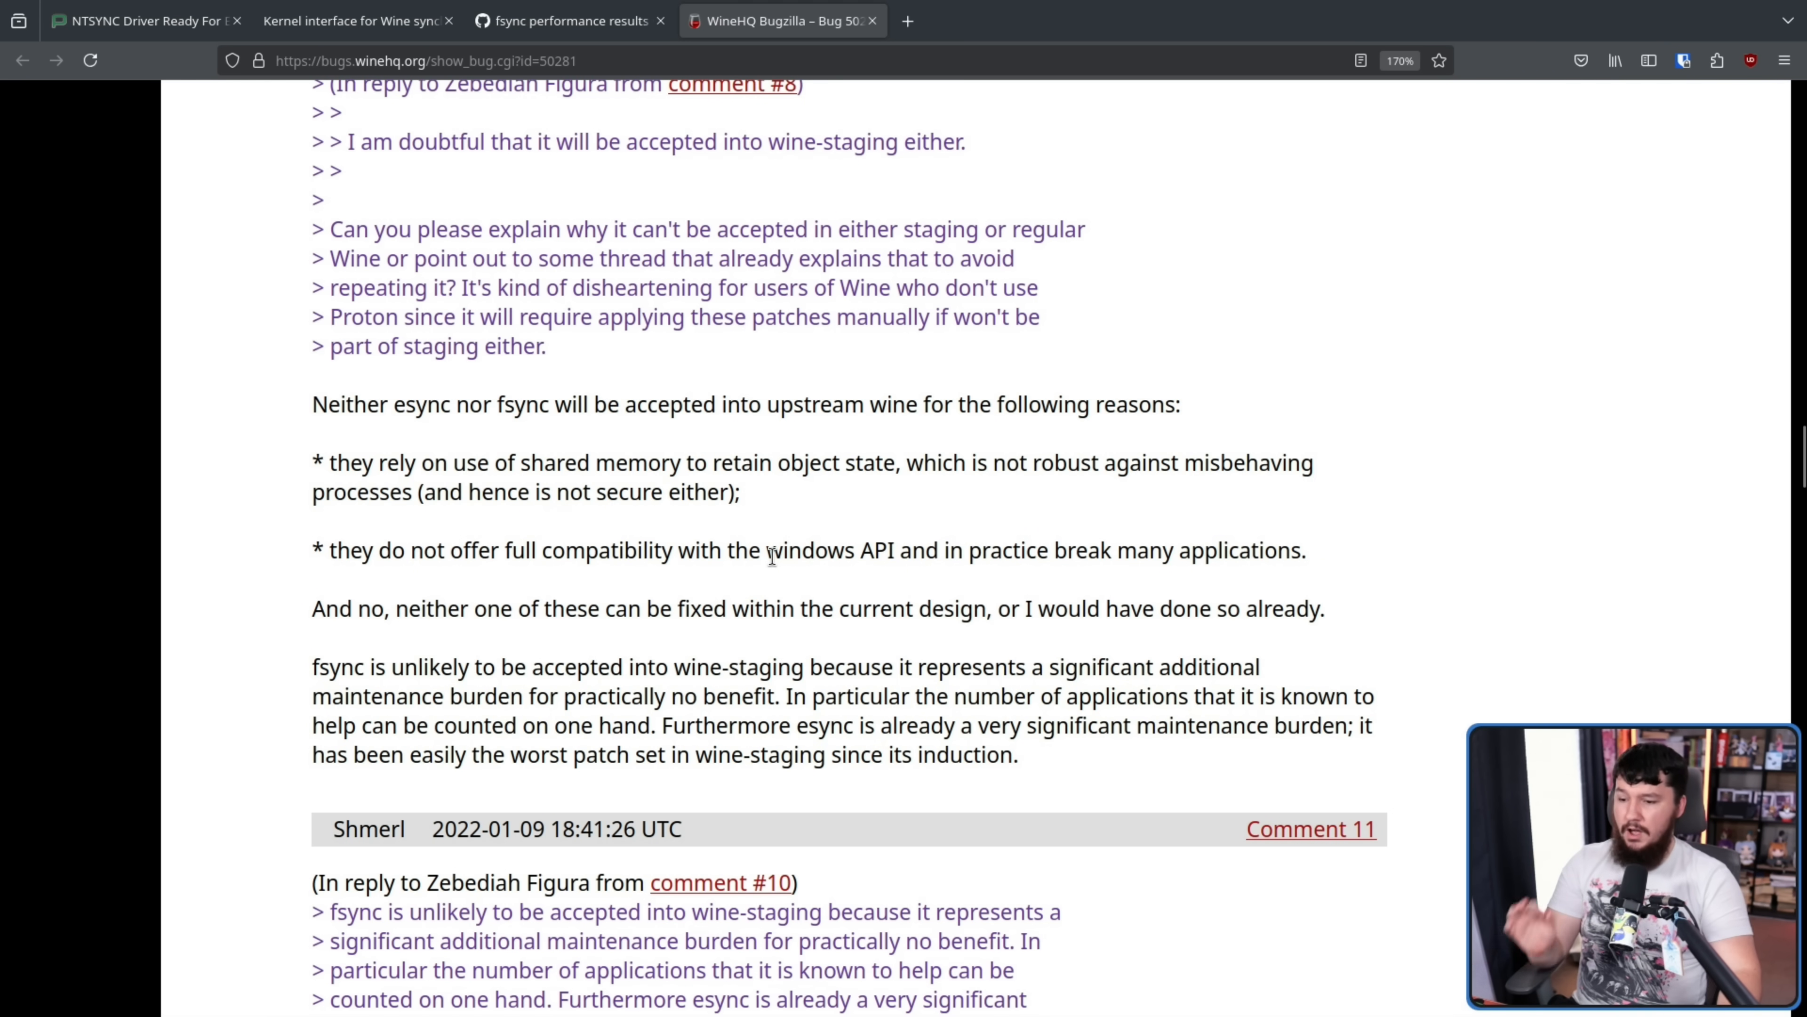
{"action": "mouse_move", "coordinate": [966, 681]}
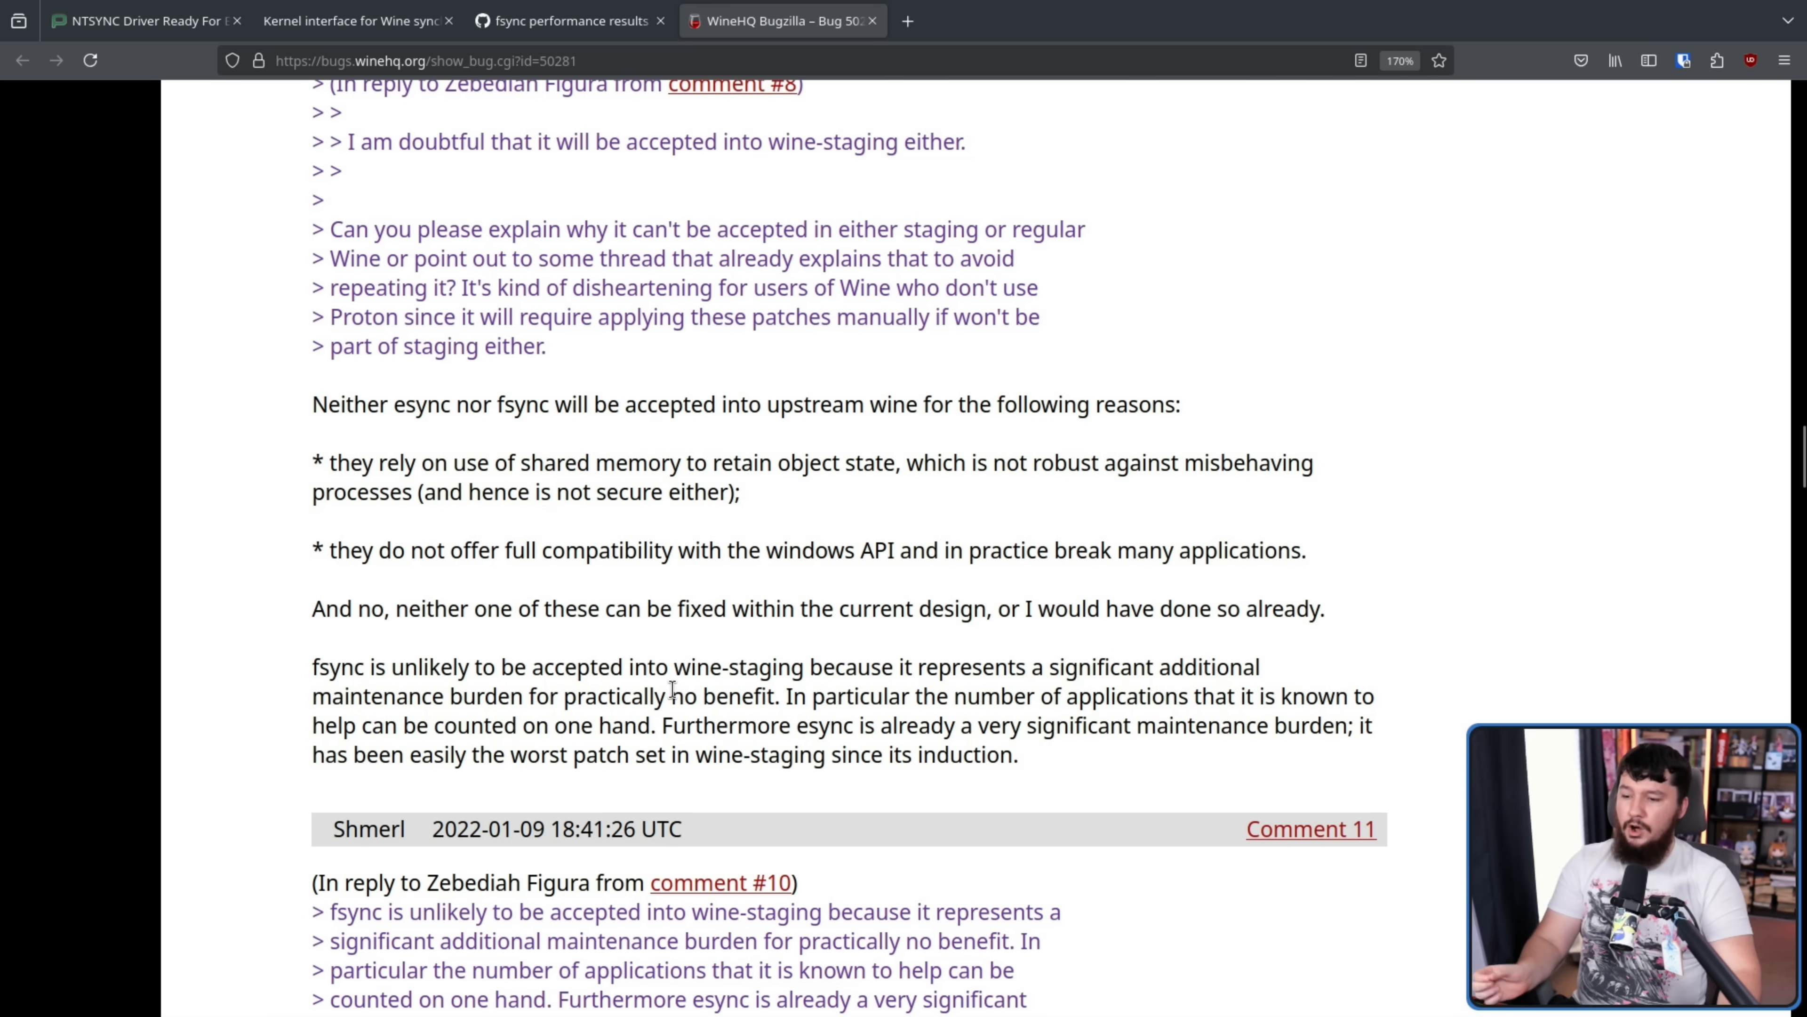
{"action": "mouse_move", "coordinate": [680, 682]}
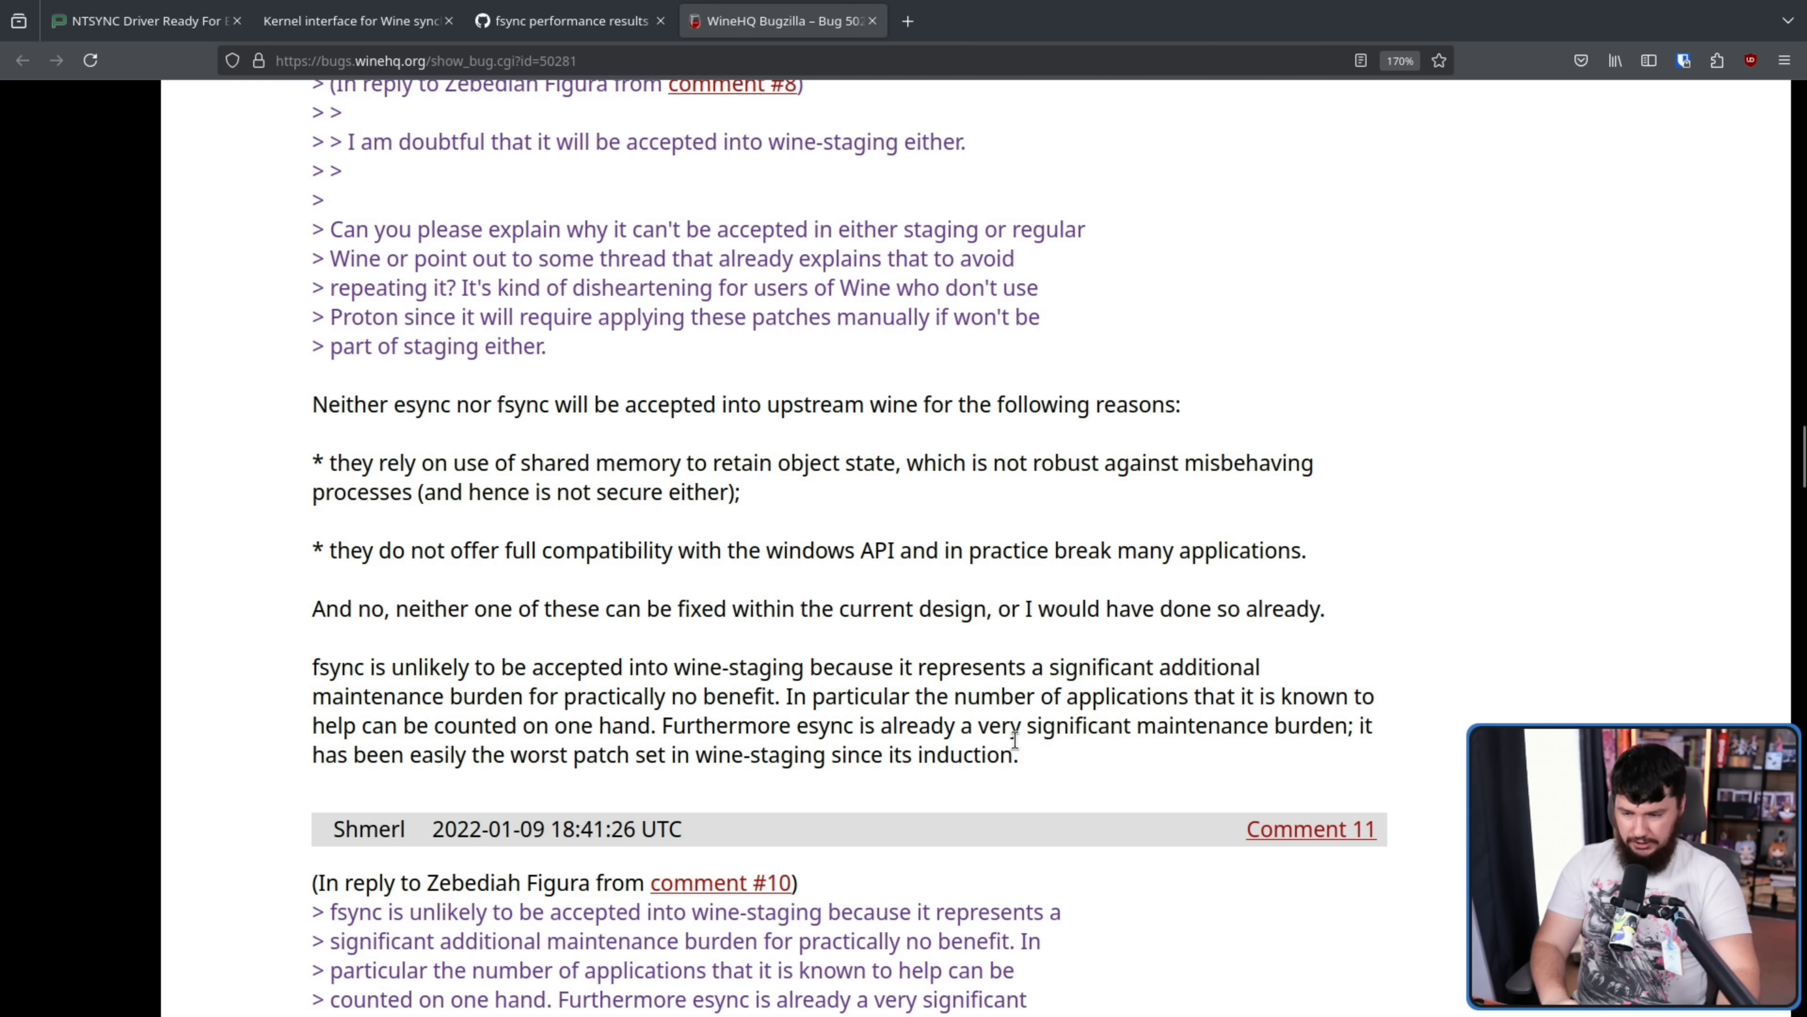
{"action": "scroll", "scroll_direction": "up", "scroll_amount": 3}
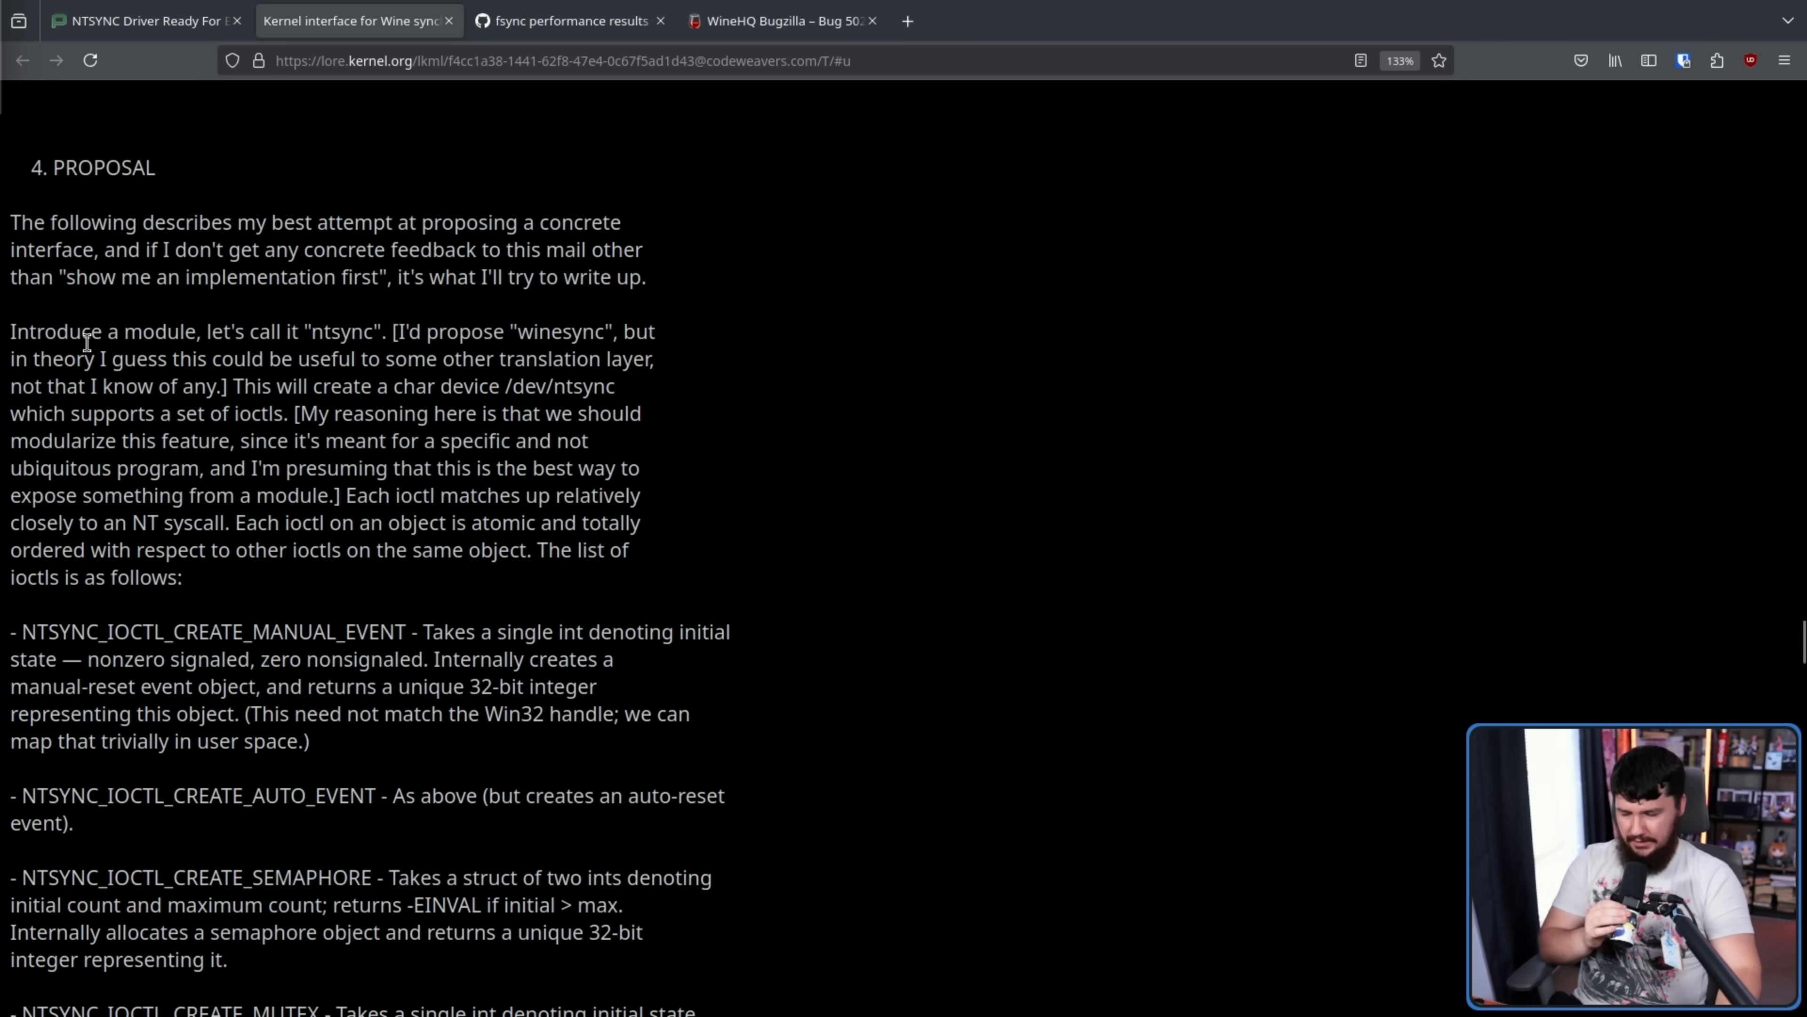
{"action": "mouse_move", "coordinate": [415, 312]}
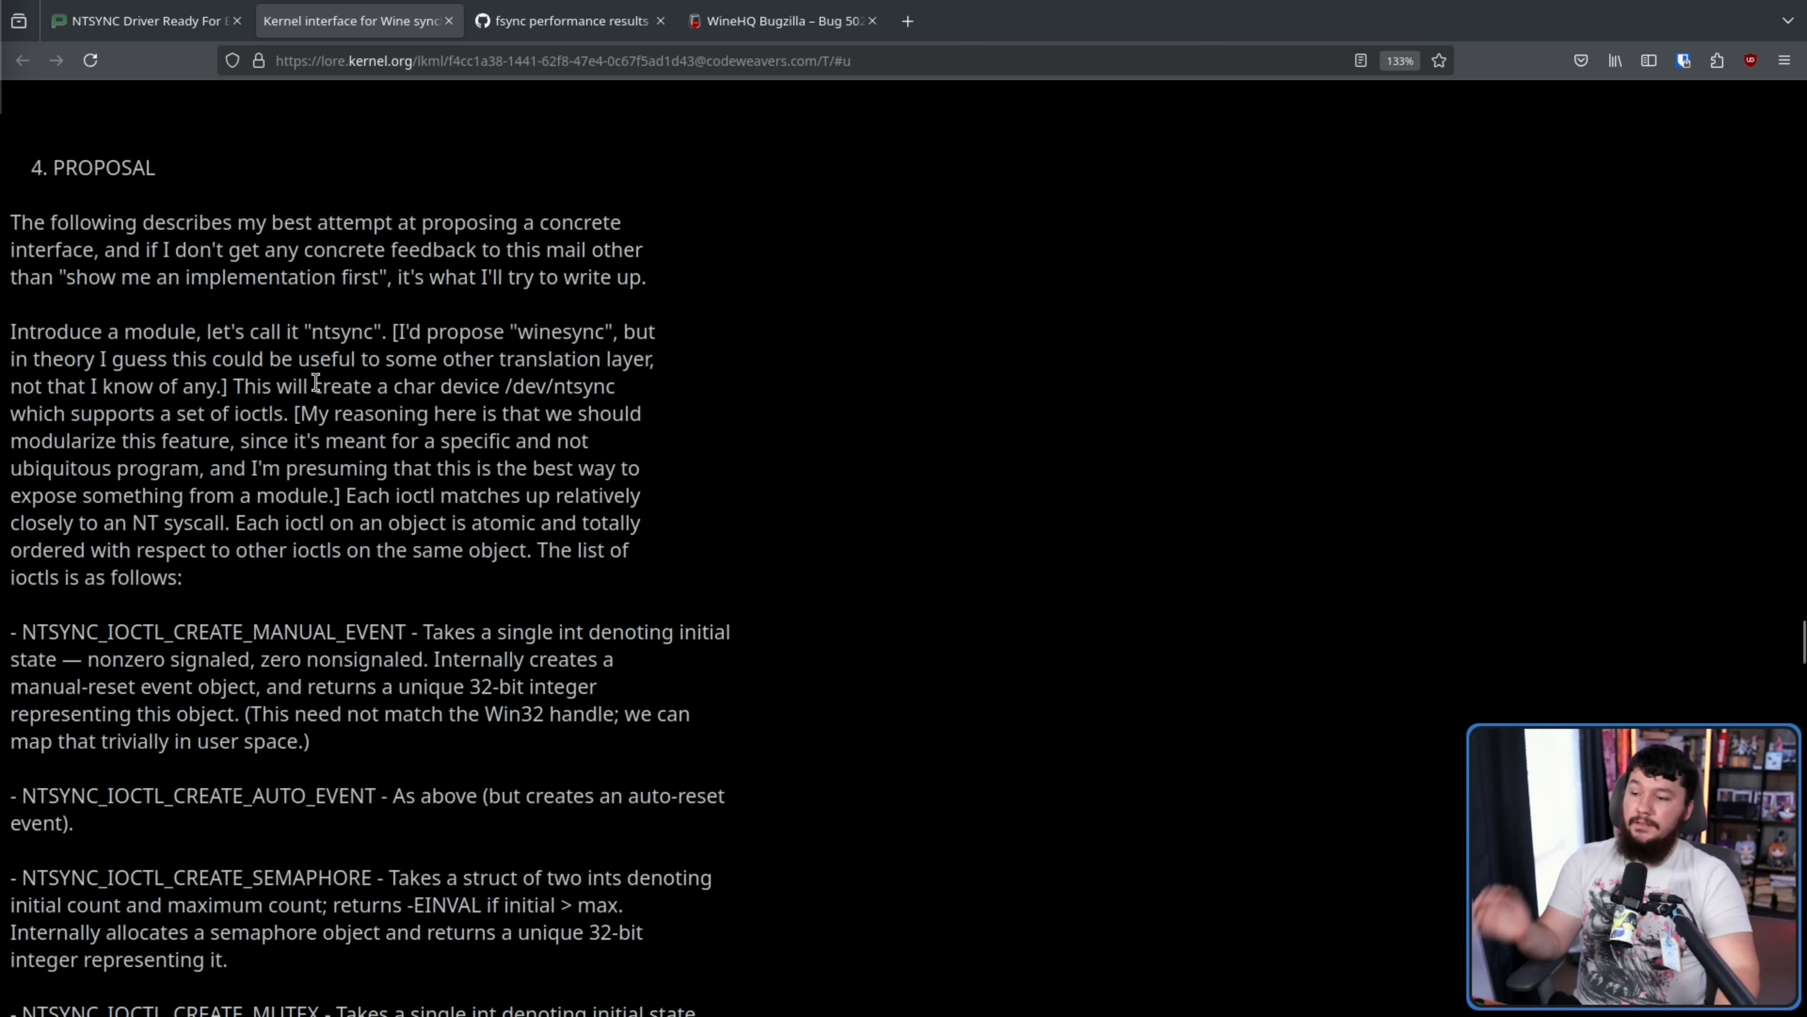
{"action": "mouse_move", "coordinate": [691, 354]}
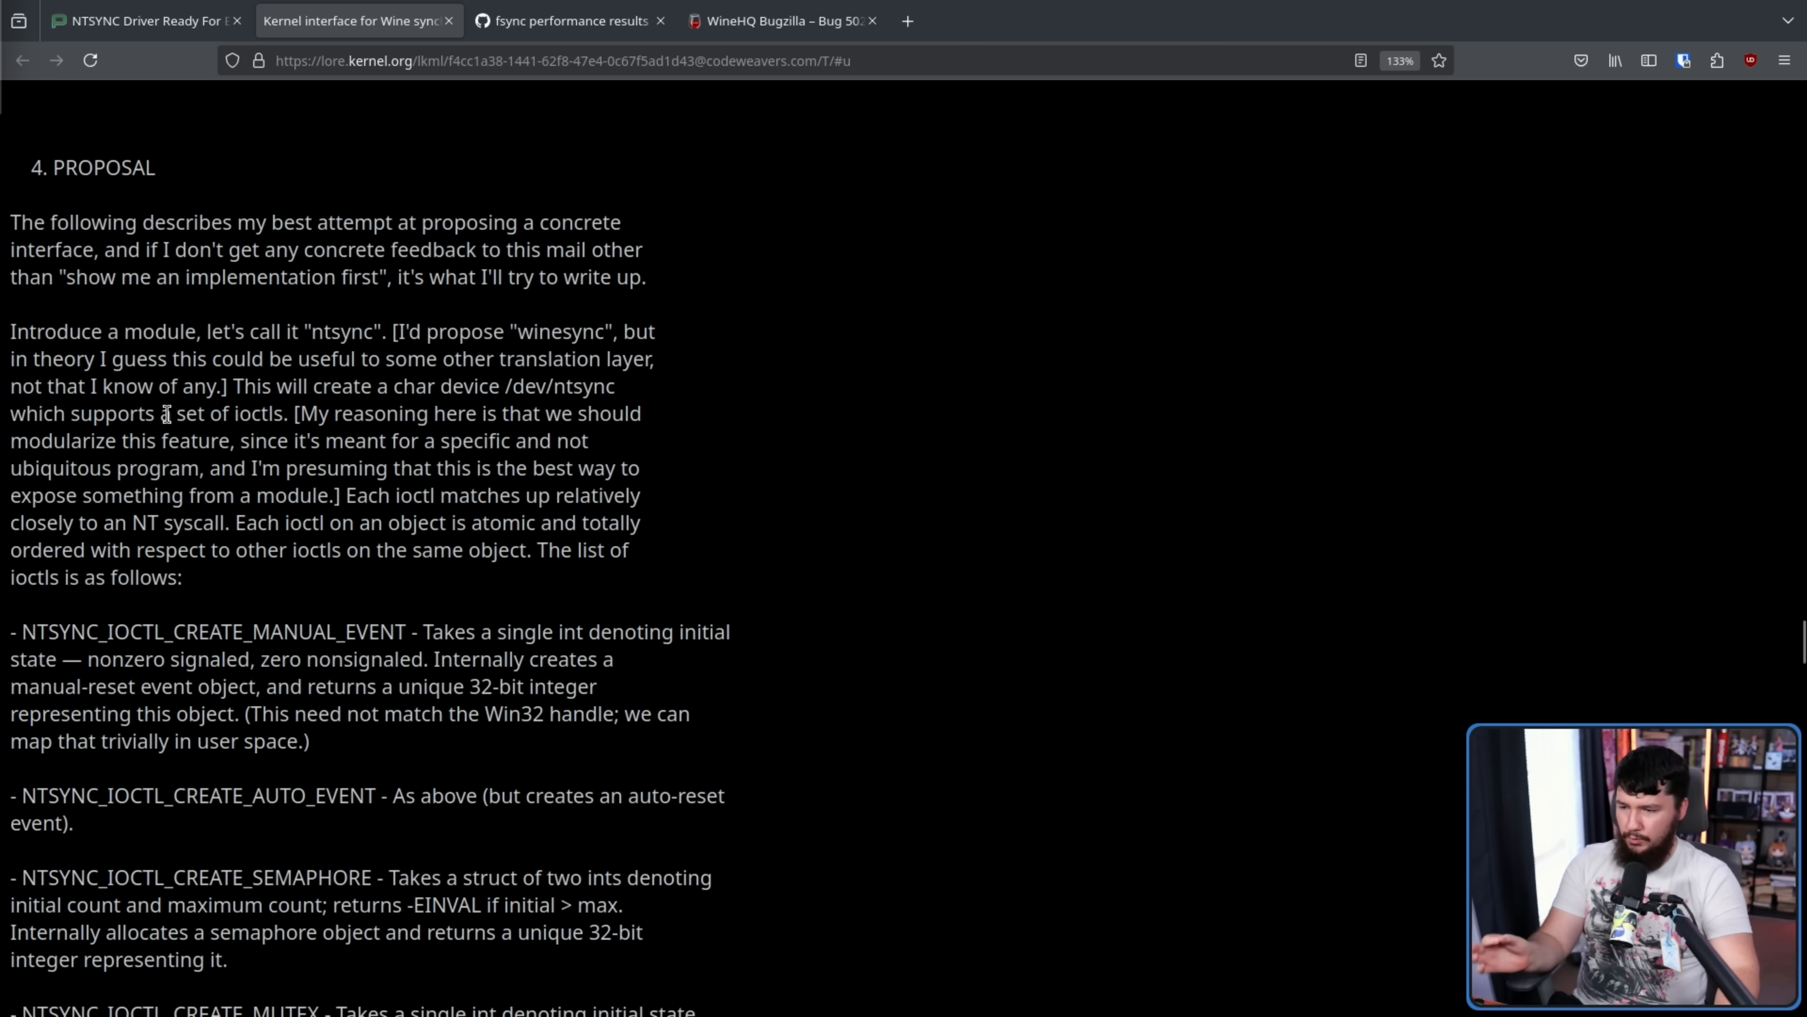
{"action": "mouse_move", "coordinate": [326, 415]}
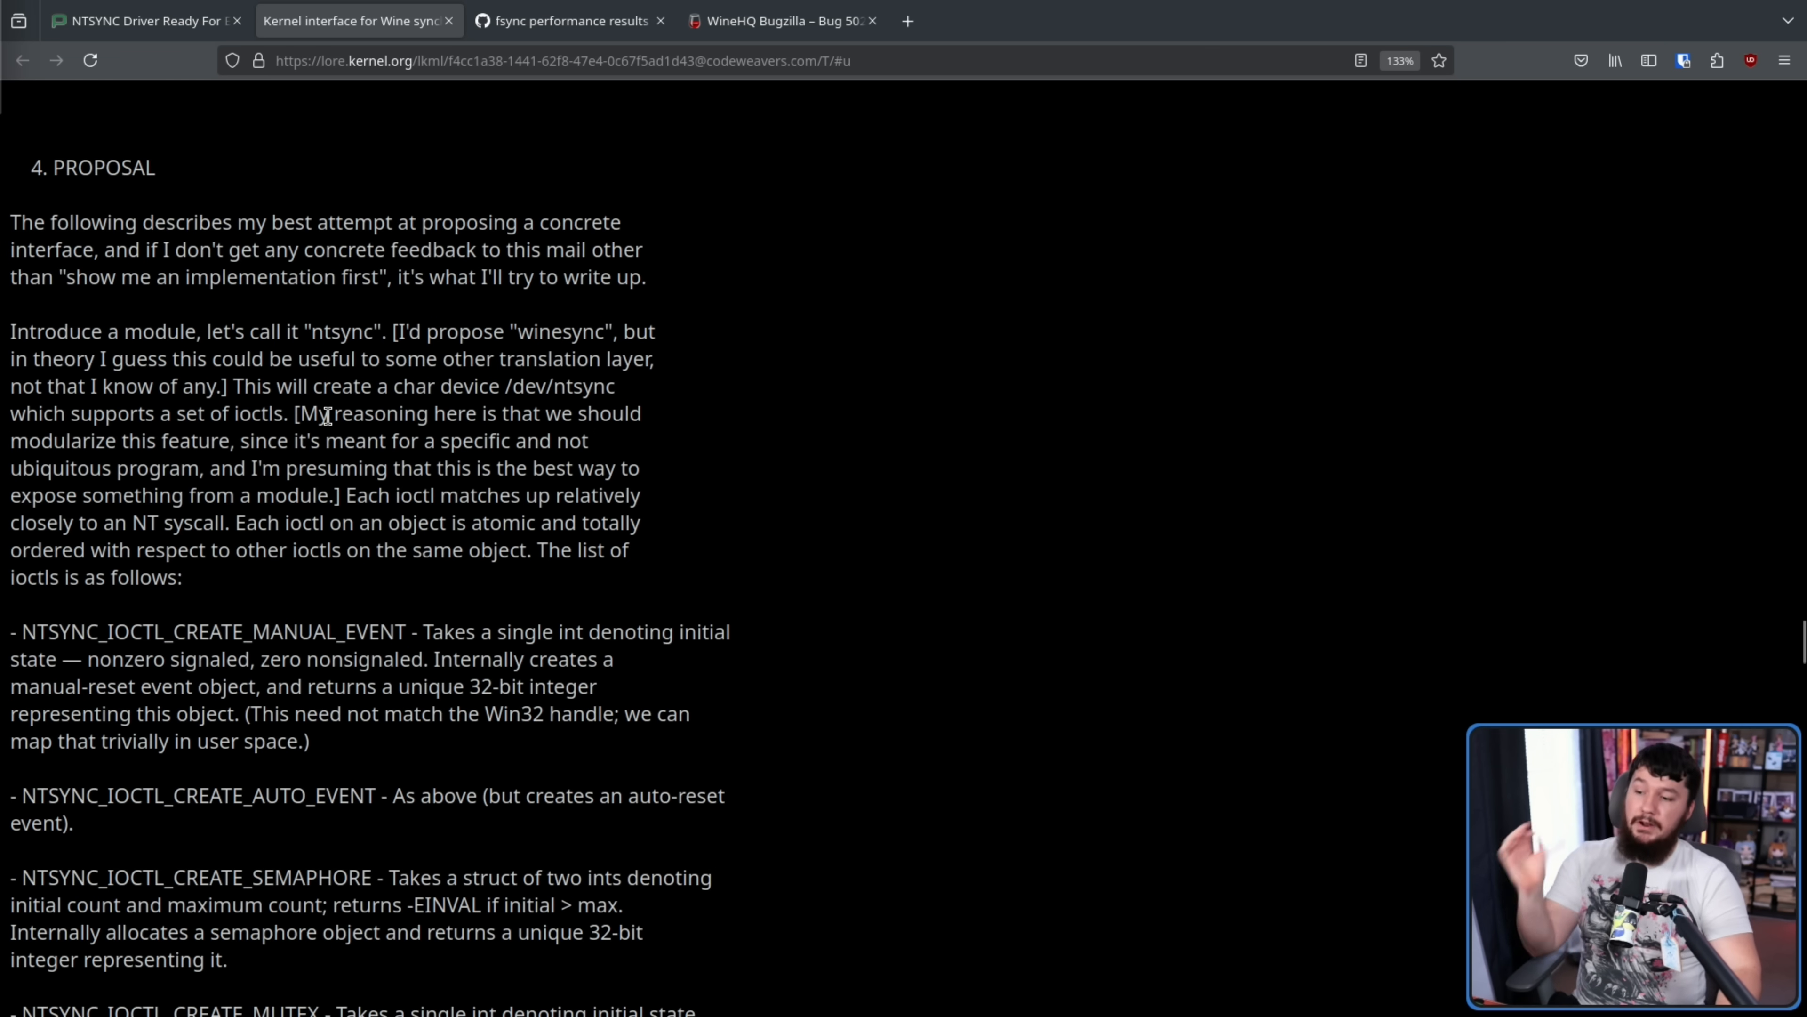
{"action": "mouse_move", "coordinate": [235, 443]}
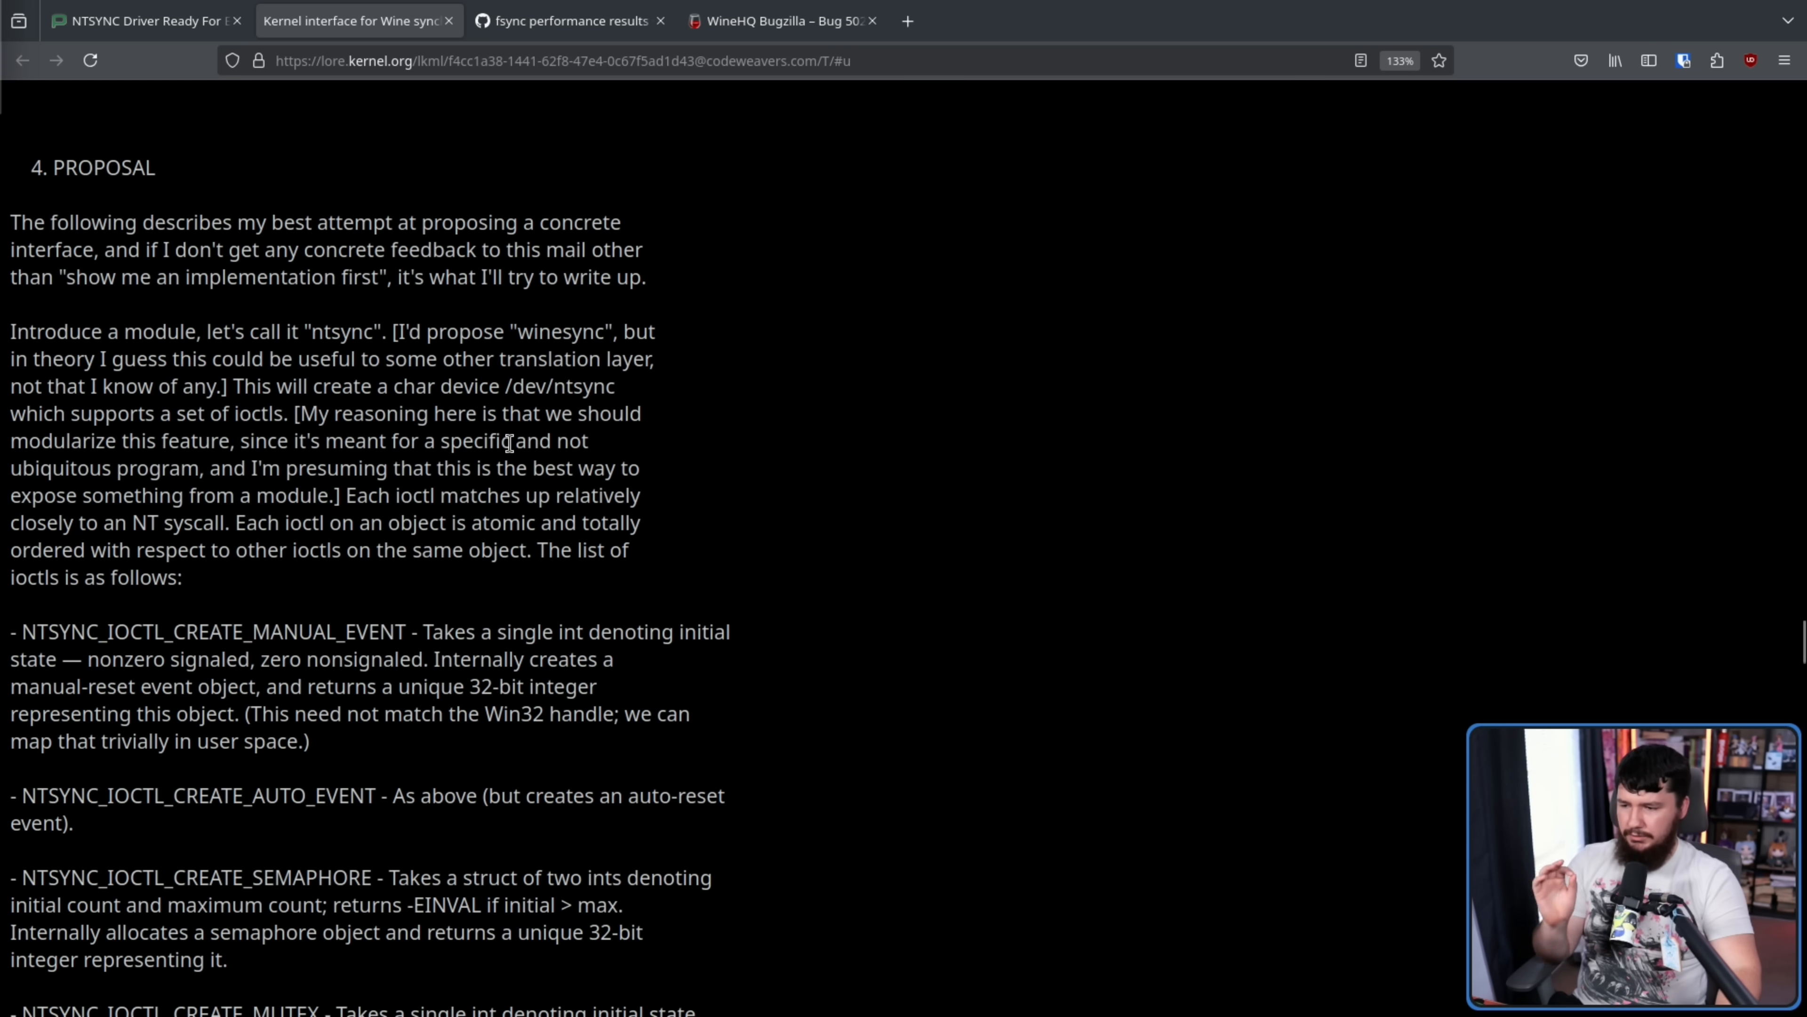
{"action": "mouse_move", "coordinate": [374, 502]}
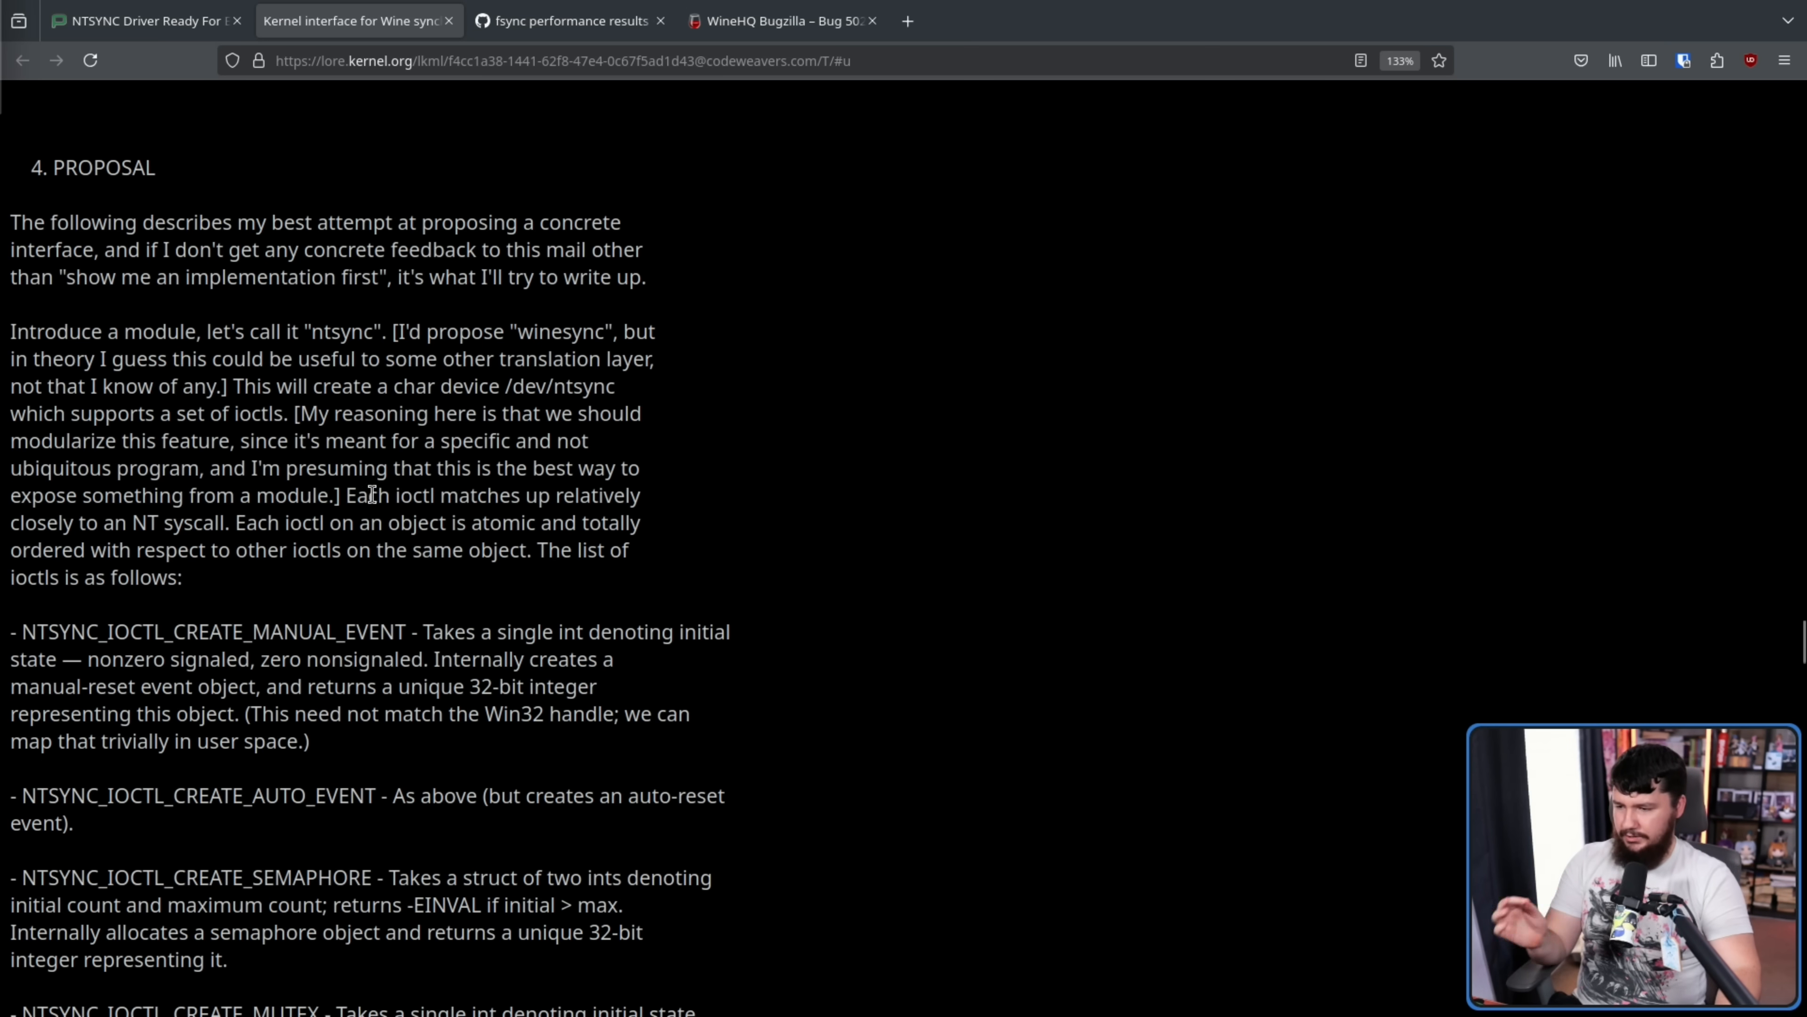
{"action": "mouse_move", "coordinate": [278, 529]}
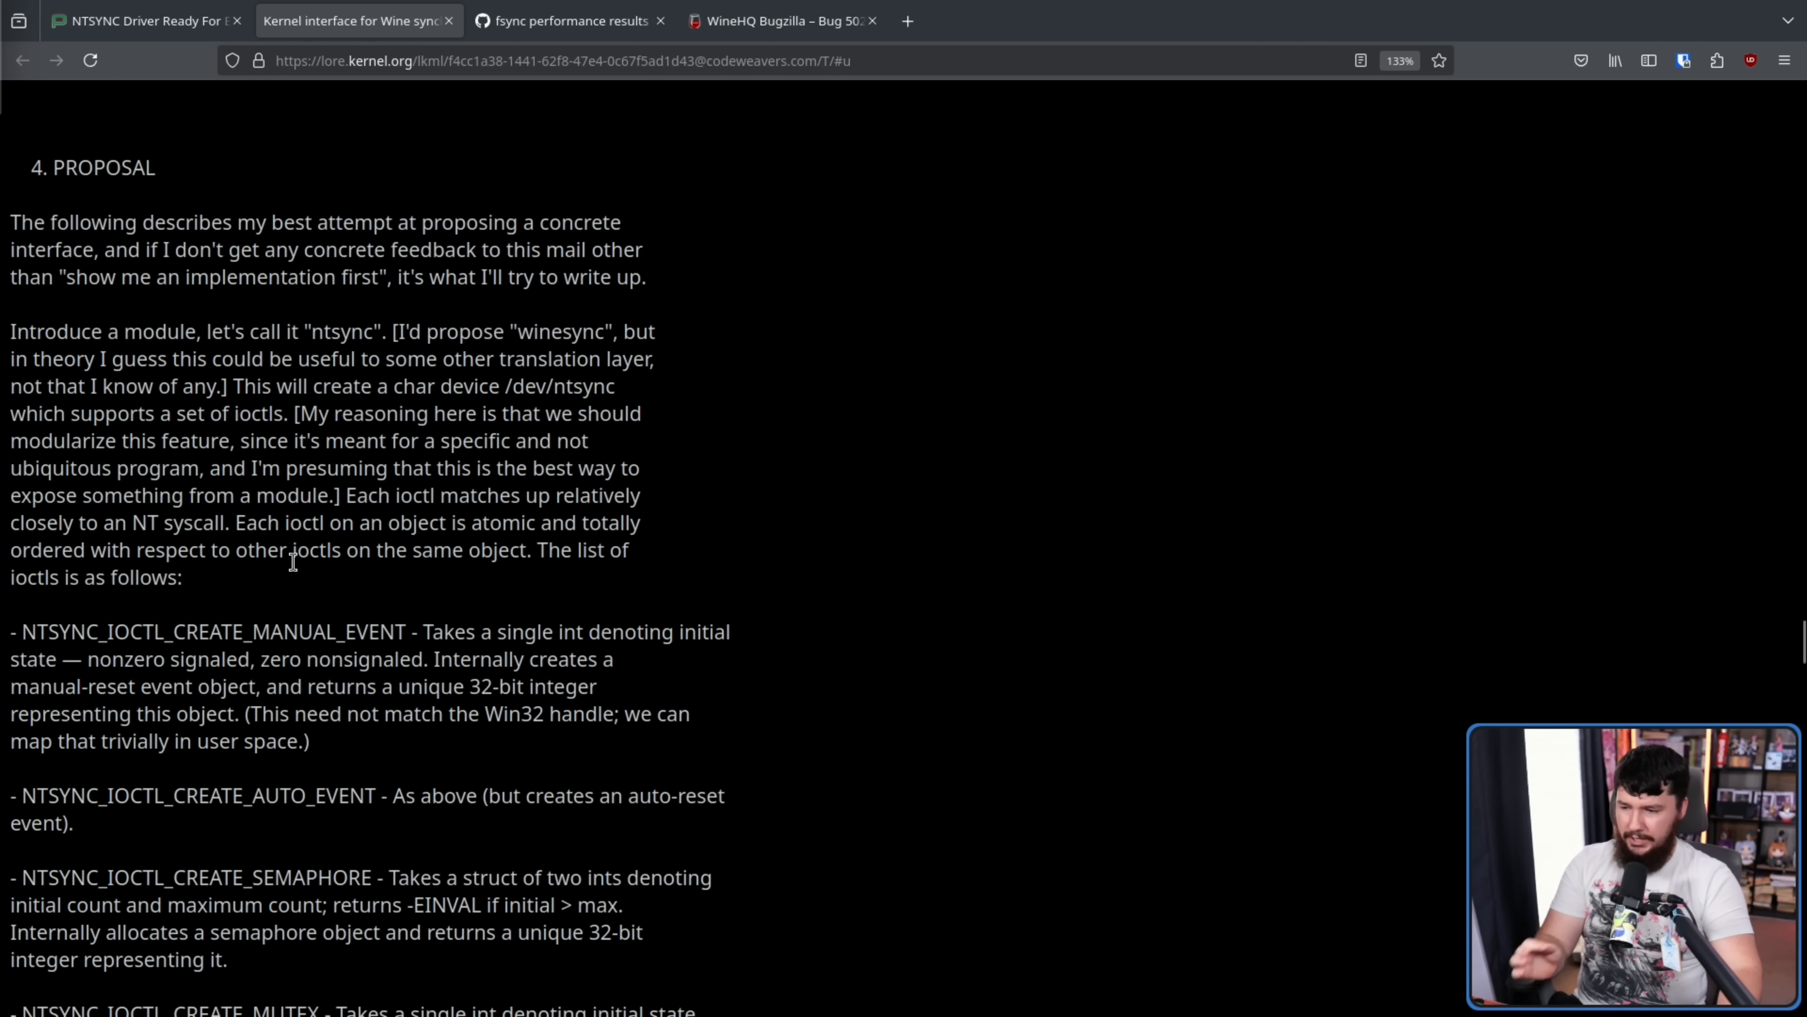
{"action": "mouse_move", "coordinate": [692, 542]}
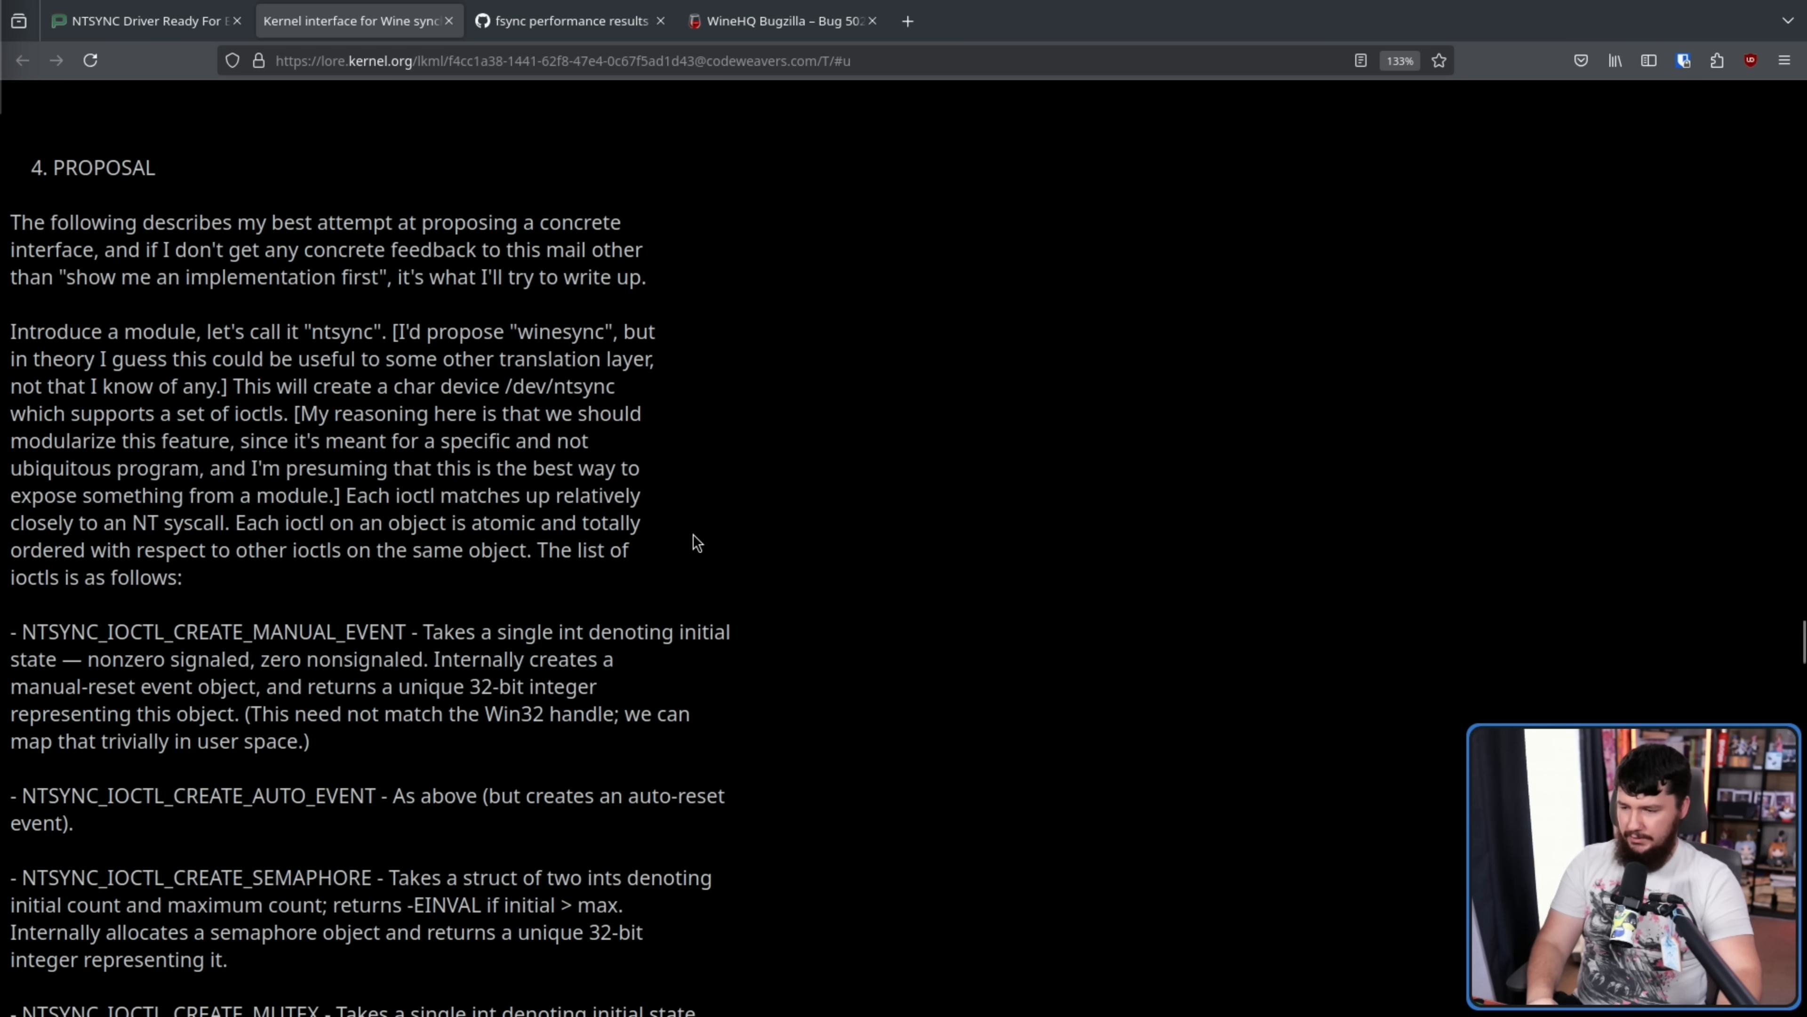
Step: Scroll the Wine mail past the ntsync ioctl list to the note on not using fds
{"action": "scroll", "scroll_direction": "down", "scroll_amount": 3}
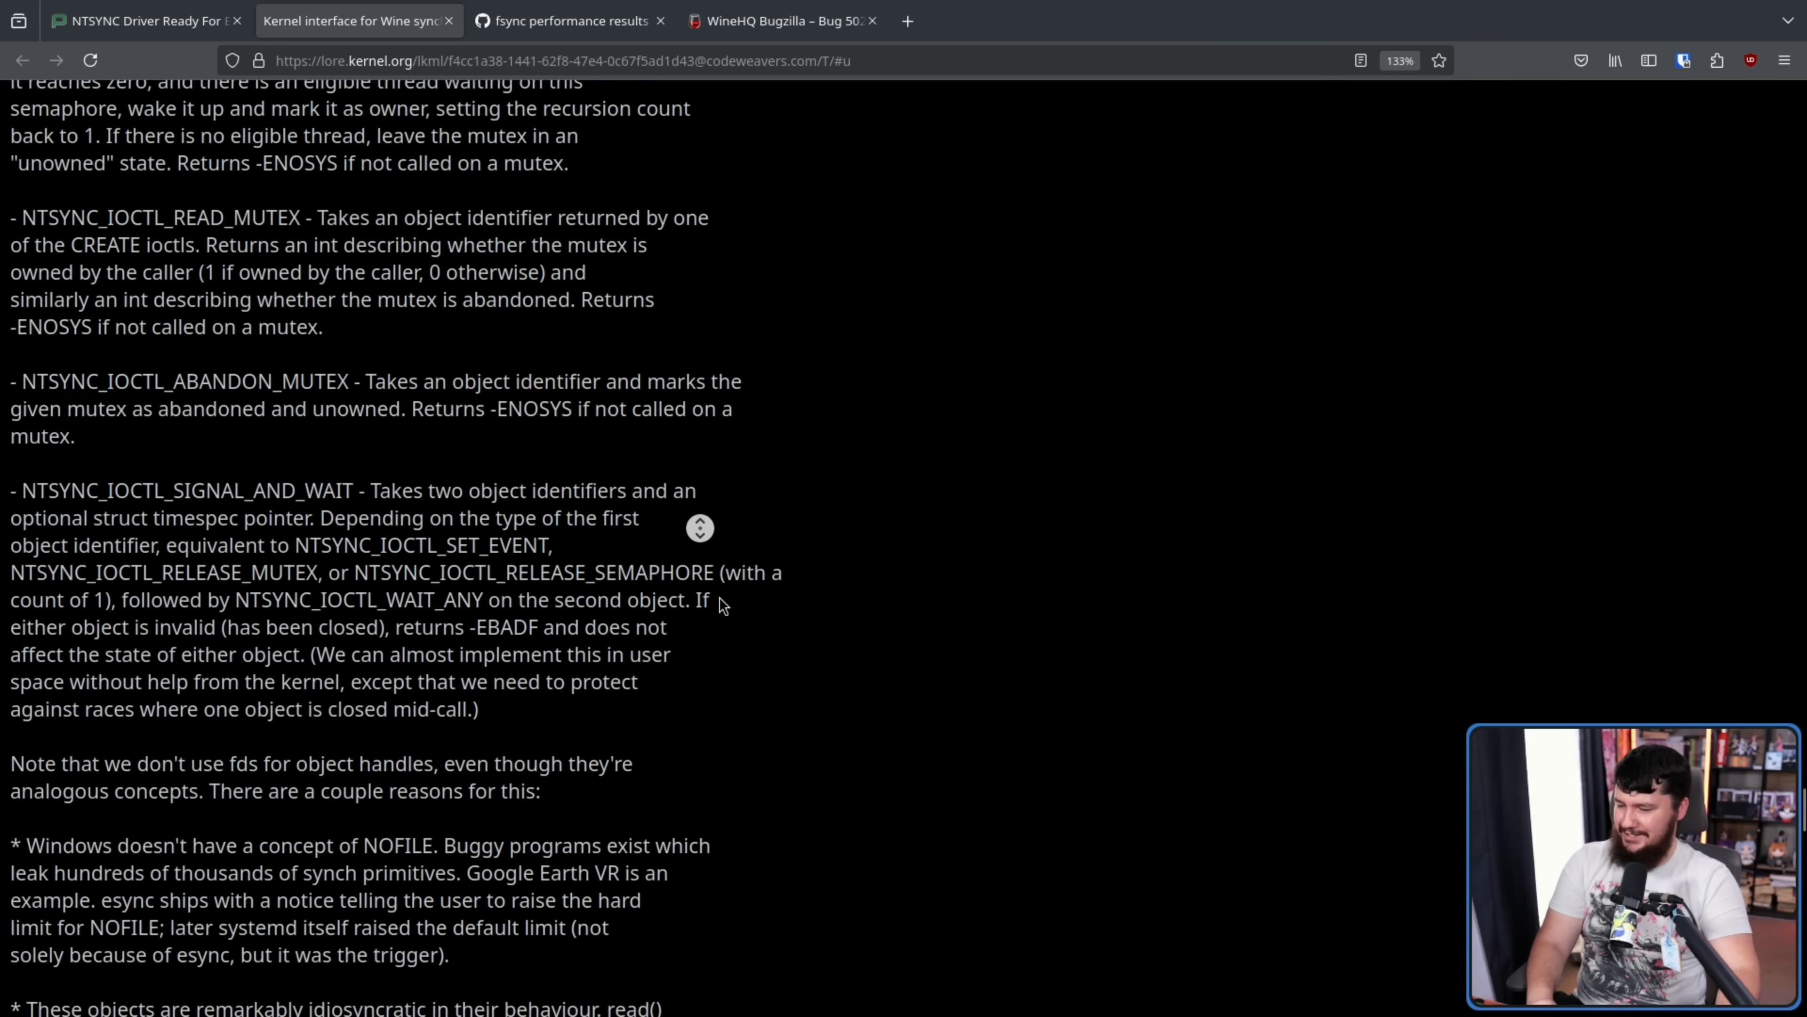
{"action": "scroll", "scroll_direction": "up", "scroll_amount": 3}
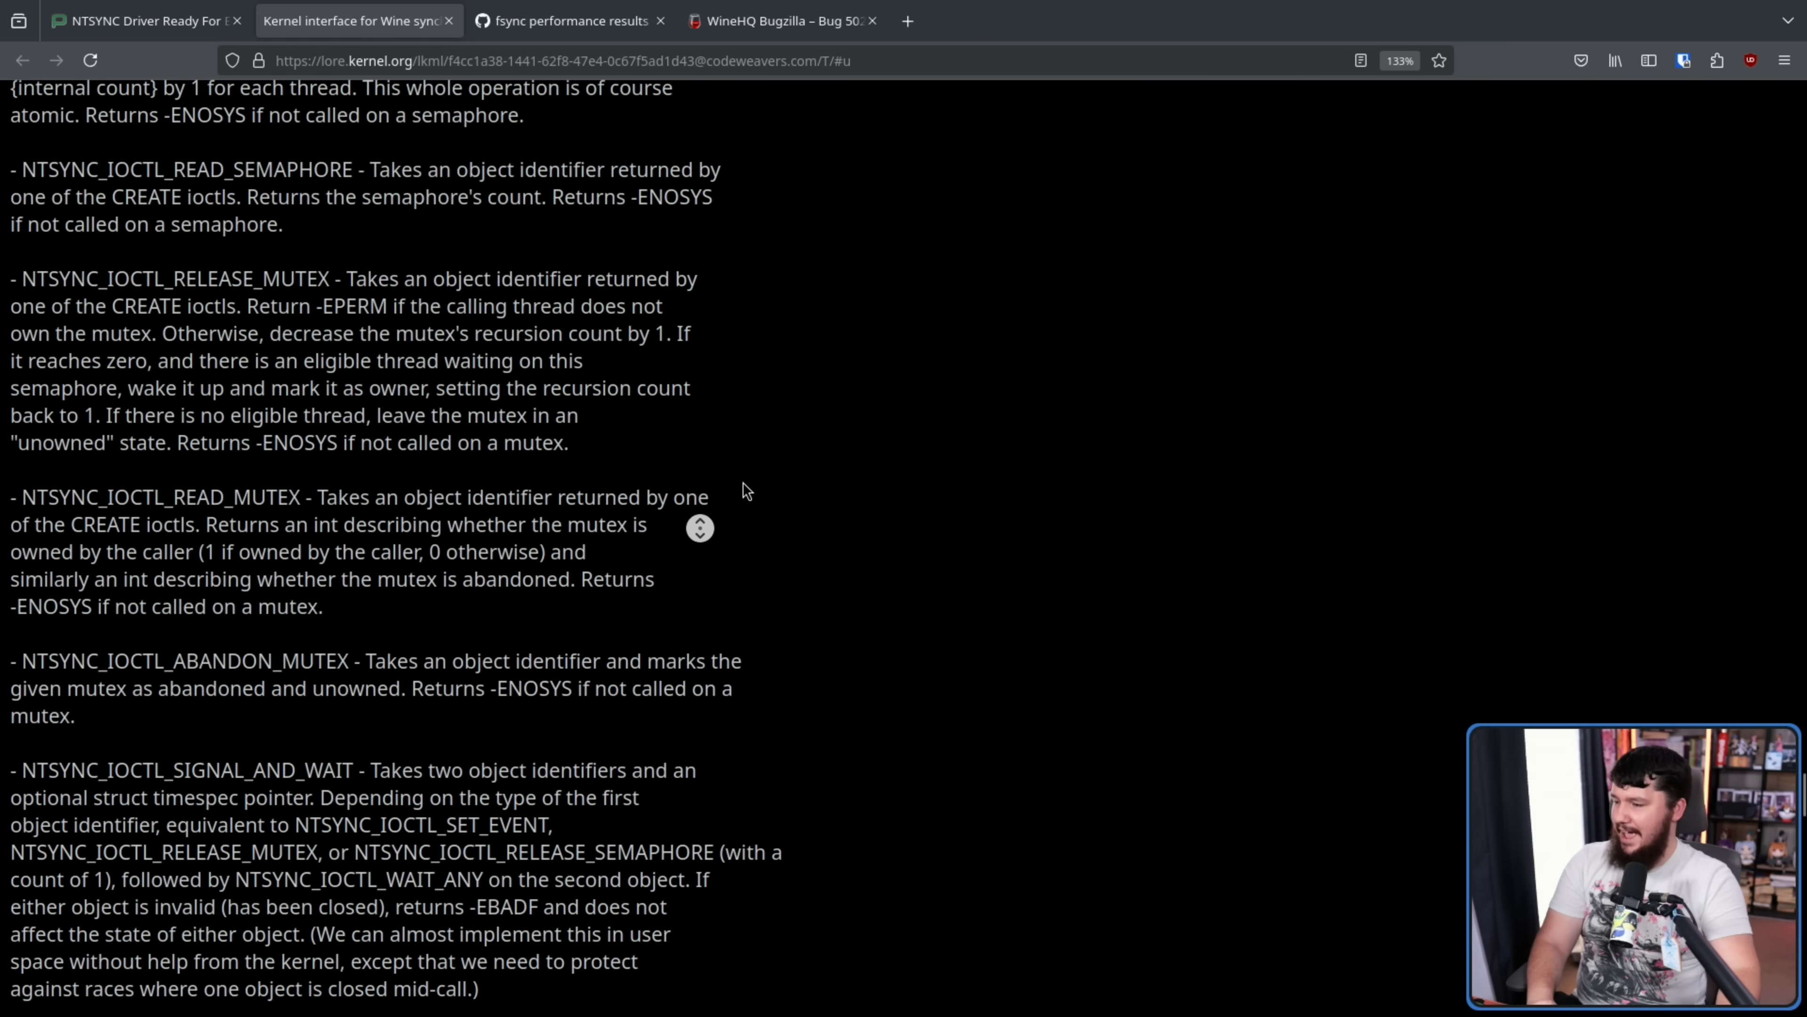
{"action": "scroll", "scroll_direction": "down", "scroll_amount": 3}
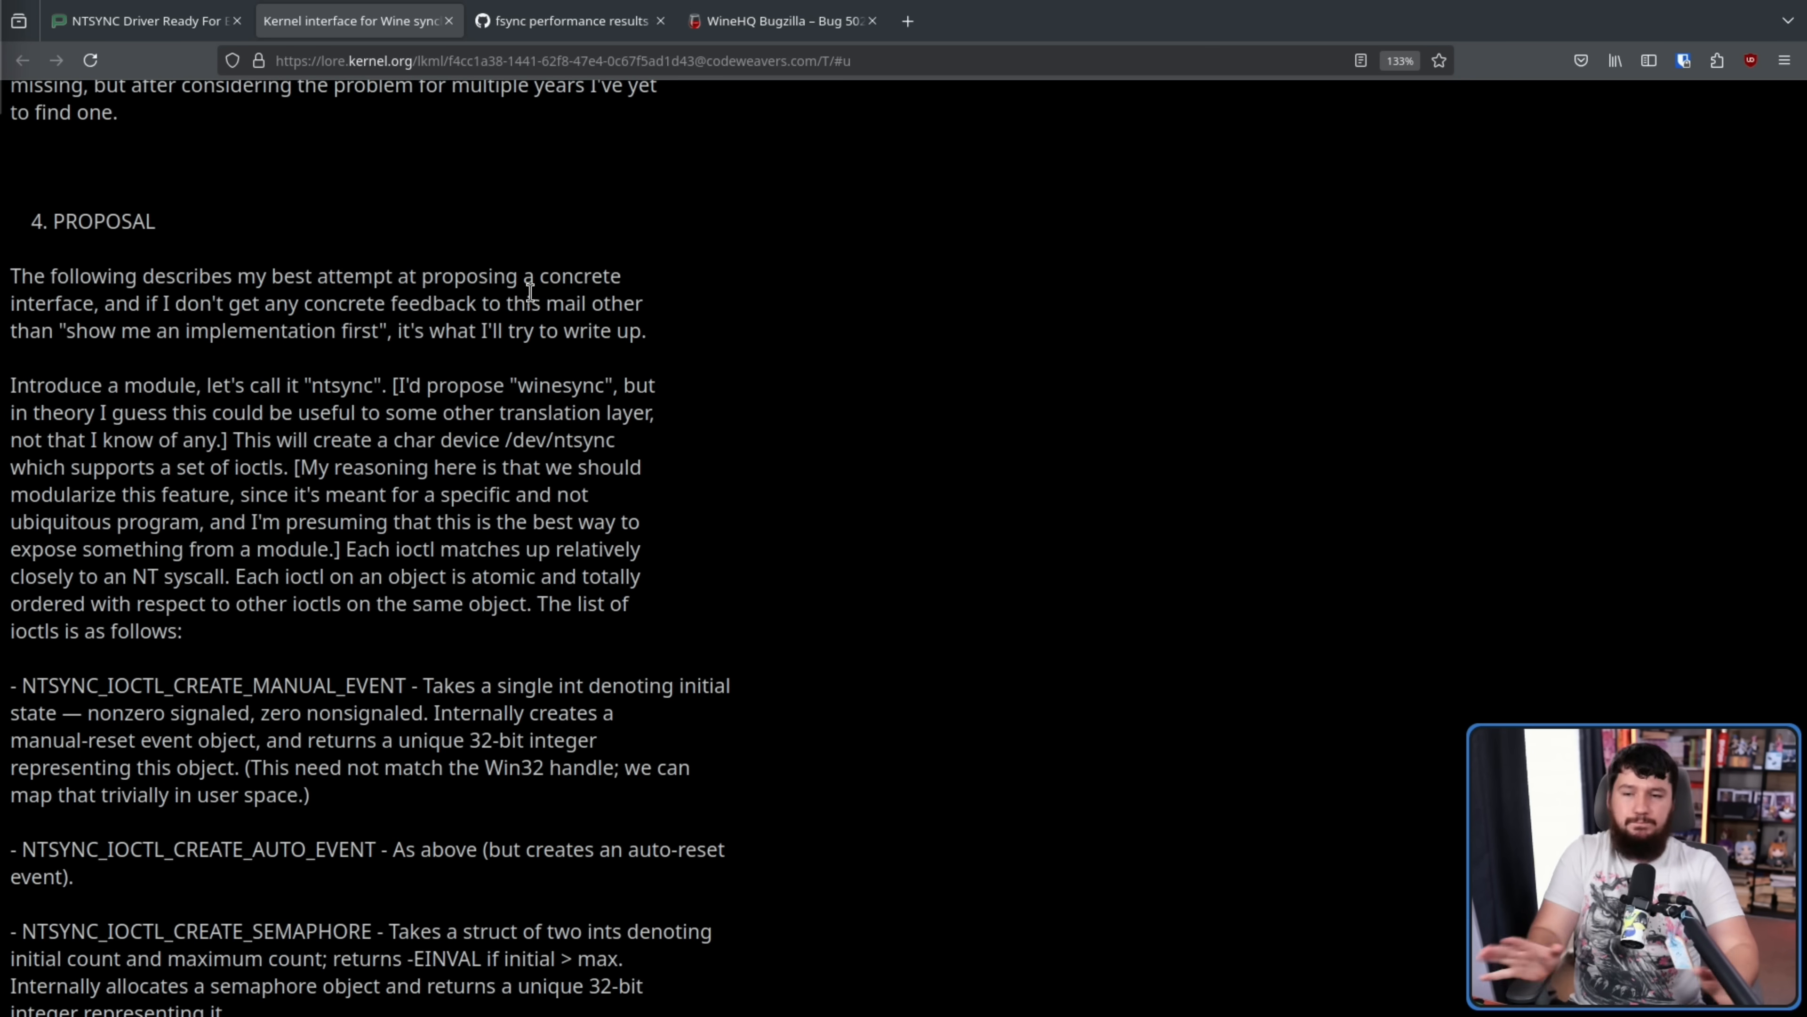
{"action": "mouse_move", "coordinate": [1005, 355]}
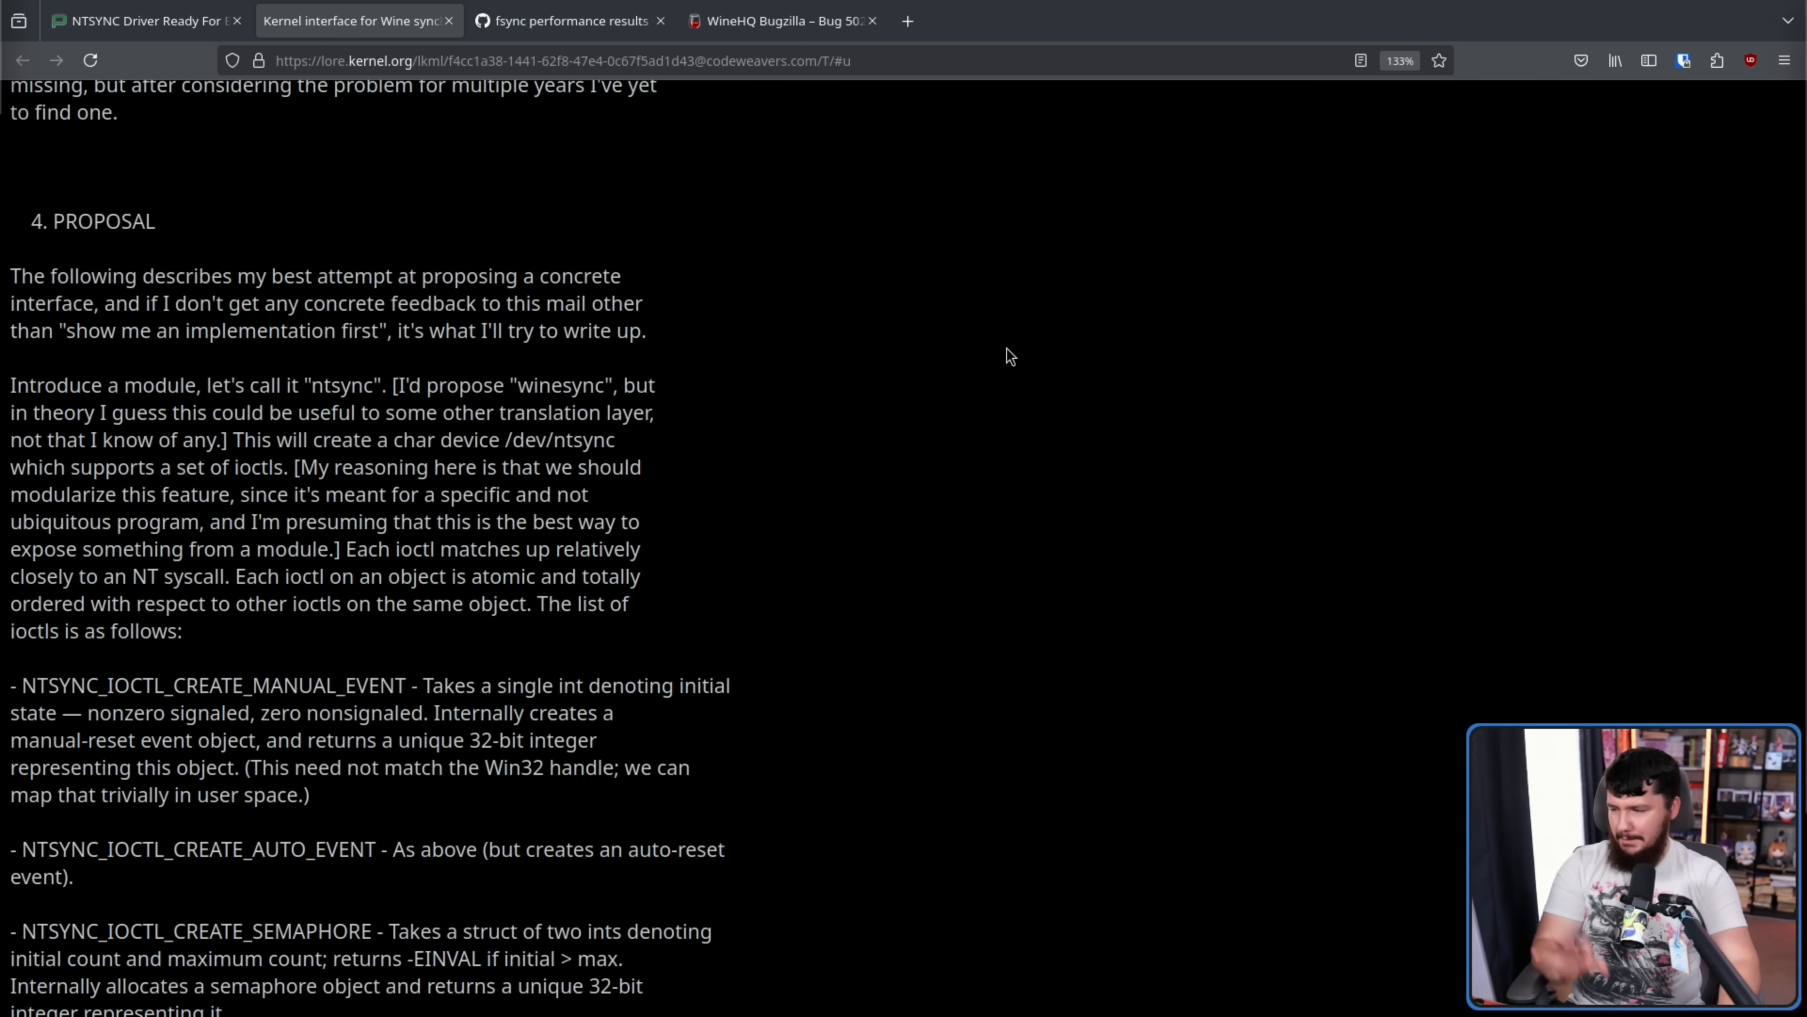
{"action": "mouse_move", "coordinate": [976, 328]}
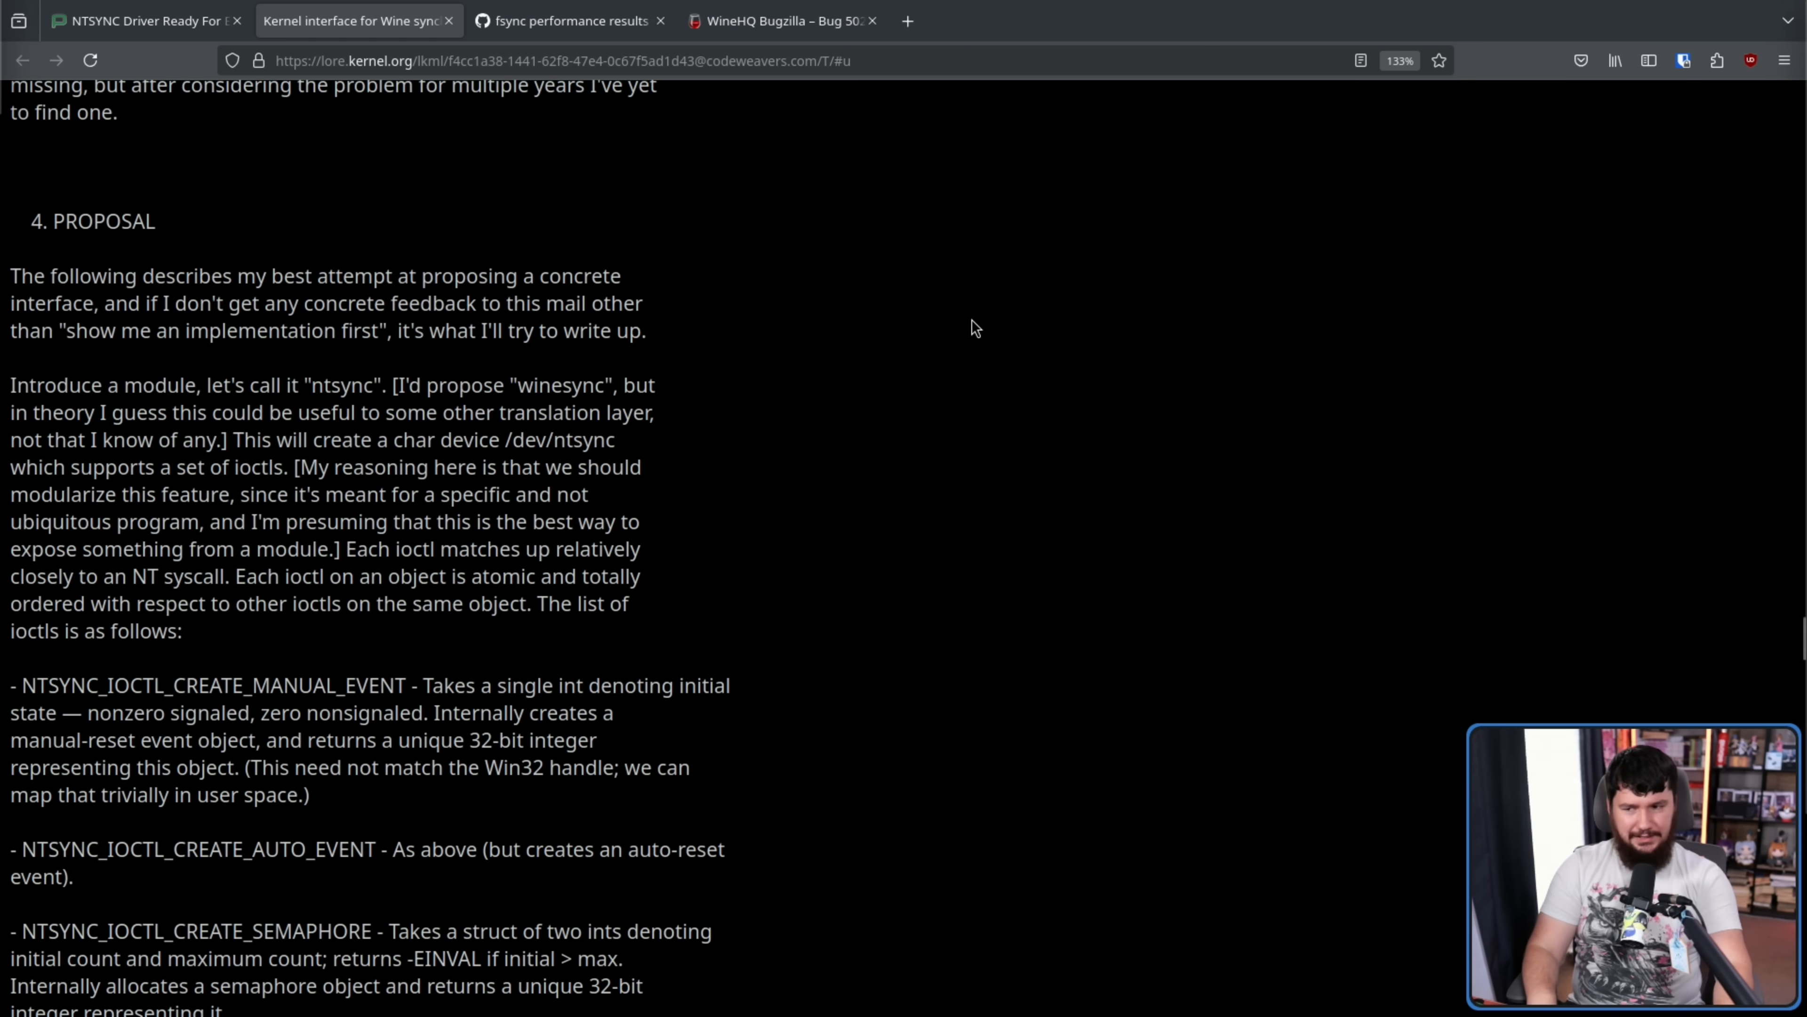
{"action": "mouse_move", "coordinate": [1030, 287]}
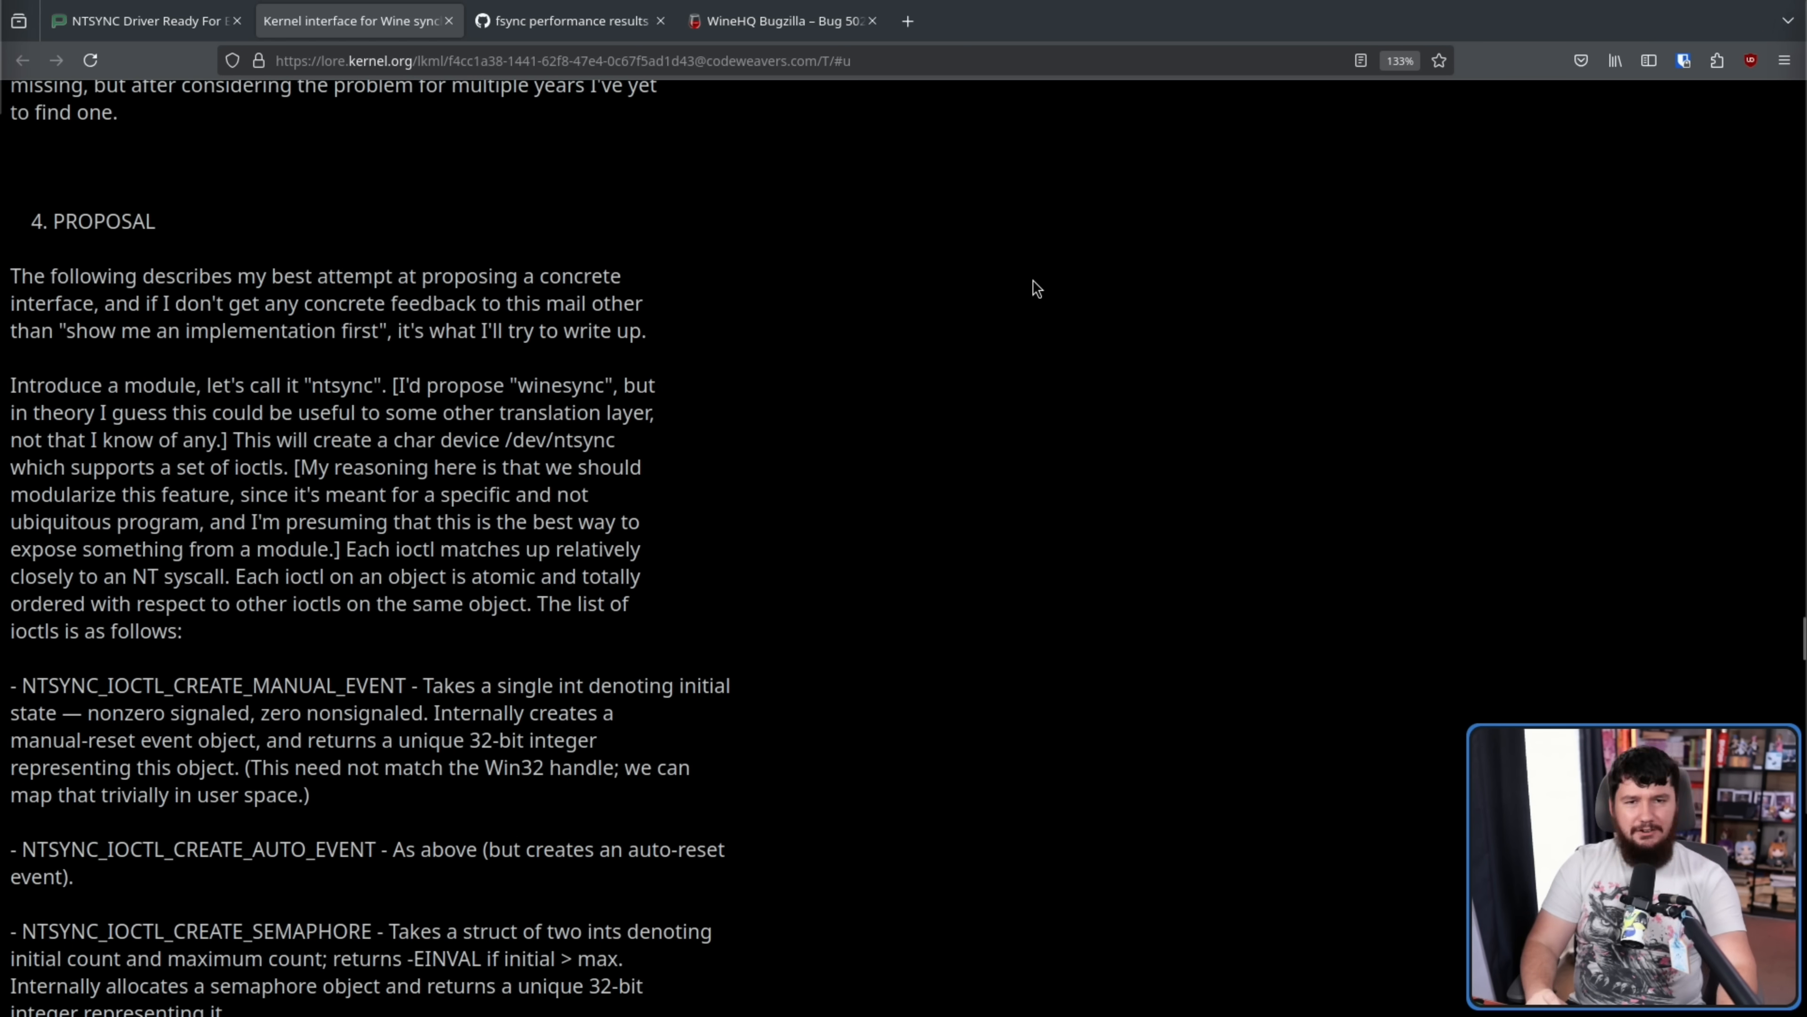
{"action": "mouse_move", "coordinate": [1031, 274]}
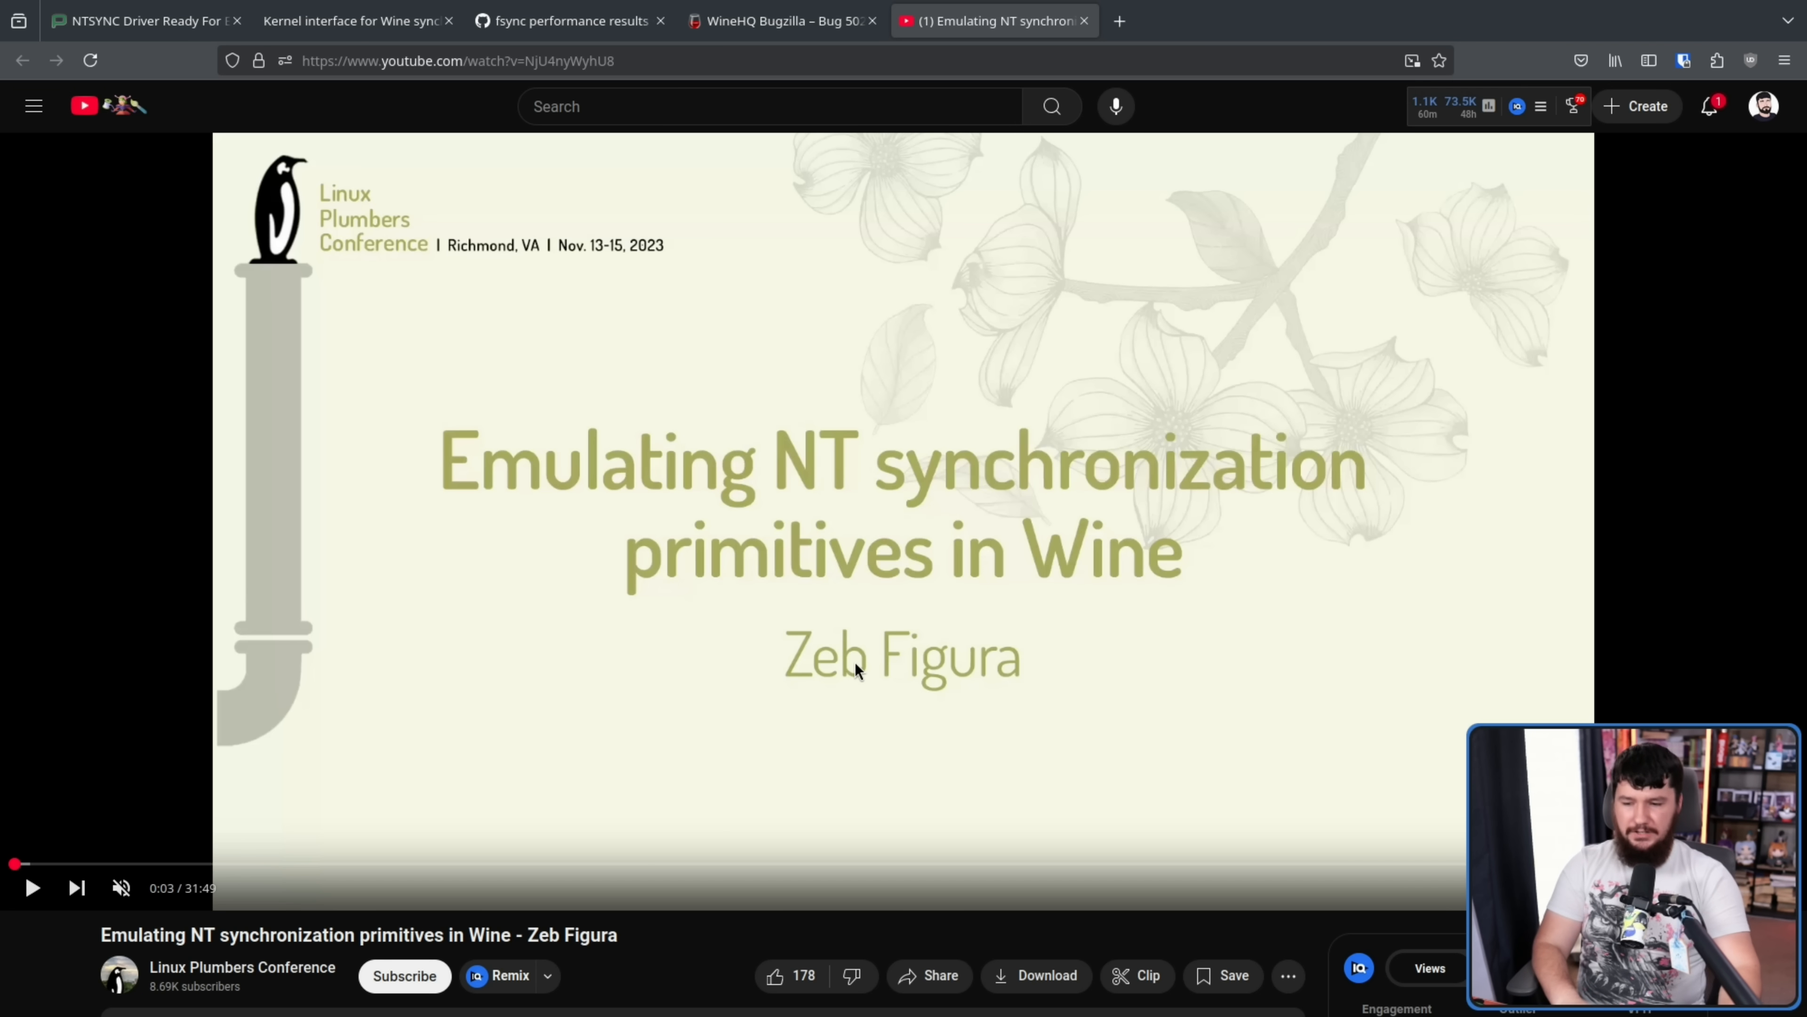
{"action": "mouse_move", "coordinate": [922, 447]}
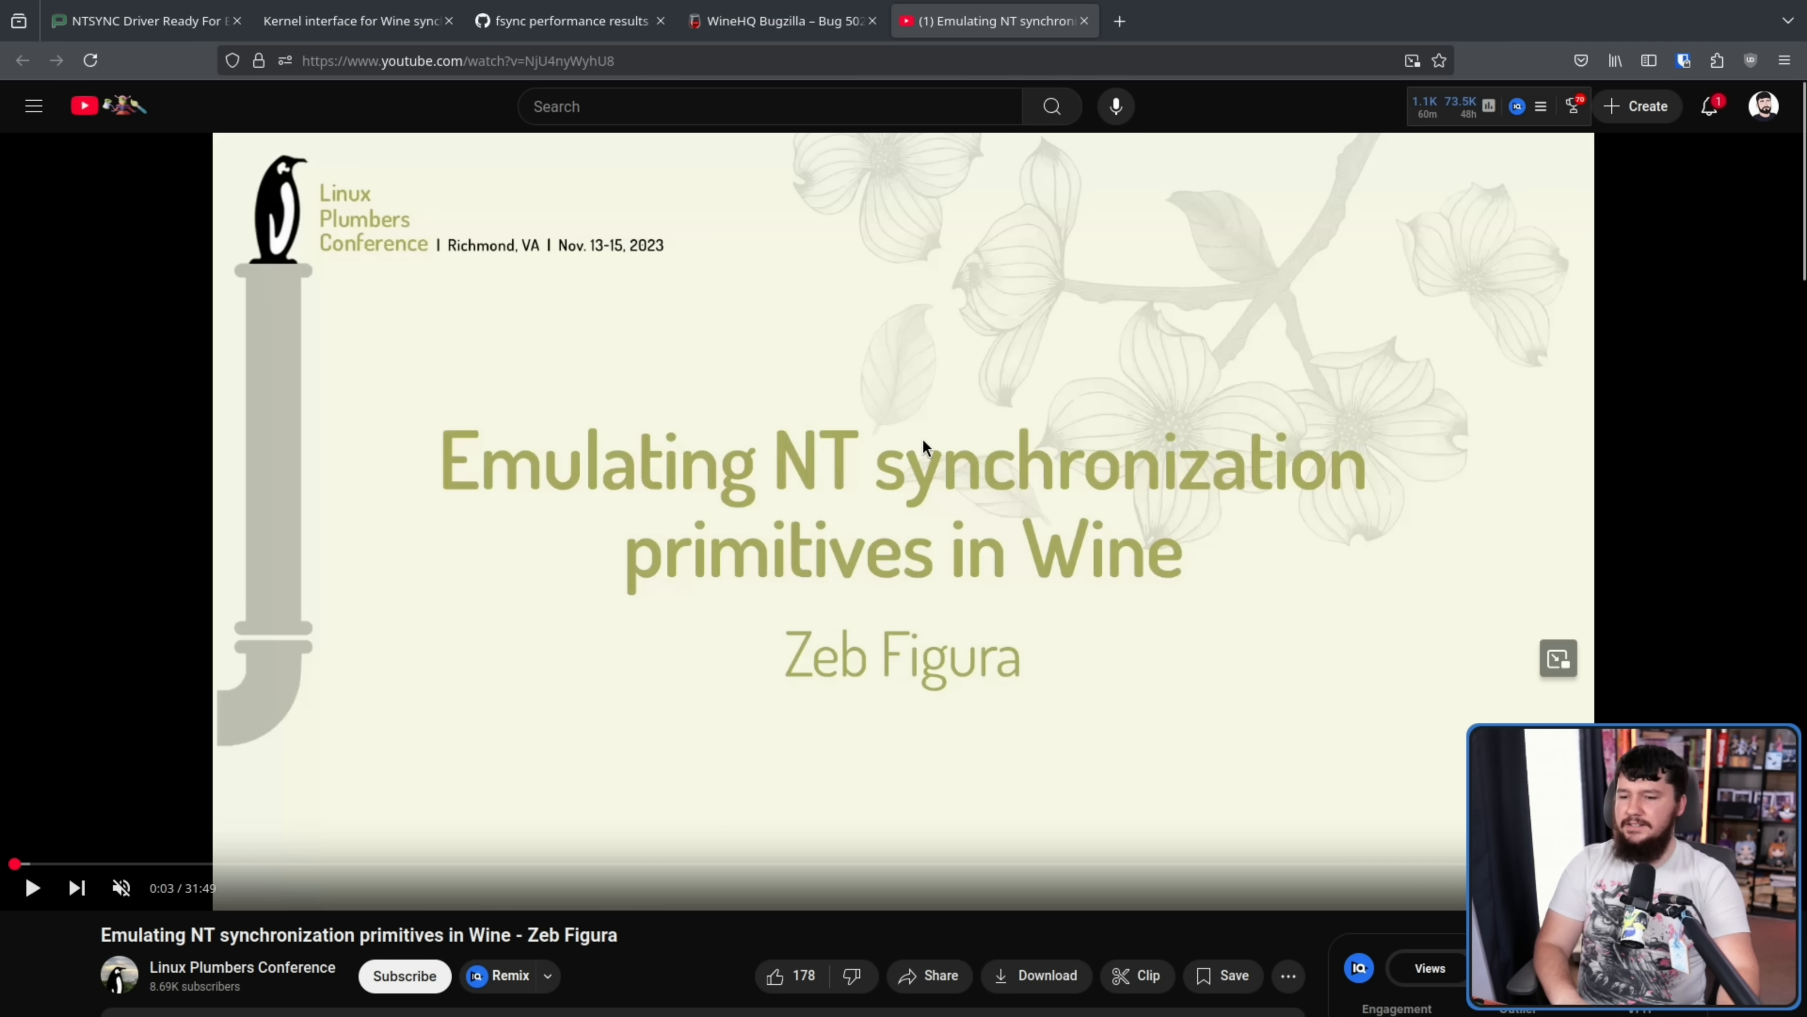
{"action": "mouse_move", "coordinate": [1006, 458]}
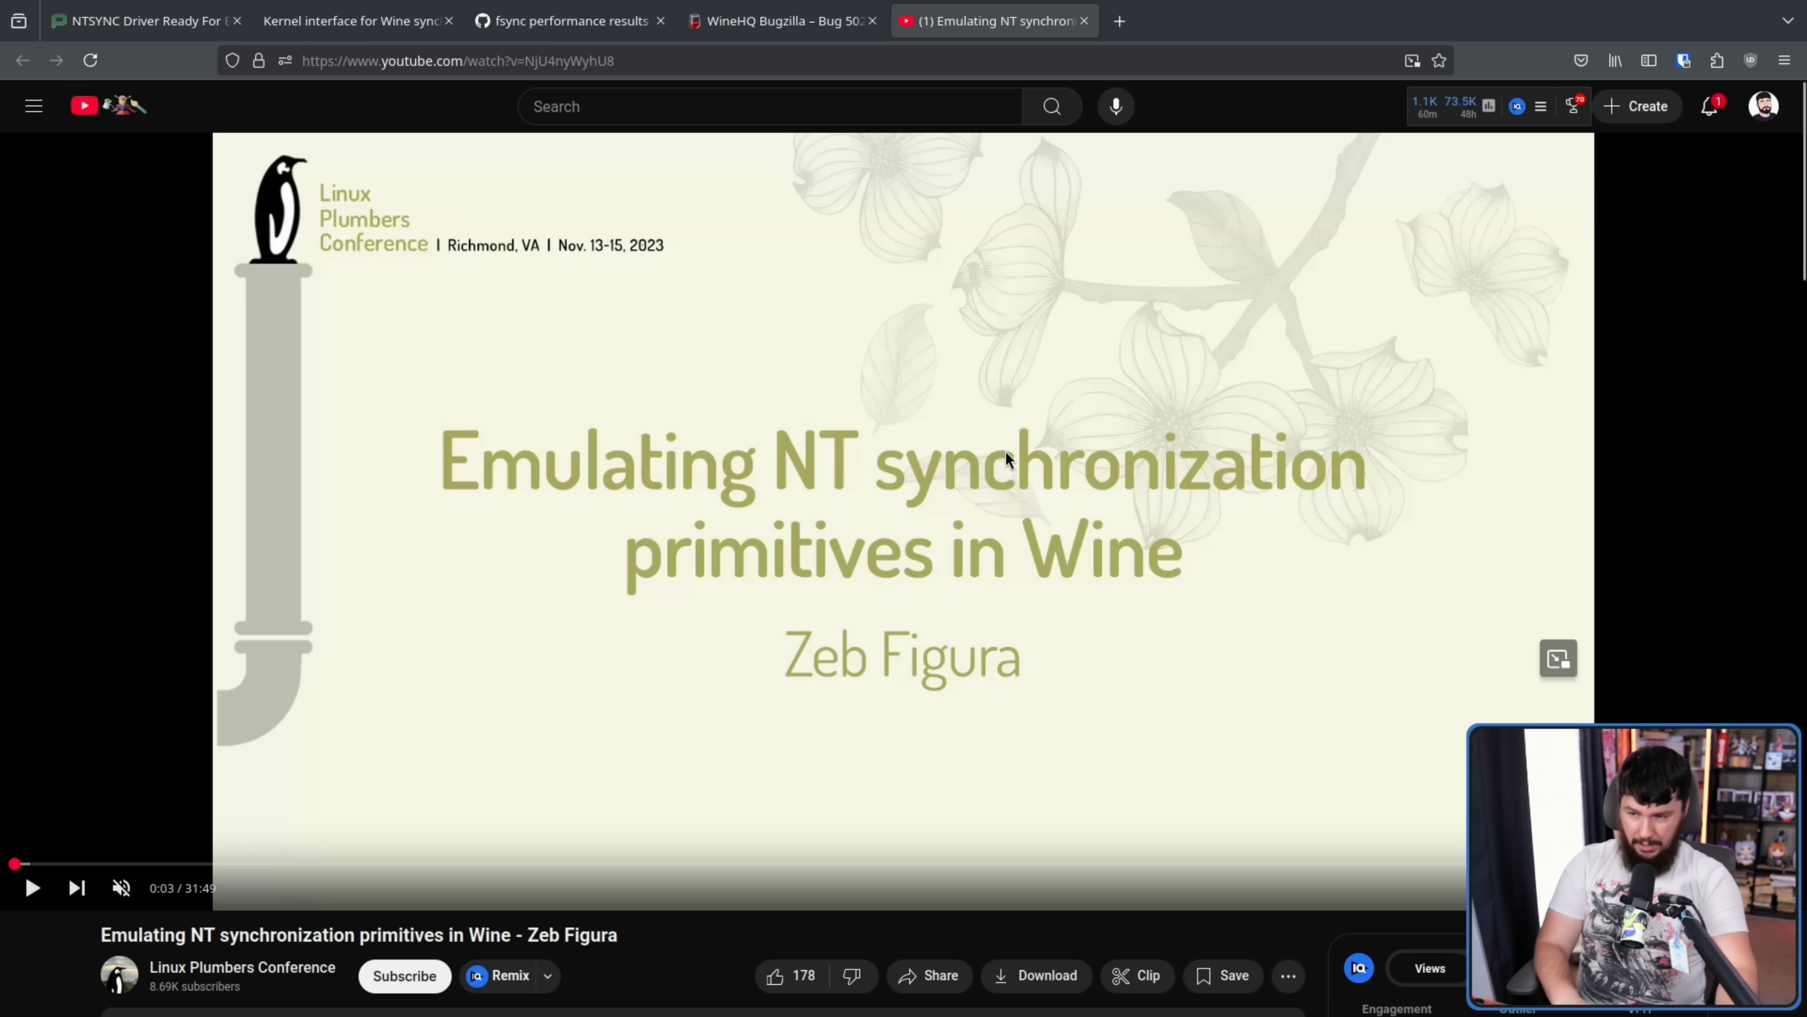
Step: Bring up the Phoronix 'Windows NT Sync Driver RFC' article with Figura's performance table
{"action": "left_click", "coordinate": [1207, 19]}
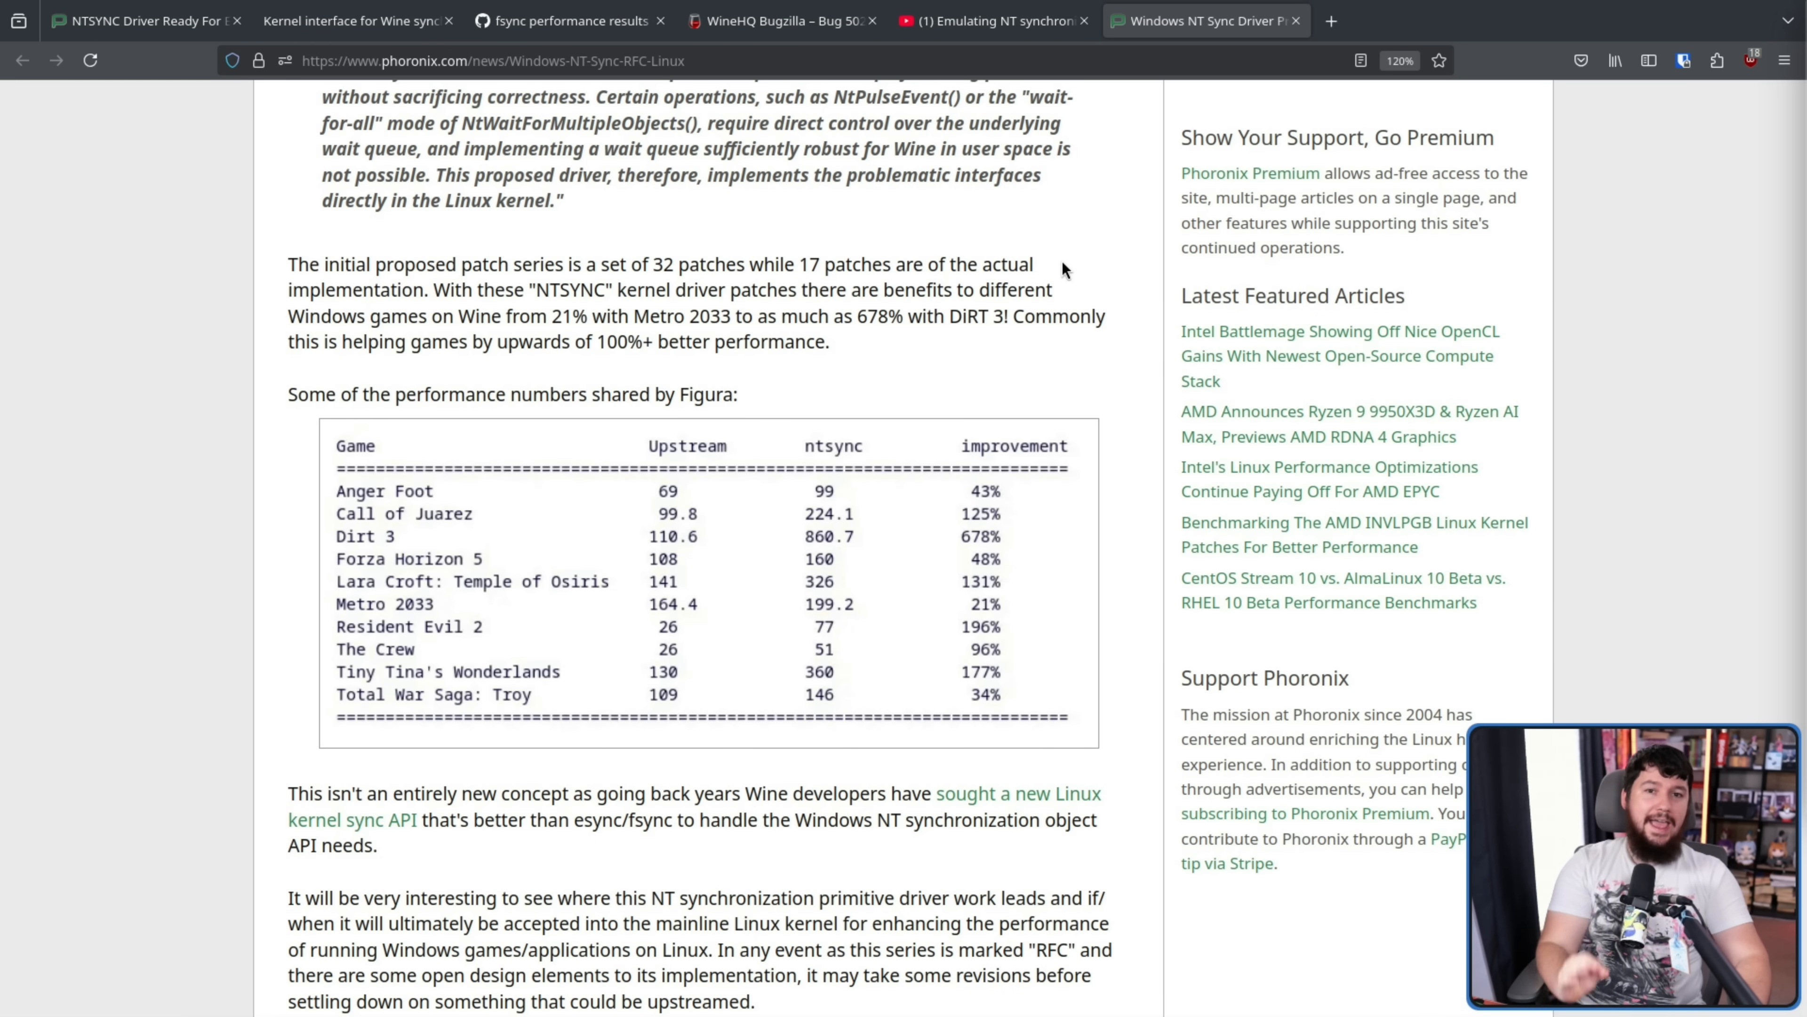
{"action": "mouse_move", "coordinate": [628, 309]}
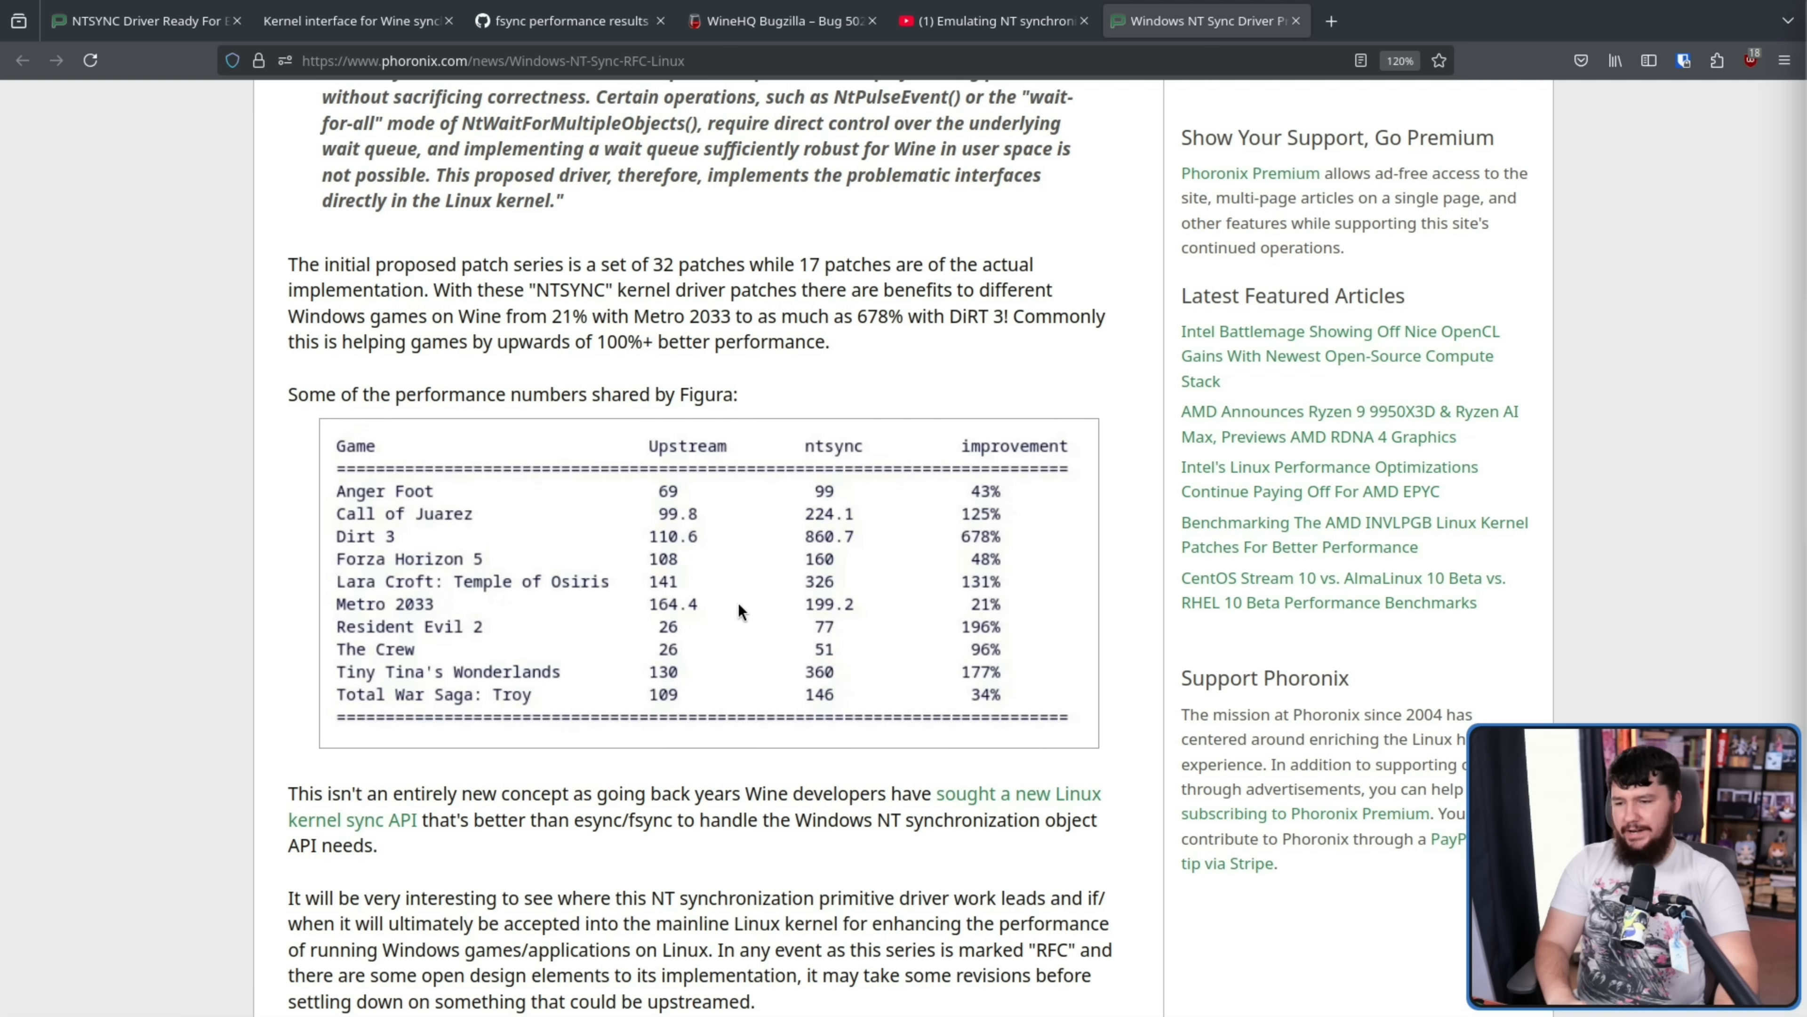
{"action": "mouse_move", "coordinate": [432, 606]}
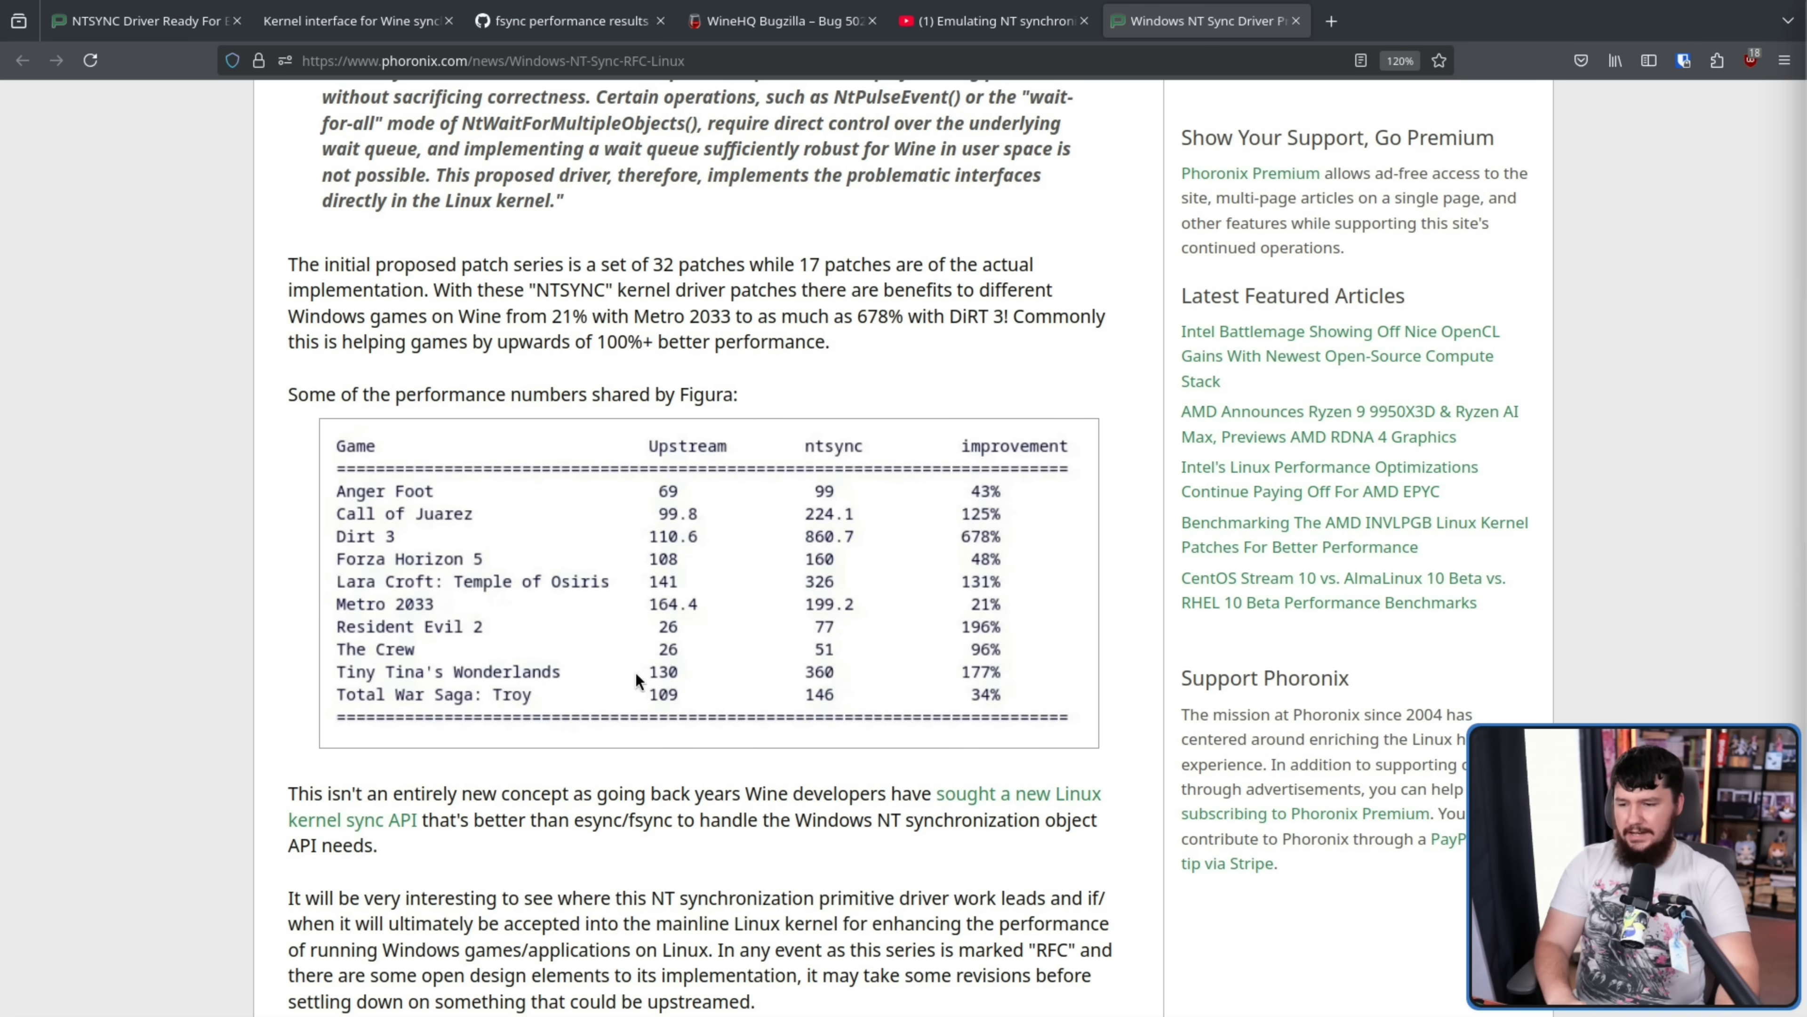
{"action": "mouse_move", "coordinate": [995, 678]}
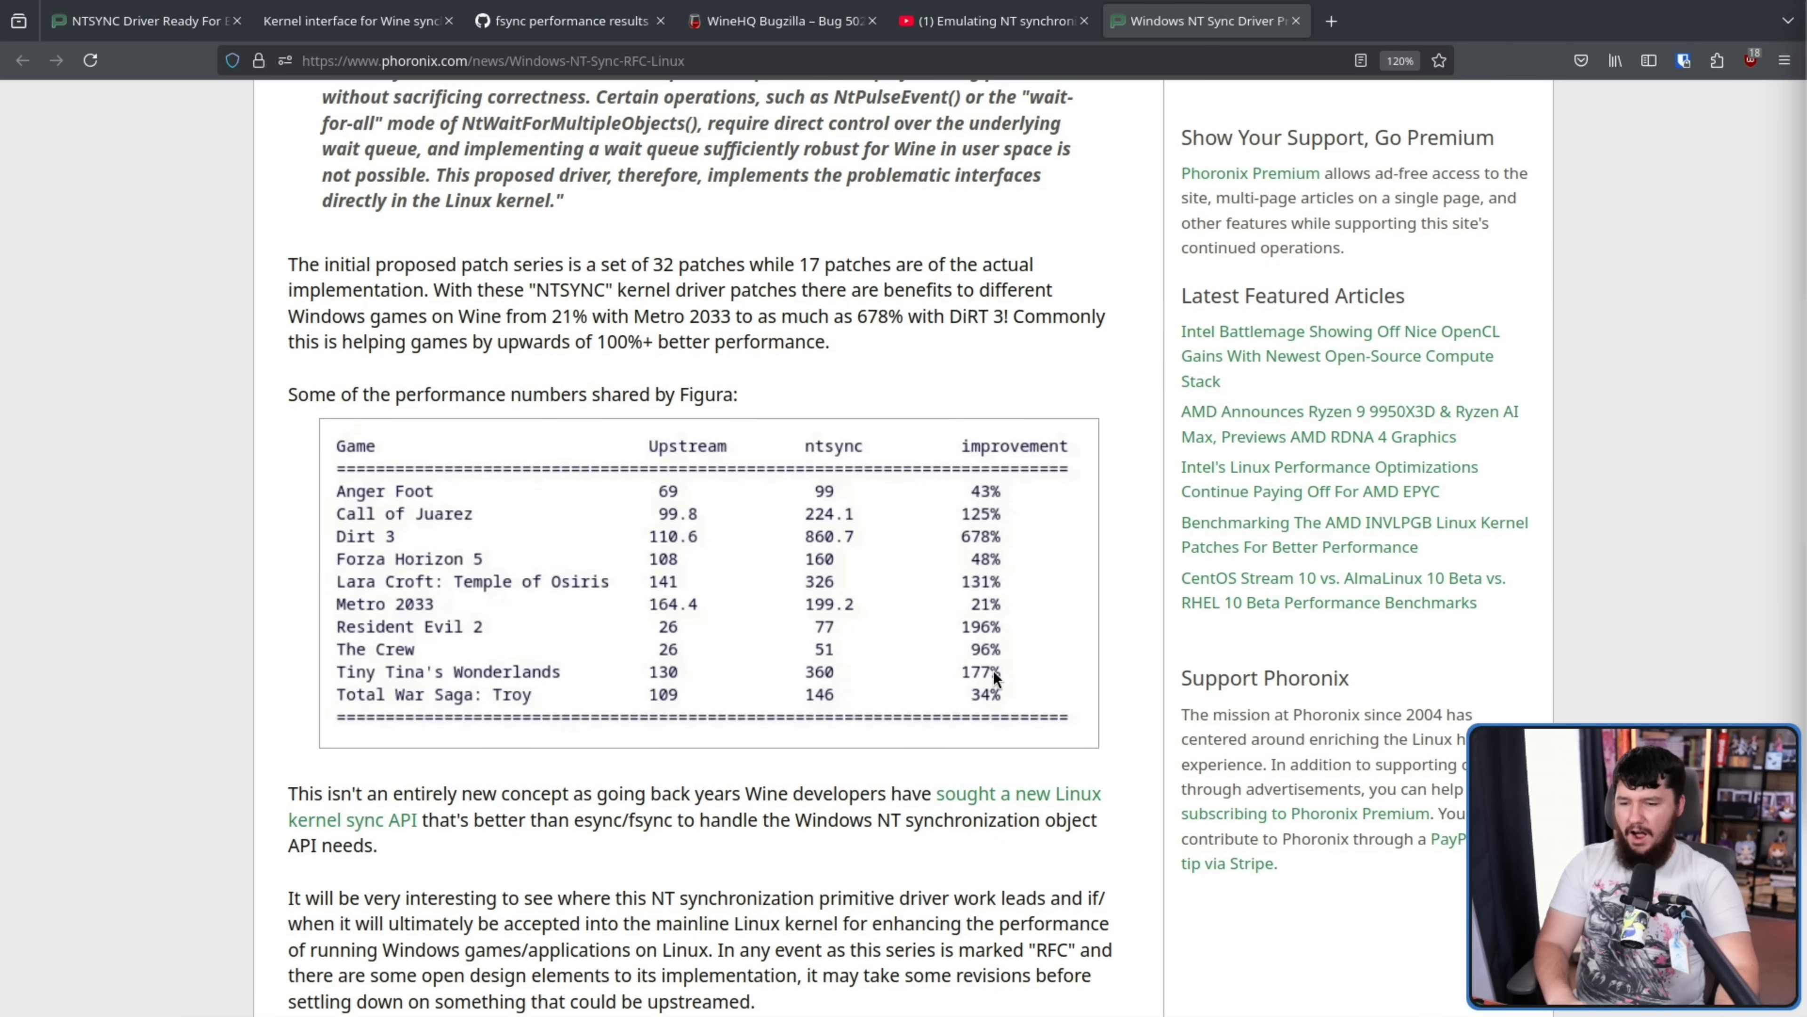
{"action": "mouse_move", "coordinate": [1012, 677]}
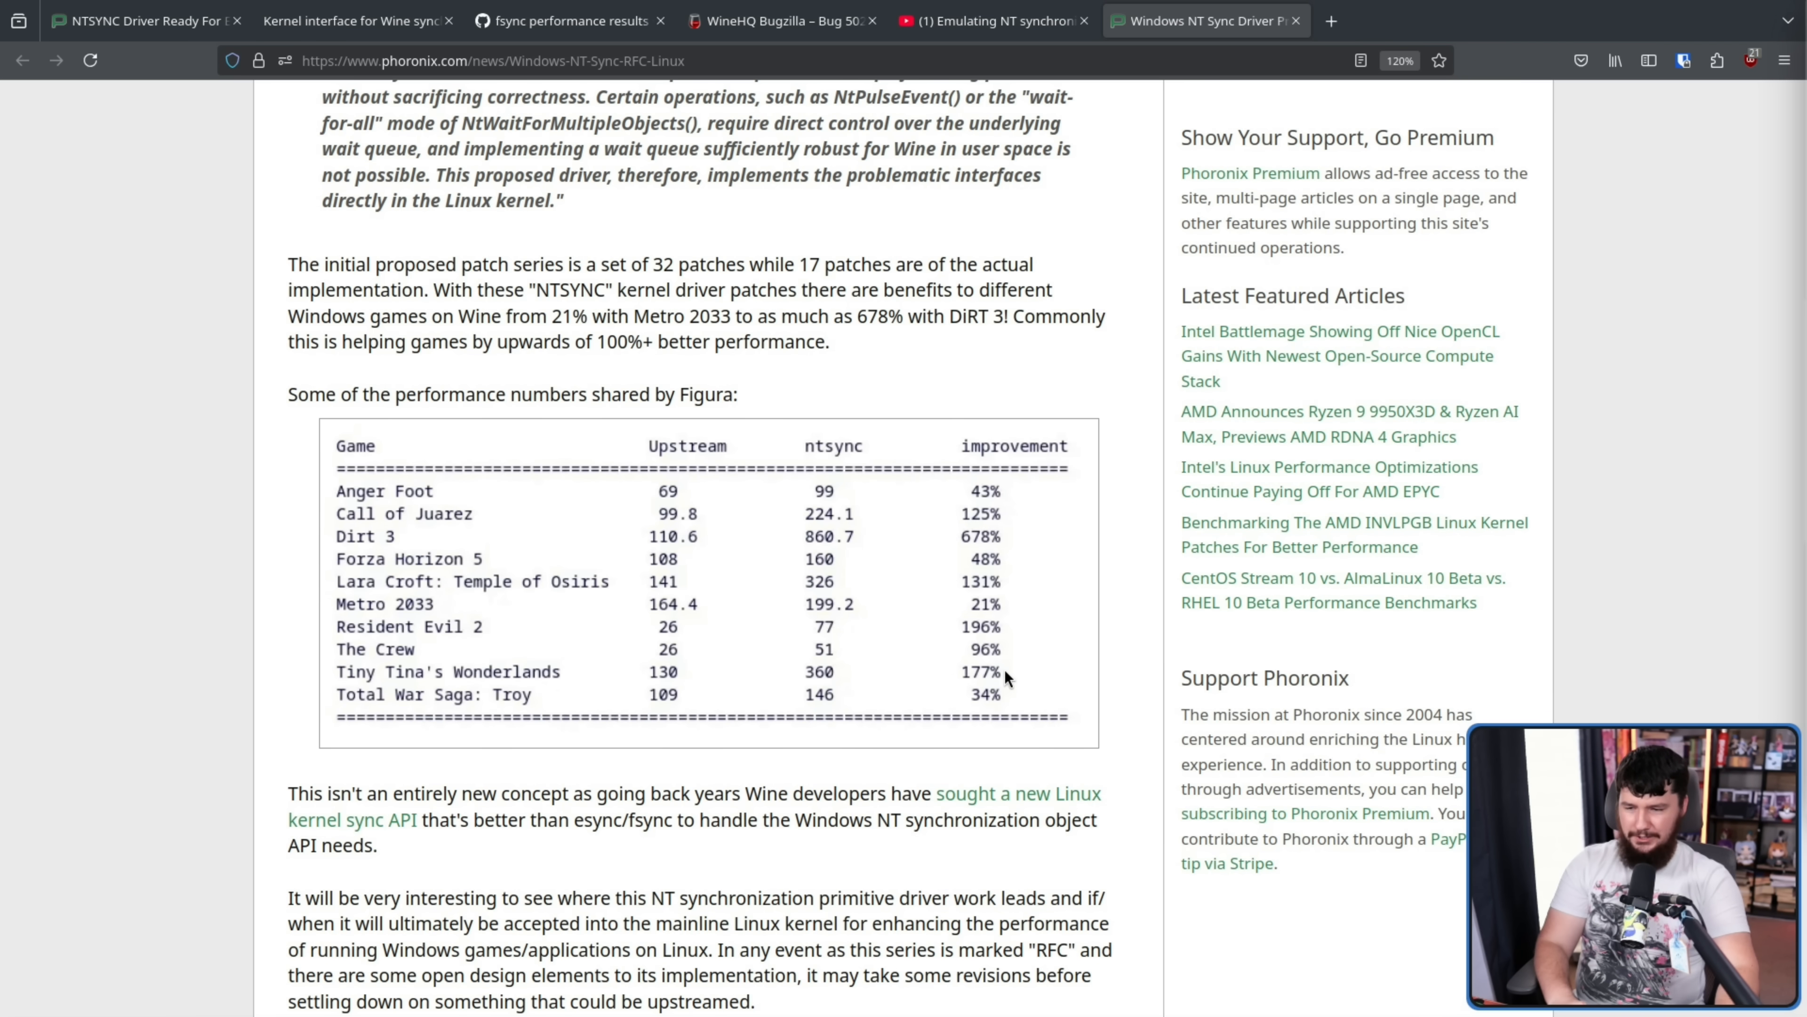
{"action": "mouse_move", "coordinate": [612, 561]}
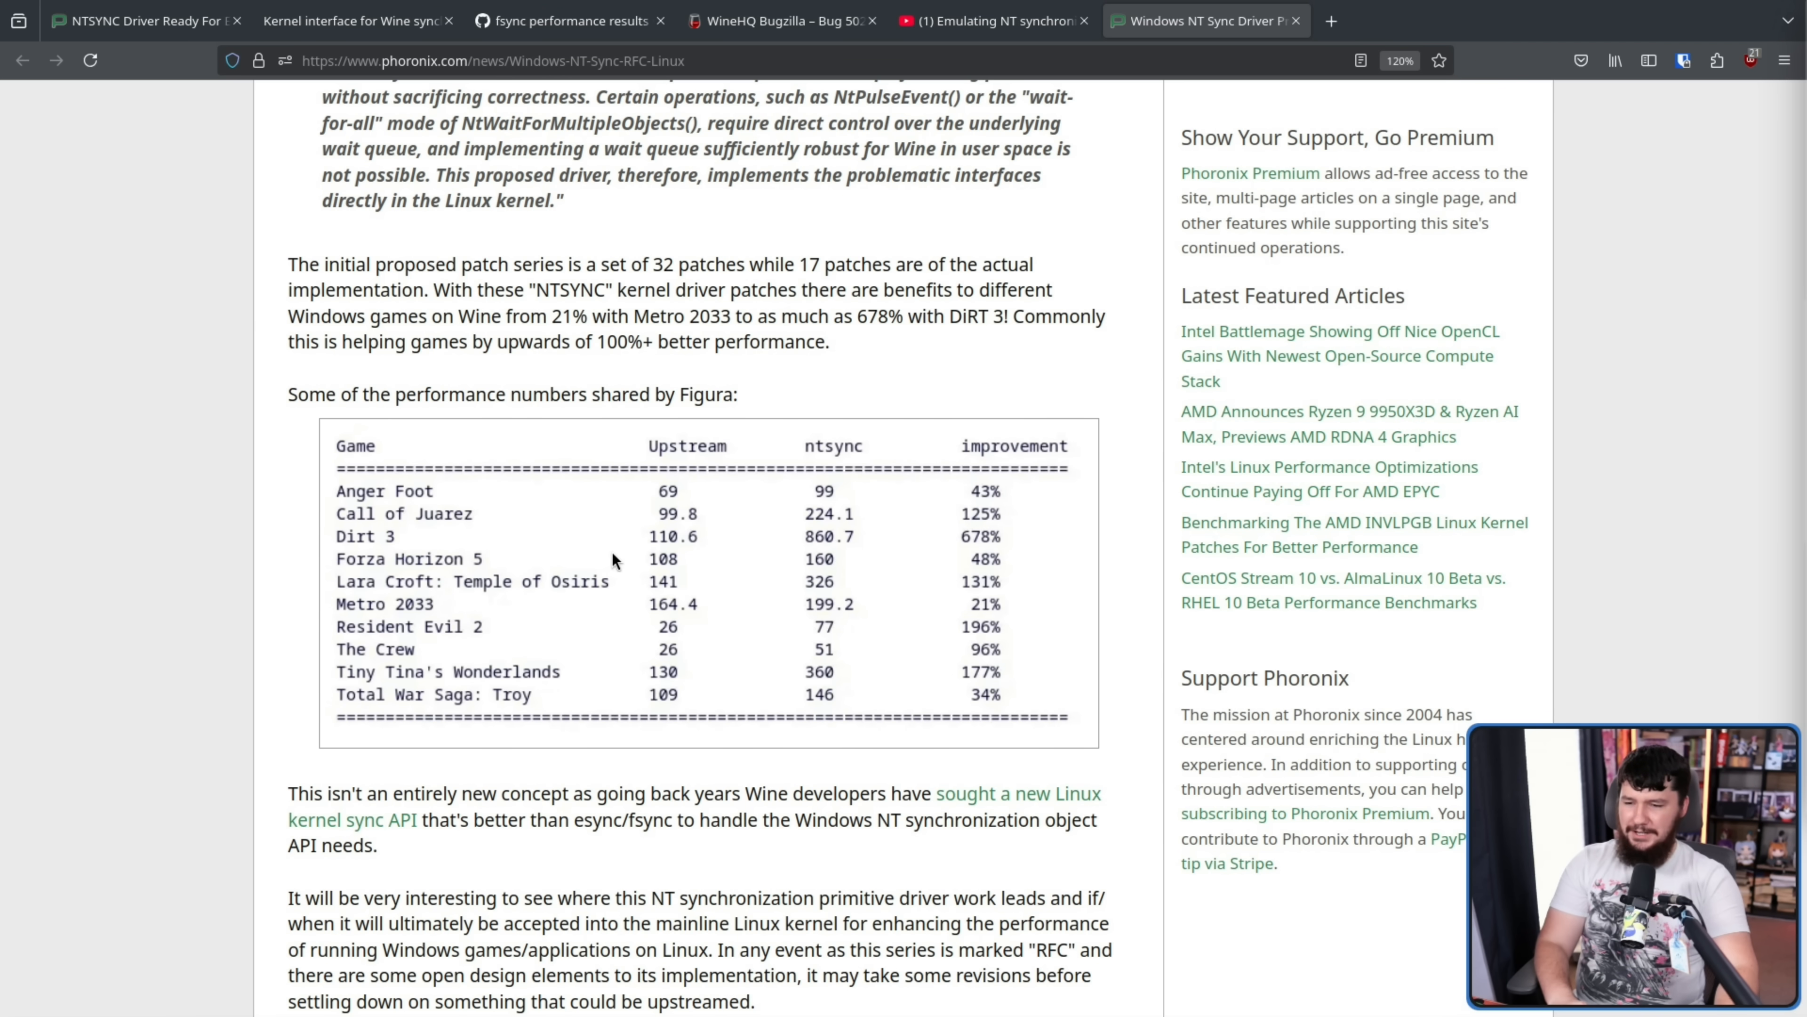
{"action": "mouse_move", "coordinate": [983, 545]}
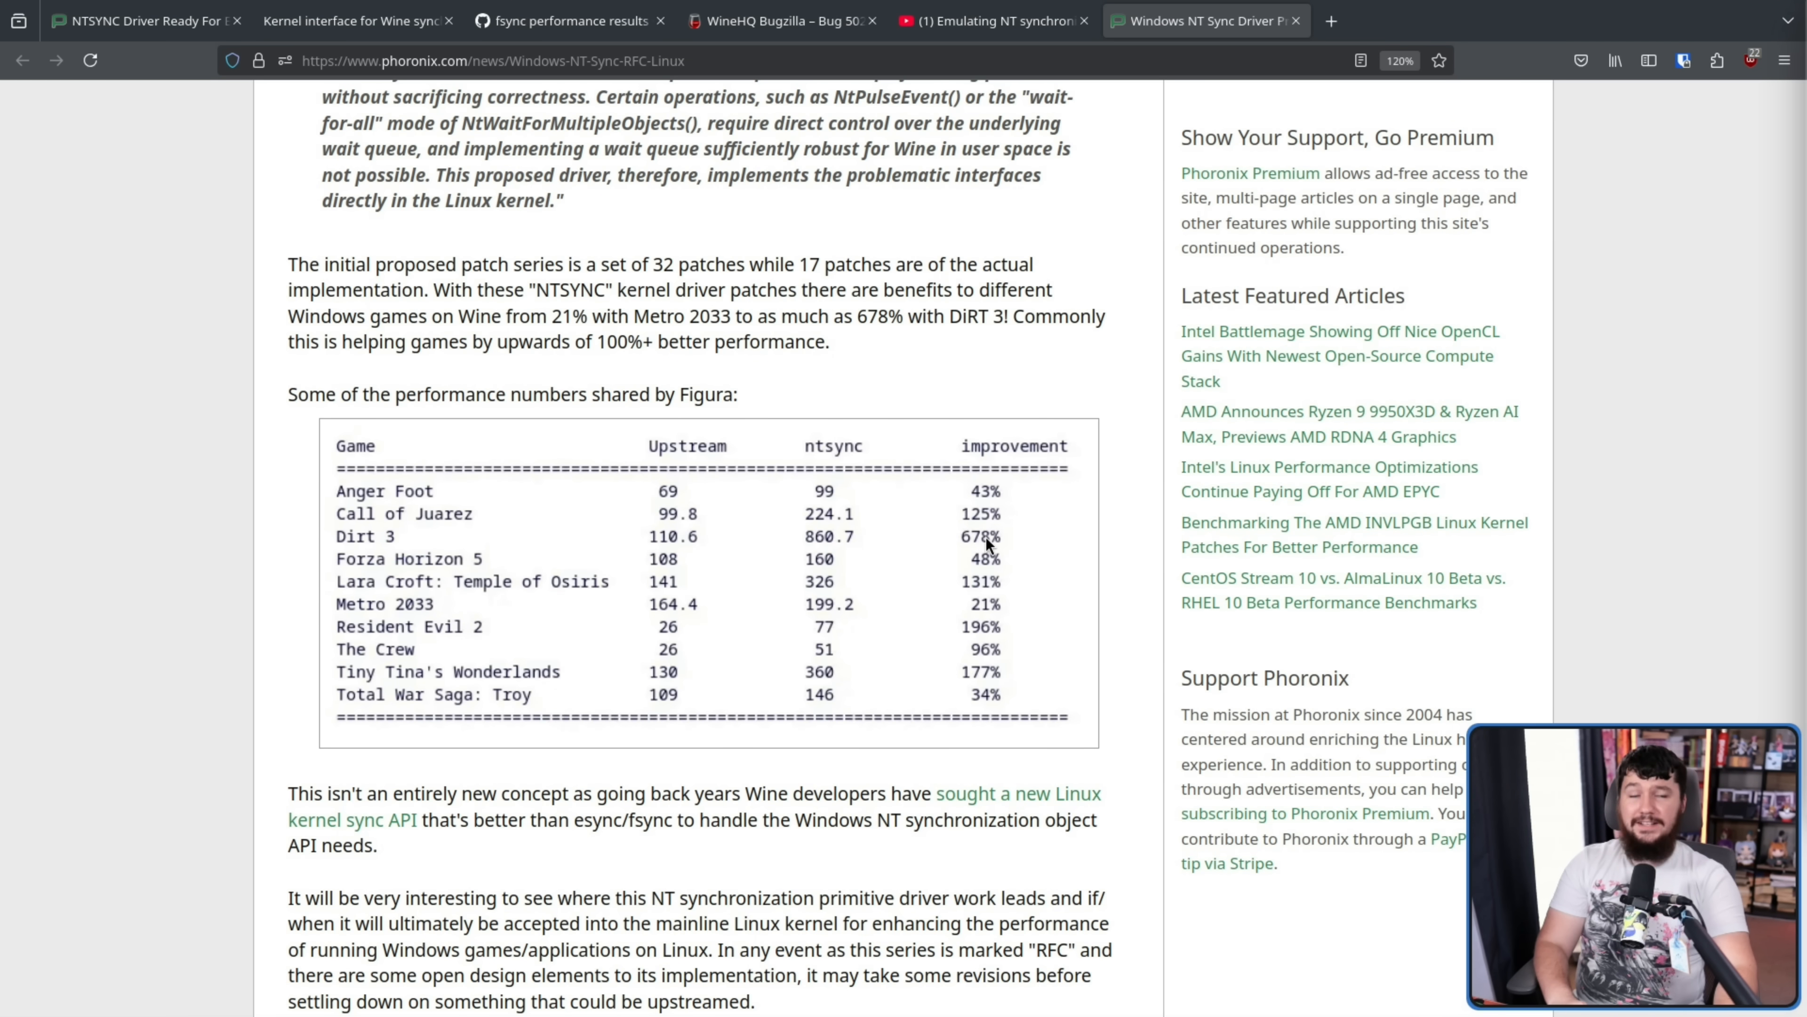
{"action": "mouse_move", "coordinate": [692, 530]}
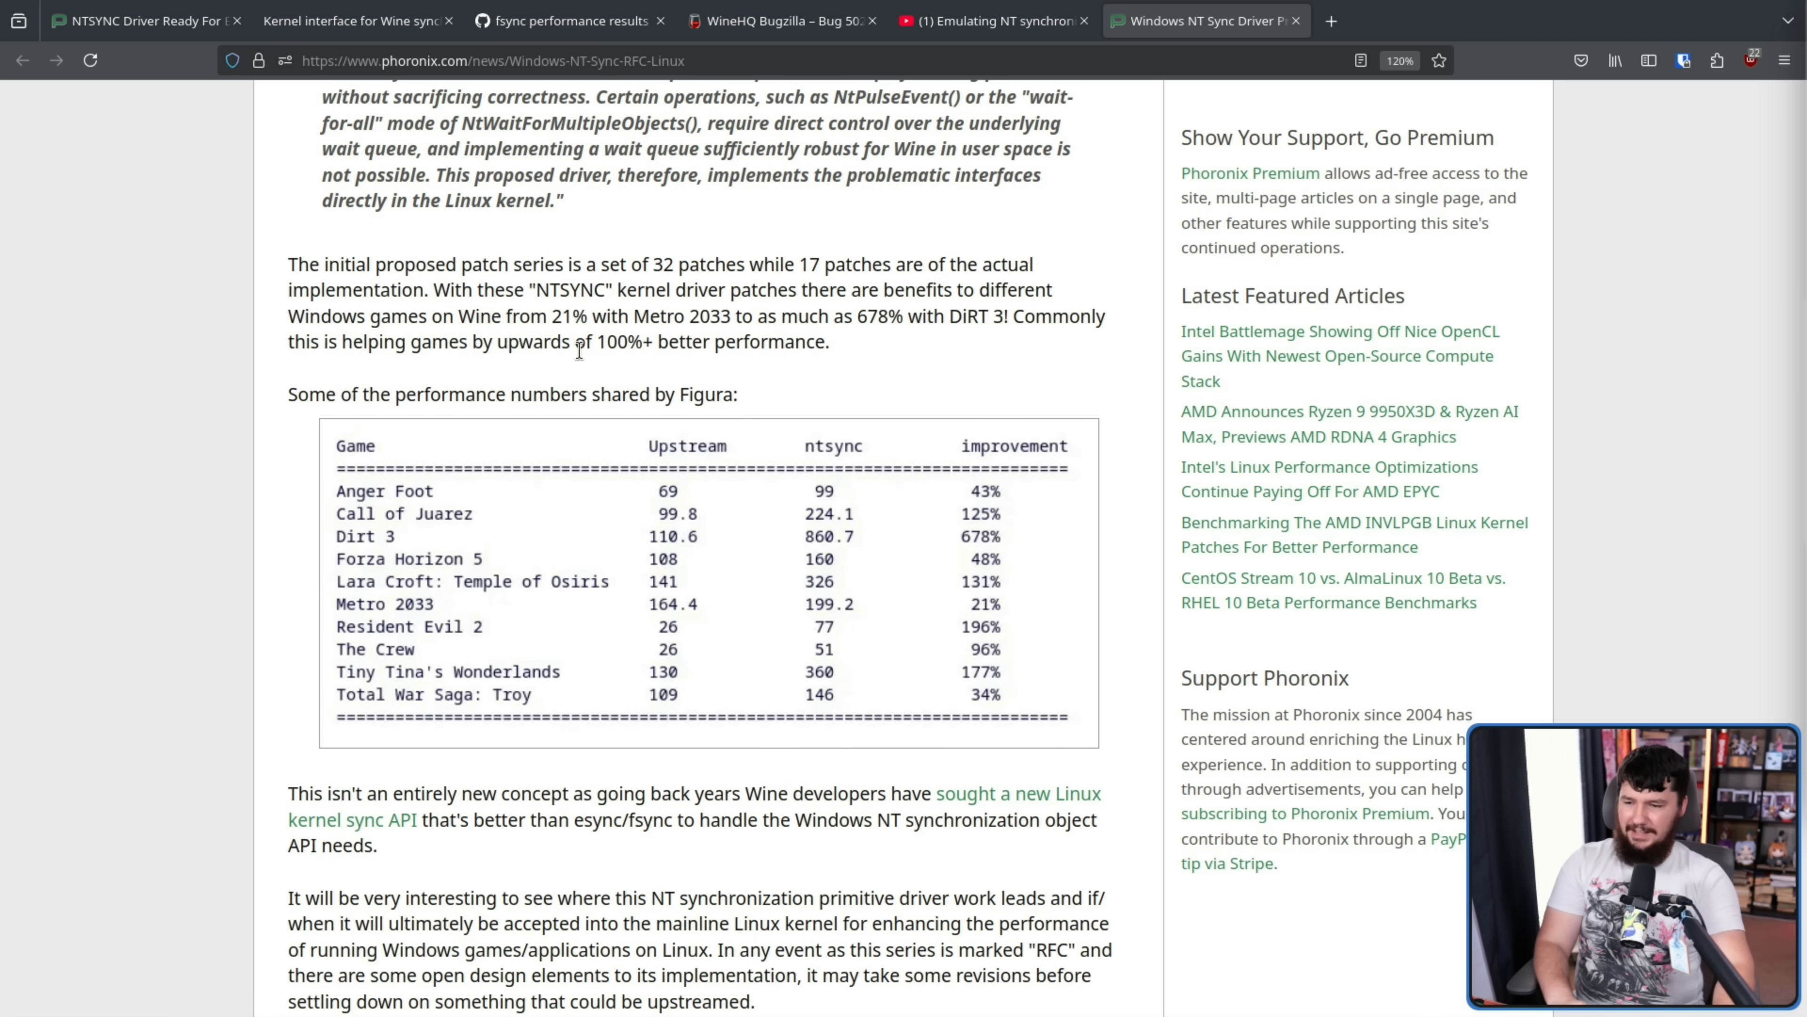
{"action": "mouse_move", "coordinate": [123, 482]}
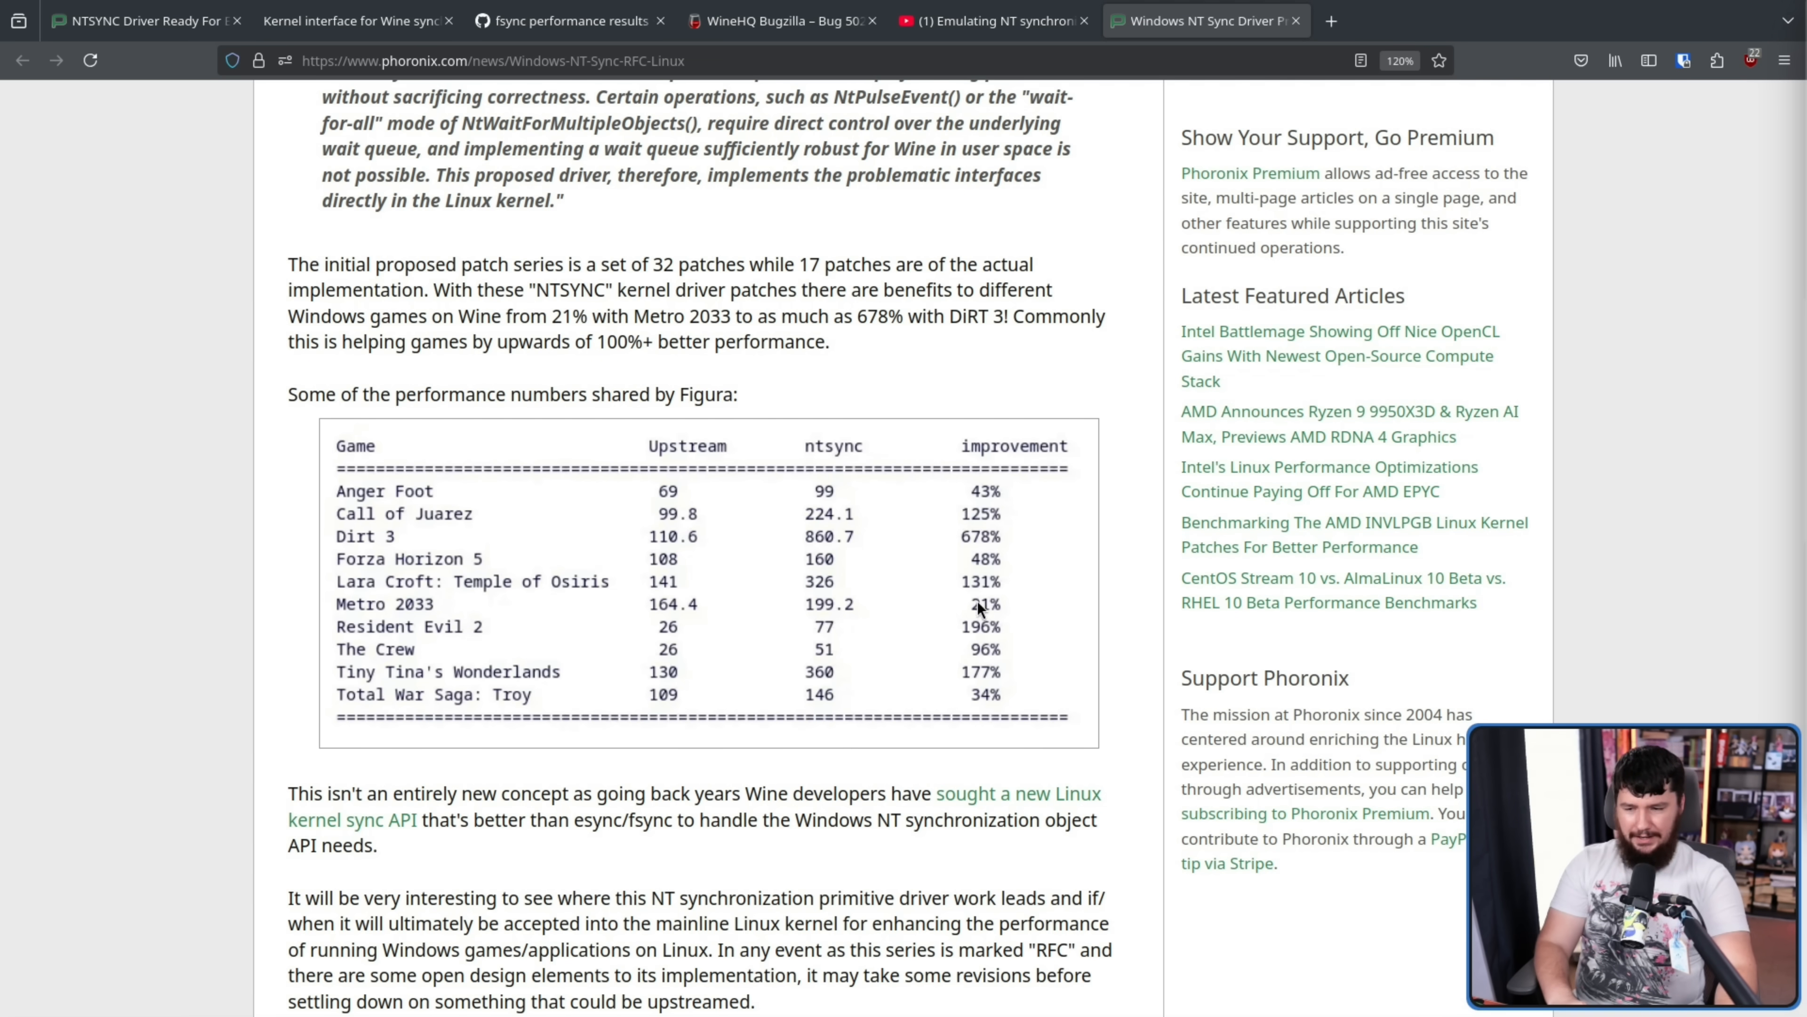
{"action": "mouse_move", "coordinate": [914, 561]}
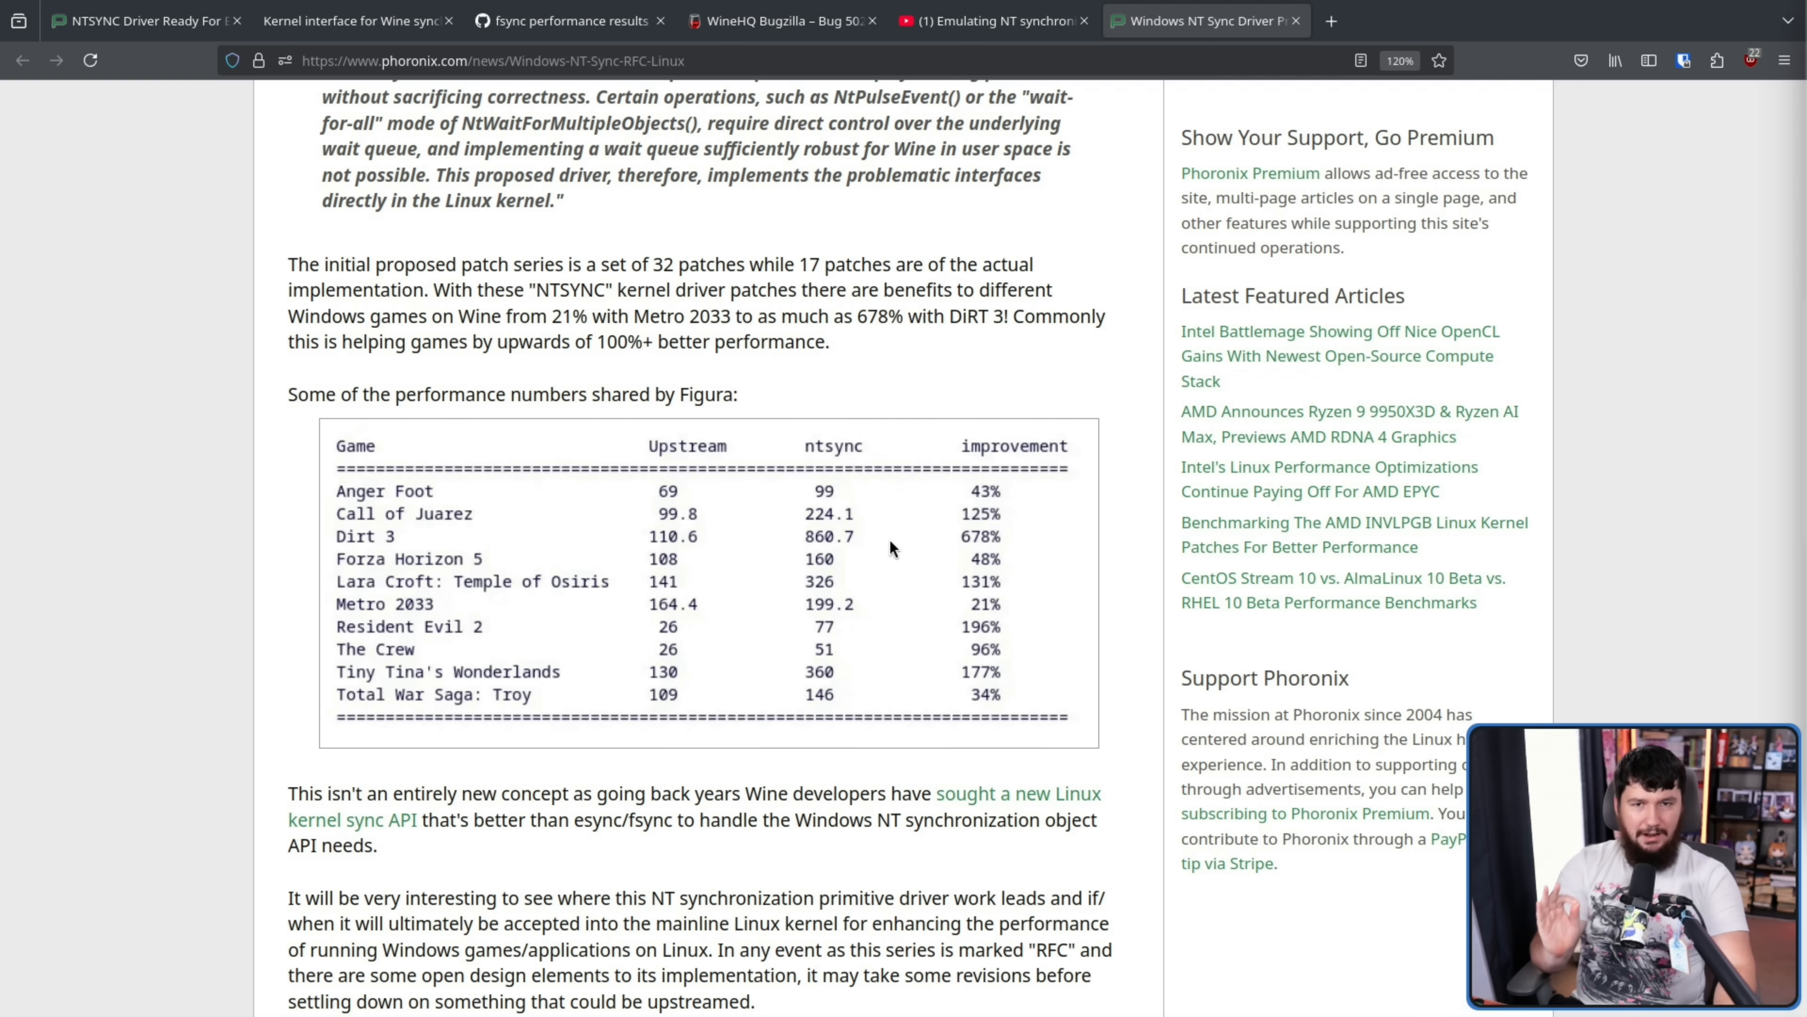
{"action": "mouse_move", "coordinate": [889, 591]}
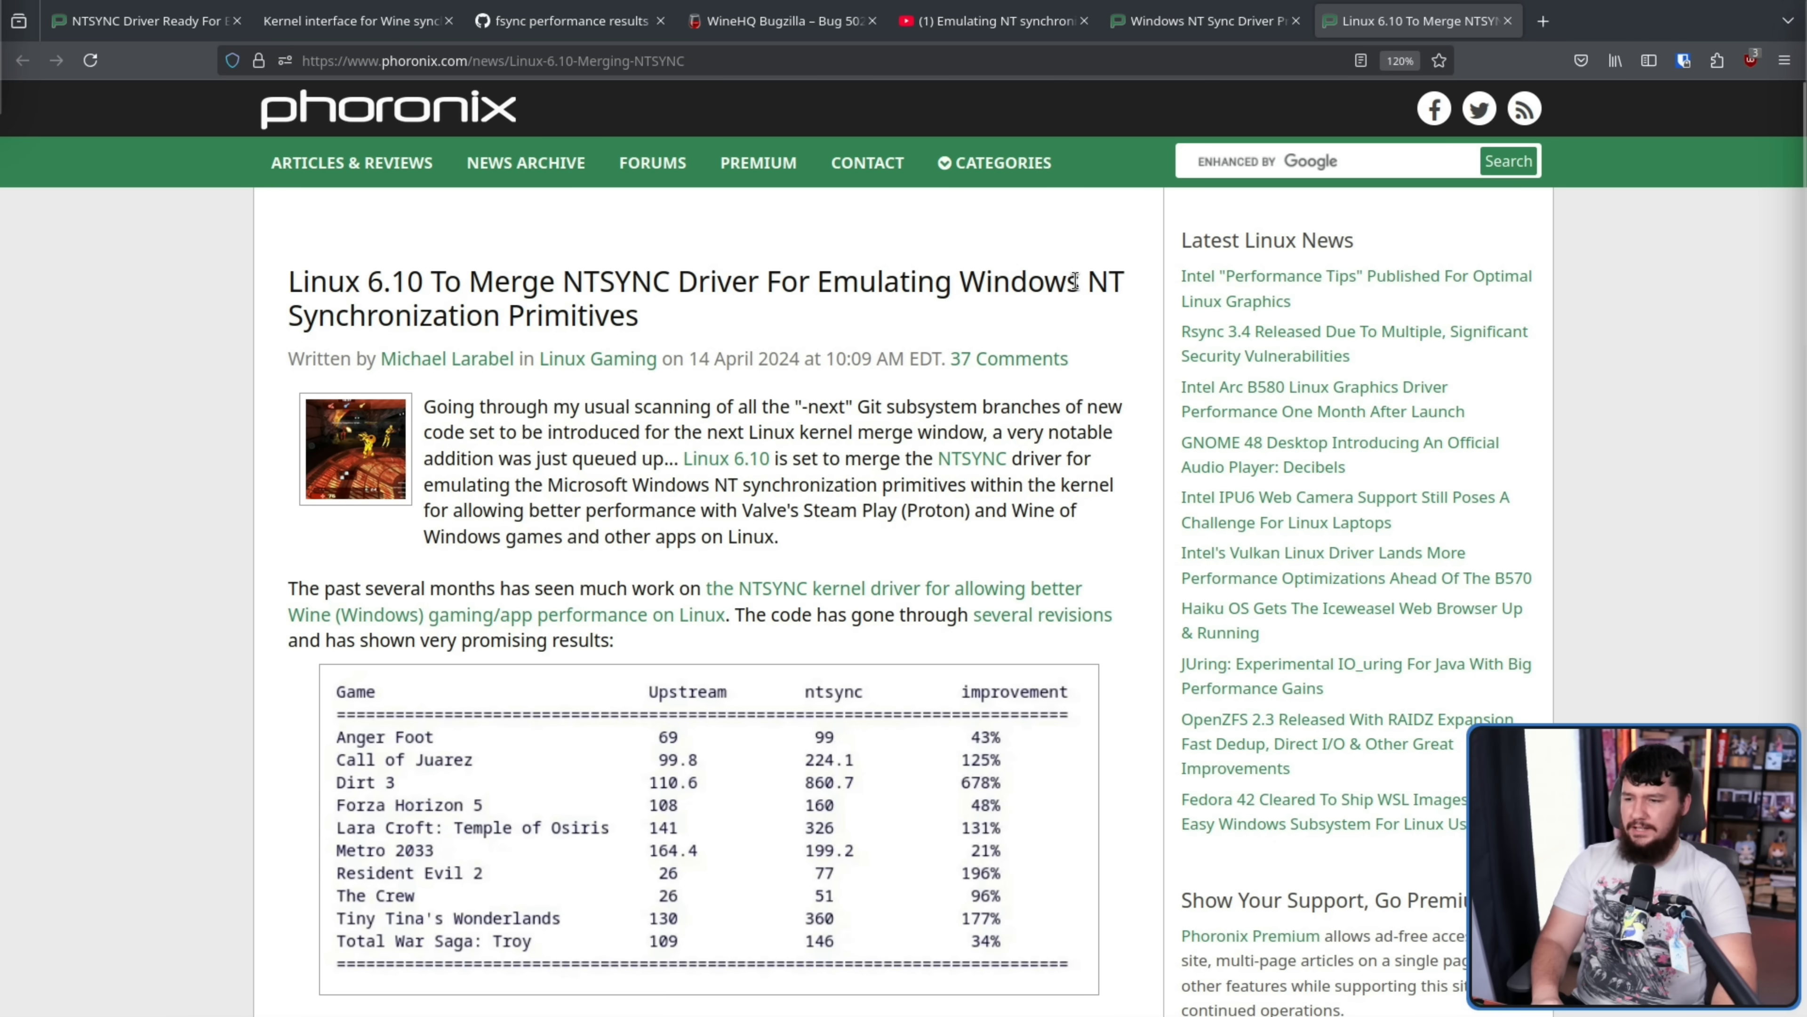
Step: Scroll down the Phoronix NTSYNC article toward the char-misc commit link
{"action": "scroll", "scroll_direction": "down", "scroll_amount": 3}
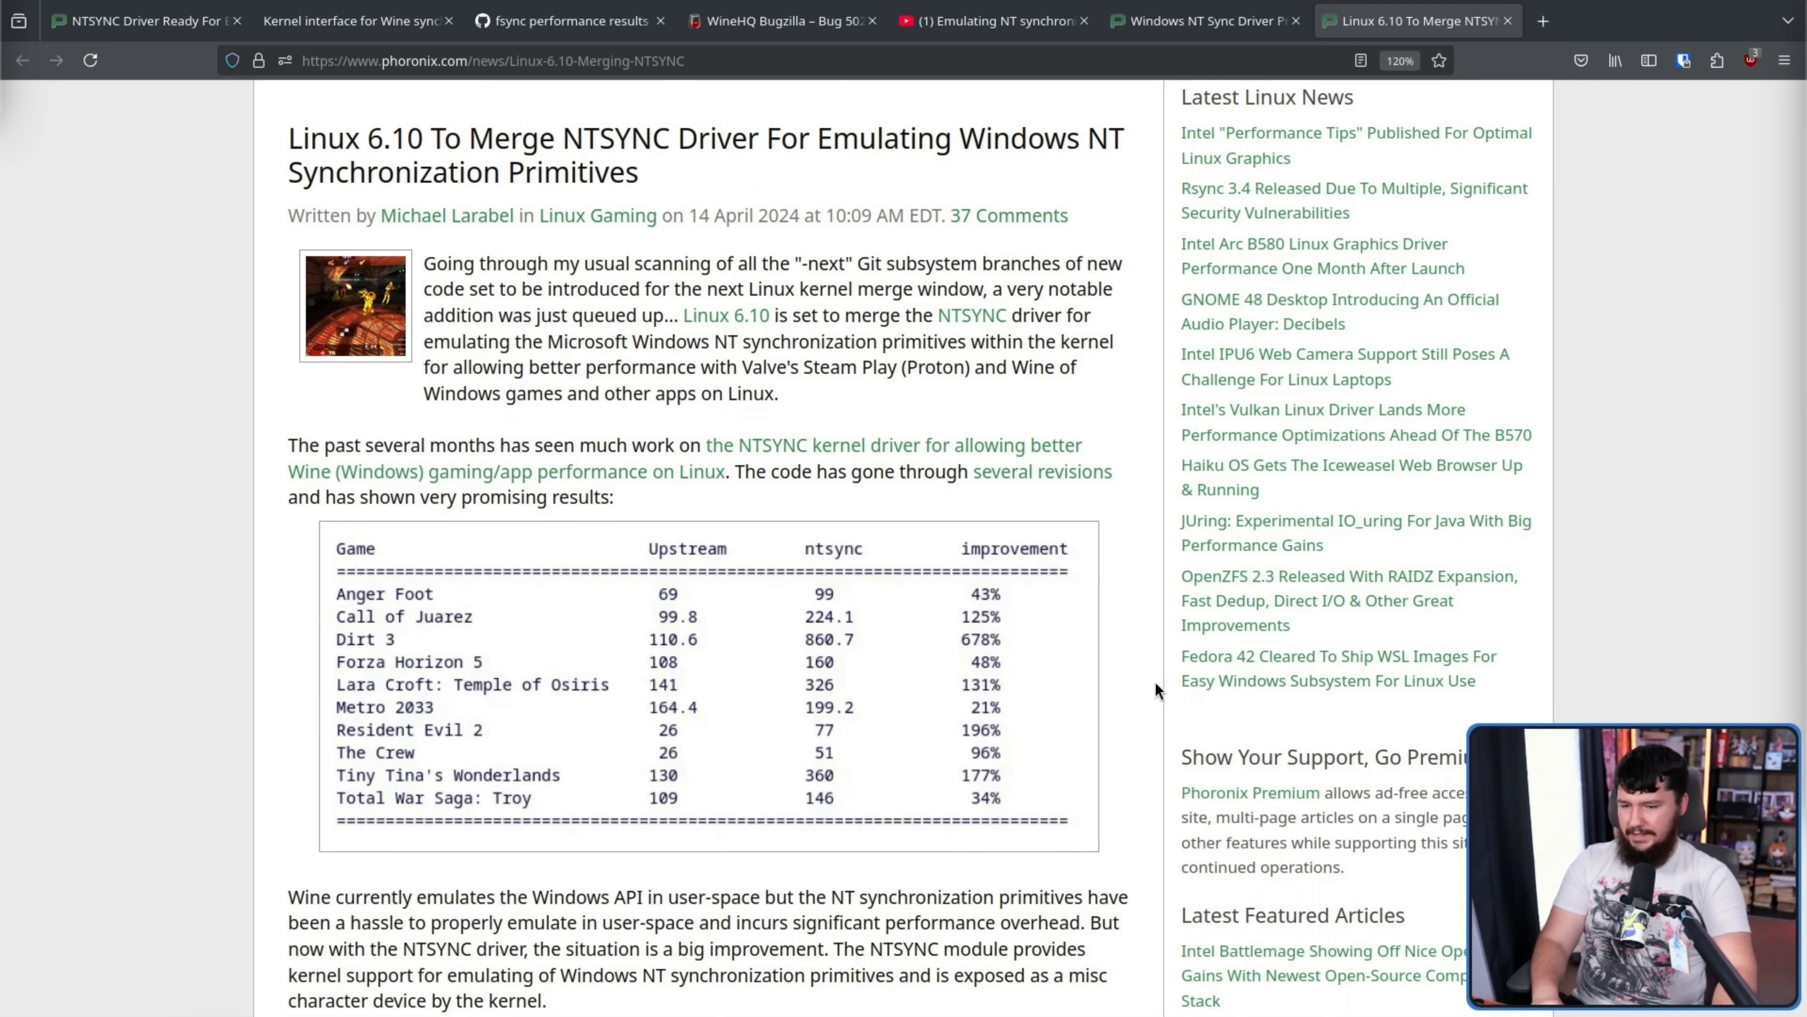
{"action": "scroll", "scroll_direction": "down", "scroll_amount": 3}
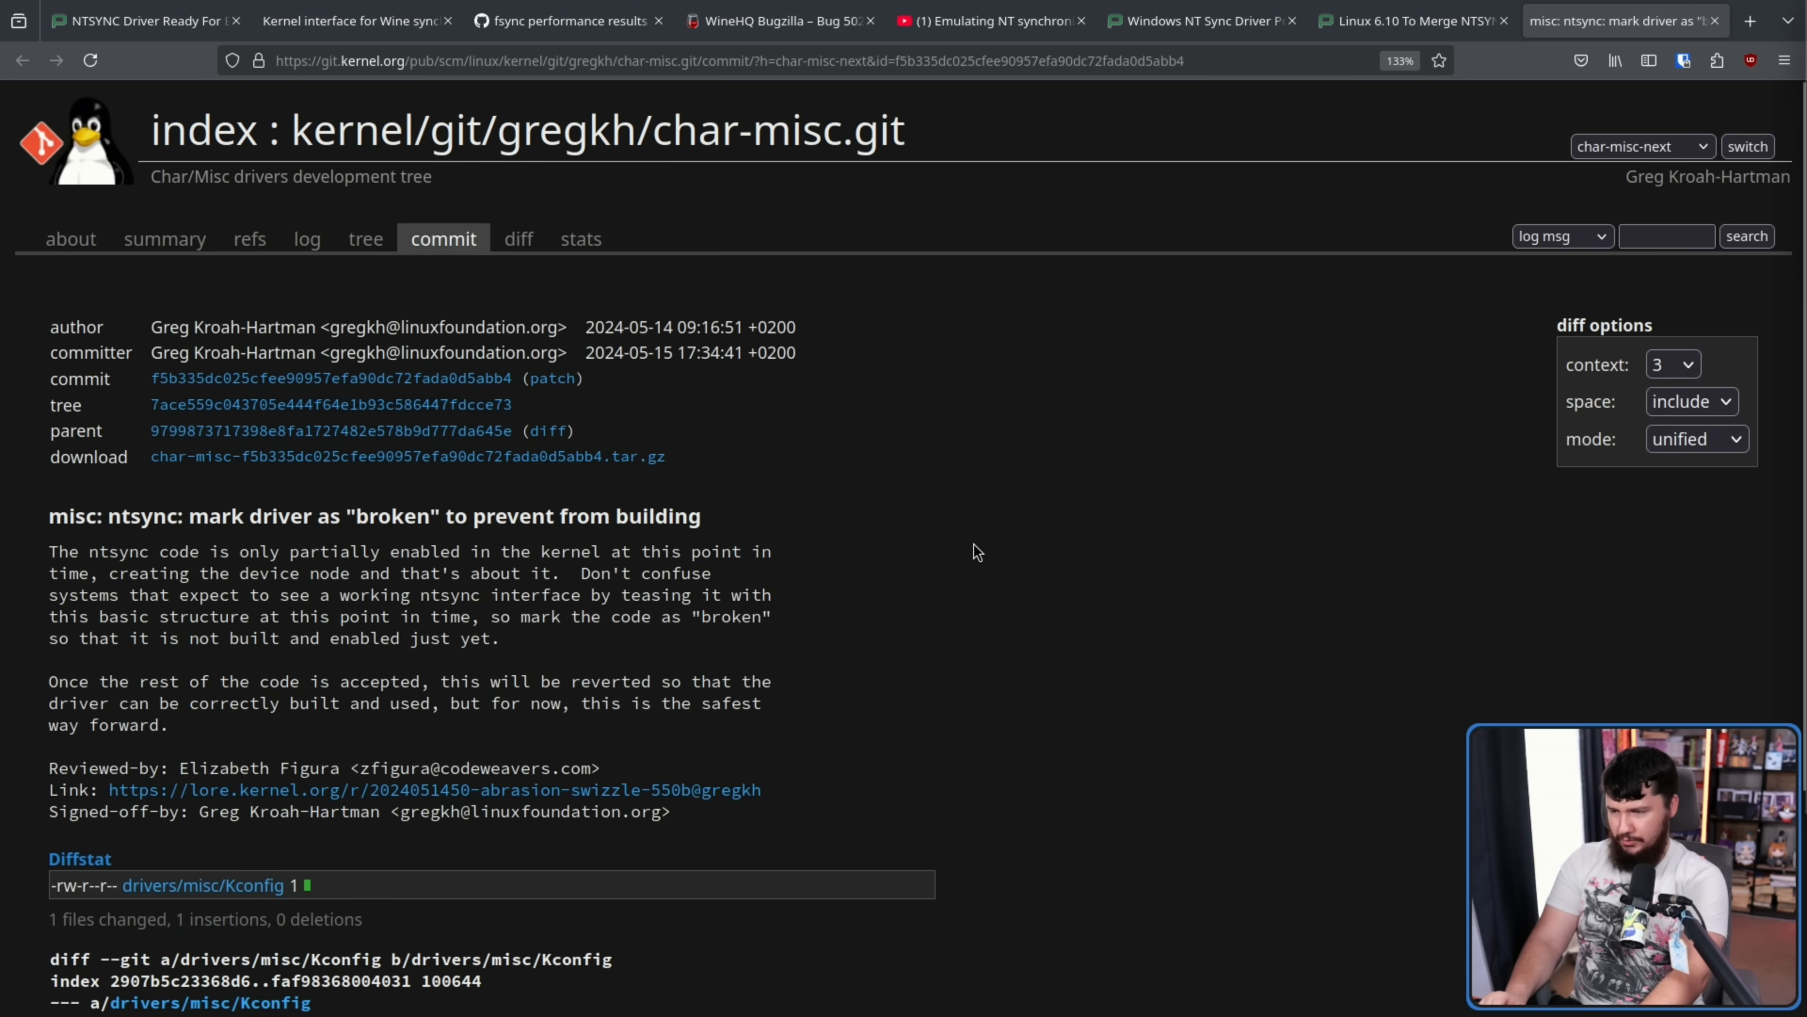
Step: Enlarge the commit page and select the 'mark driver as broken' commit message text
{"action": "key", "text": "ctrl+plus"}
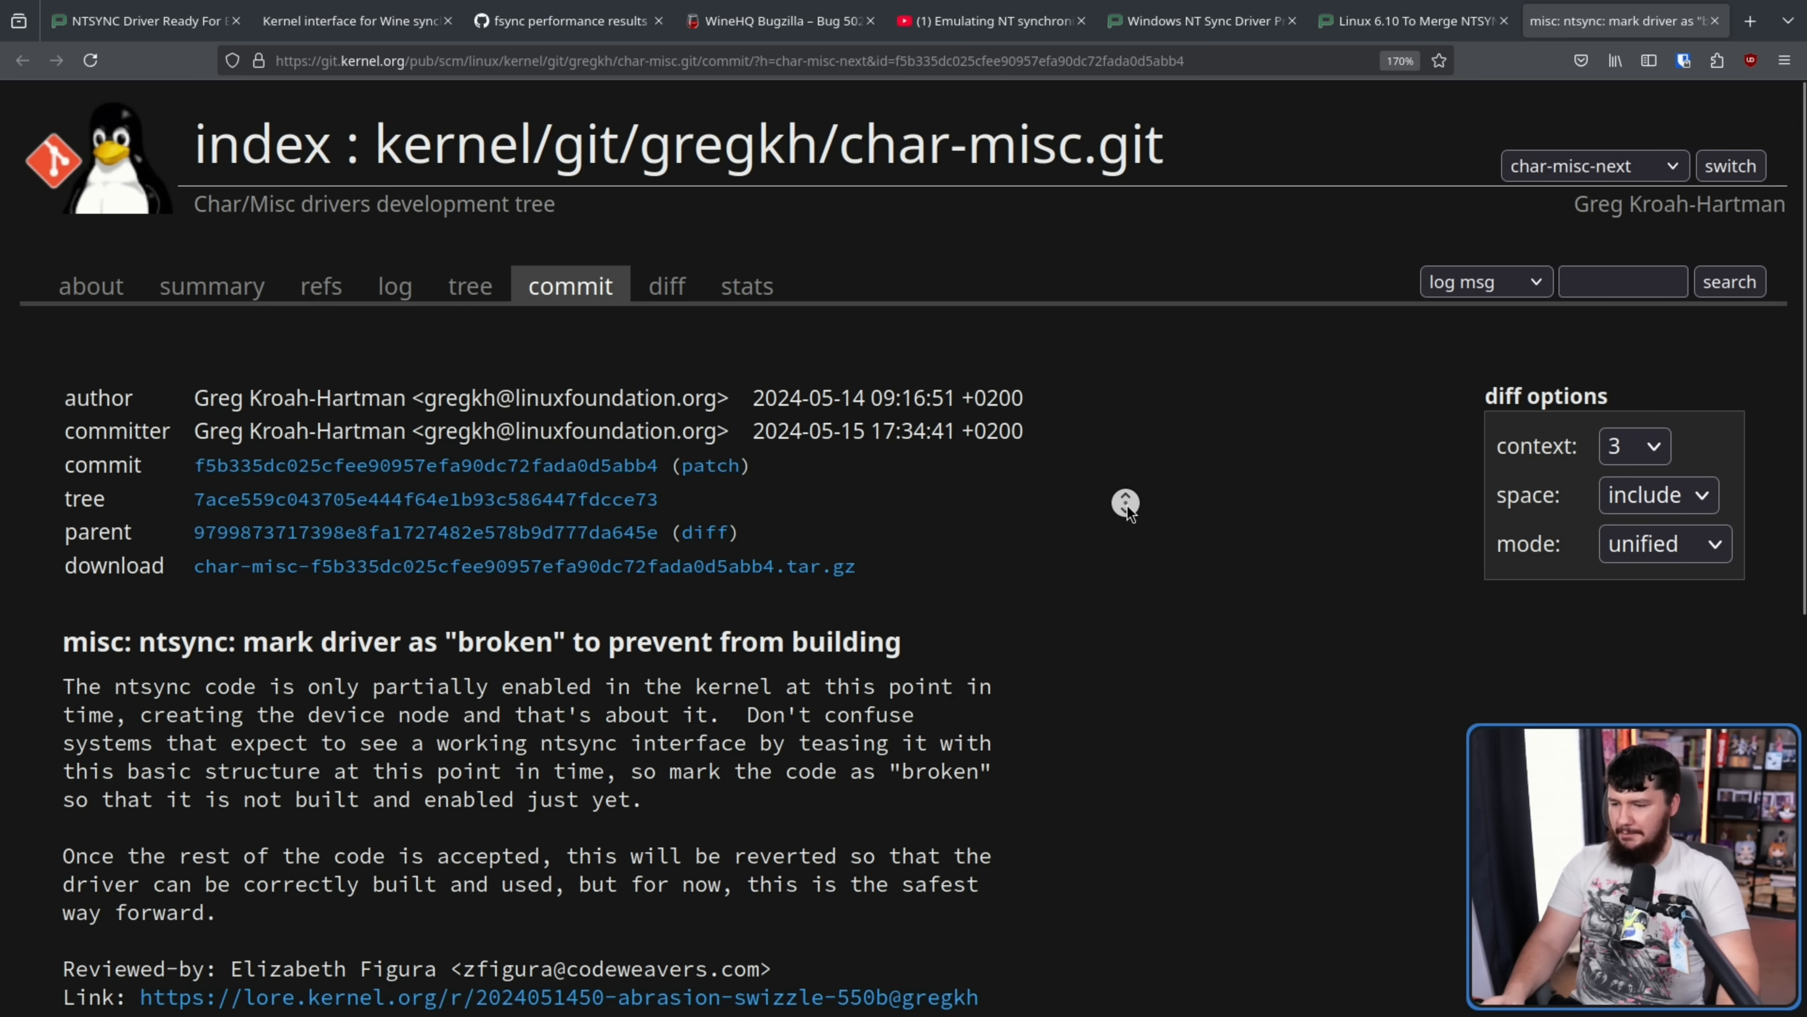
{"action": "scroll", "scroll_direction": "down", "scroll_amount": 3}
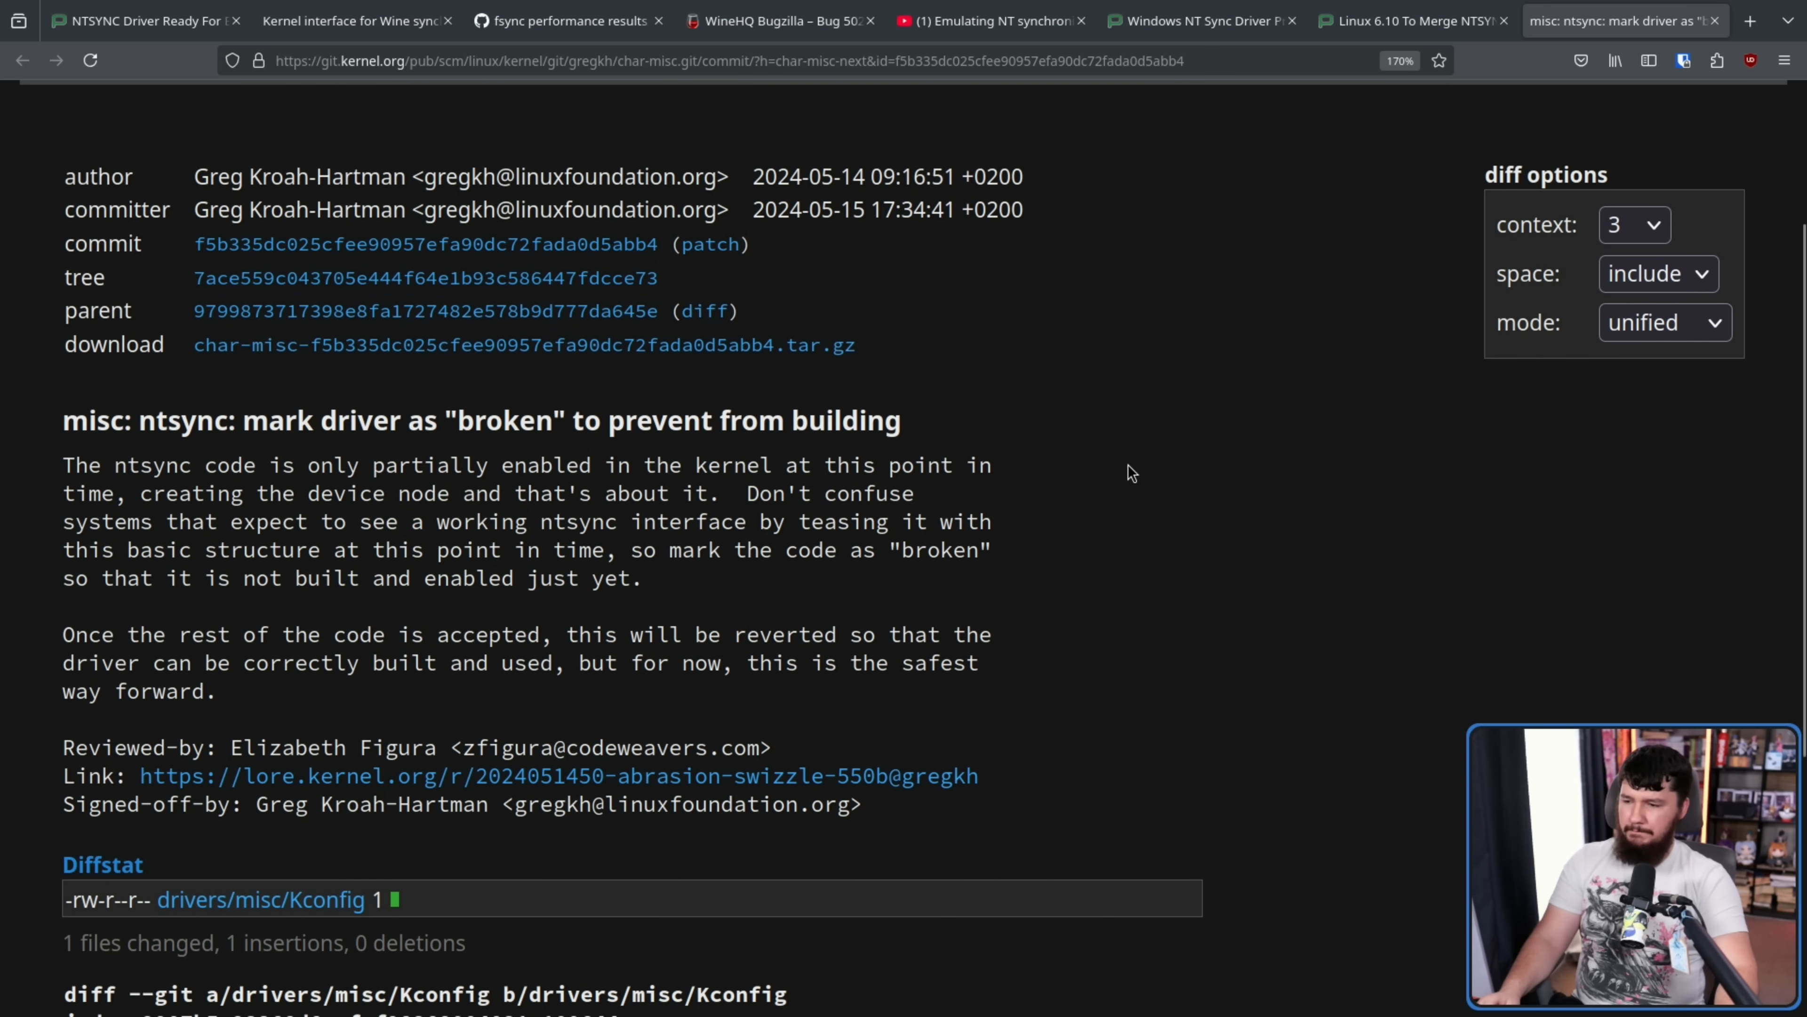
{"action": "mouse_move", "coordinate": [681, 489]}
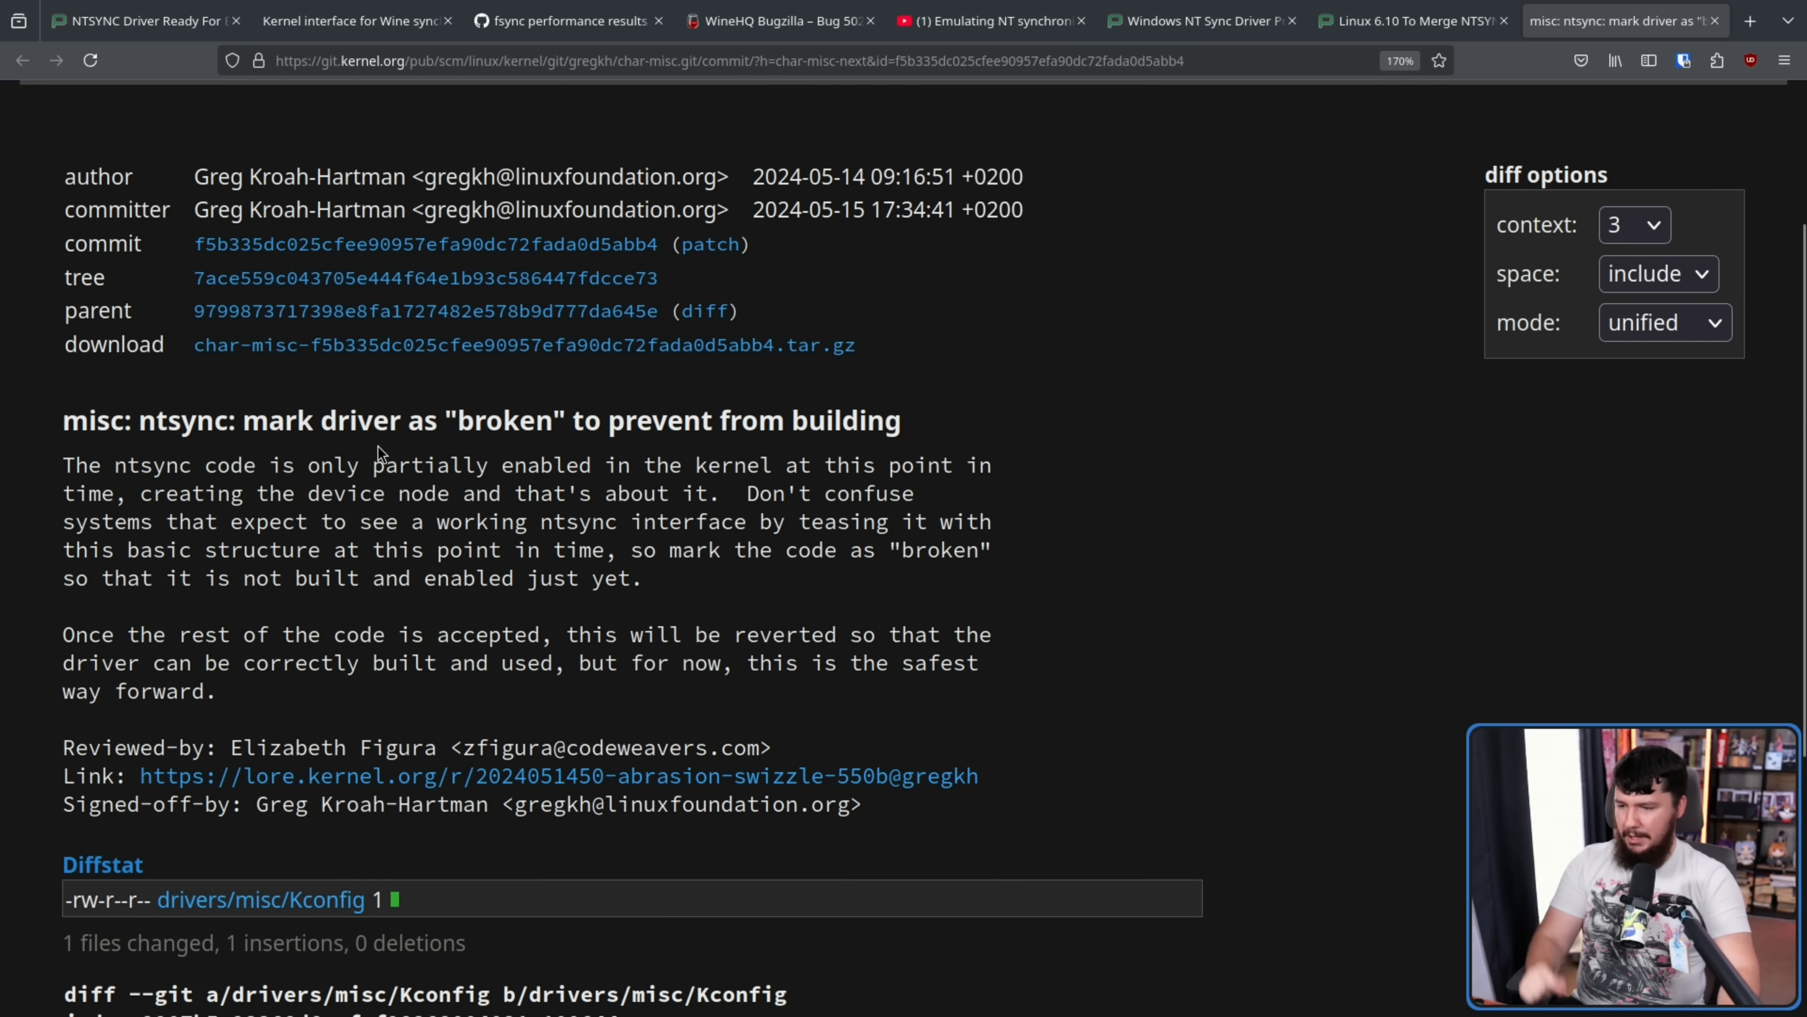
{"action": "mouse_move", "coordinate": [821, 467]}
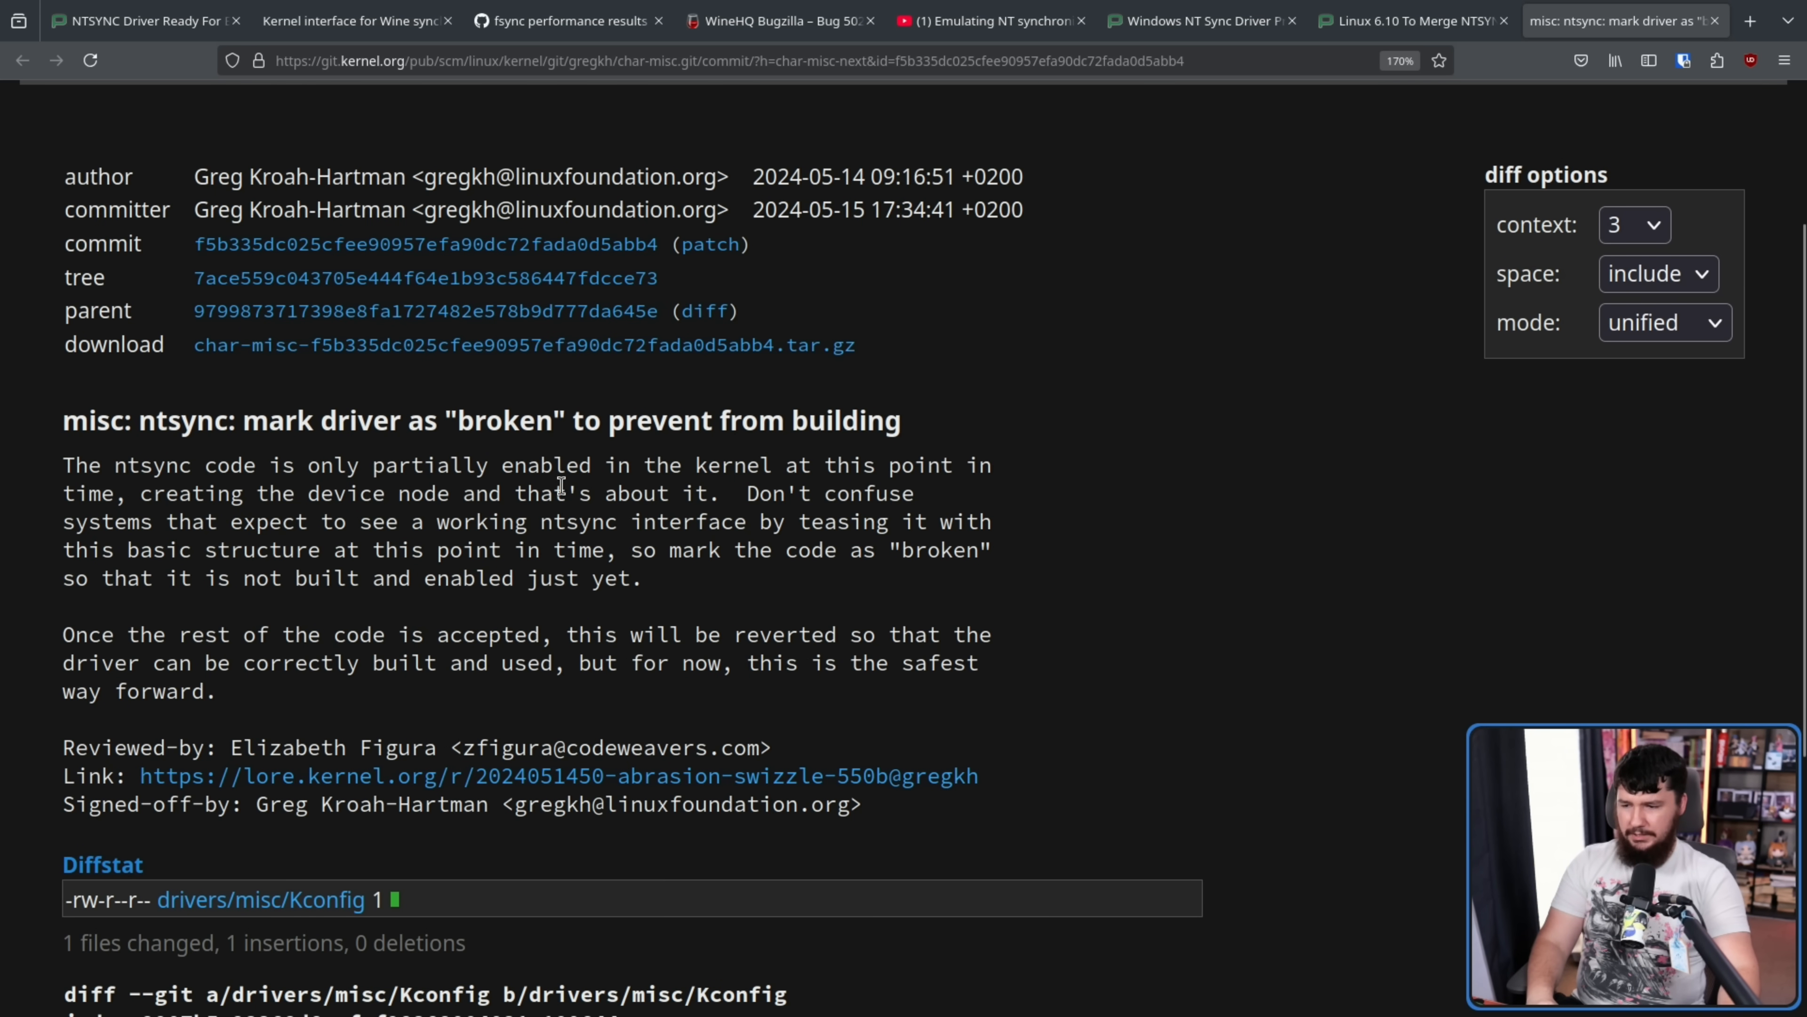
{"action": "mouse_move", "coordinate": [774, 531]}
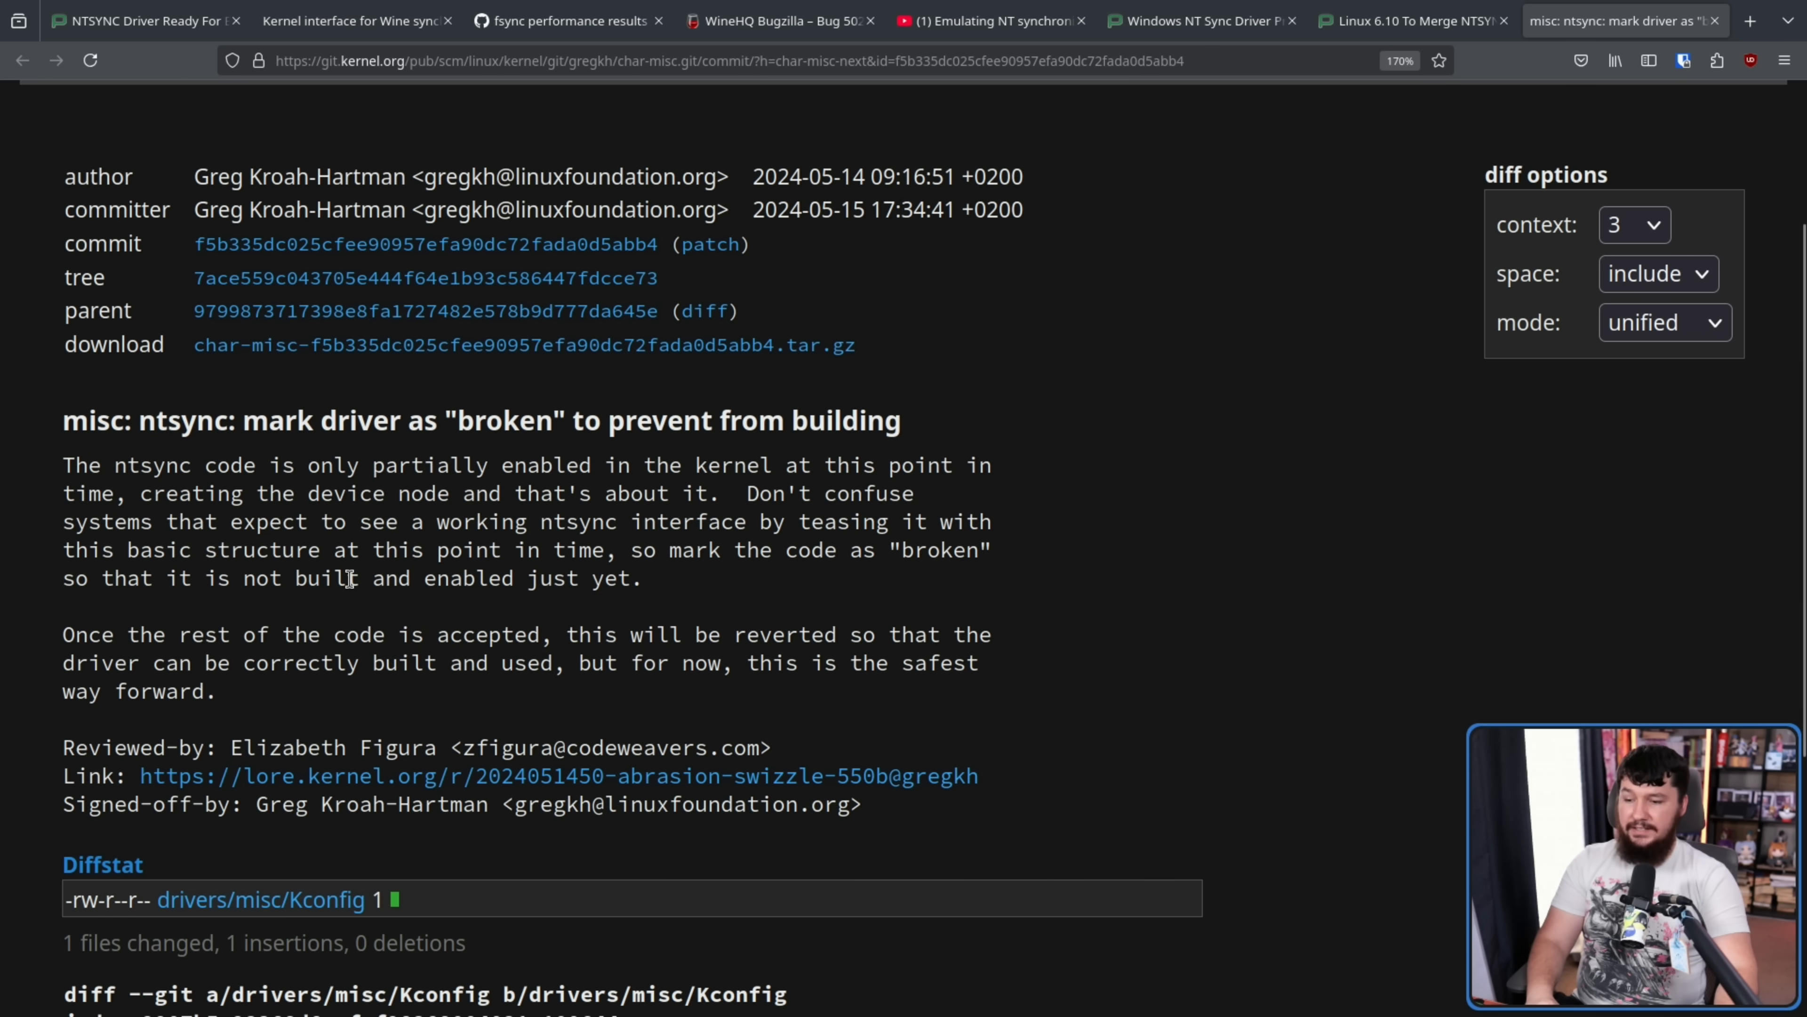
{"action": "mouse_move", "coordinate": [899, 626]}
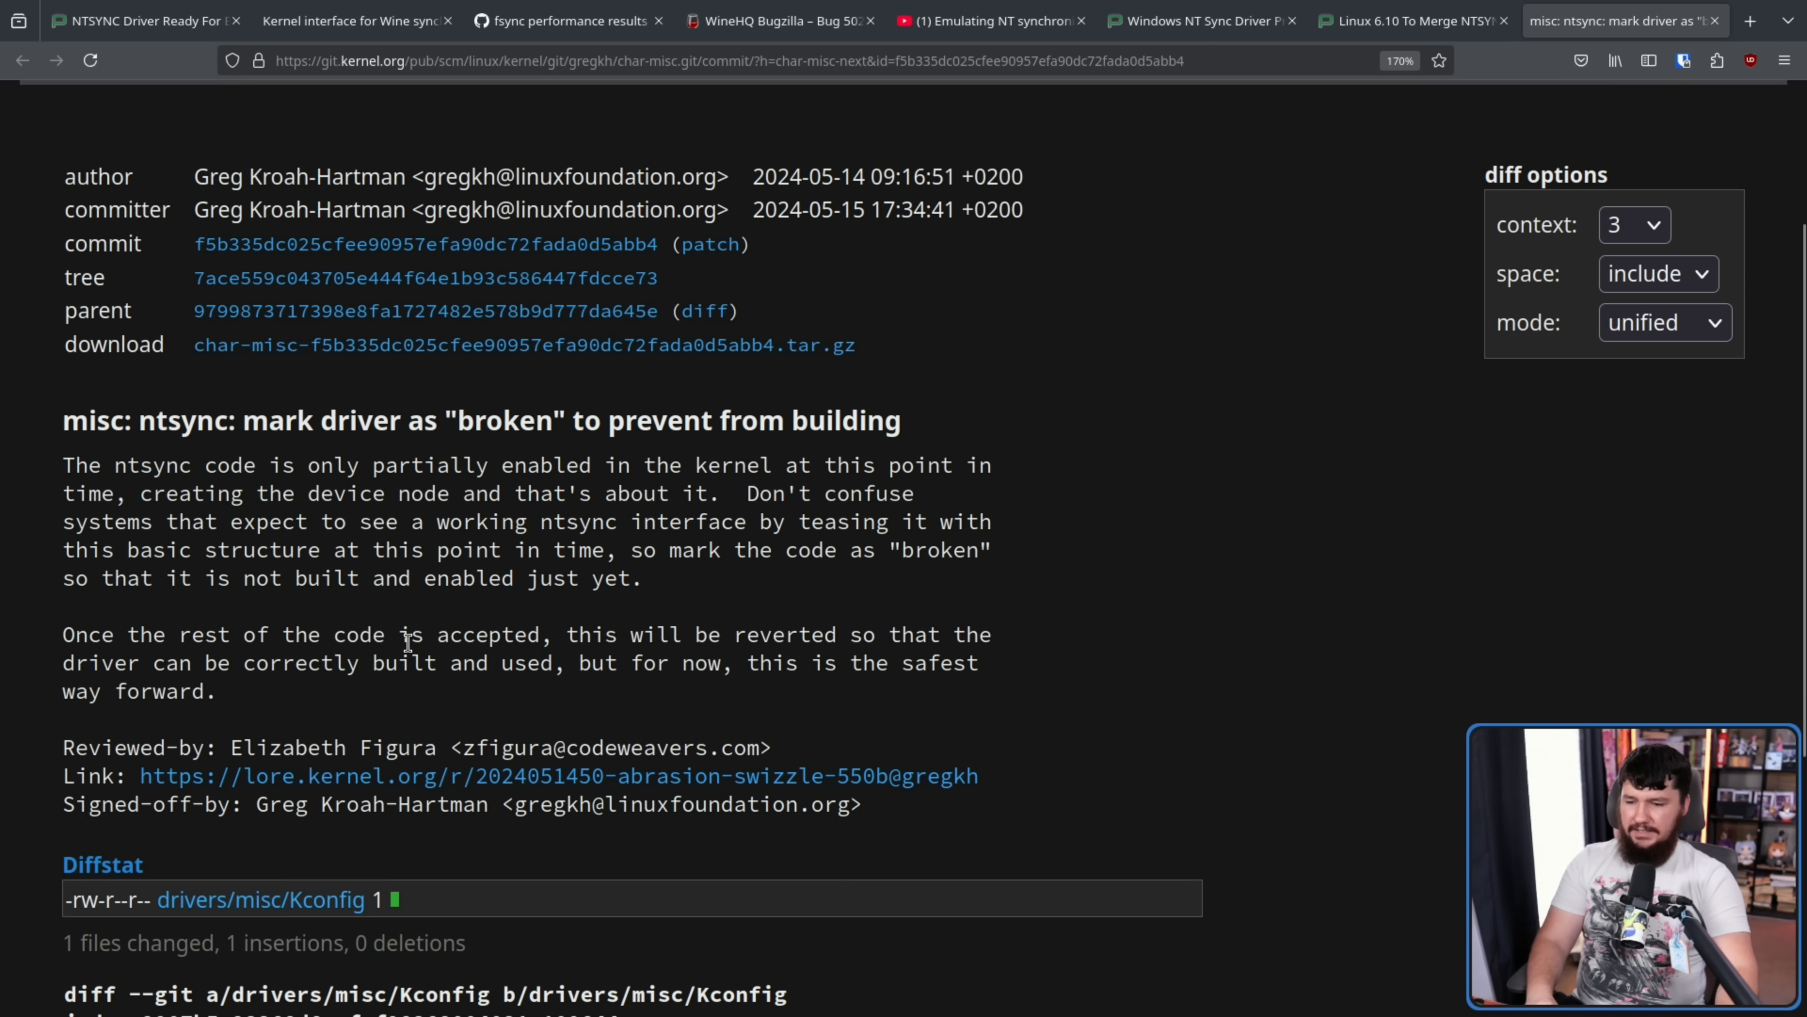
{"action": "mouse_move", "coordinate": [231, 714]}
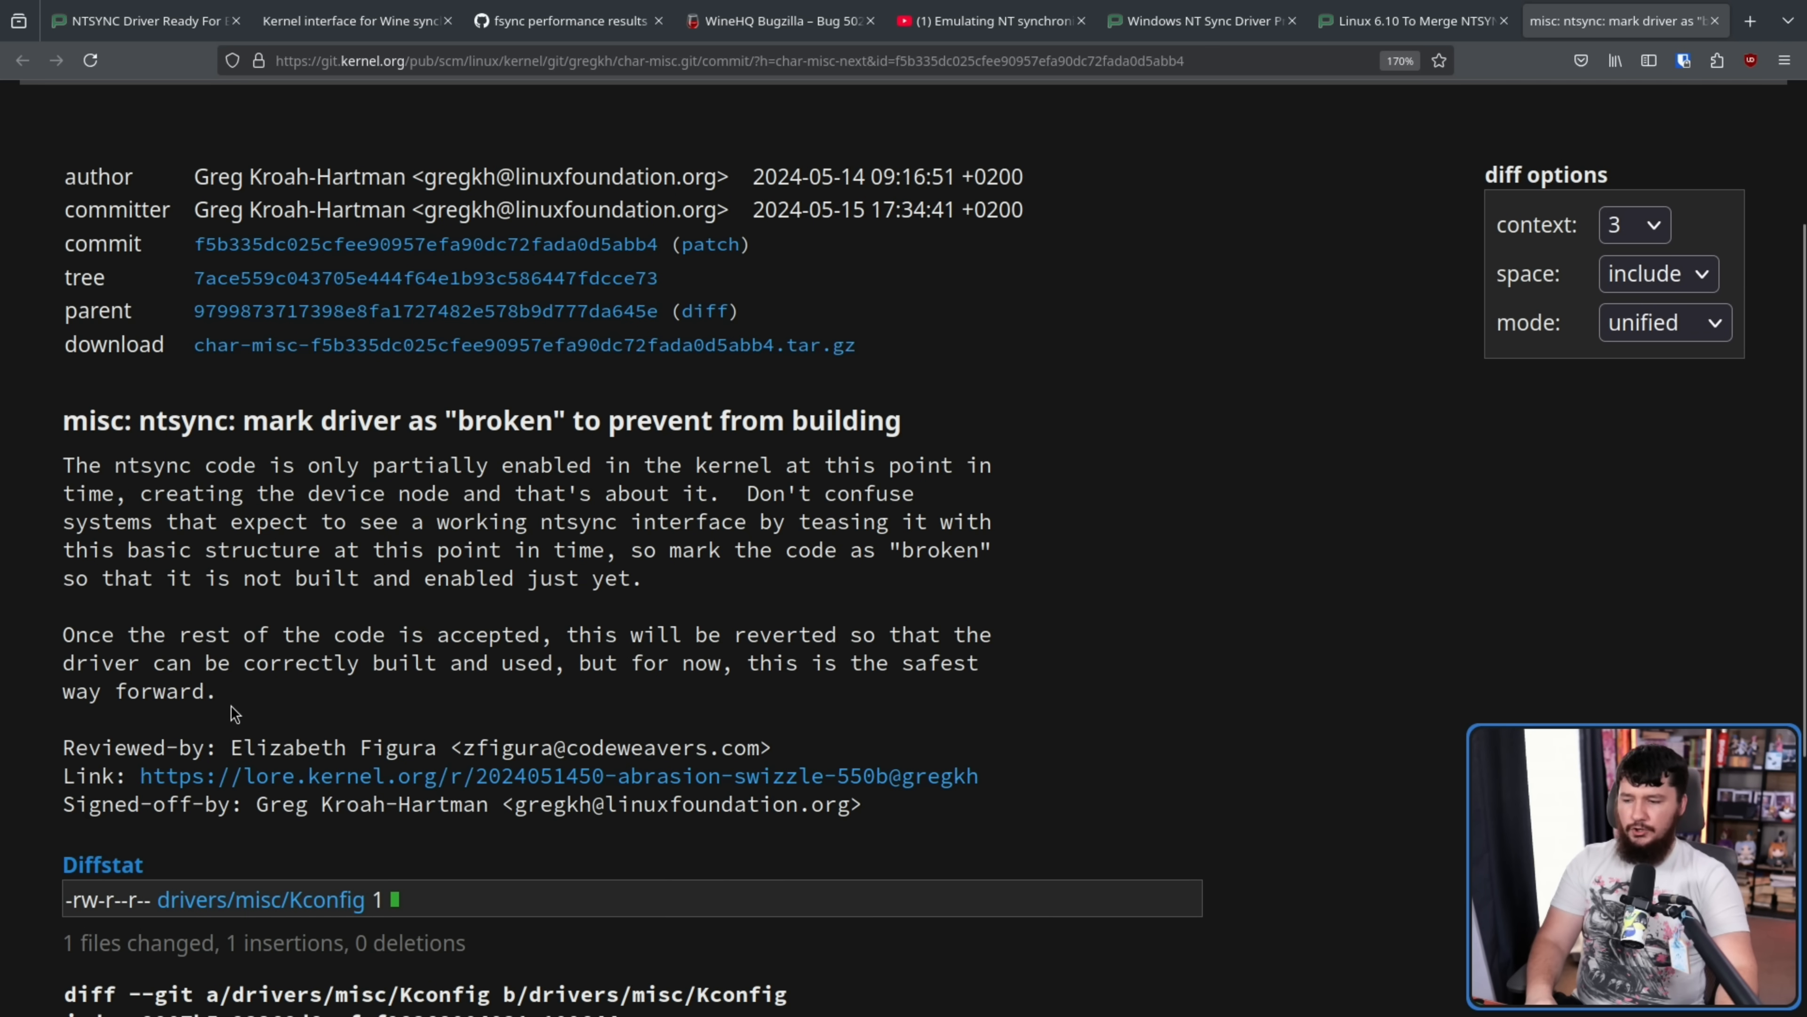
{"action": "left_click_drag", "start_coordinate": [63, 464], "coordinate": [214, 690]}
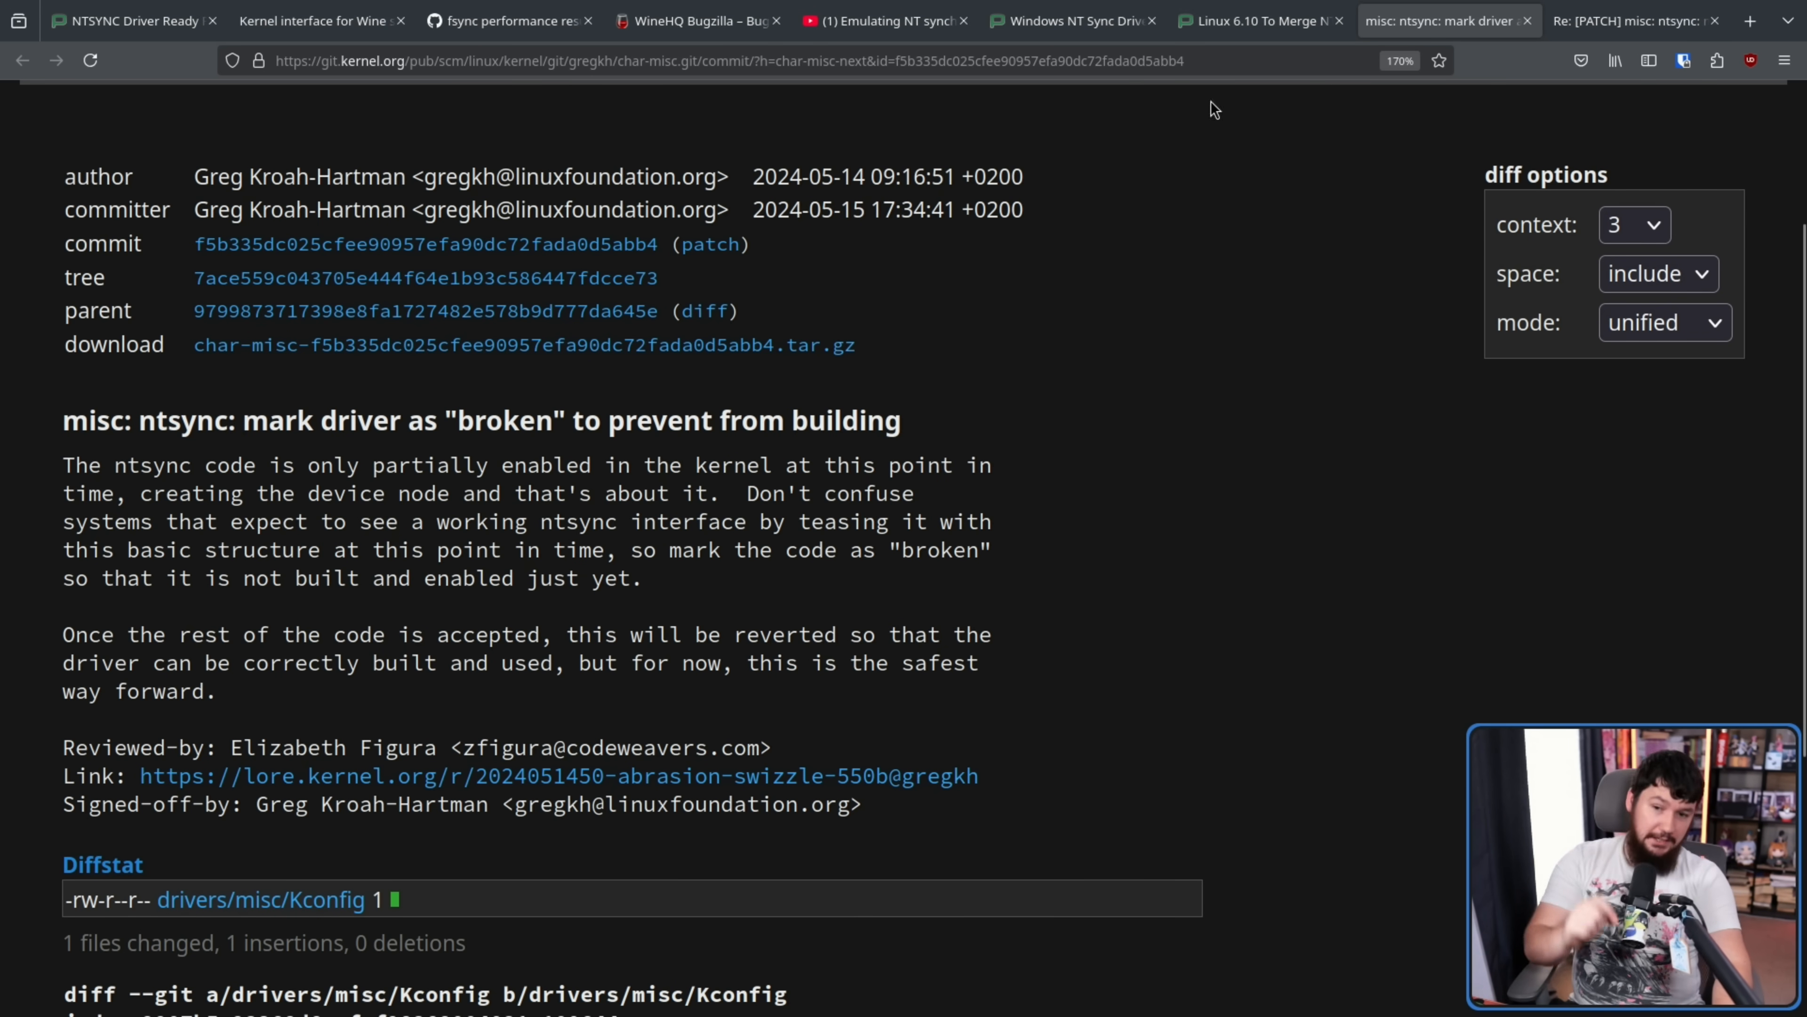
{"action": "left_click", "coordinate": [1625, 20]}
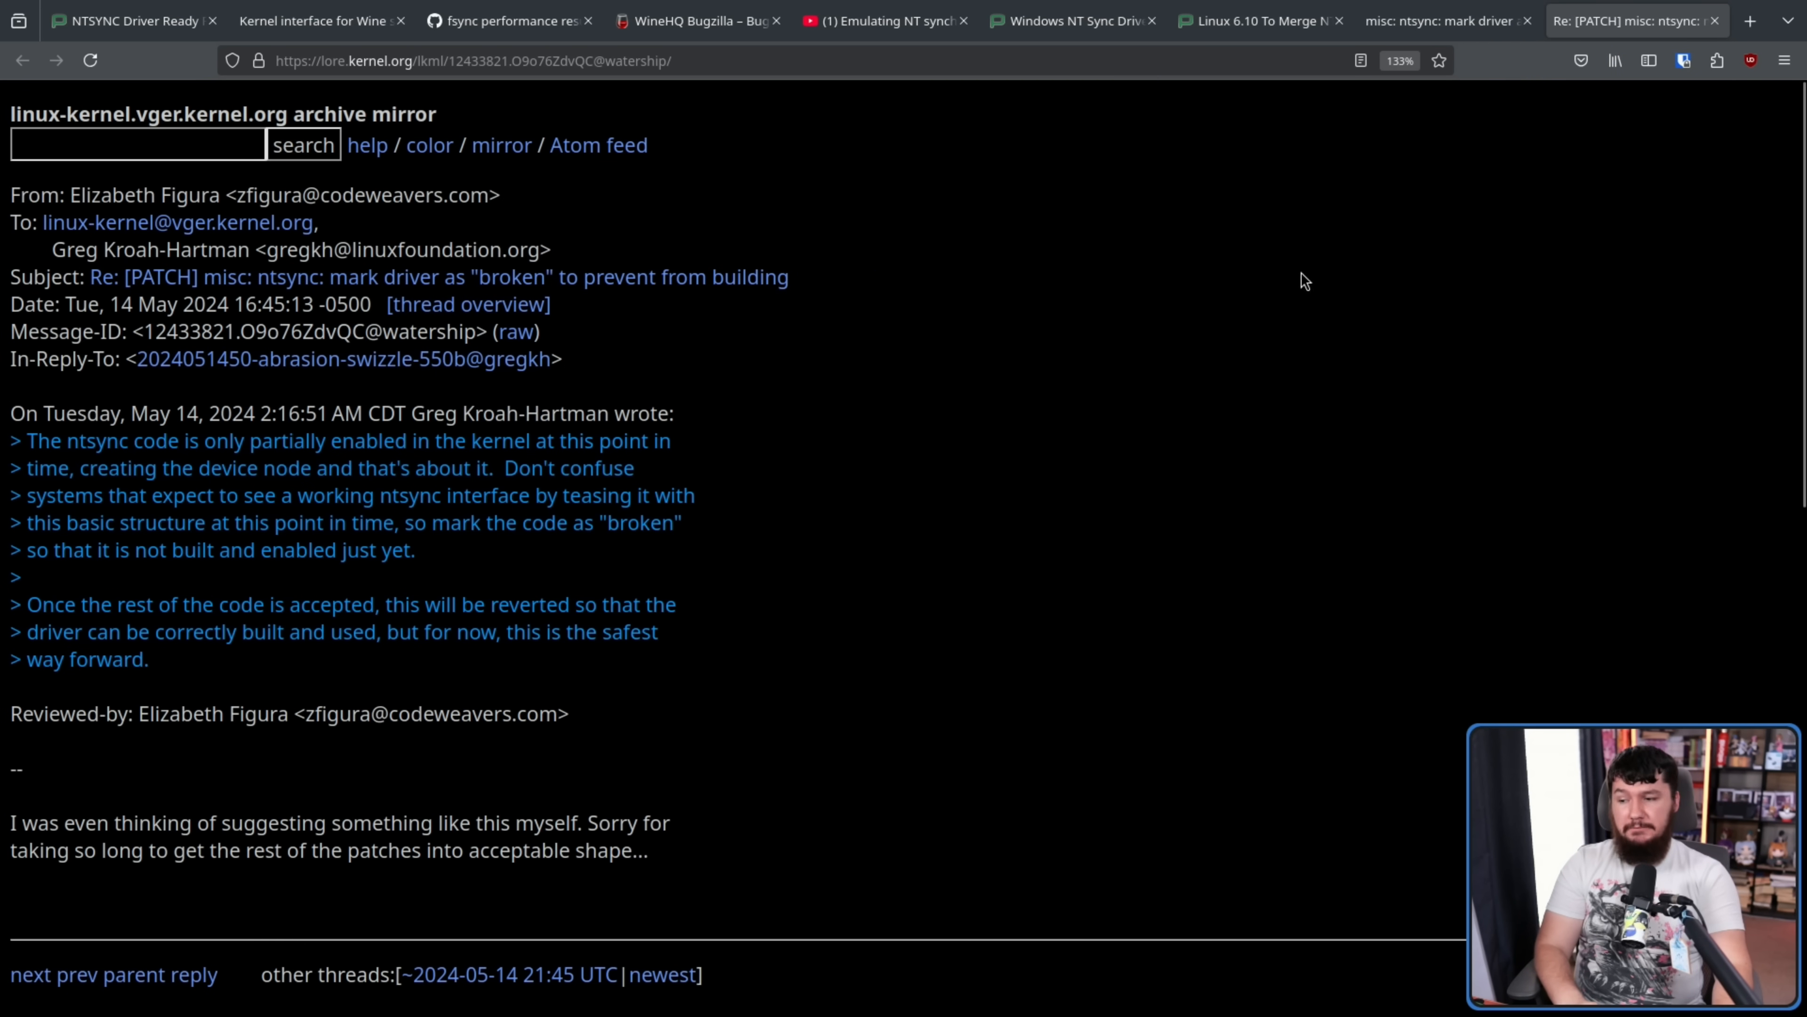
{"action": "mouse_move", "coordinate": [968, 345]}
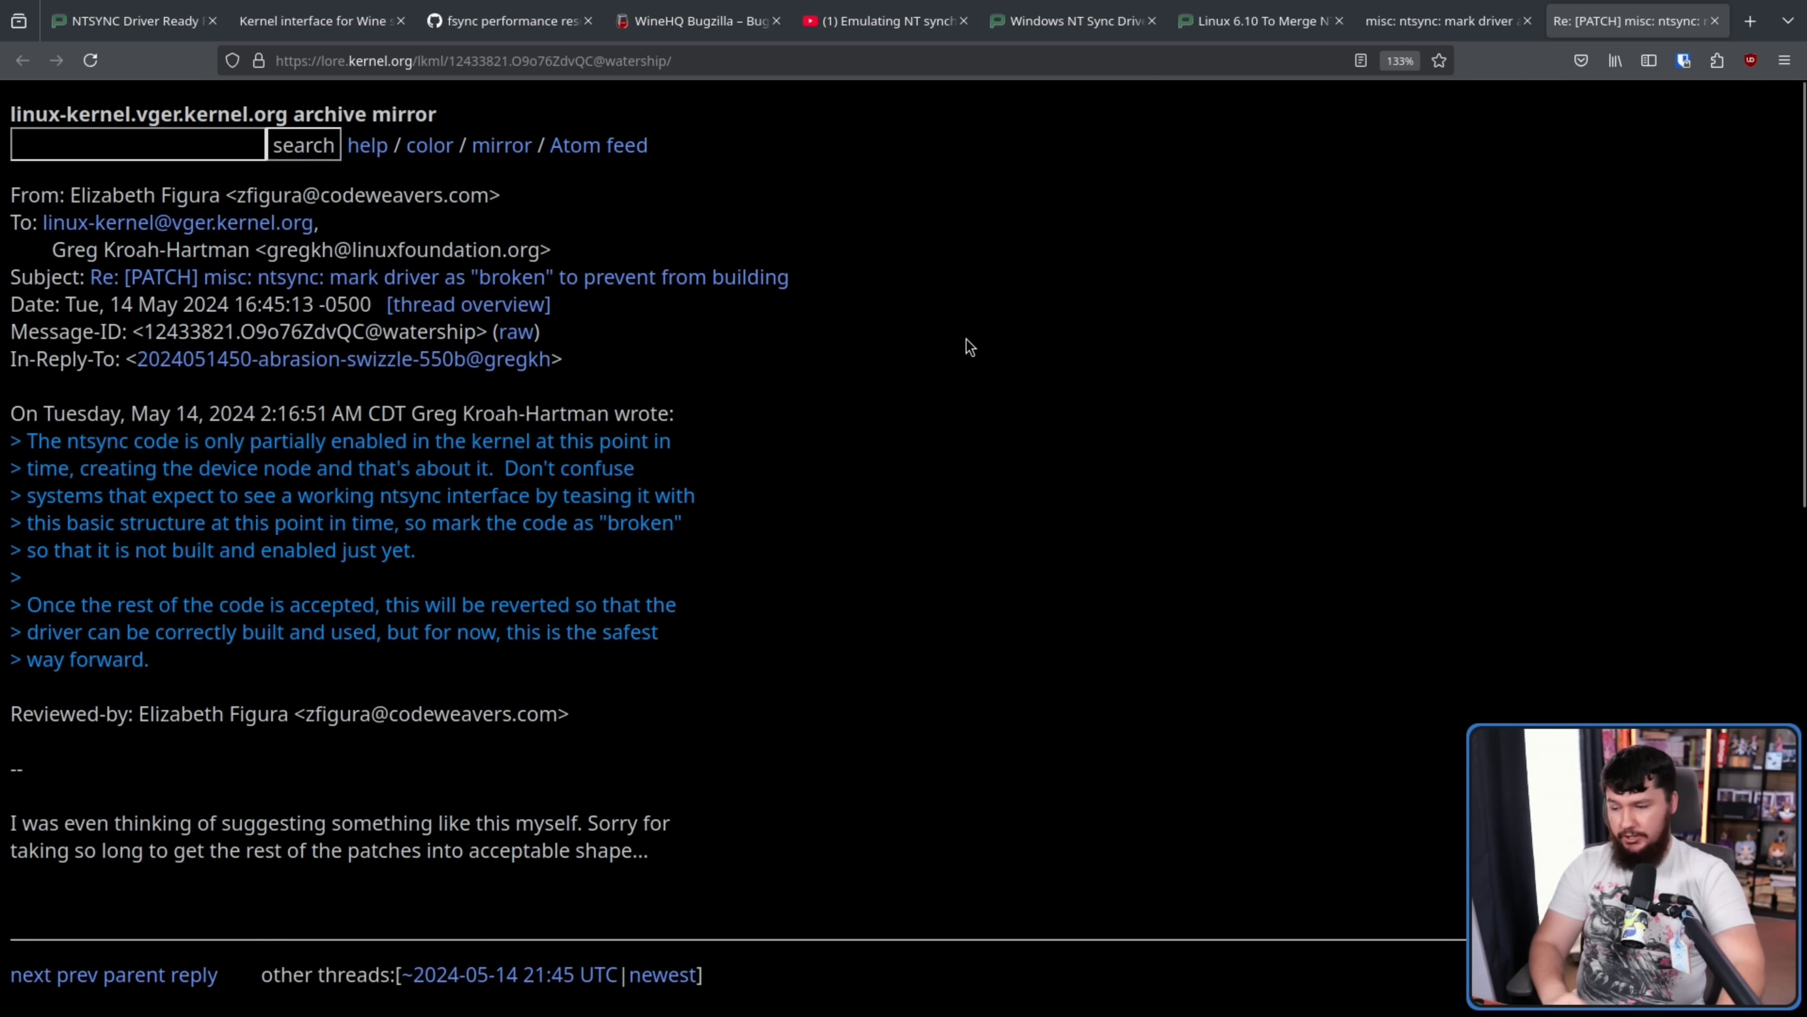
{"action": "mouse_move", "coordinate": [889, 323]}
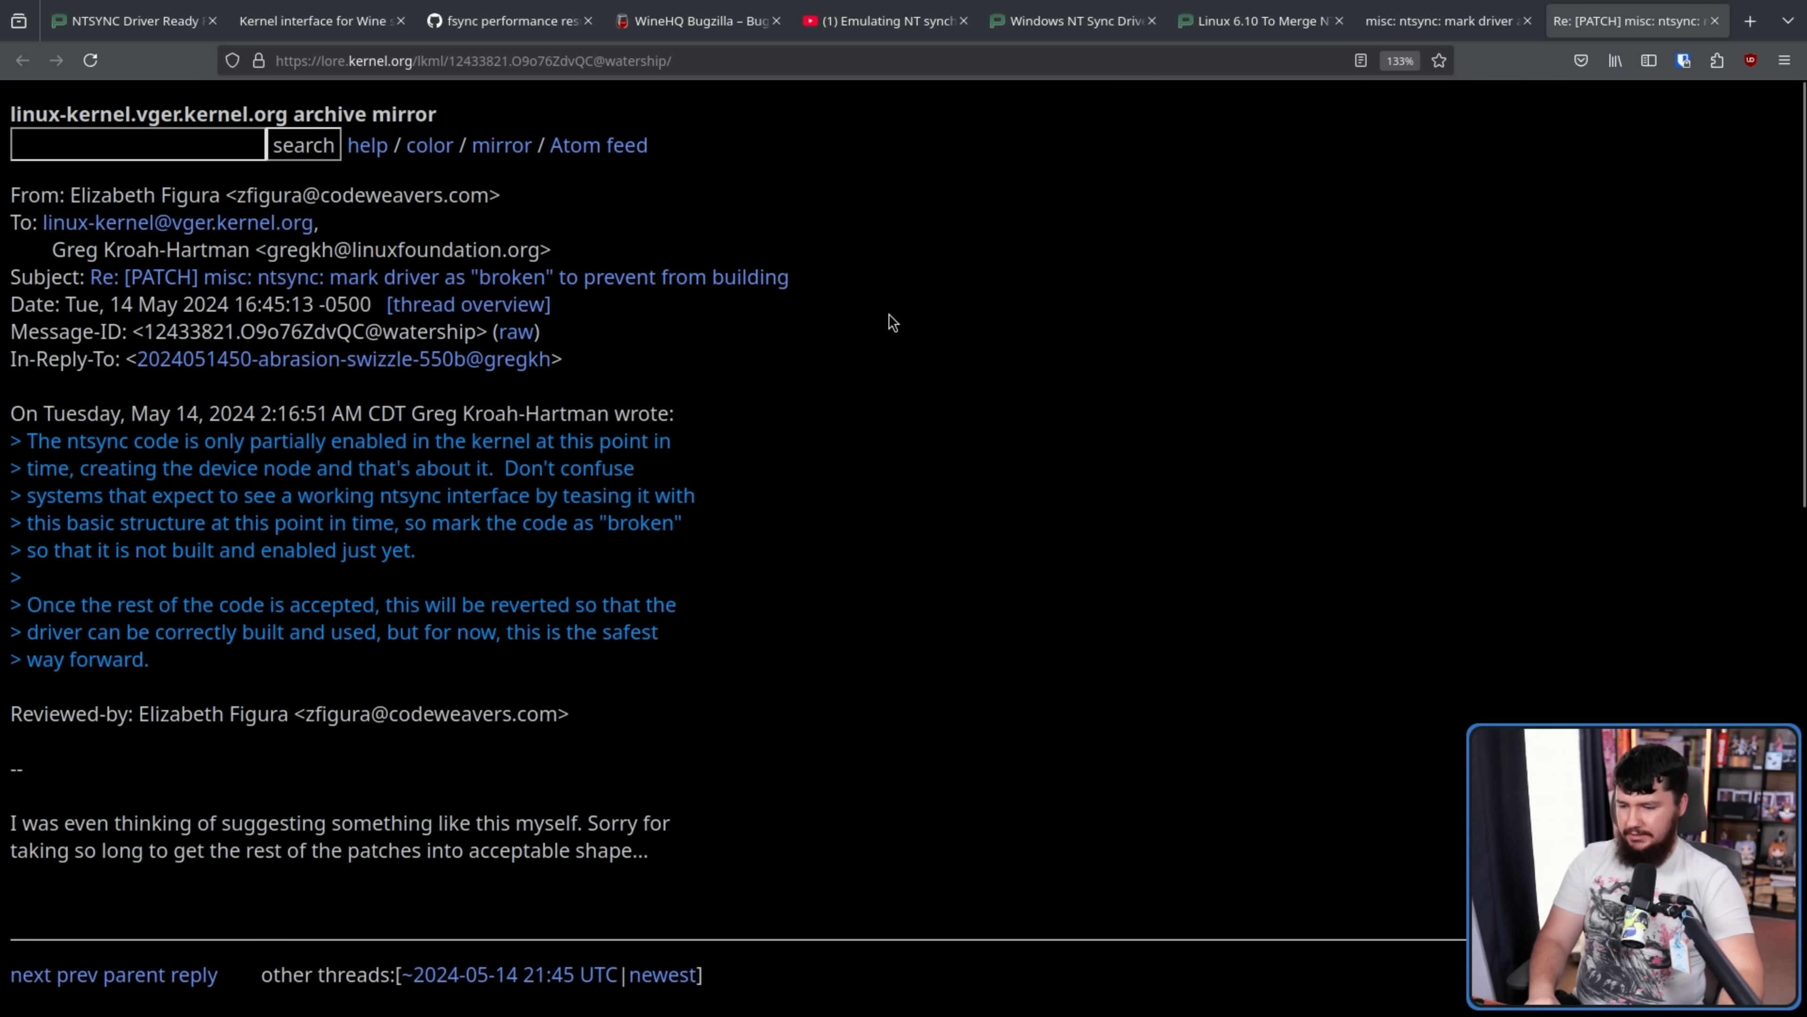
{"action": "scroll", "scroll_direction": "down", "scroll_amount": 3}
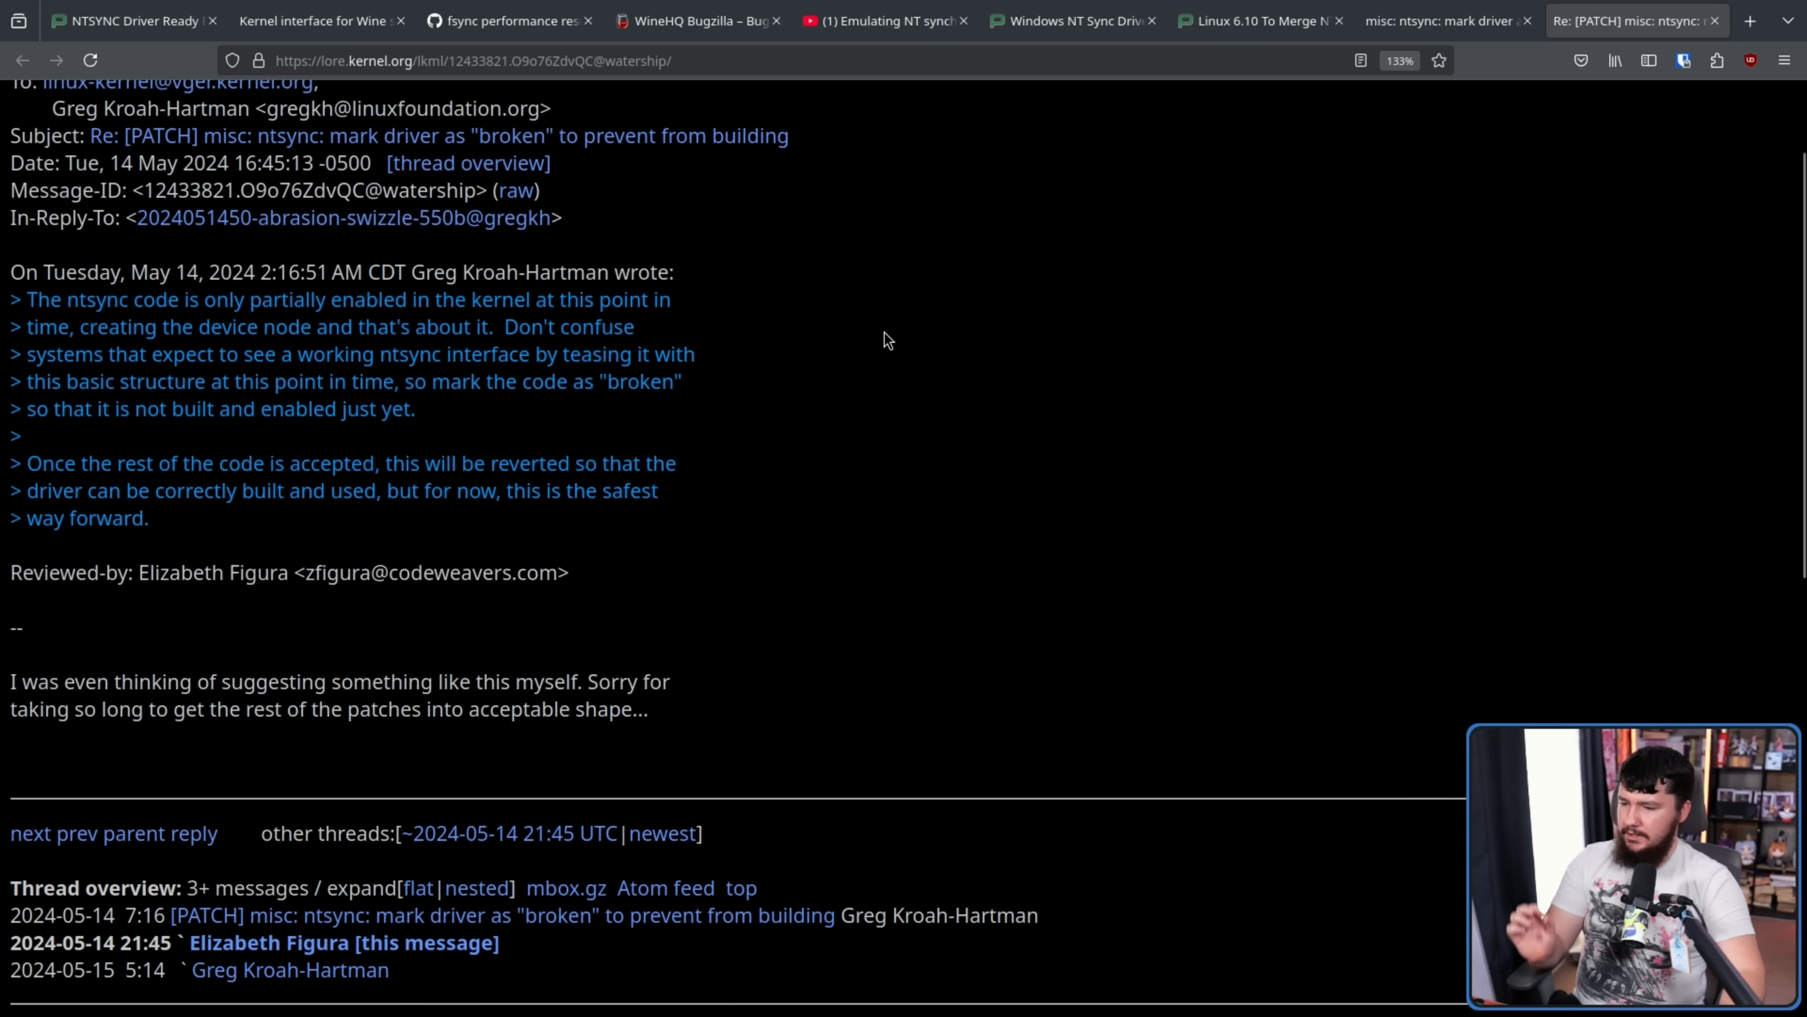
{"action": "mouse_move", "coordinate": [870, 319]}
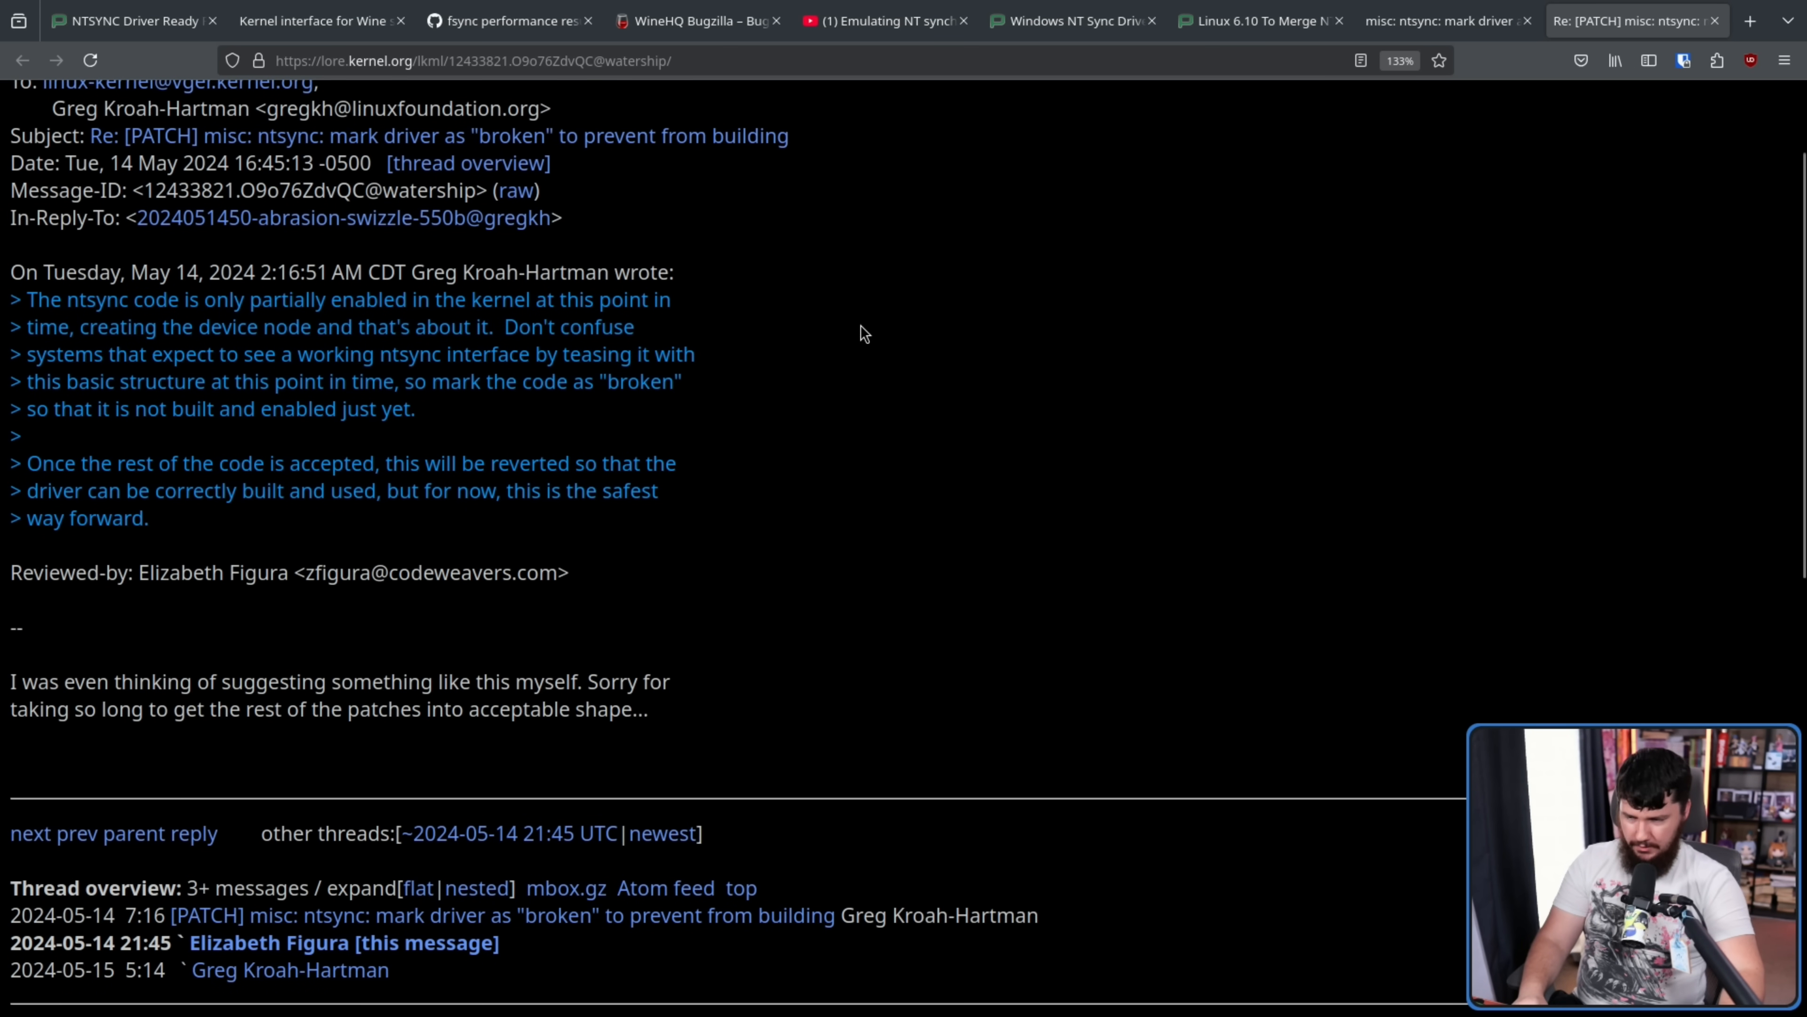
{"action": "mouse_move", "coordinate": [866, 328]}
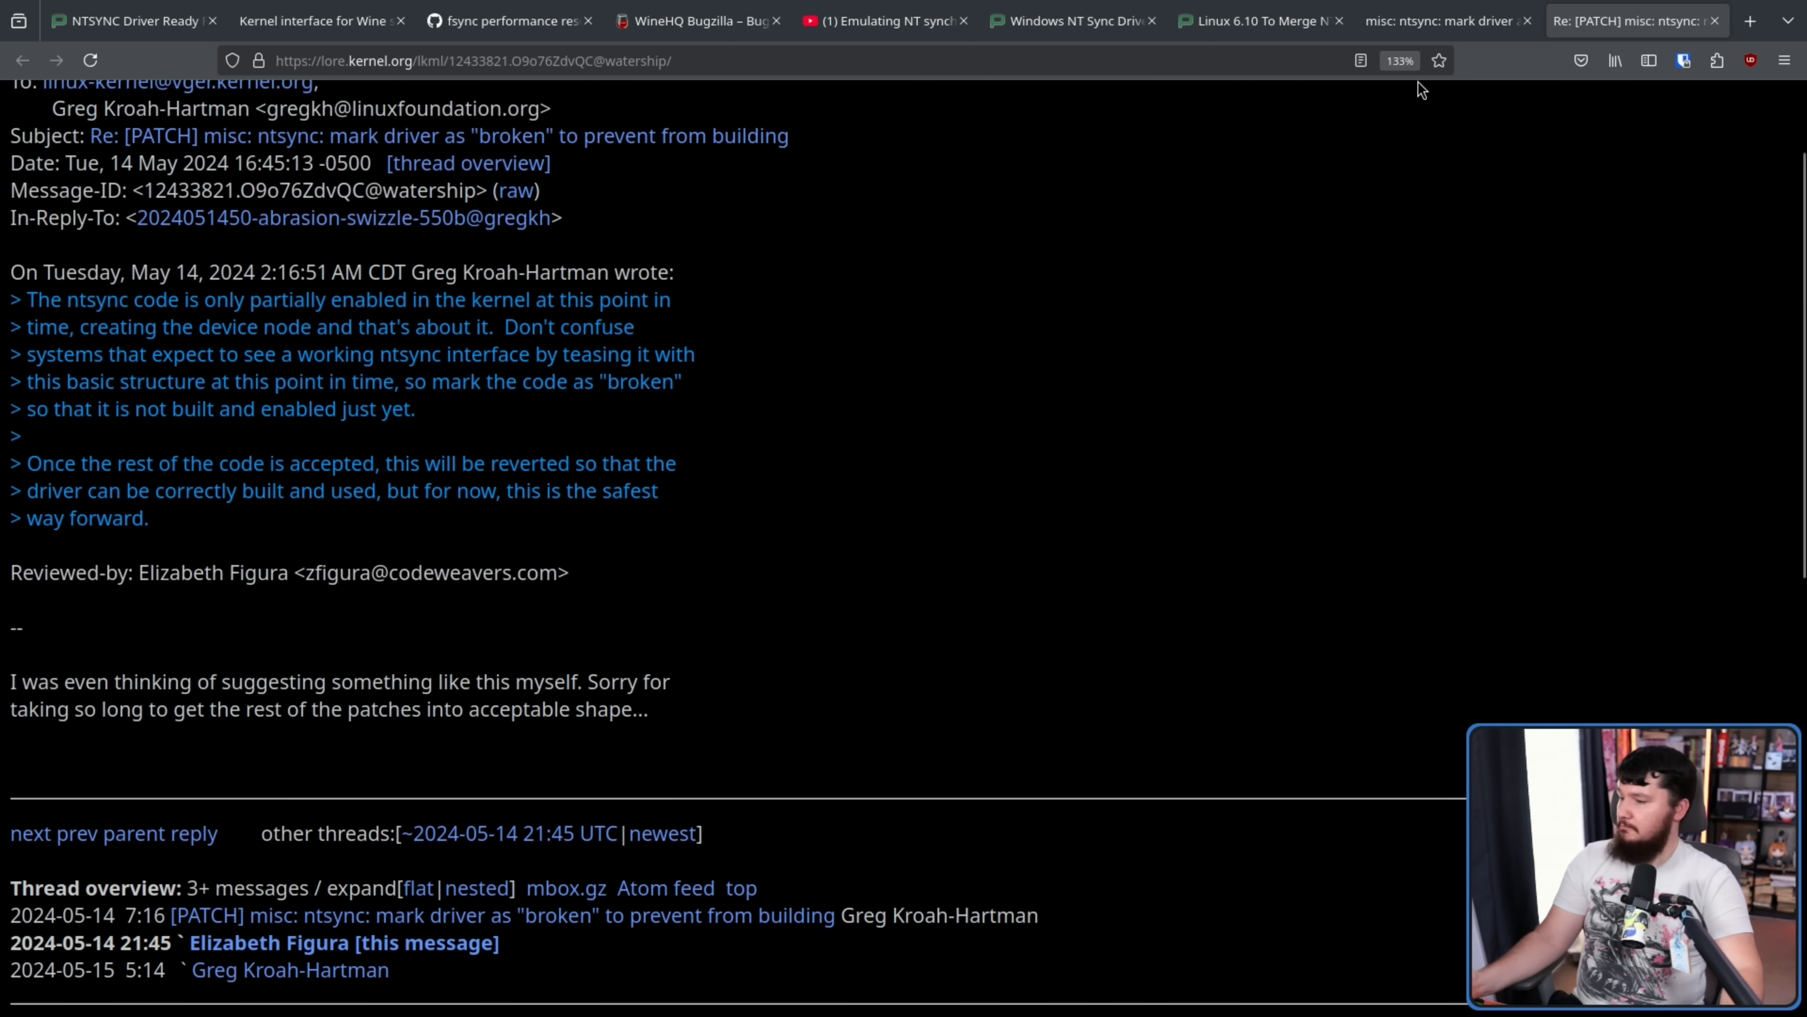
{"action": "mouse_move", "coordinate": [1437, 20]}
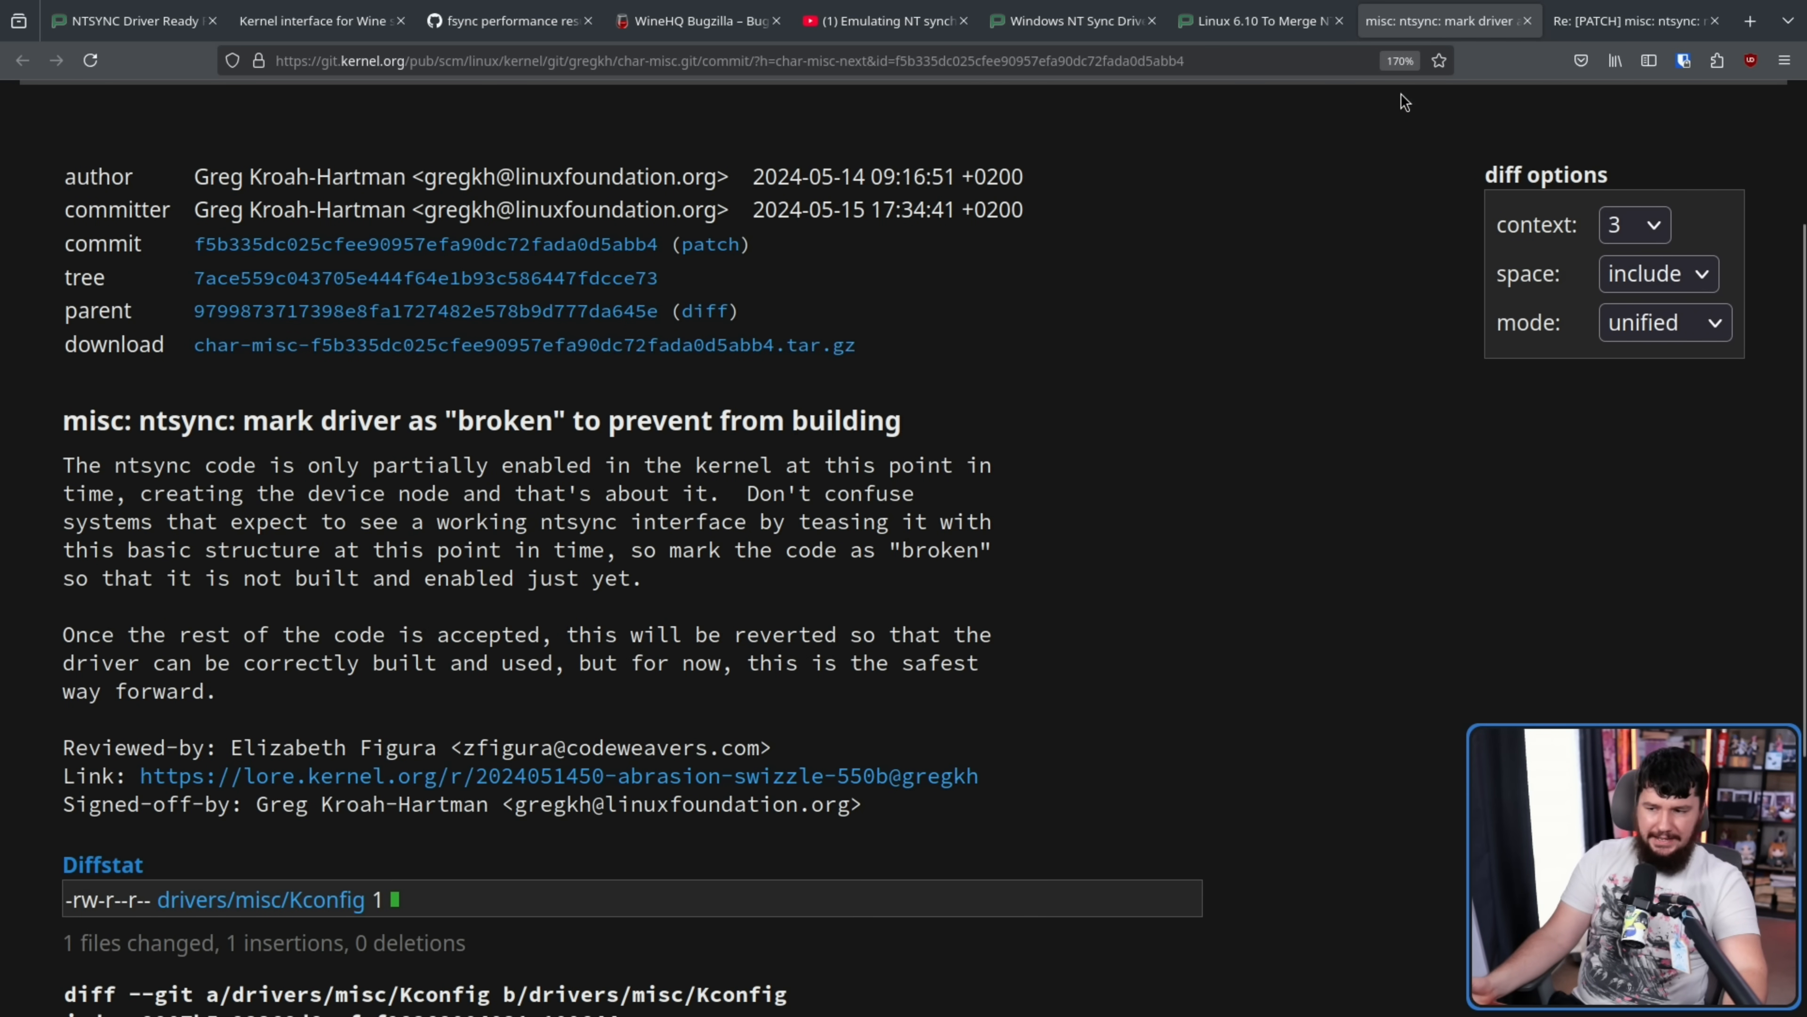
{"action": "mouse_move", "coordinate": [1370, 229]}
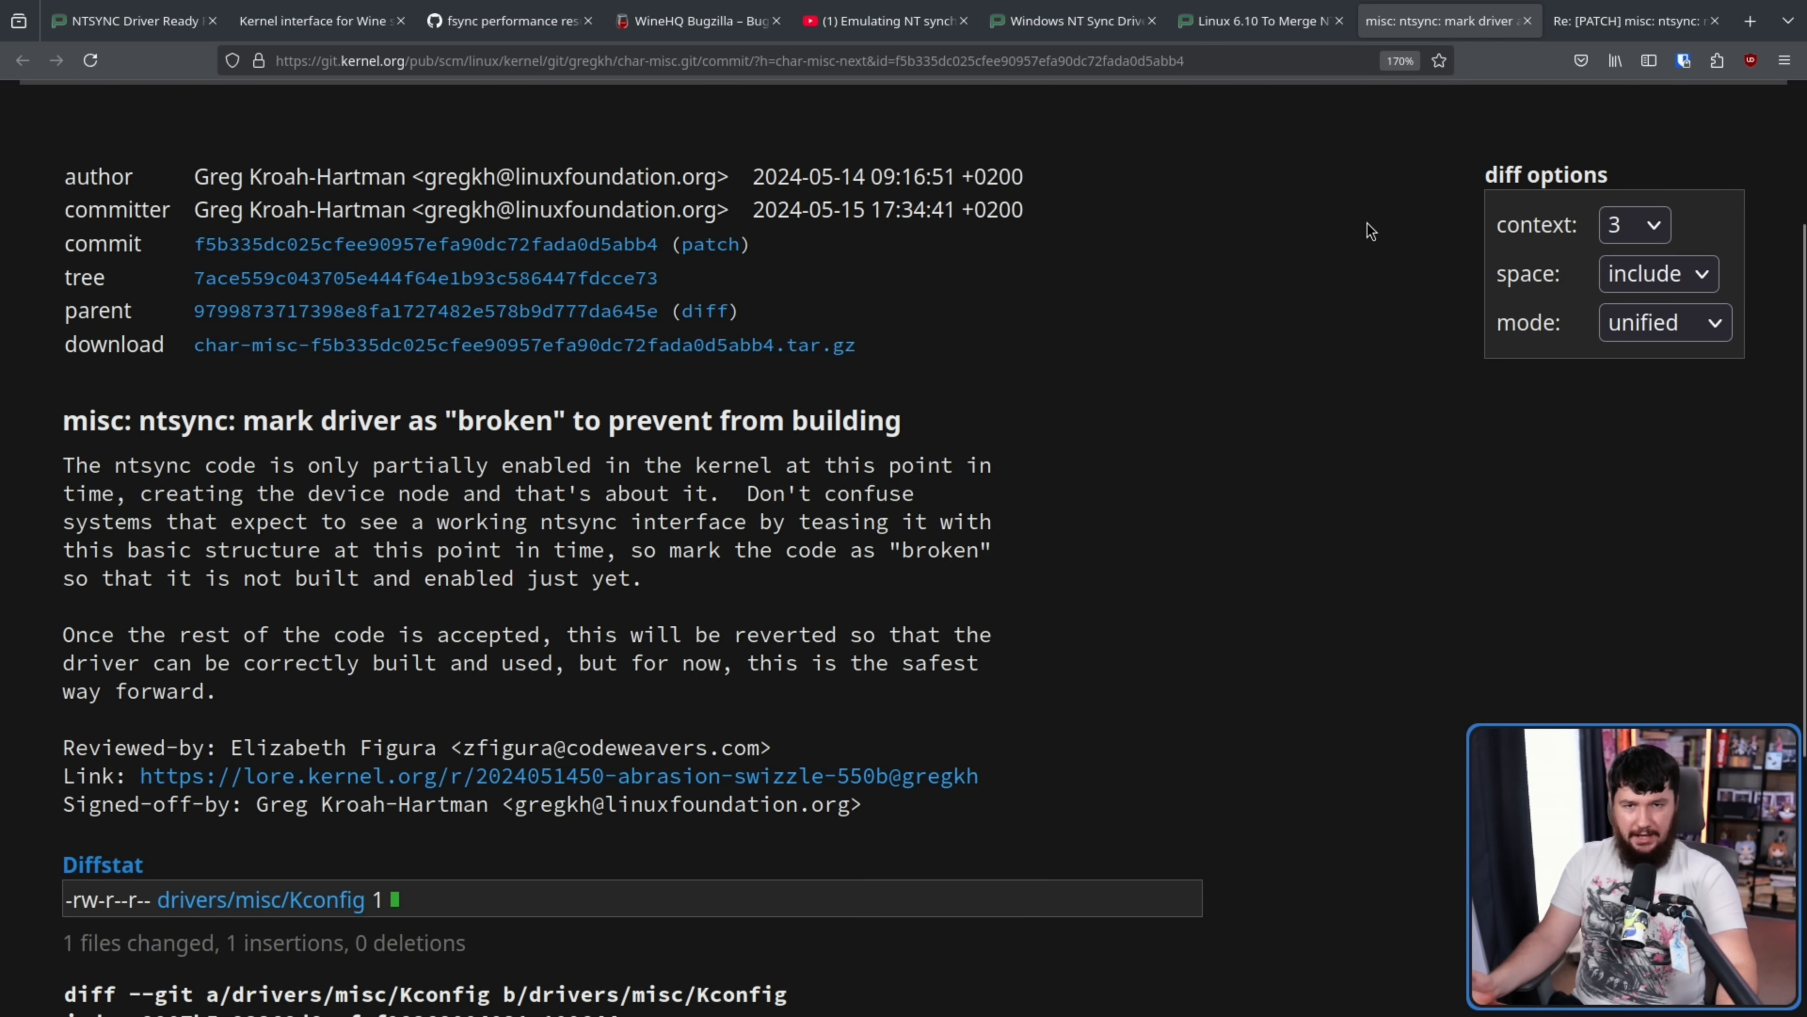
{"action": "mouse_move", "coordinate": [1068, 704]}
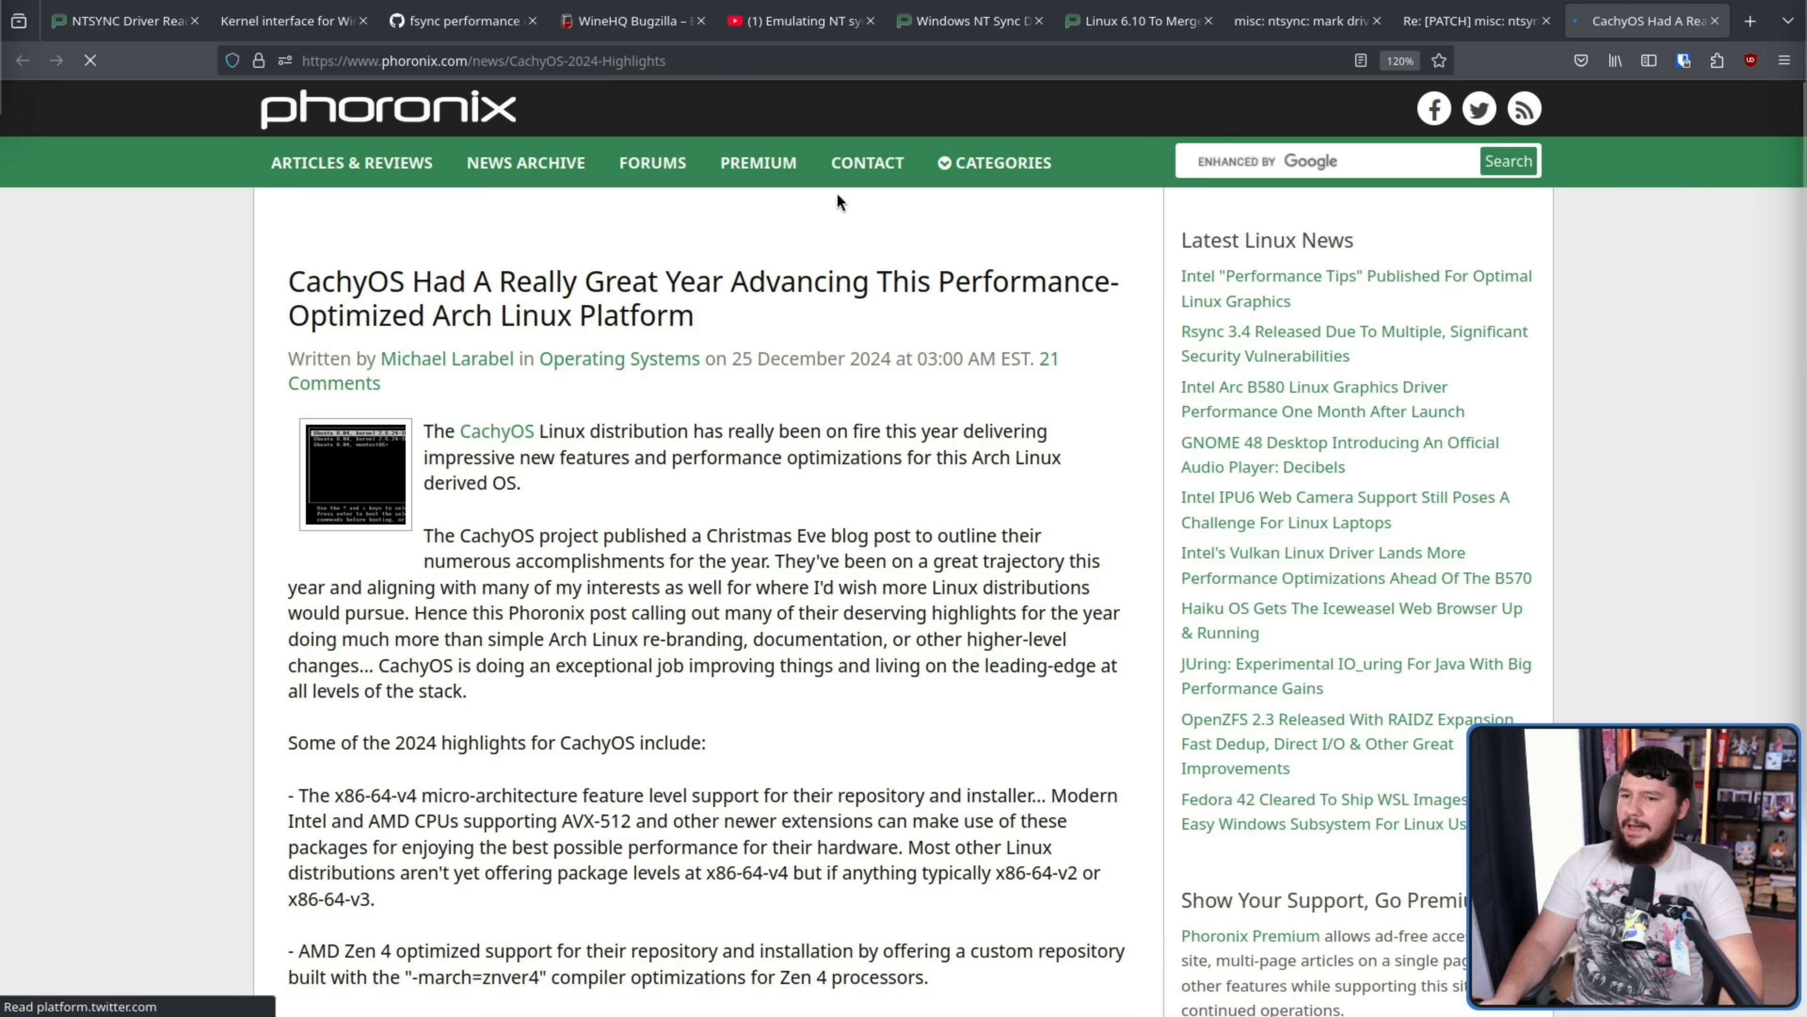
Step: Search the CachyOS article for 'ntsyn', then return to the NTSYNC Driver Ready article
{"action": "left_click_drag", "start_coordinate": [288, 282], "coordinate": [931, 282]}
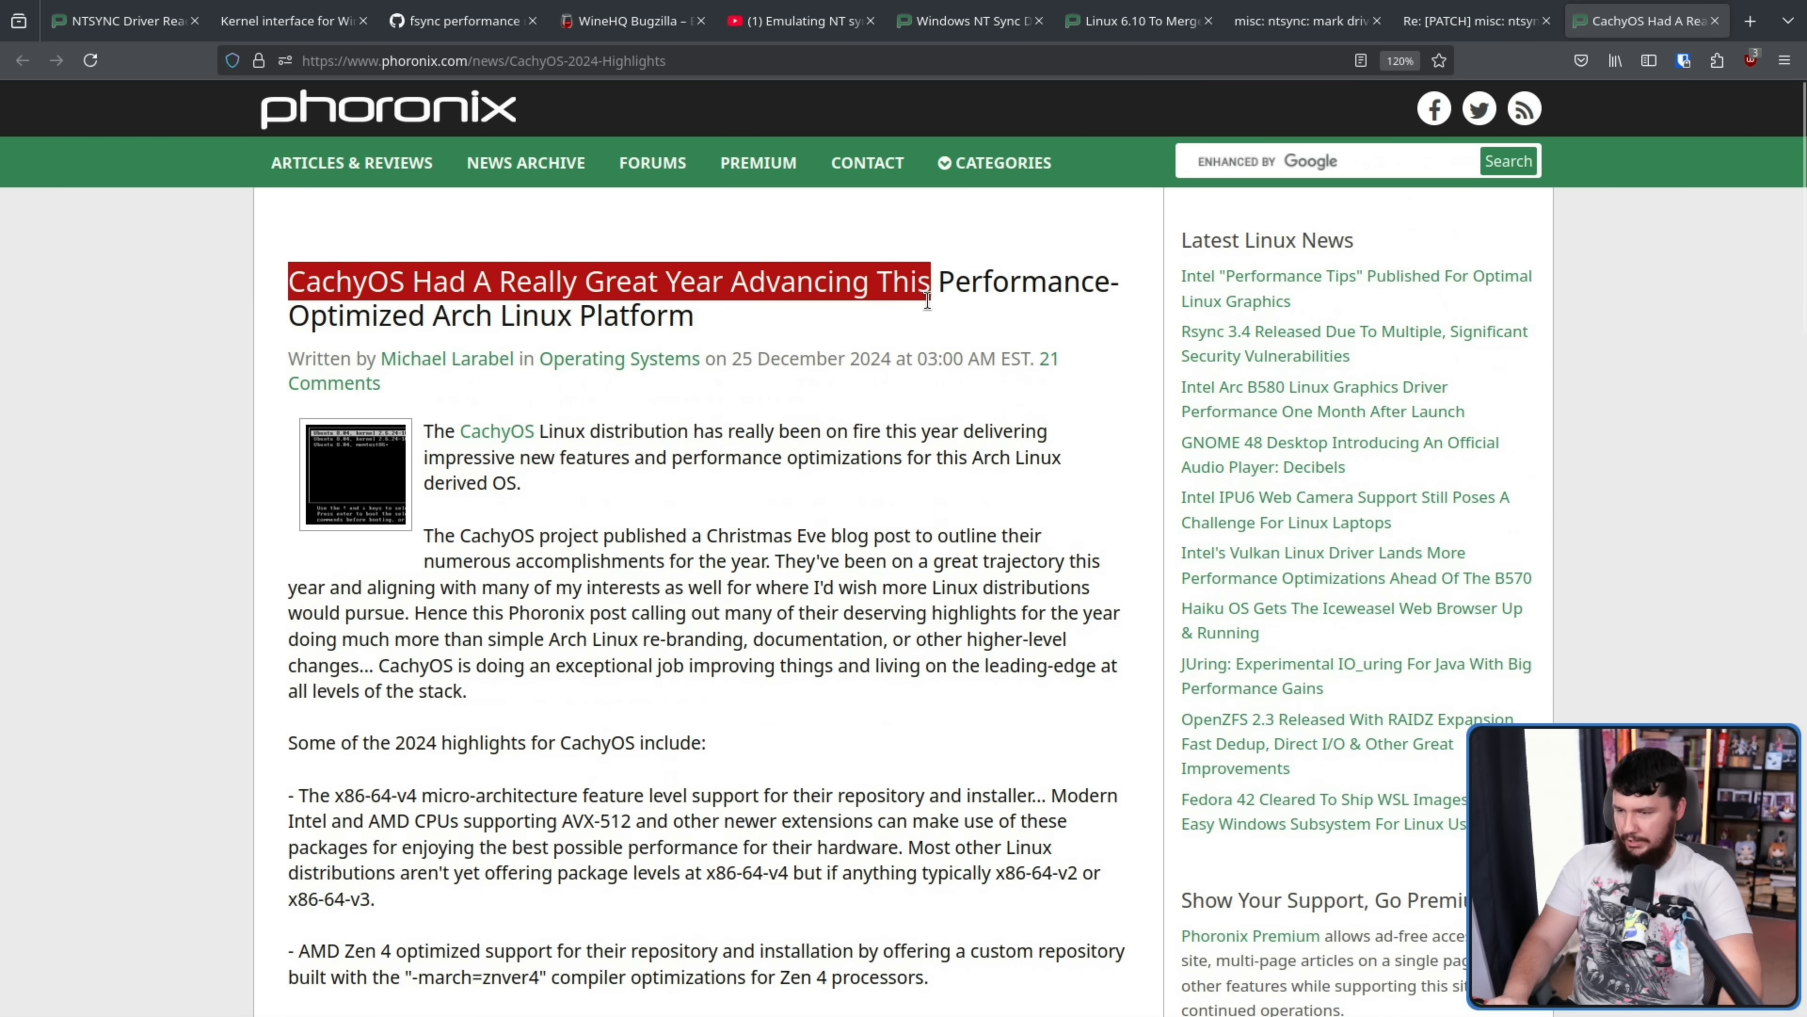
{"action": "left_click", "coordinate": [938, 327]}
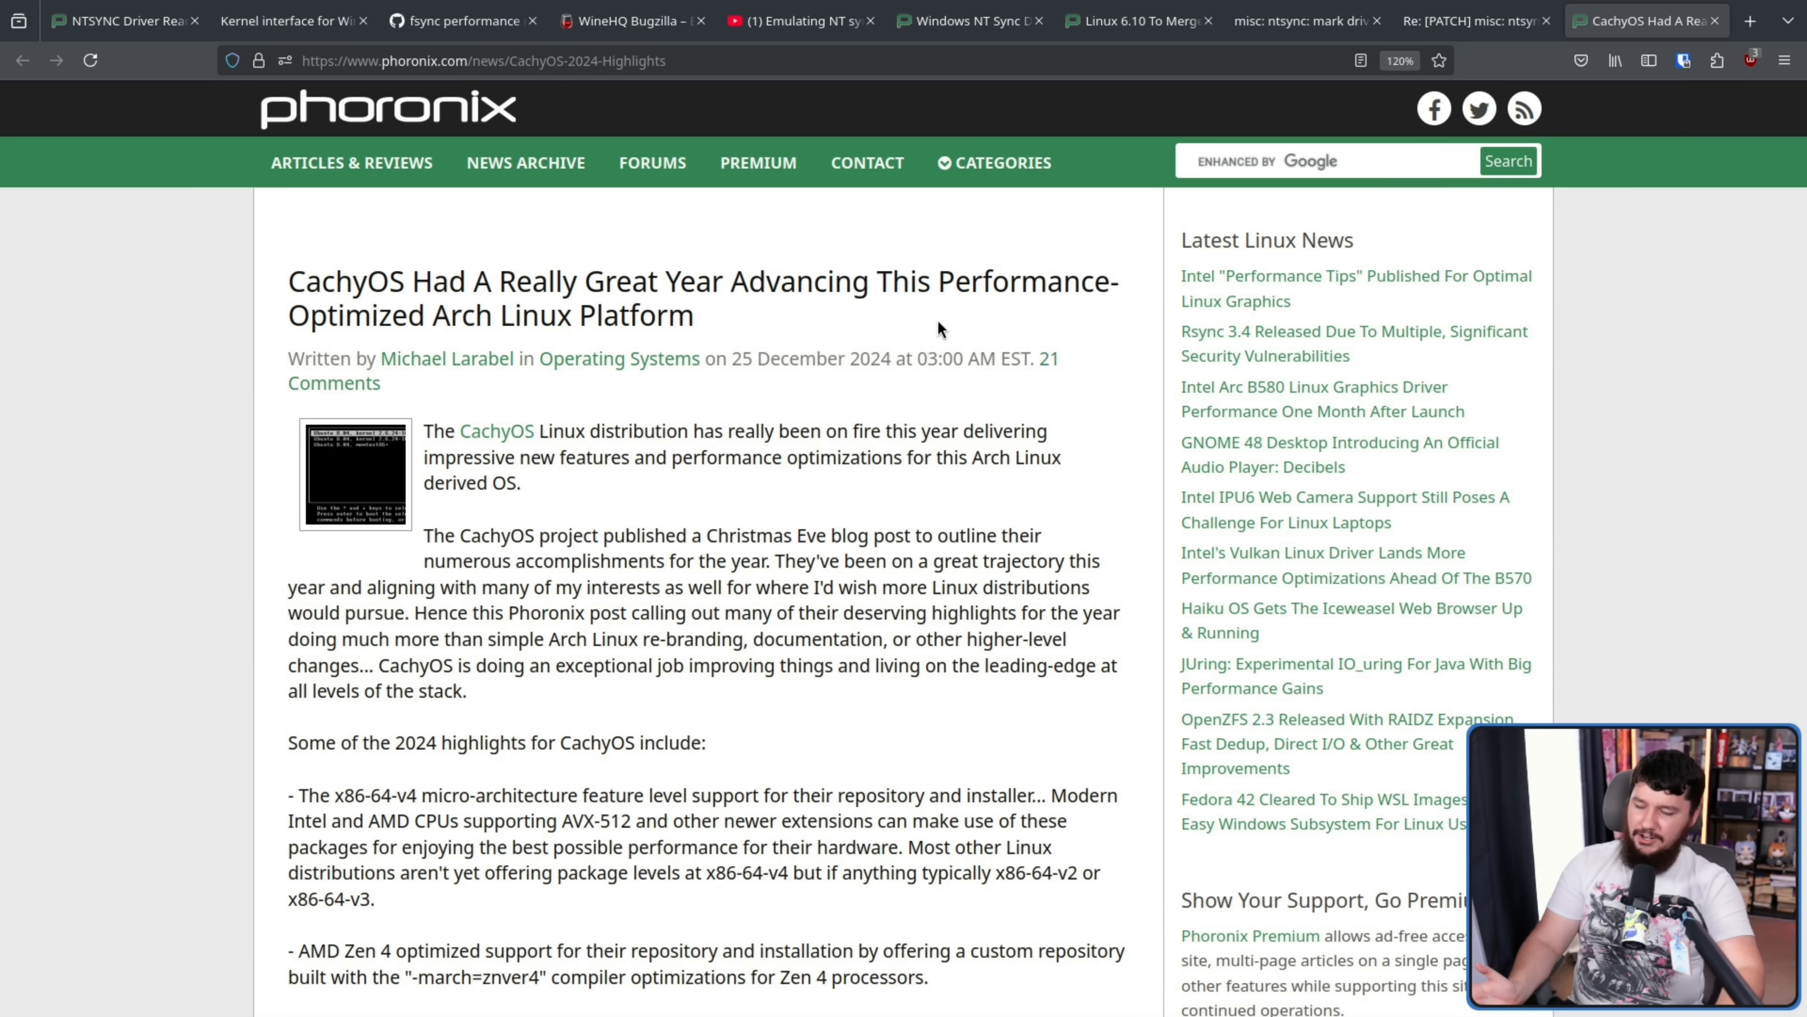
{"action": "mouse_move", "coordinate": [874, 489]}
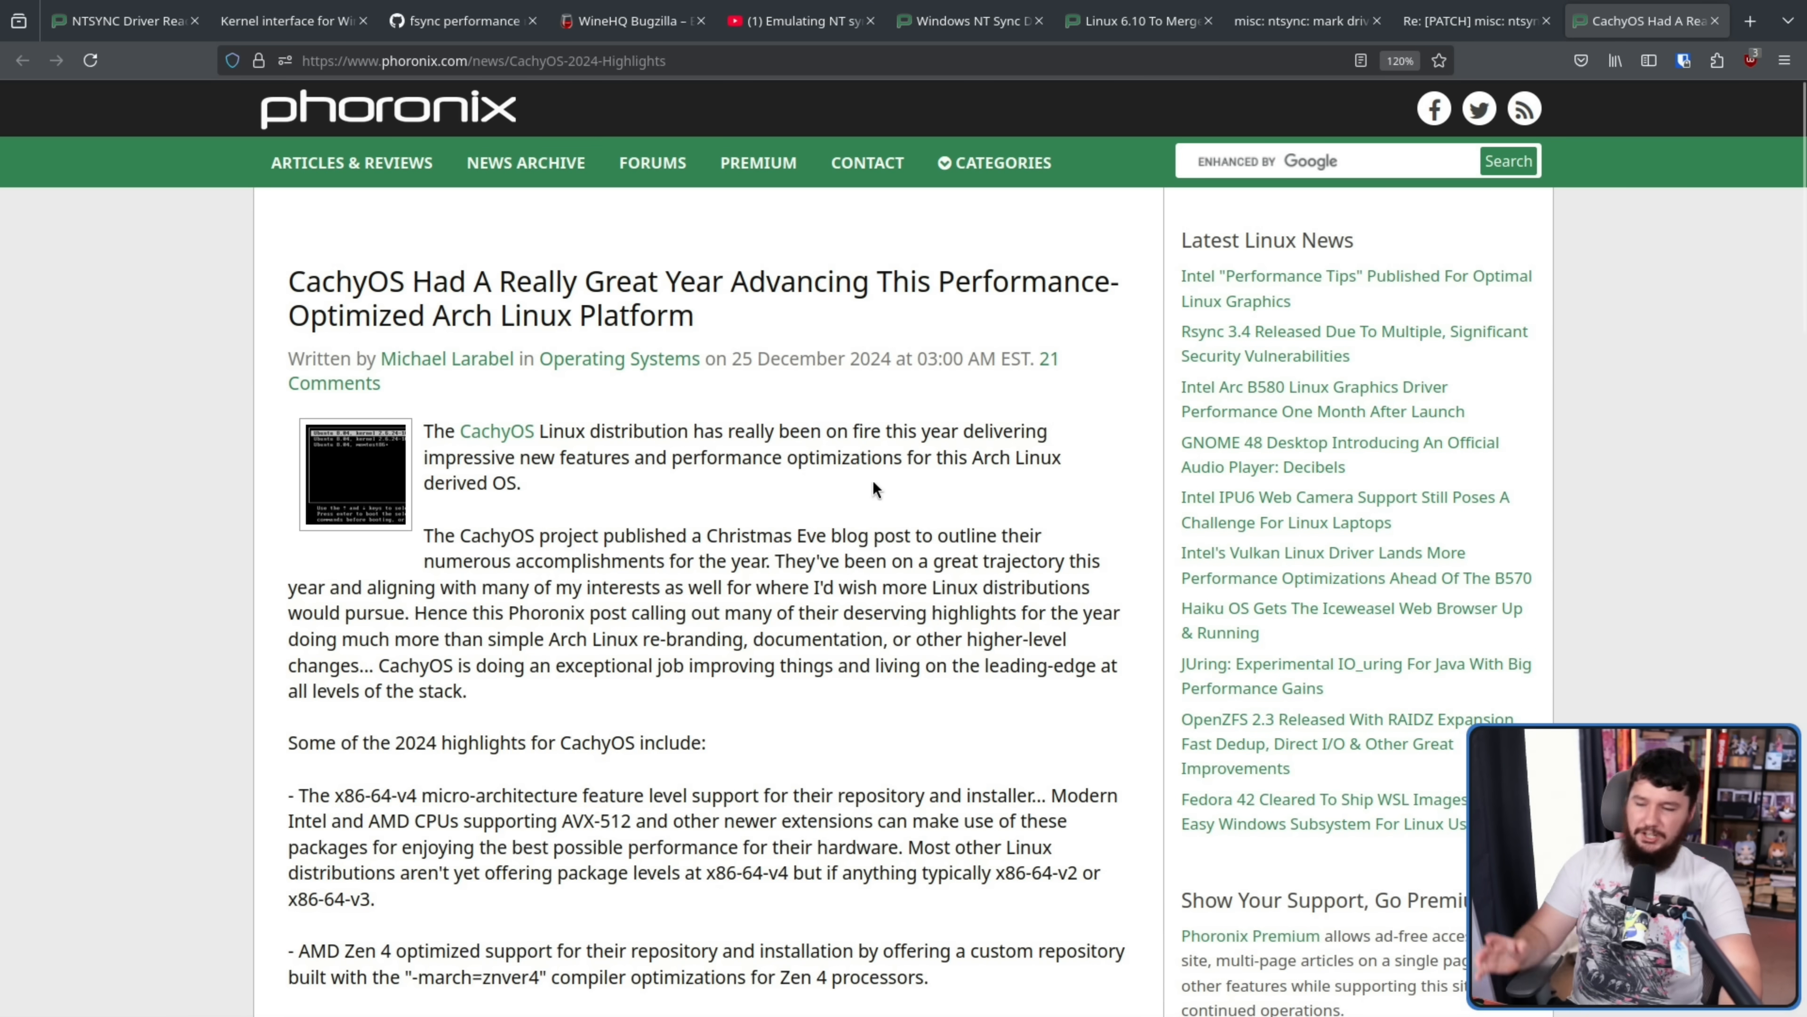
{"action": "type", "text": "ntsyn"}
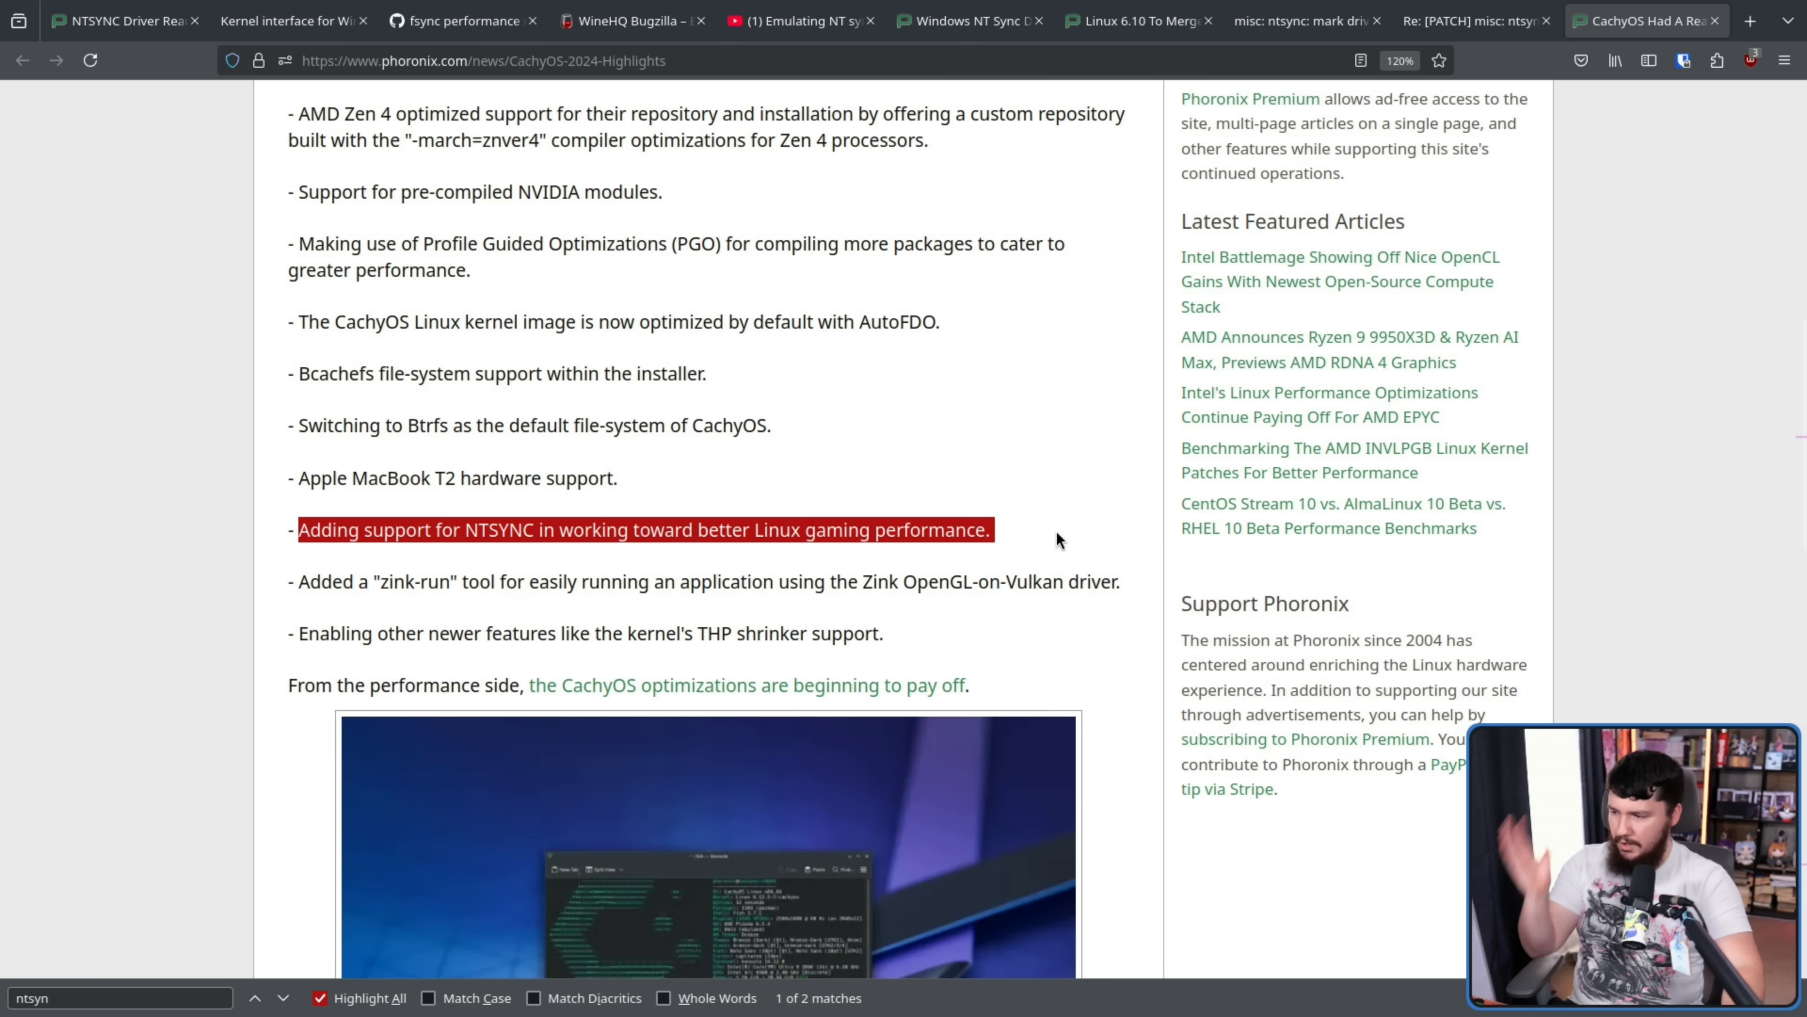
{"action": "mouse_move", "coordinate": [1052, 482]}
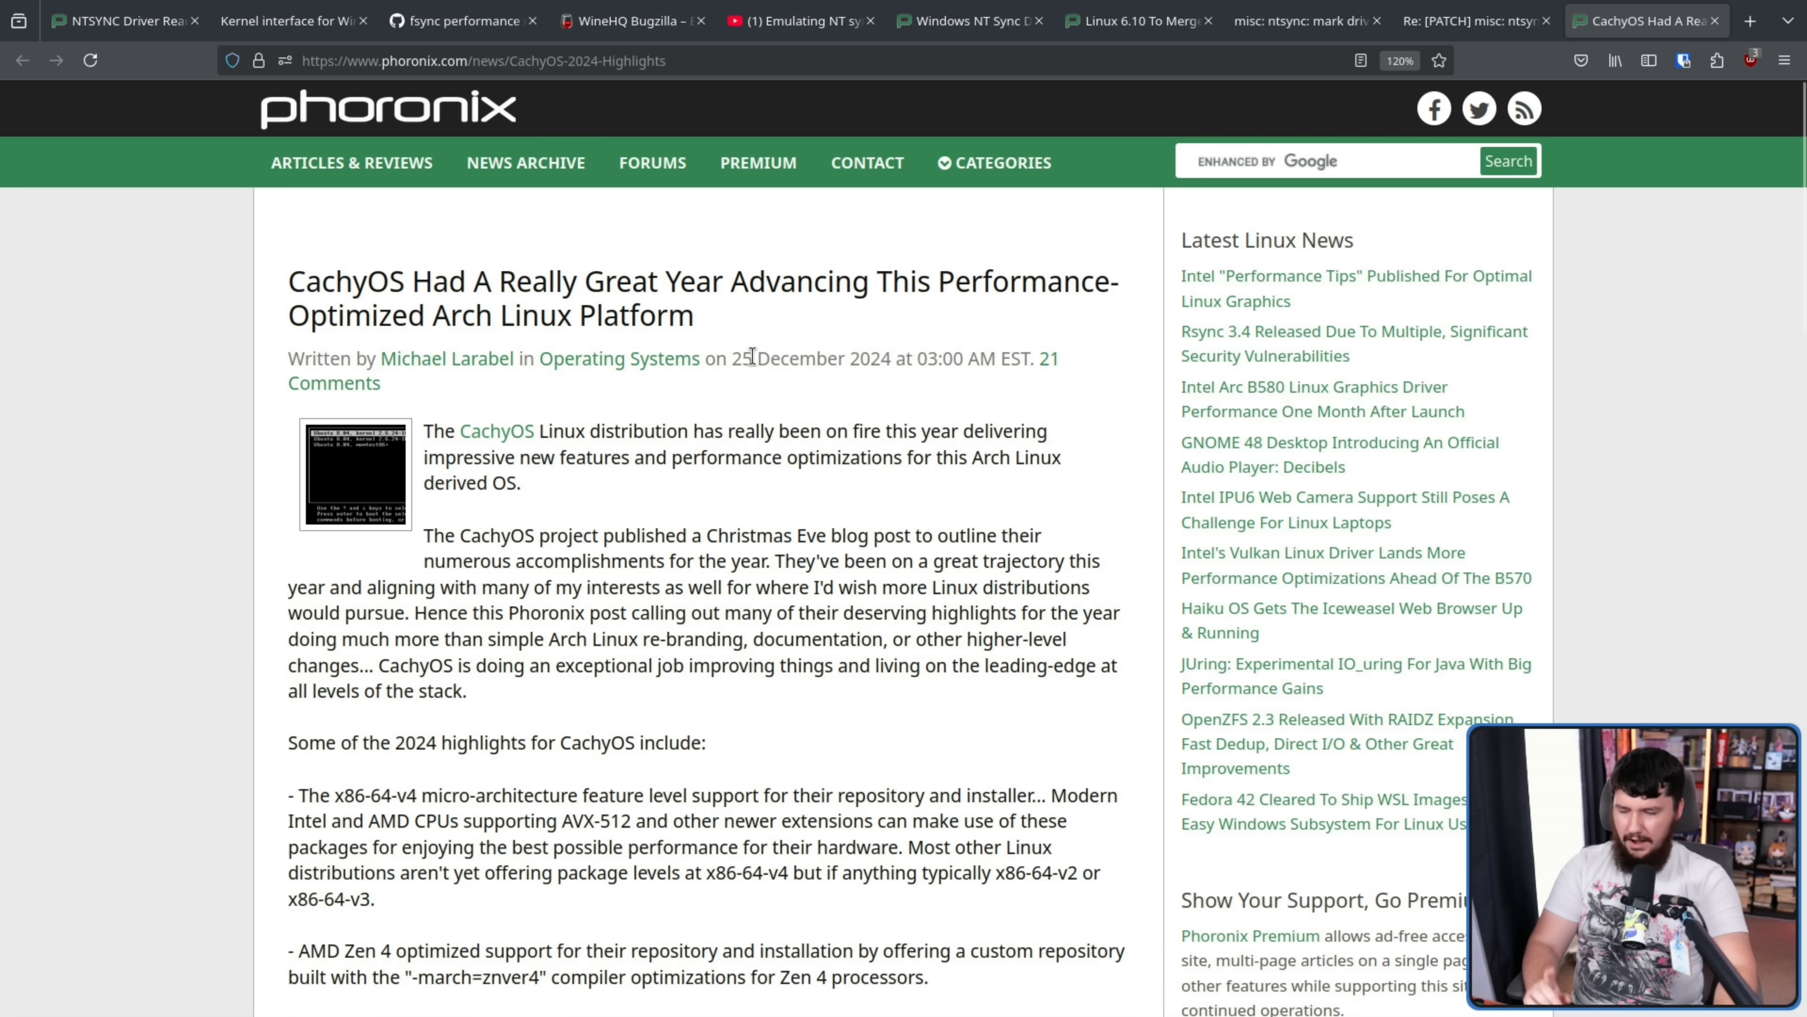
{"action": "mouse_move", "coordinate": [748, 389]}
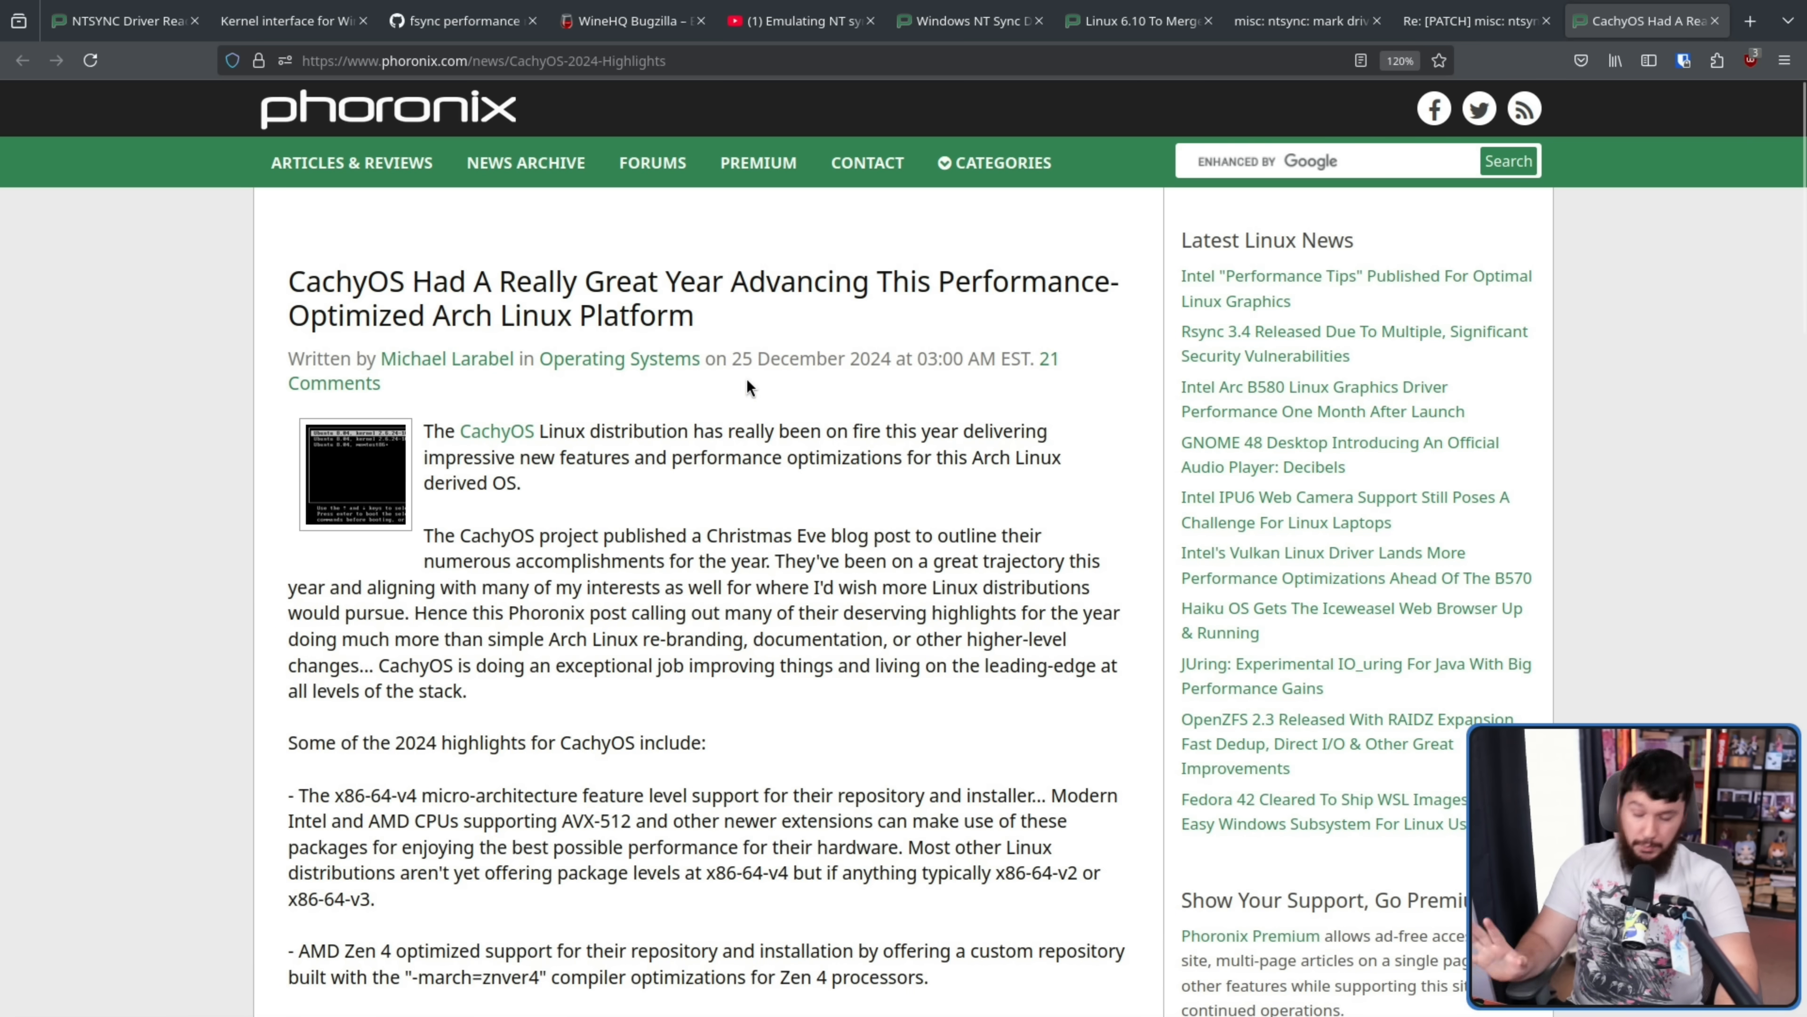
{"action": "left_click", "coordinate": [115, 20]}
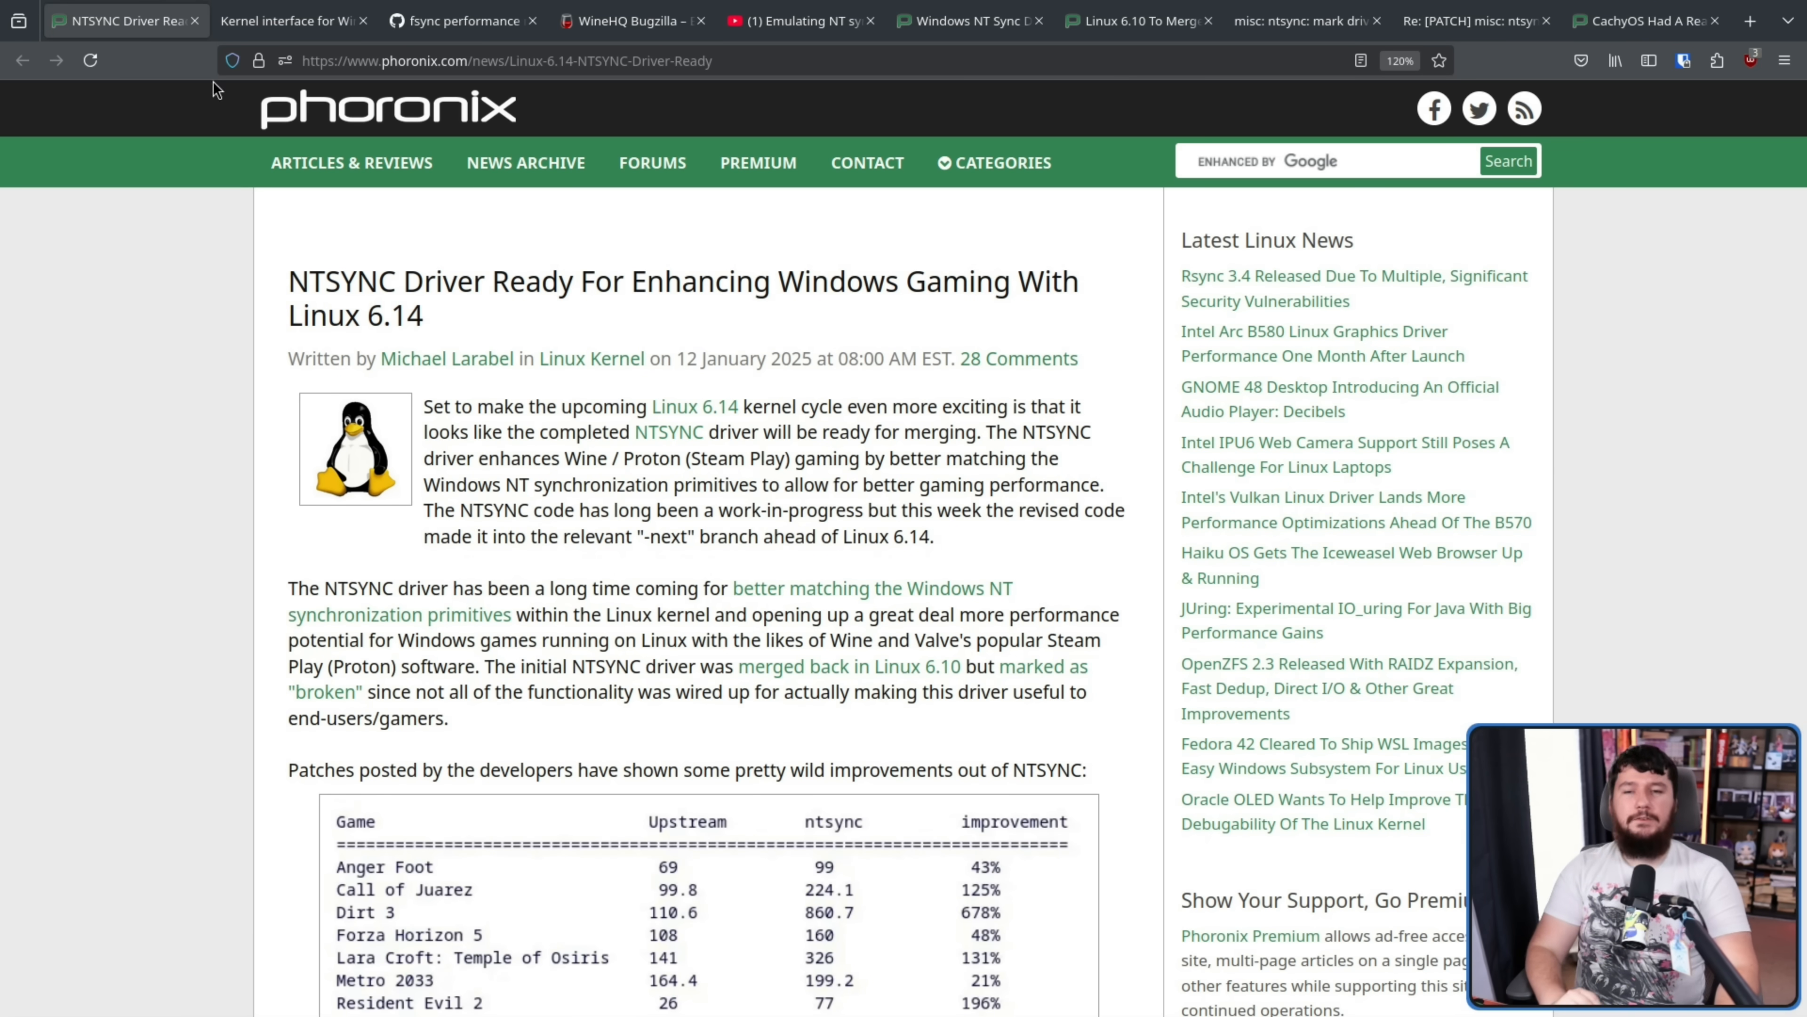
{"action": "mouse_move", "coordinate": [426, 210]}
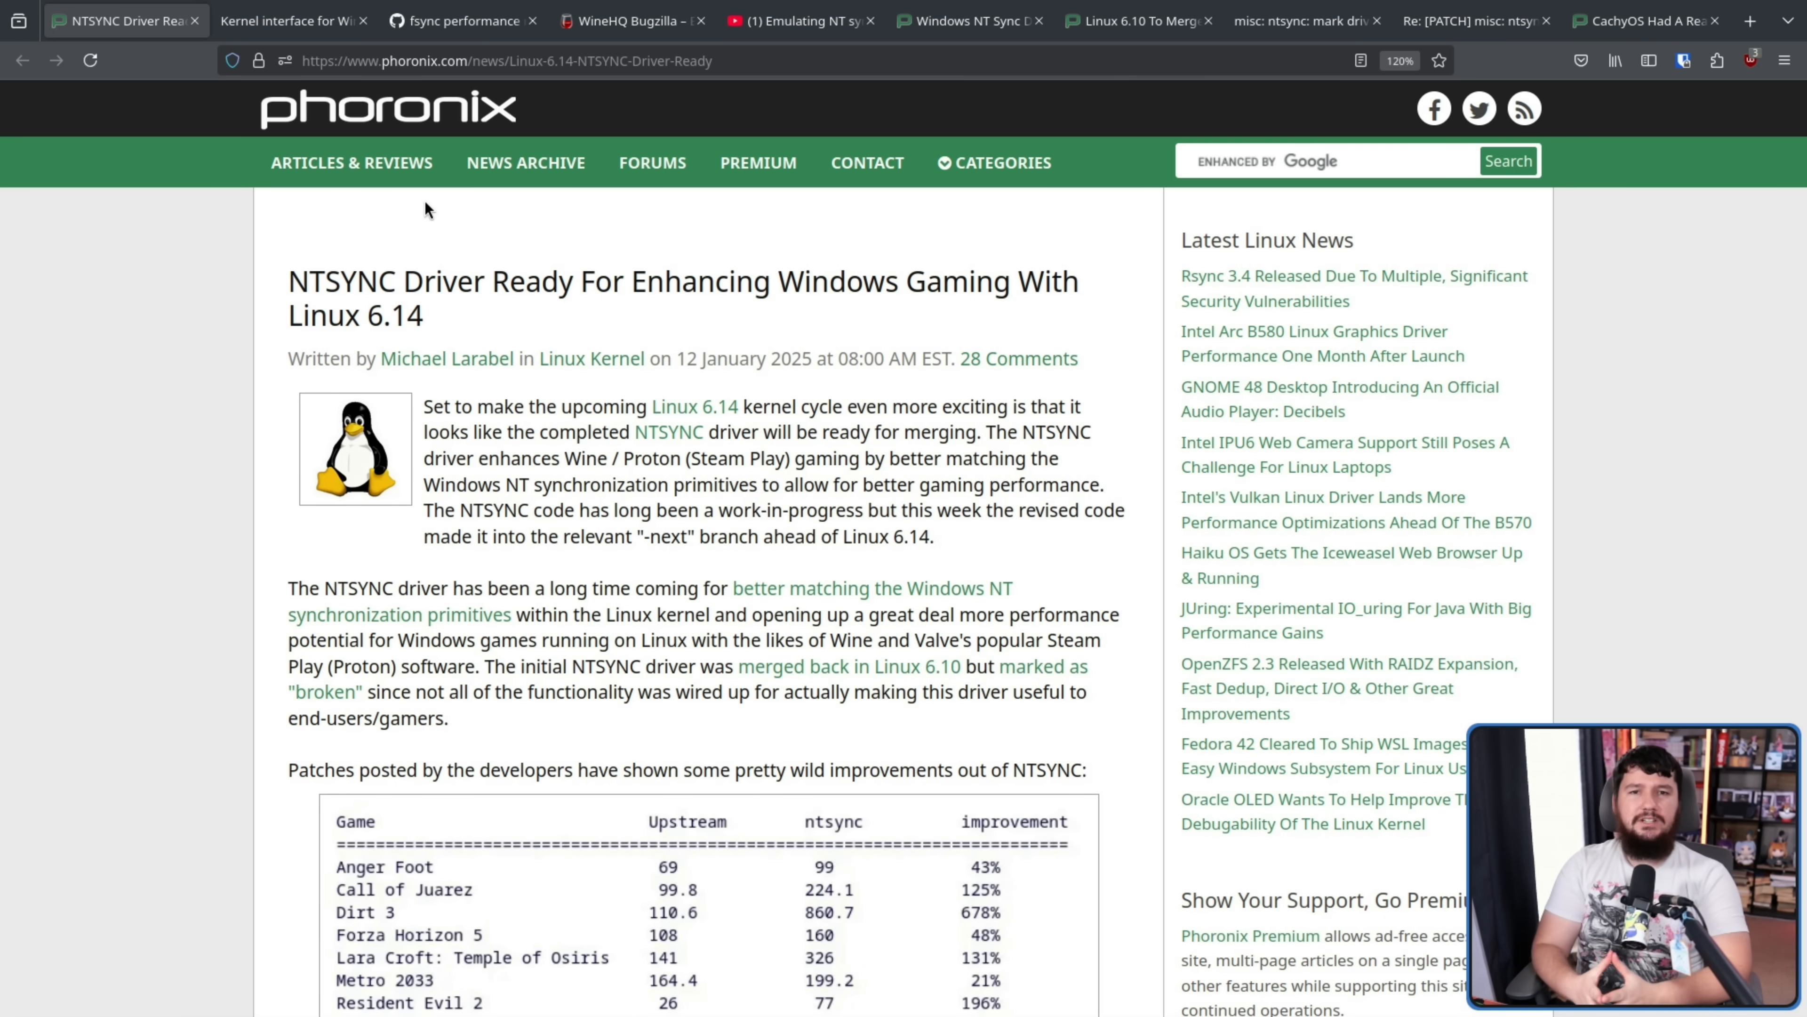
{"action": "scroll", "scroll_direction": "down", "scroll_amount": 3}
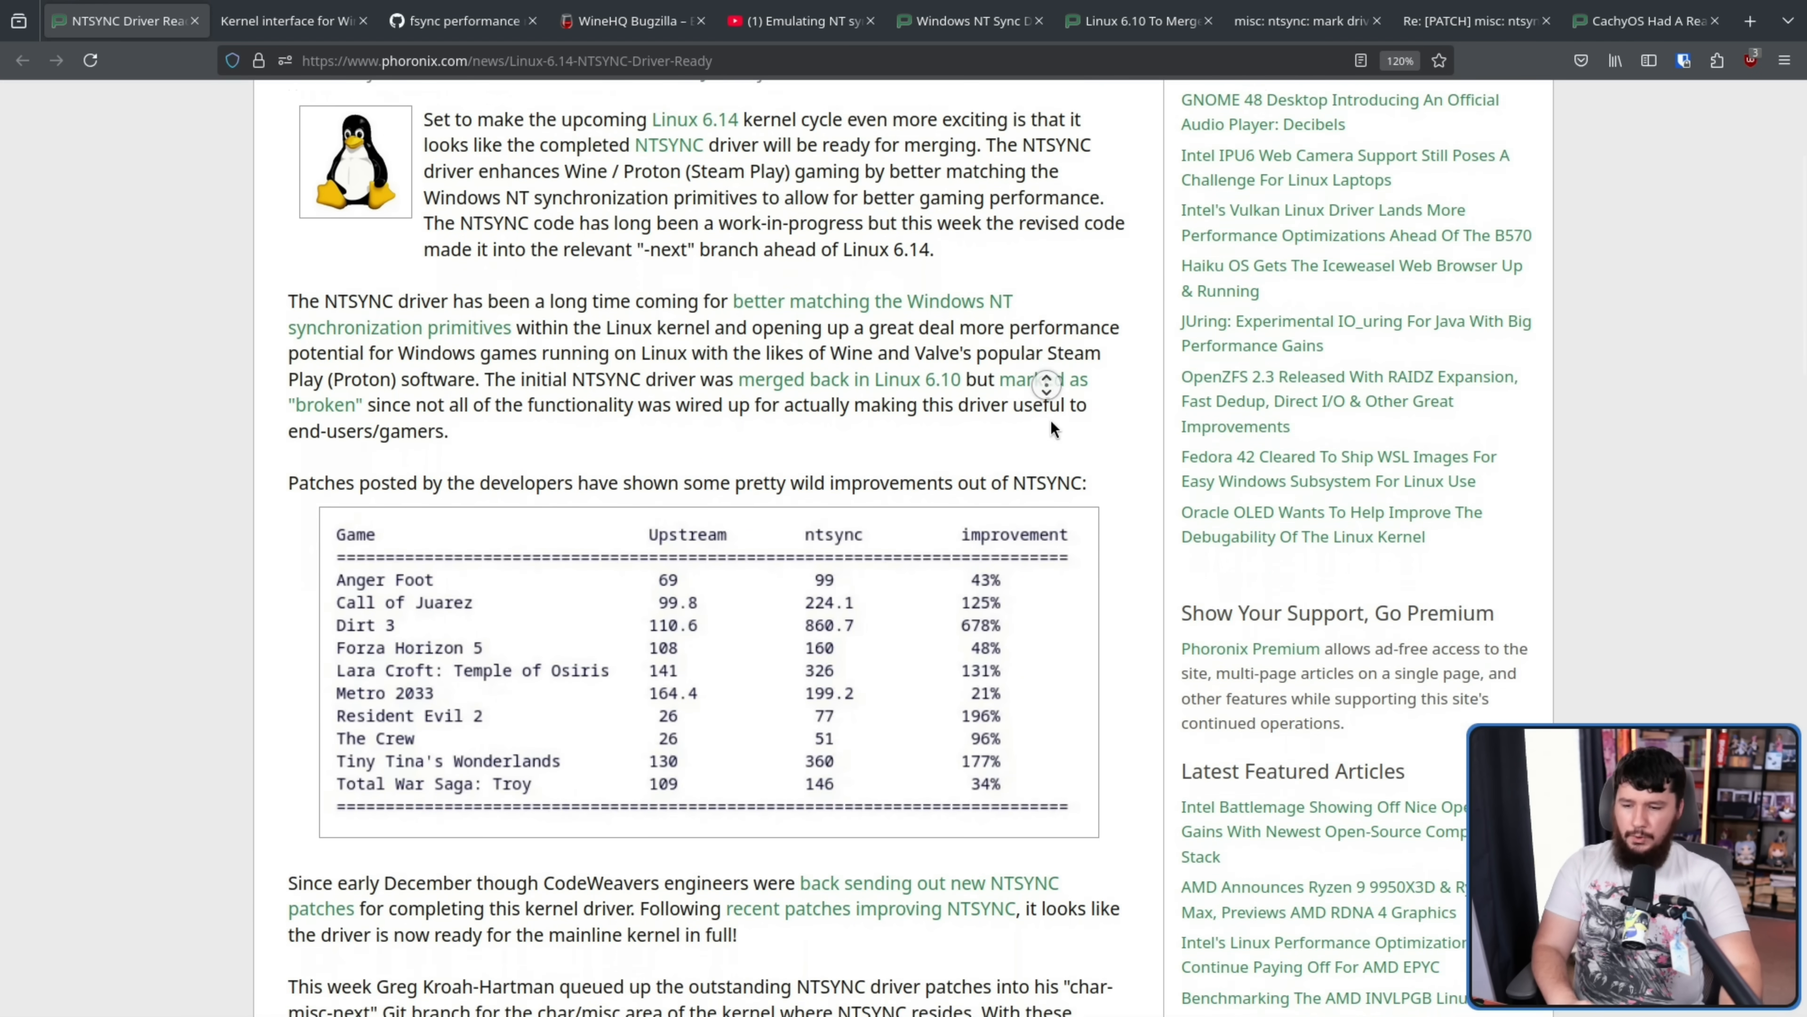
{"action": "scroll", "scroll_direction": "down", "scroll_amount": 3}
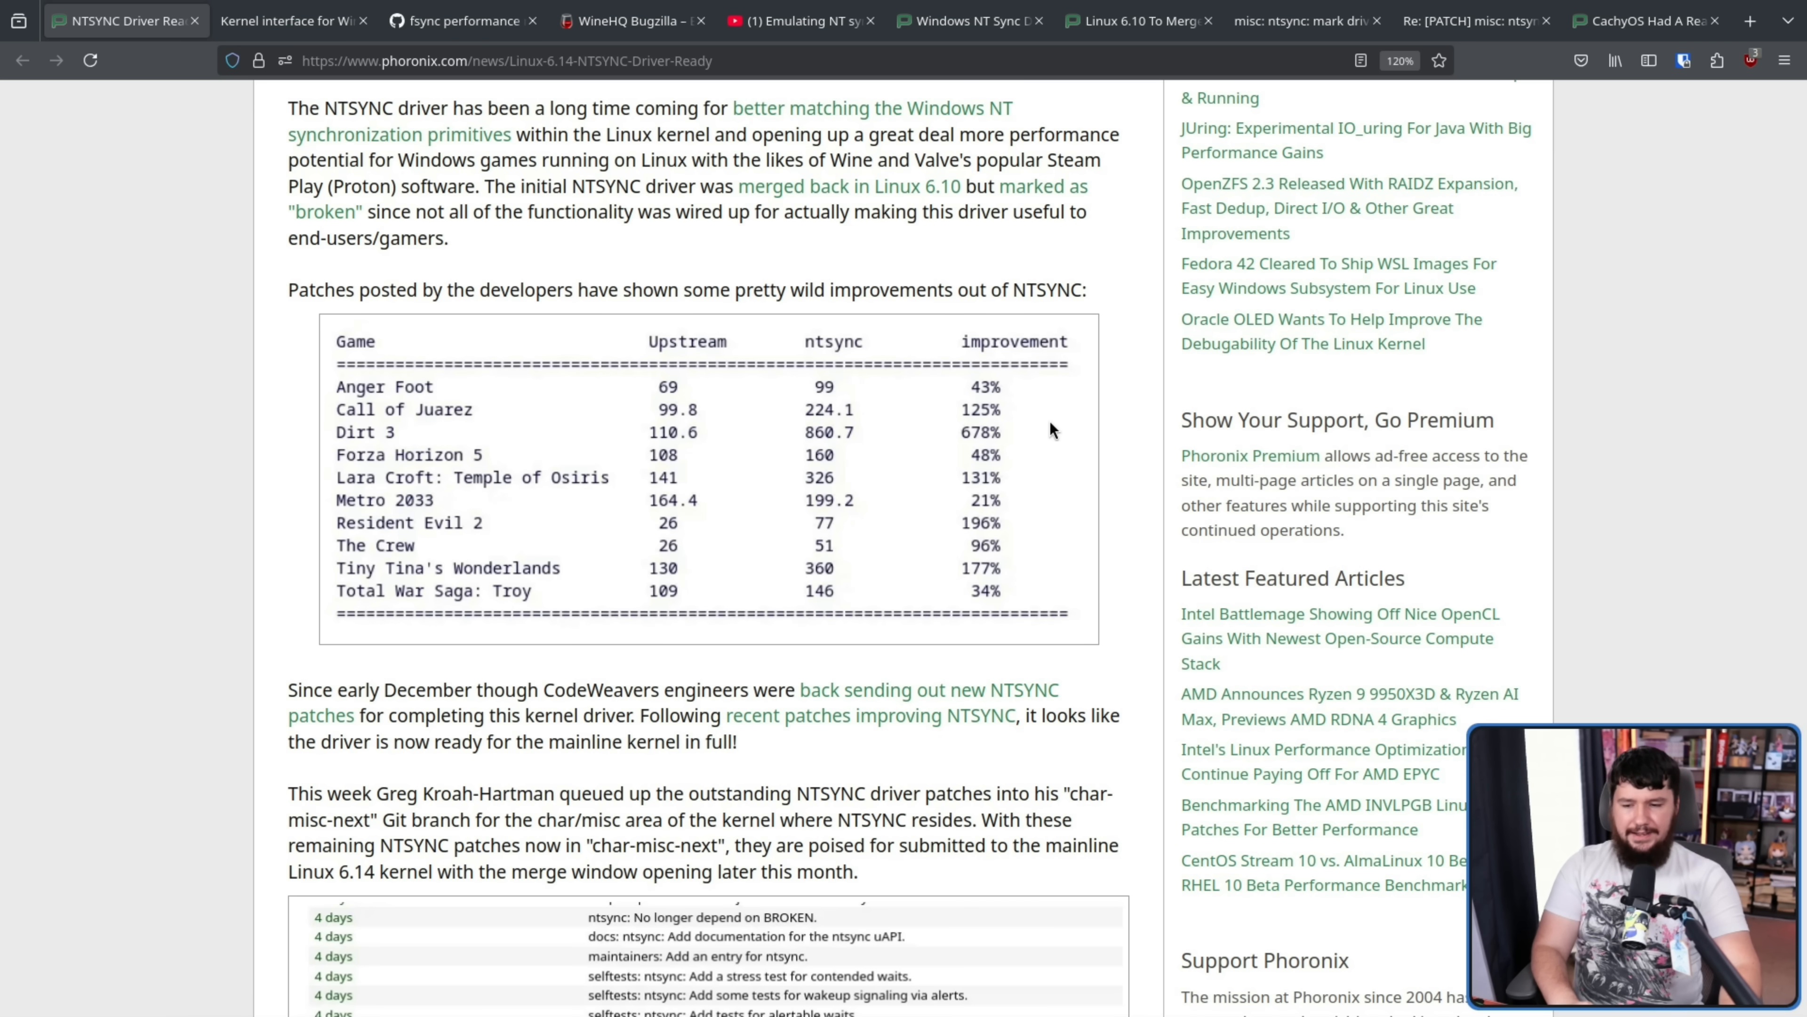
{"action": "mouse_move", "coordinate": [998, 569]}
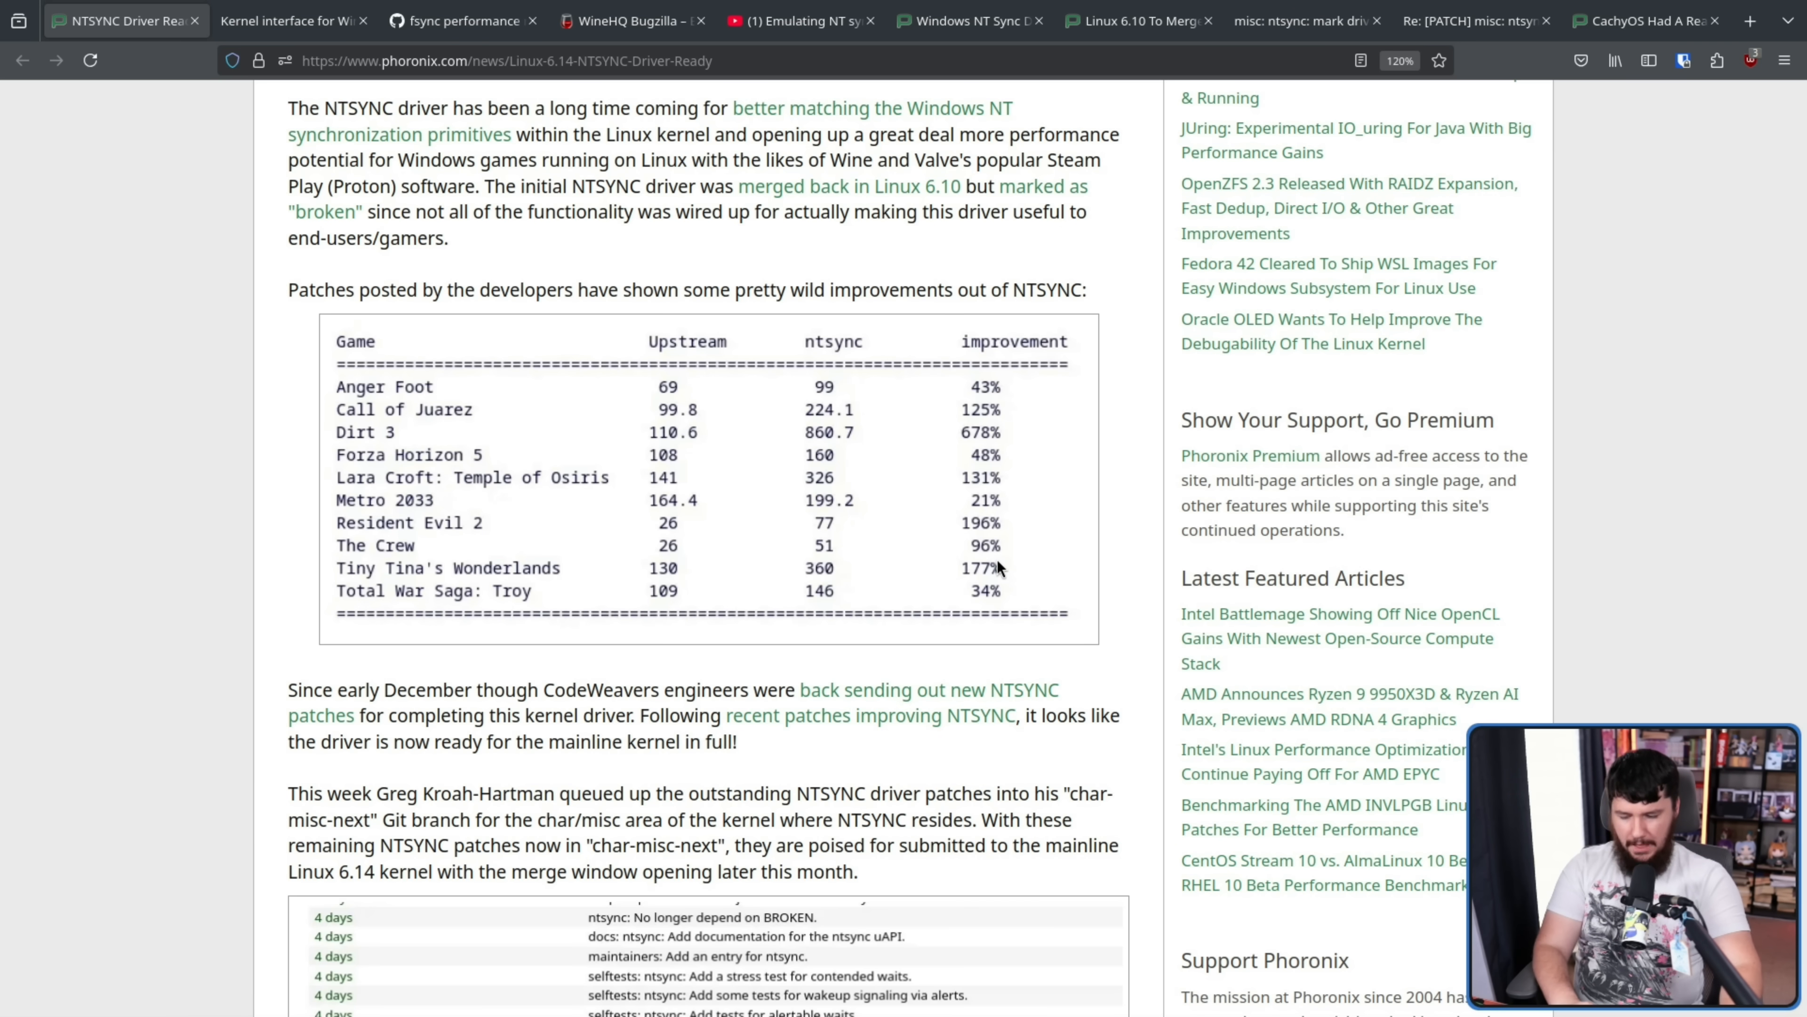
{"action": "mouse_move", "coordinate": [417, 656]}
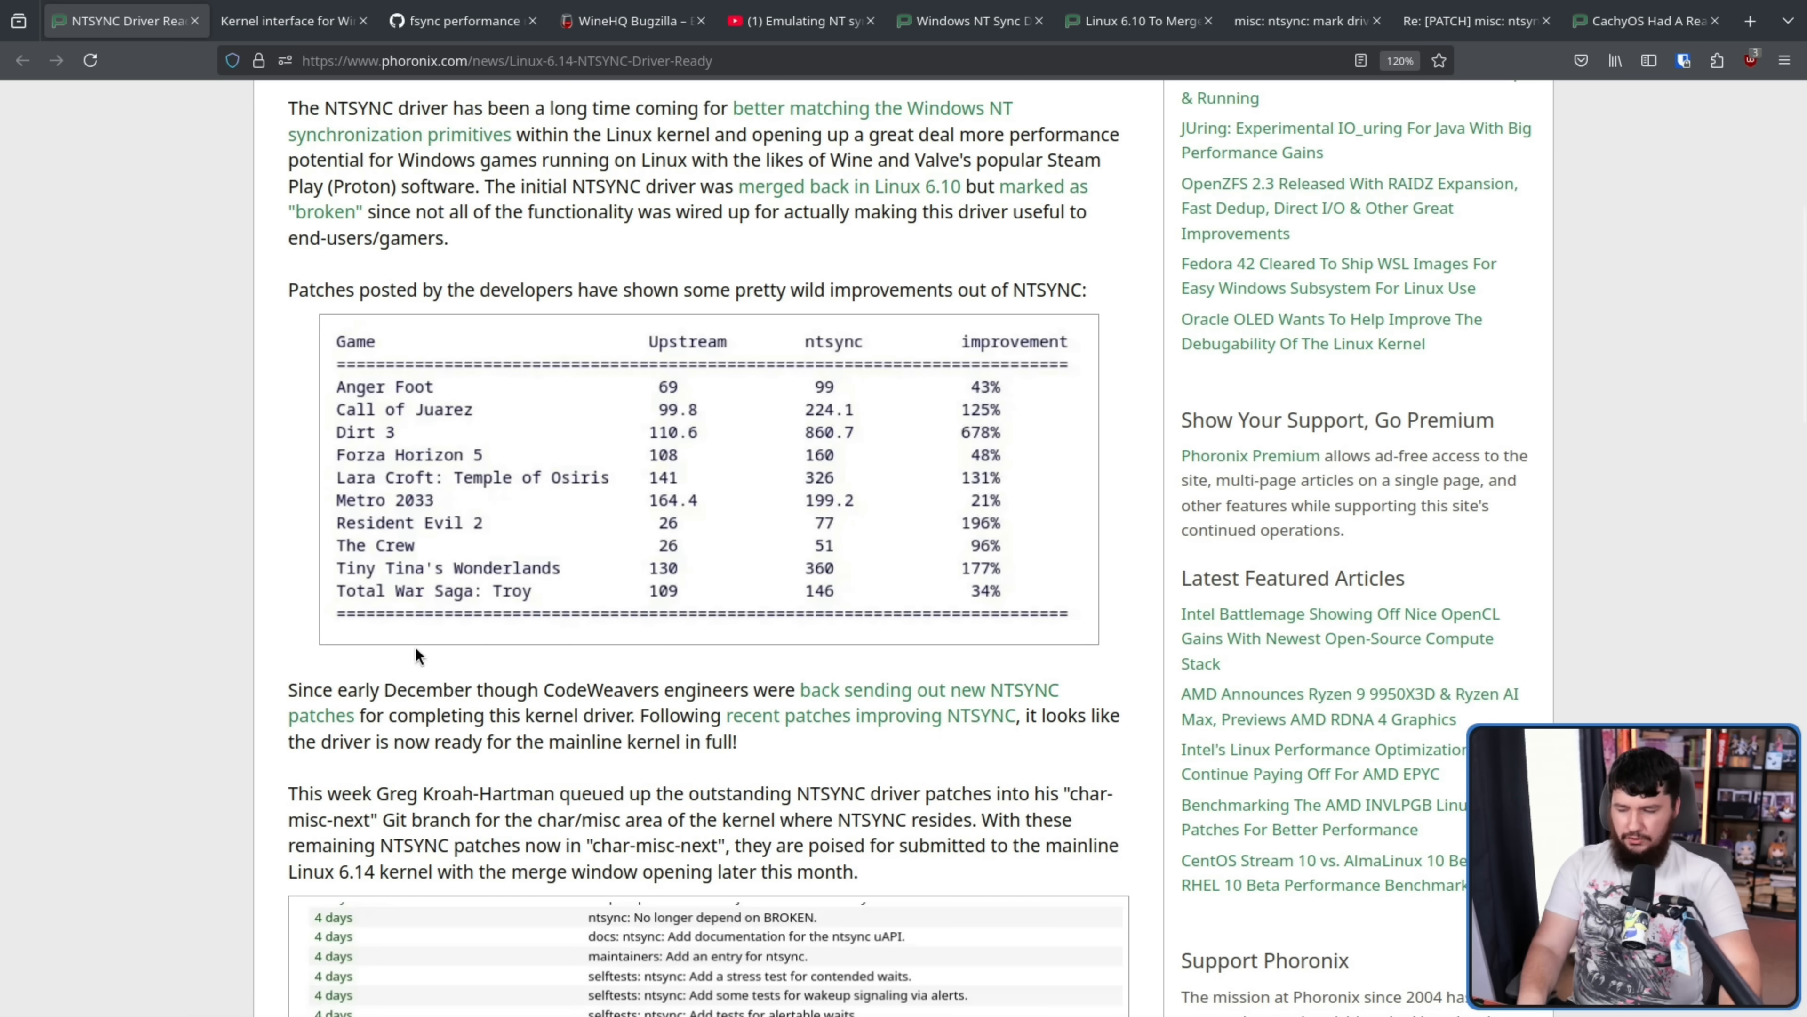
{"action": "mouse_move", "coordinate": [1149, 632]}
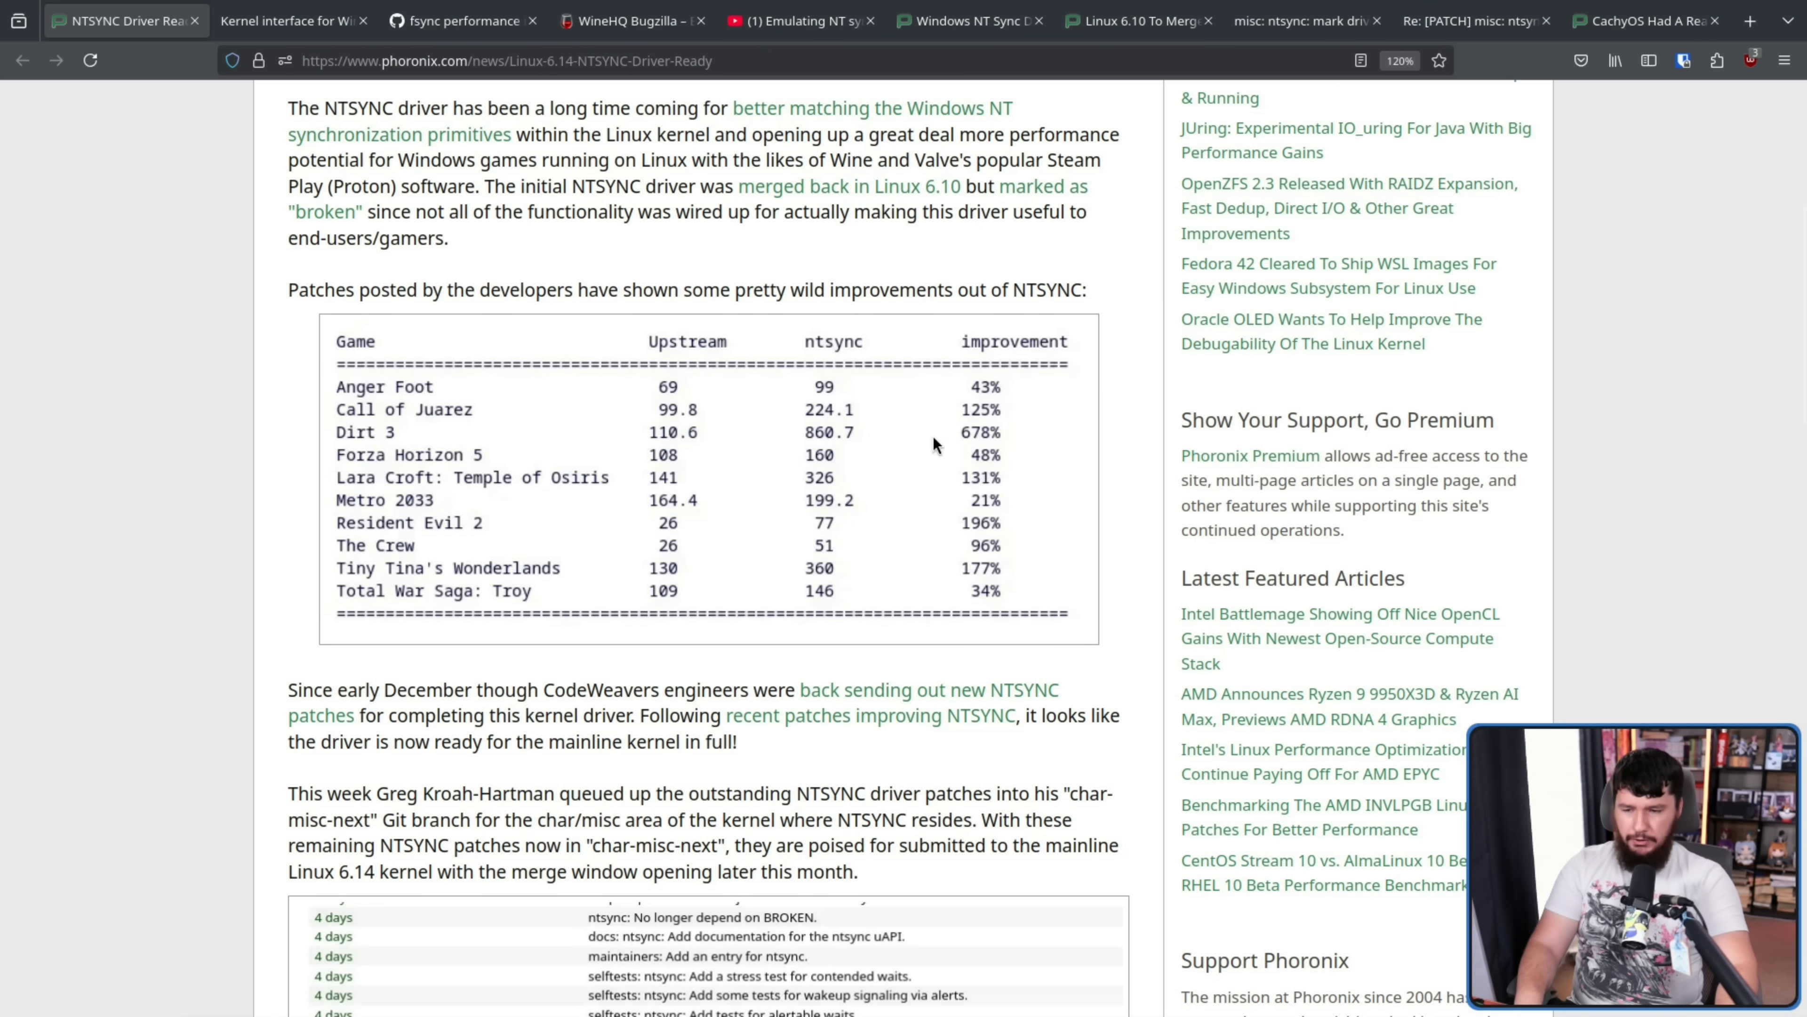
{"action": "mouse_move", "coordinate": [1006, 439]}
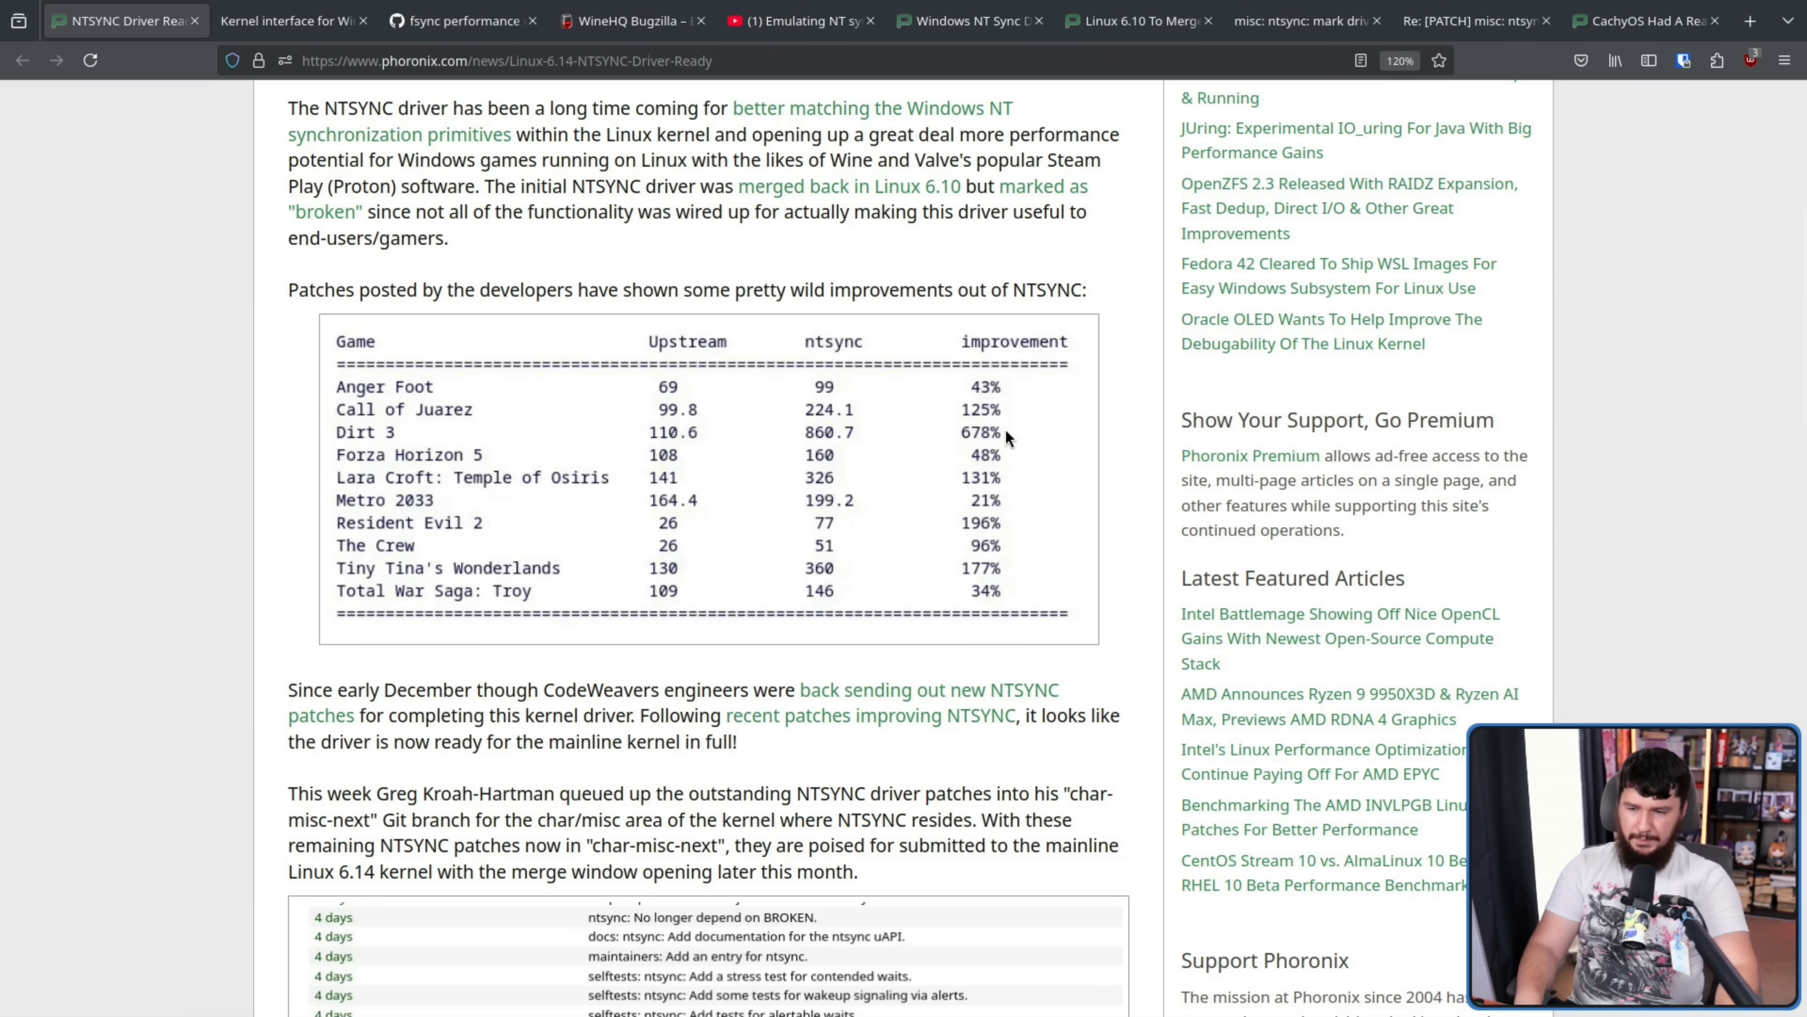